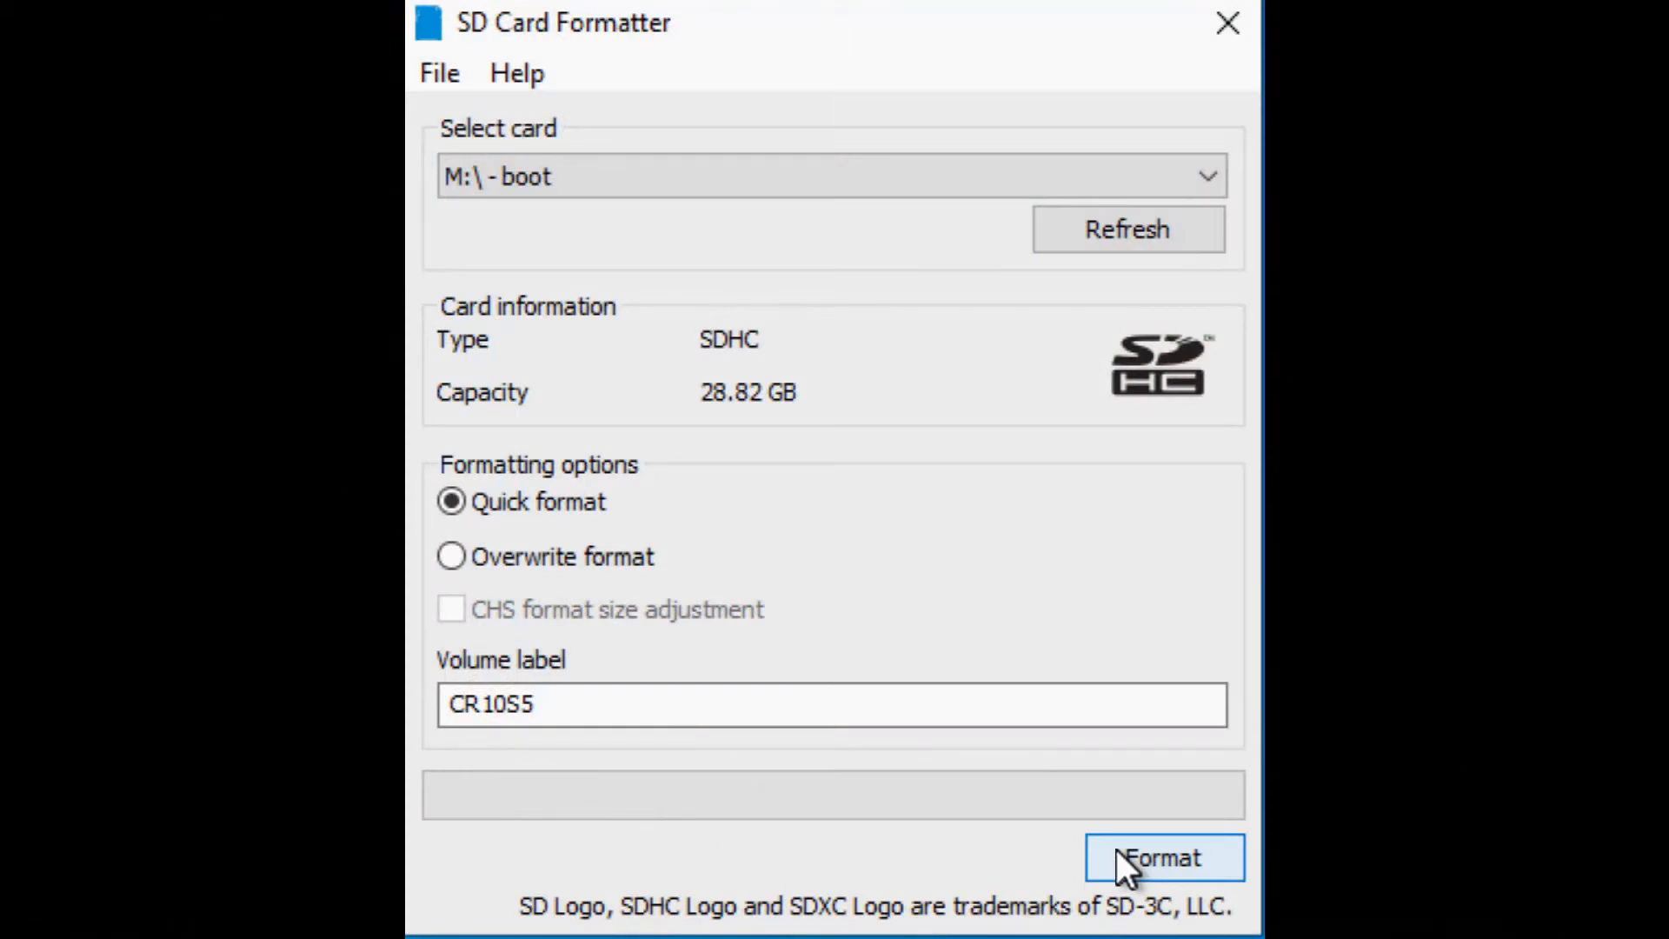
Quick-format the SD card as FAT32 labelled CR10S5, confirming the erase warning
click(1163, 857)
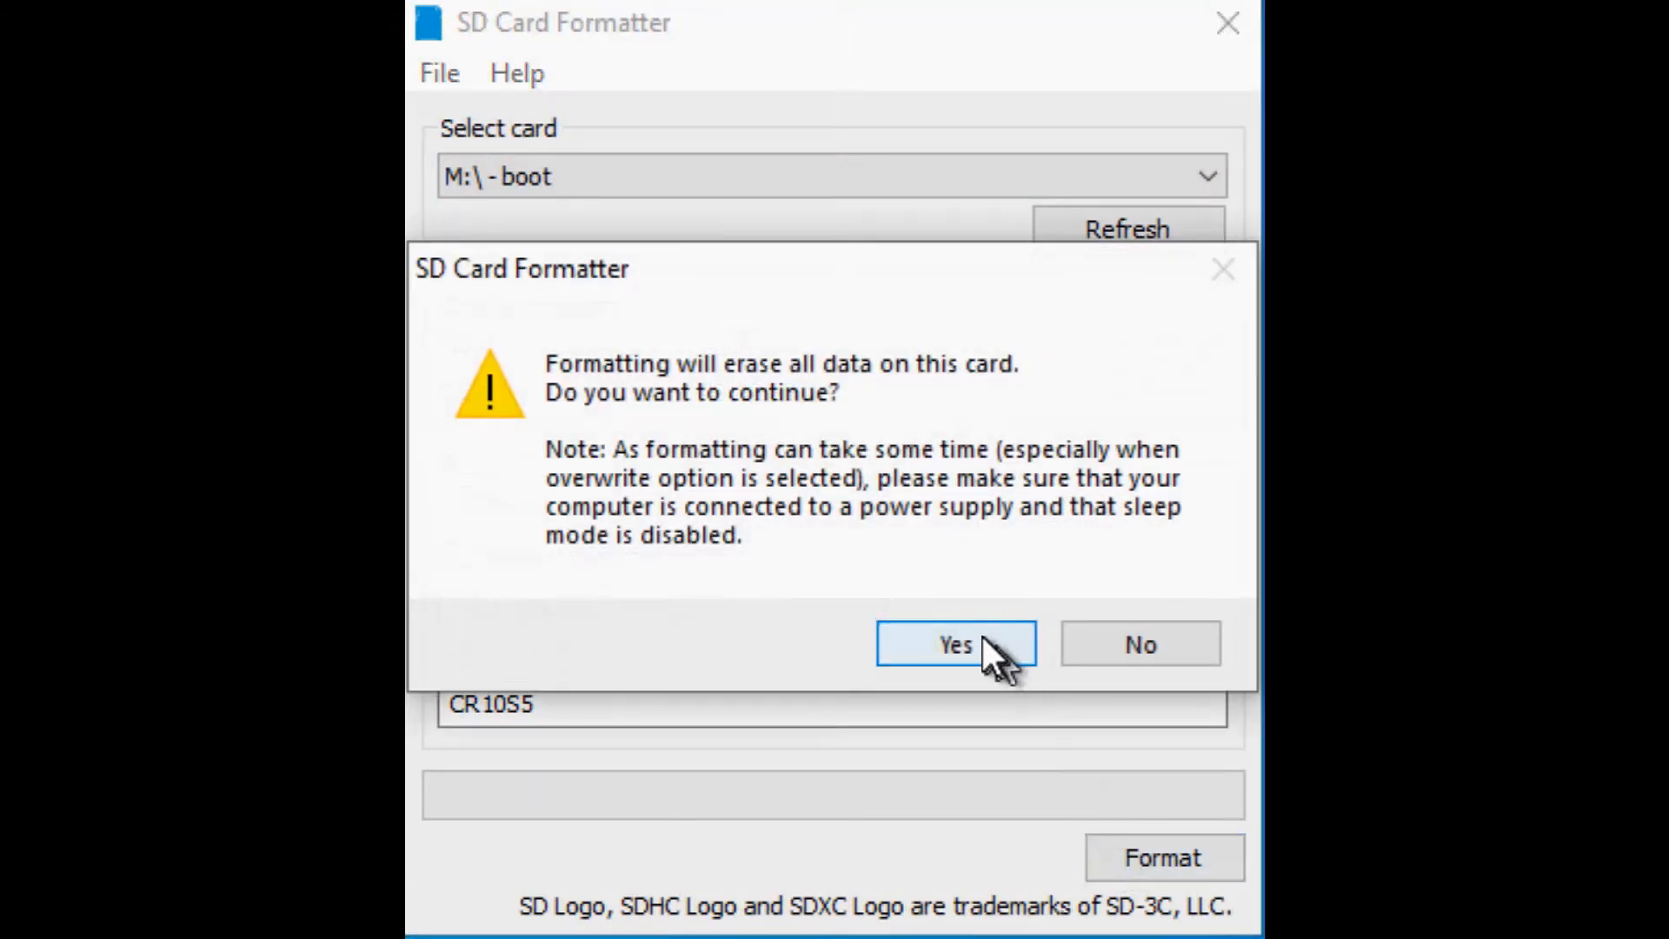
click(955, 643)
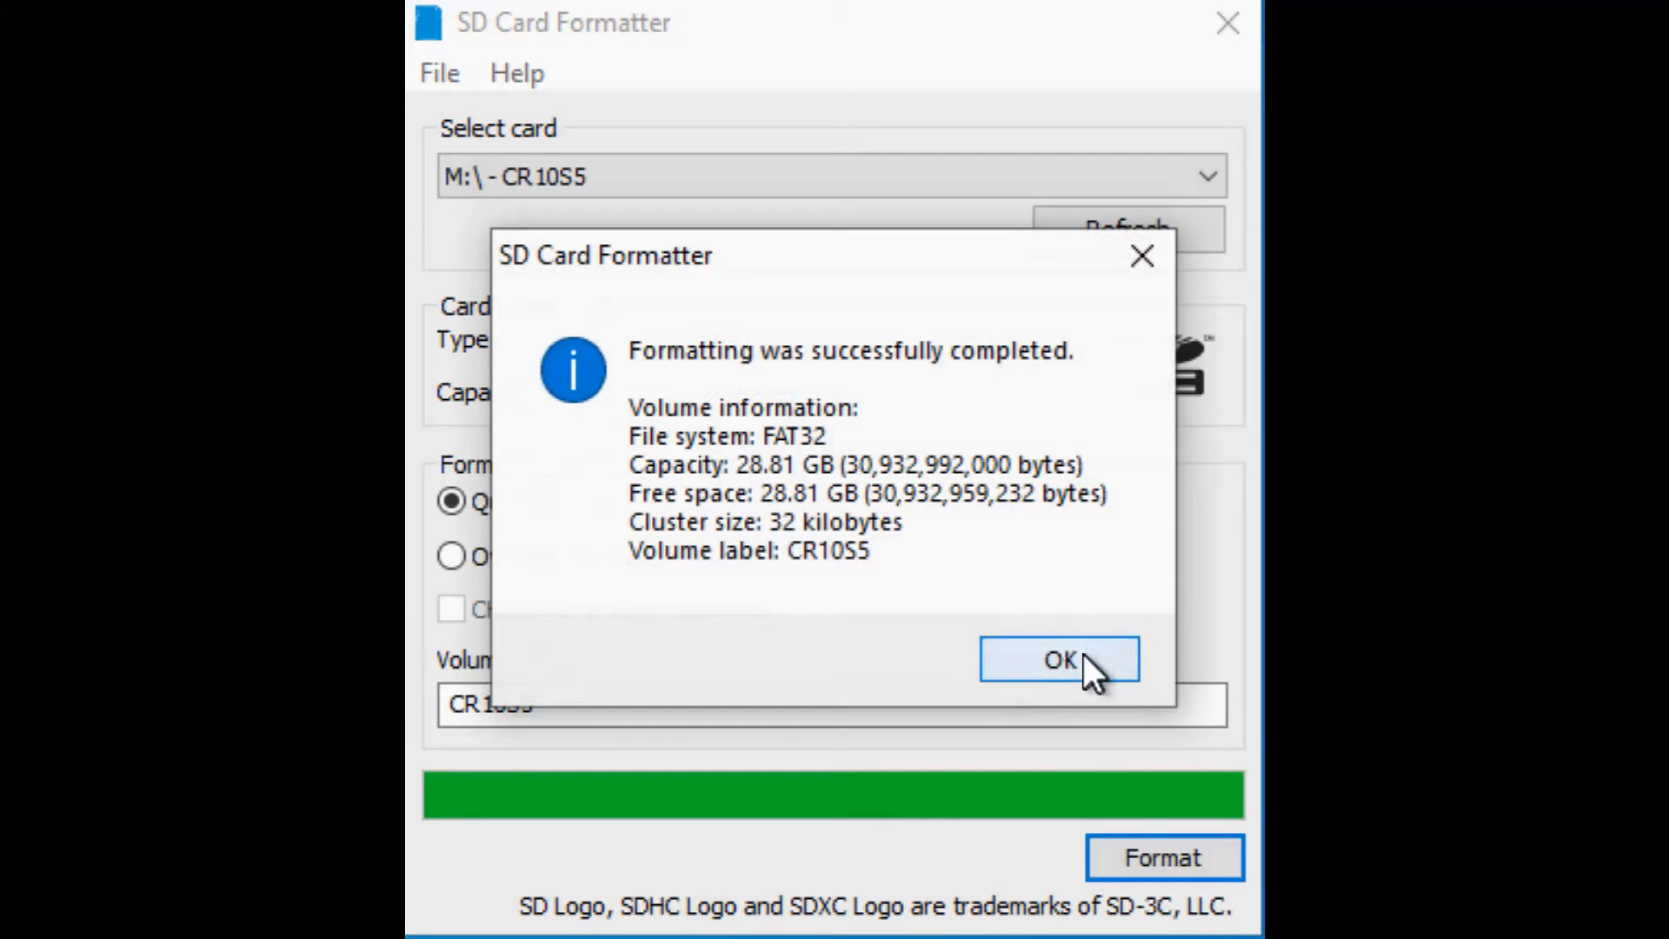
click(1059, 658)
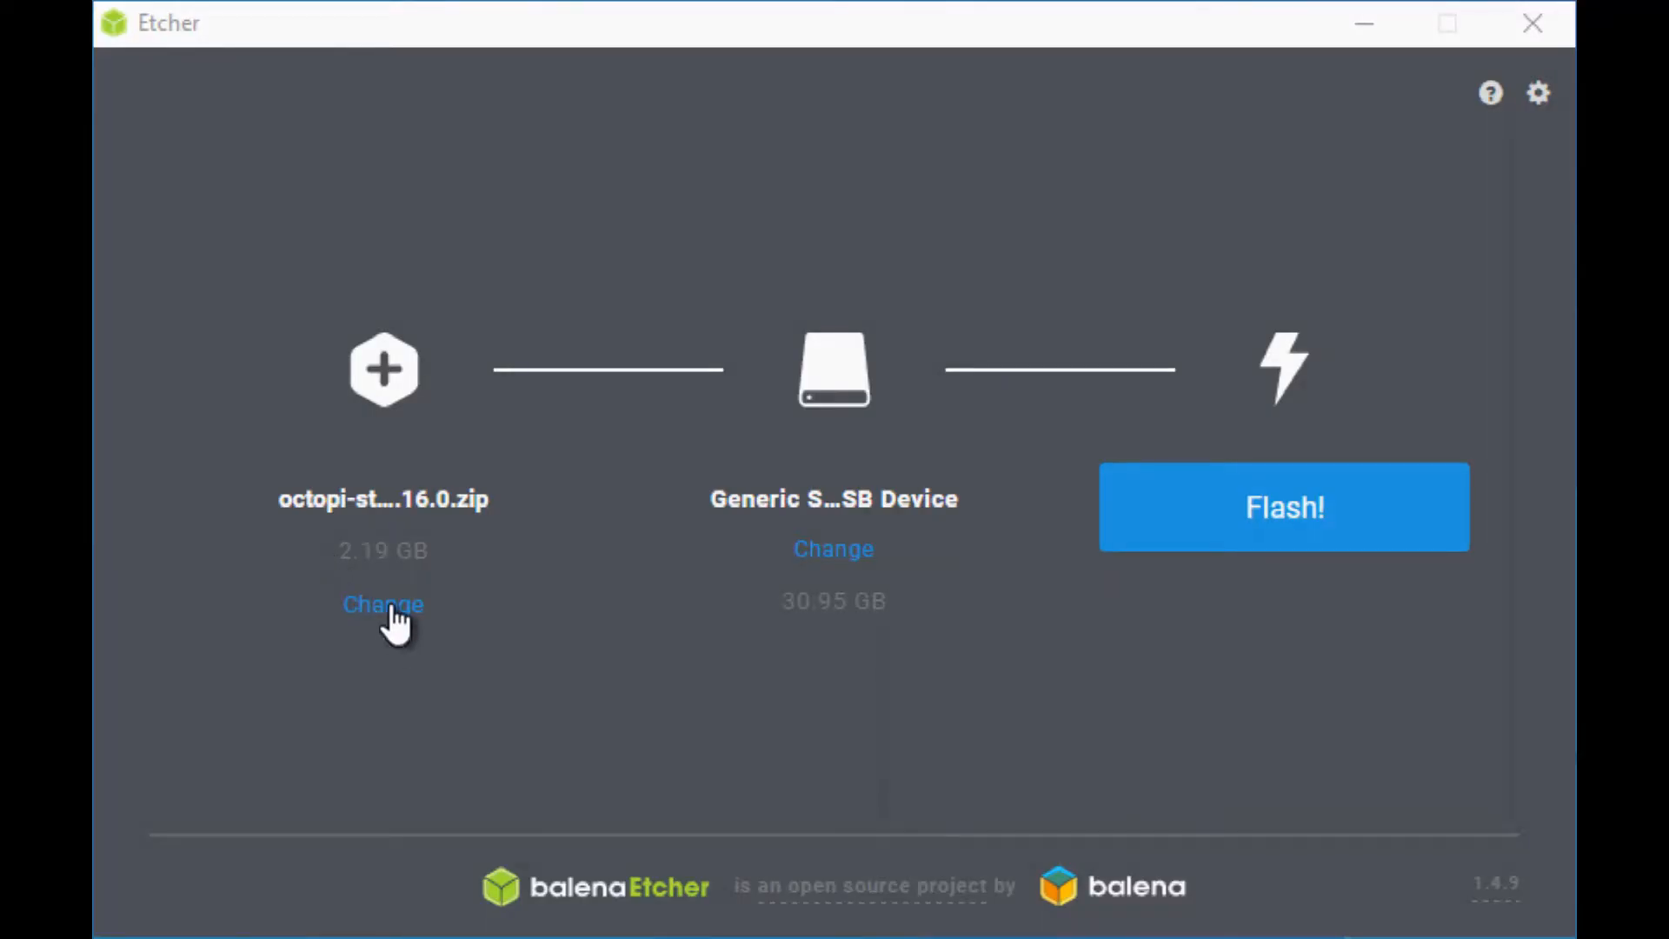
Flash octopi-stretch-lite-0.16.0.zip onto the Generic STORAGE DEVICE drive
click(383, 605)
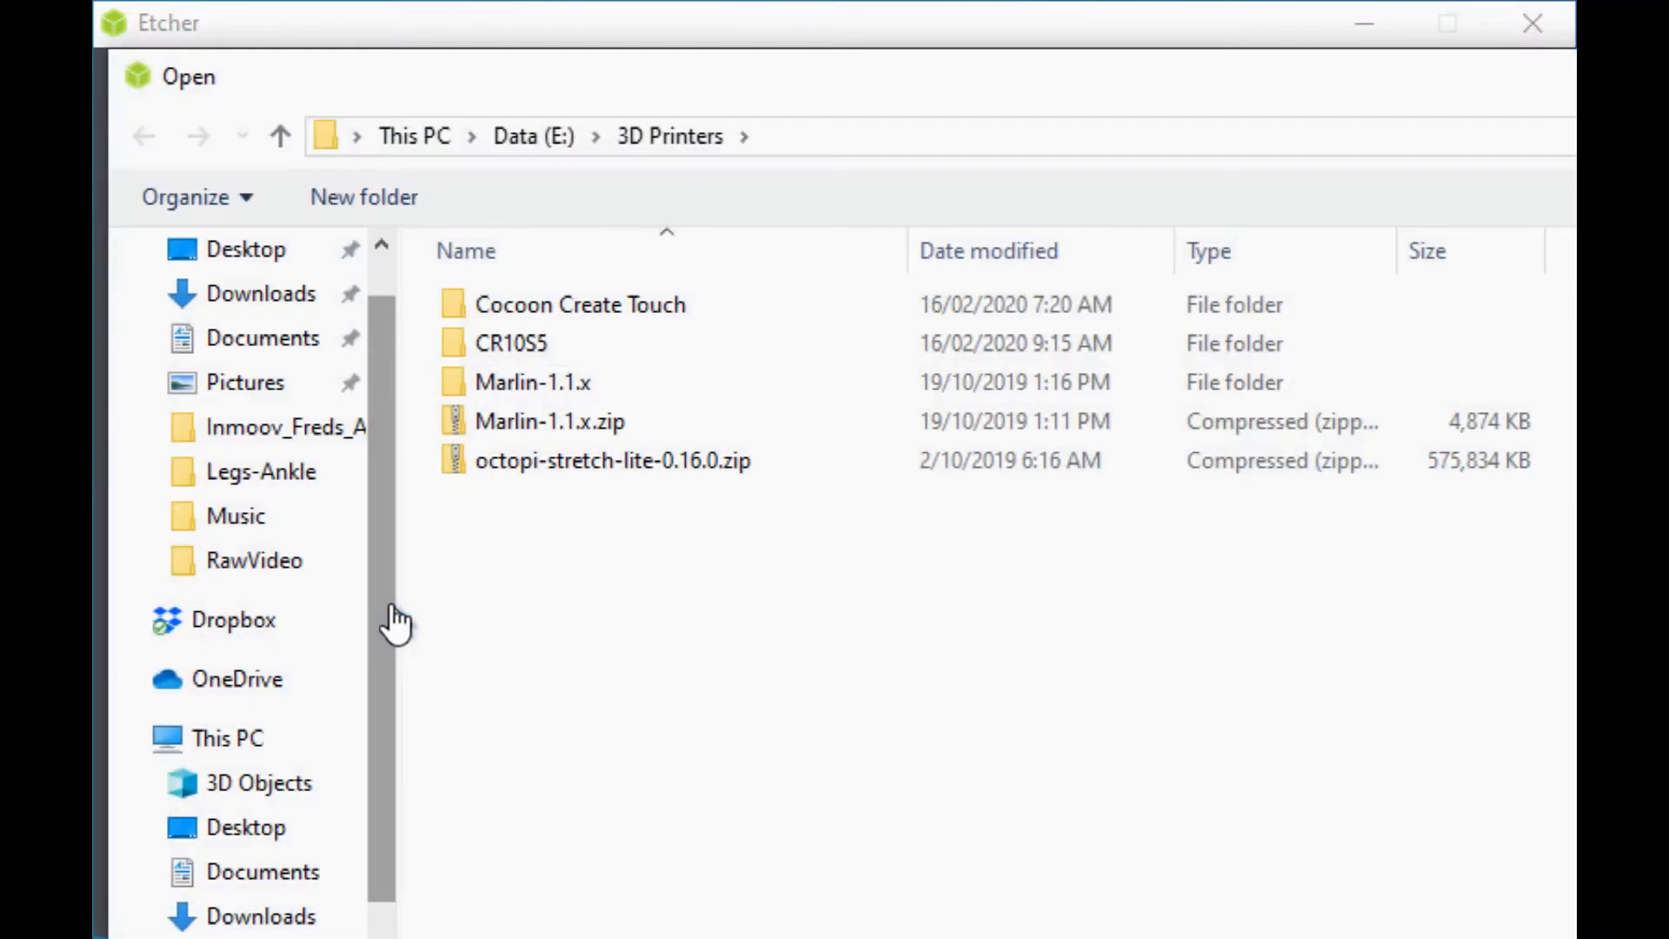
click(612, 459)
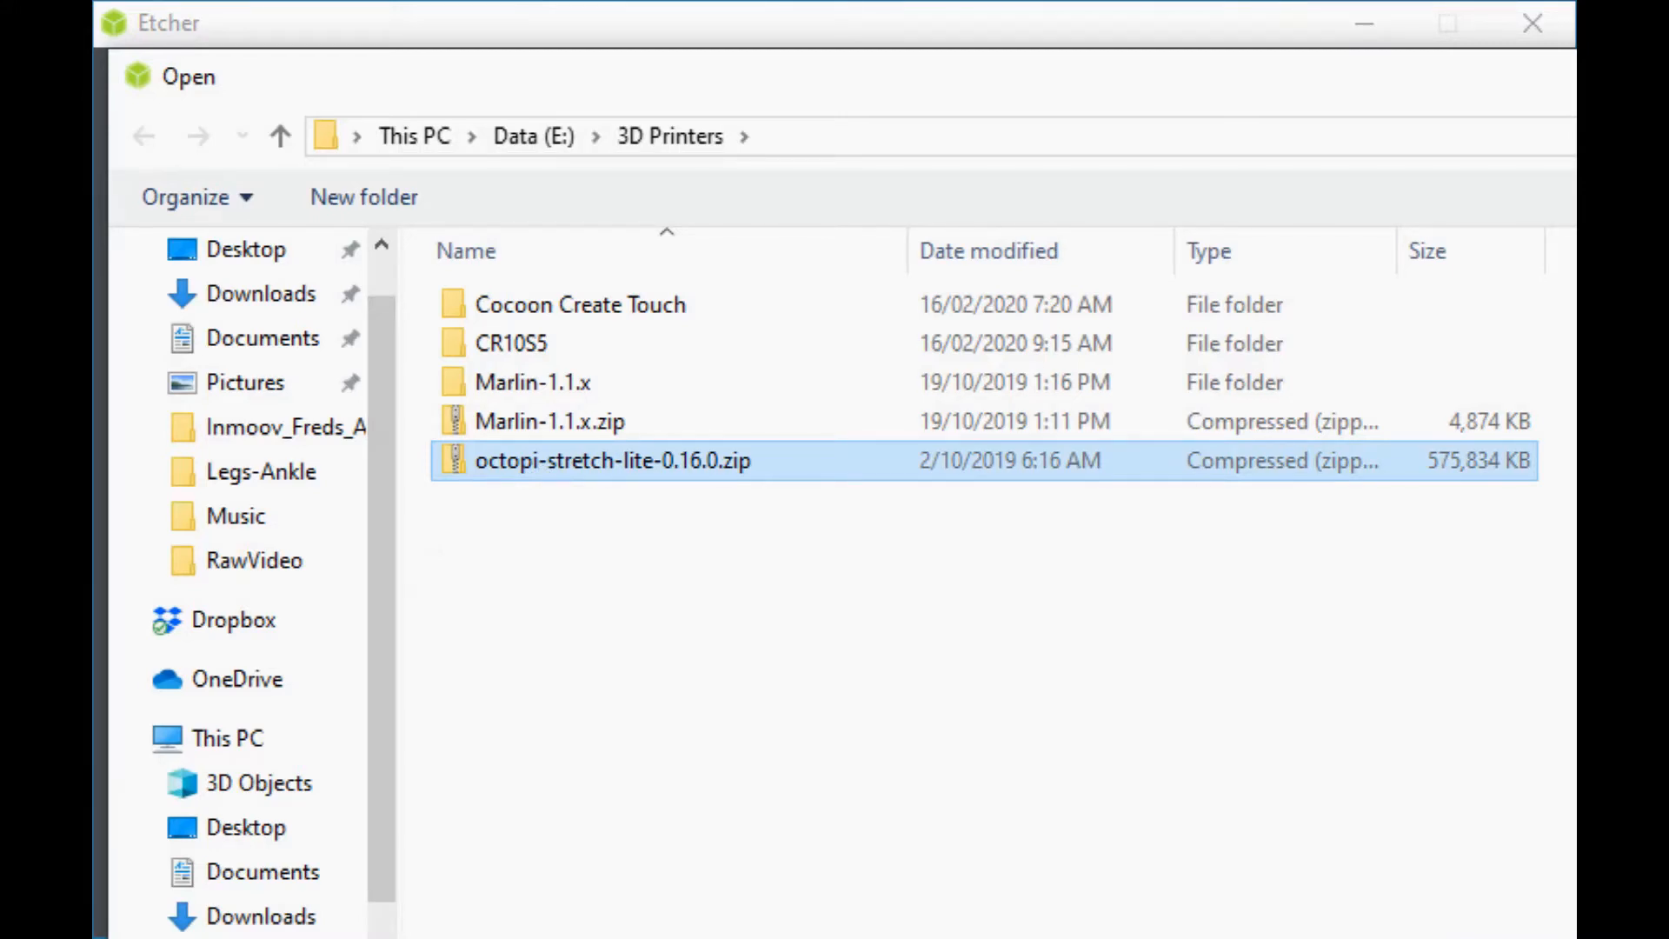
double_click(612, 459)
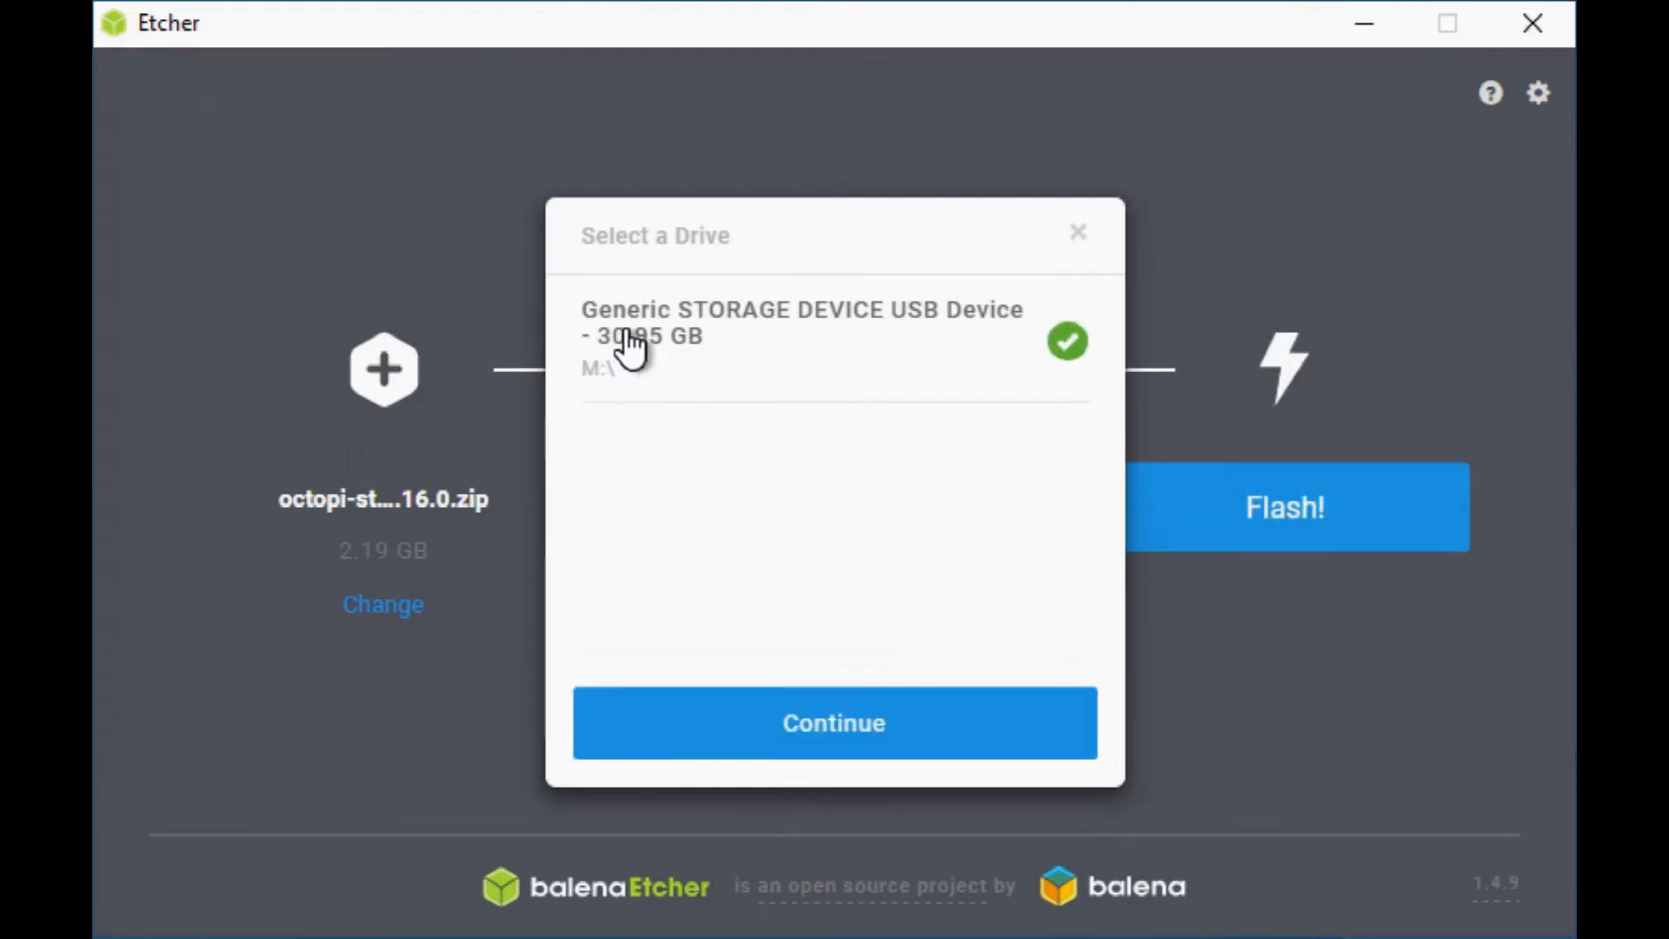
click(833, 721)
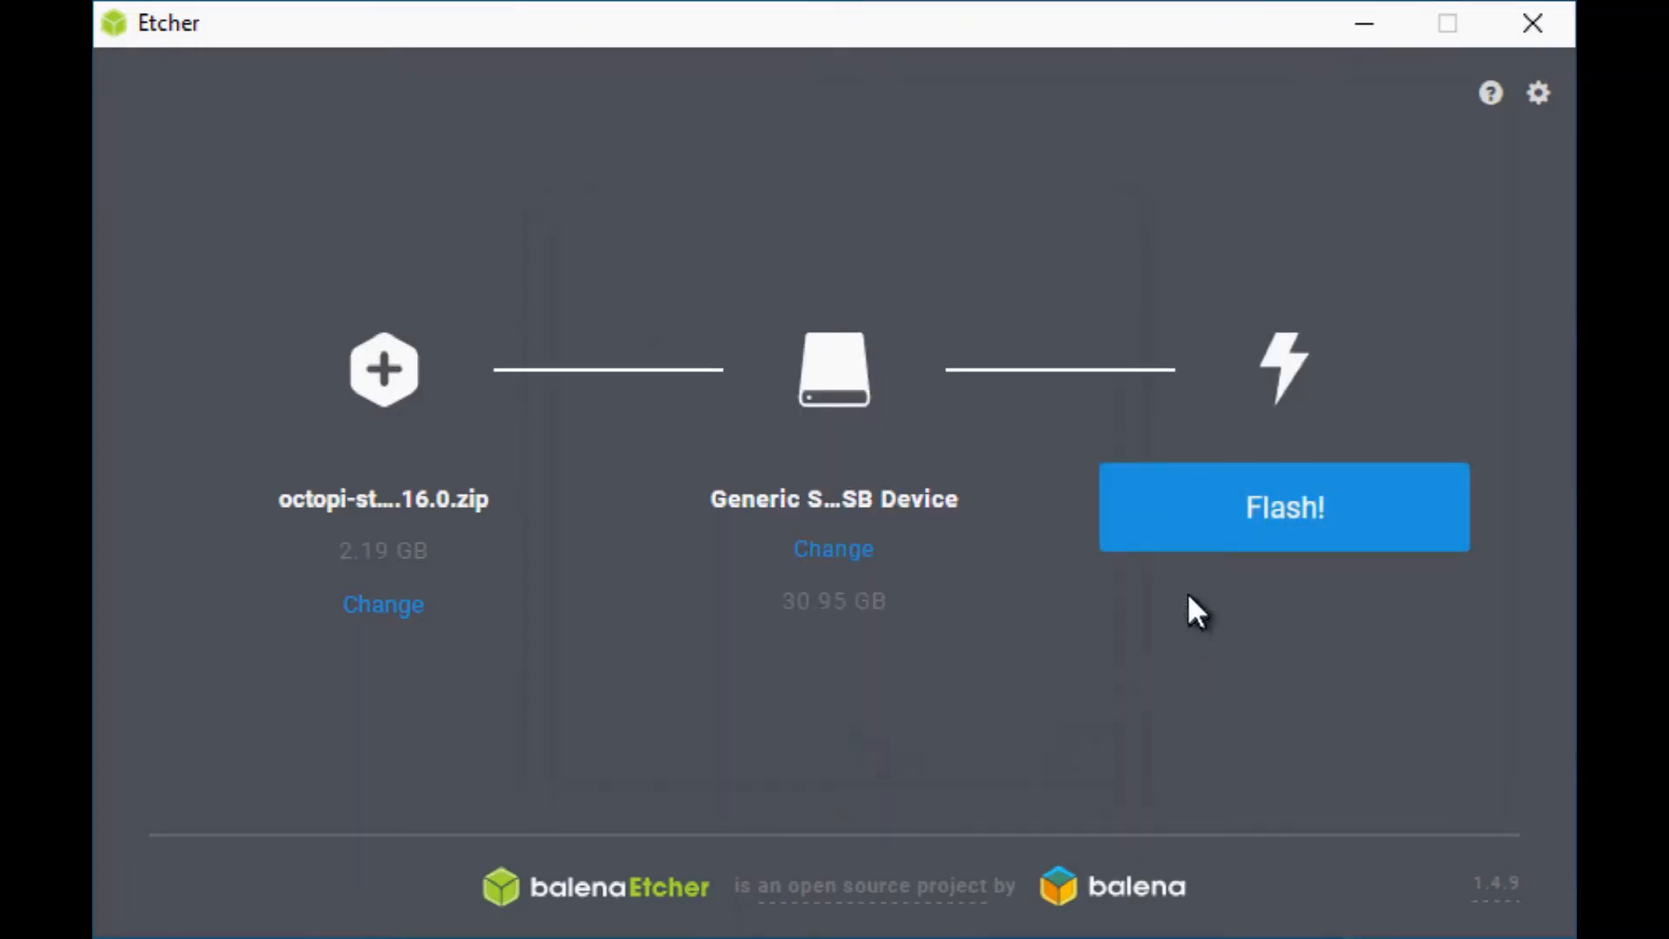
click(1283, 506)
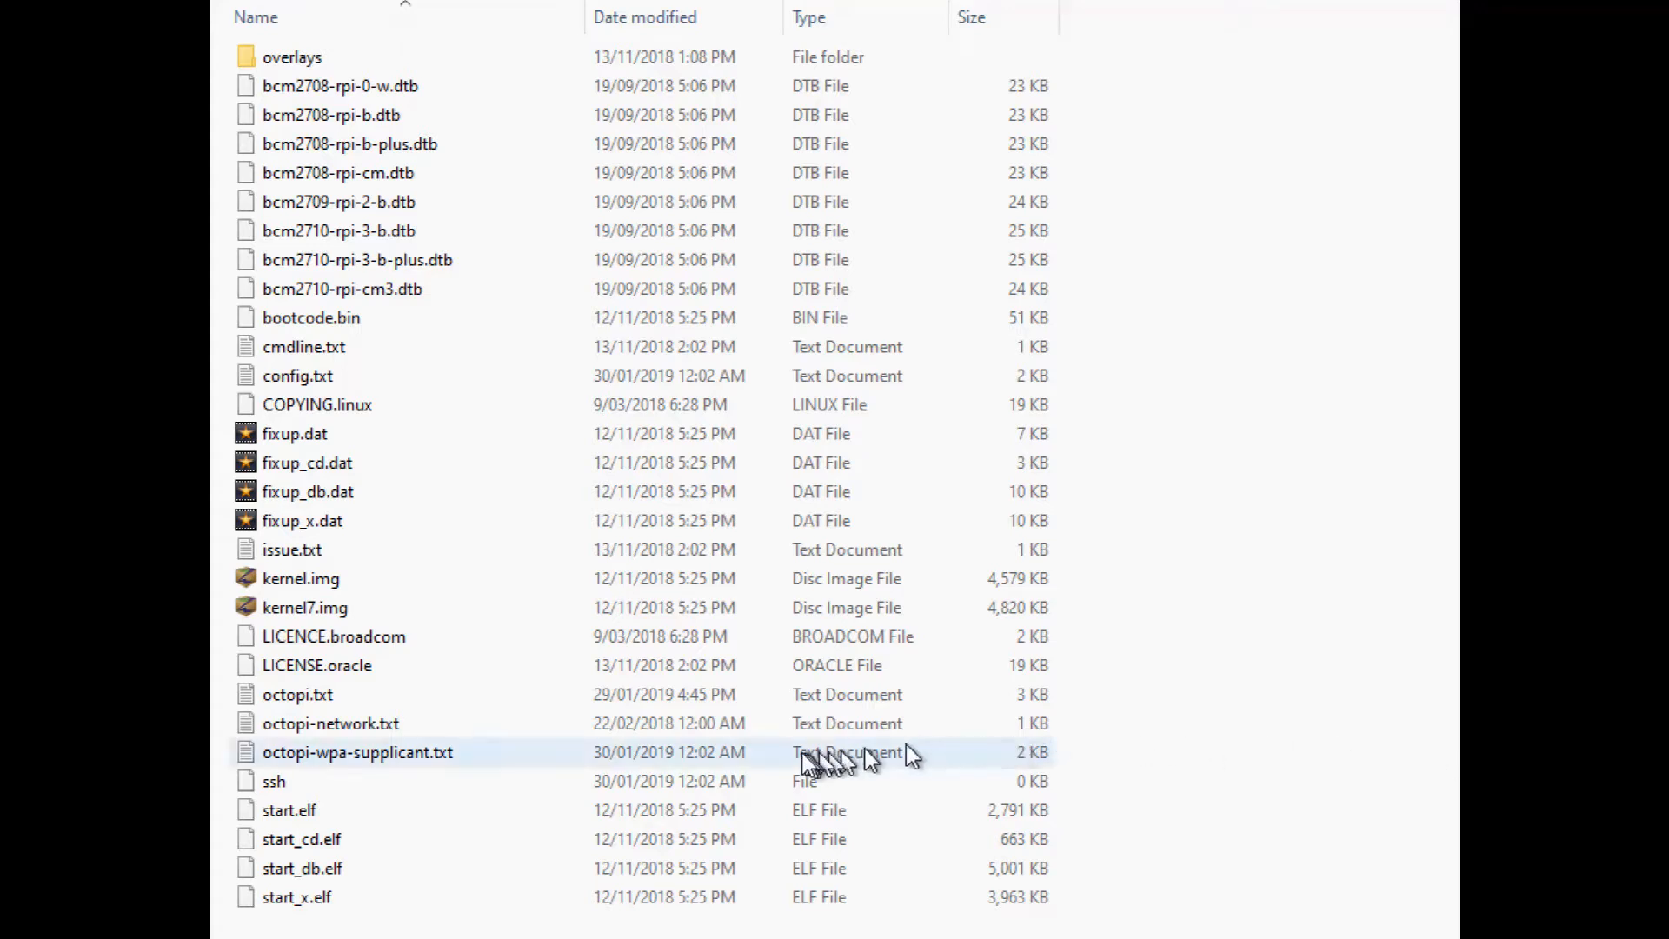
Open octopi-wpa-supplicant.txt from the card's boot partition with Notepad
click(358, 751)
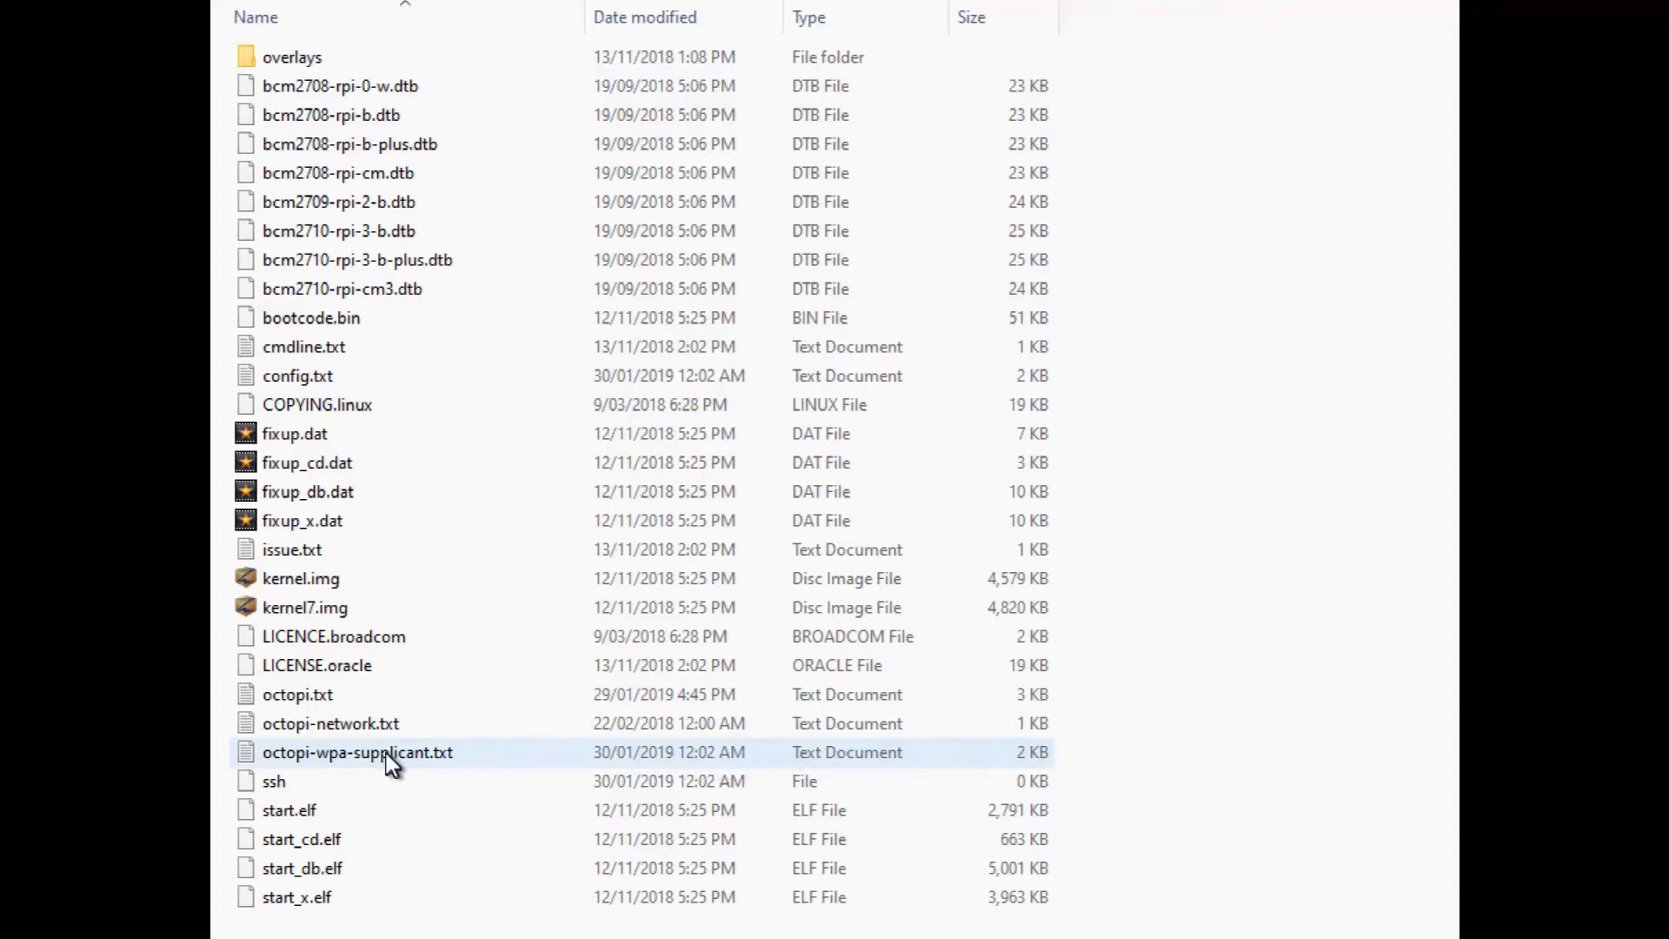
click(358, 751)
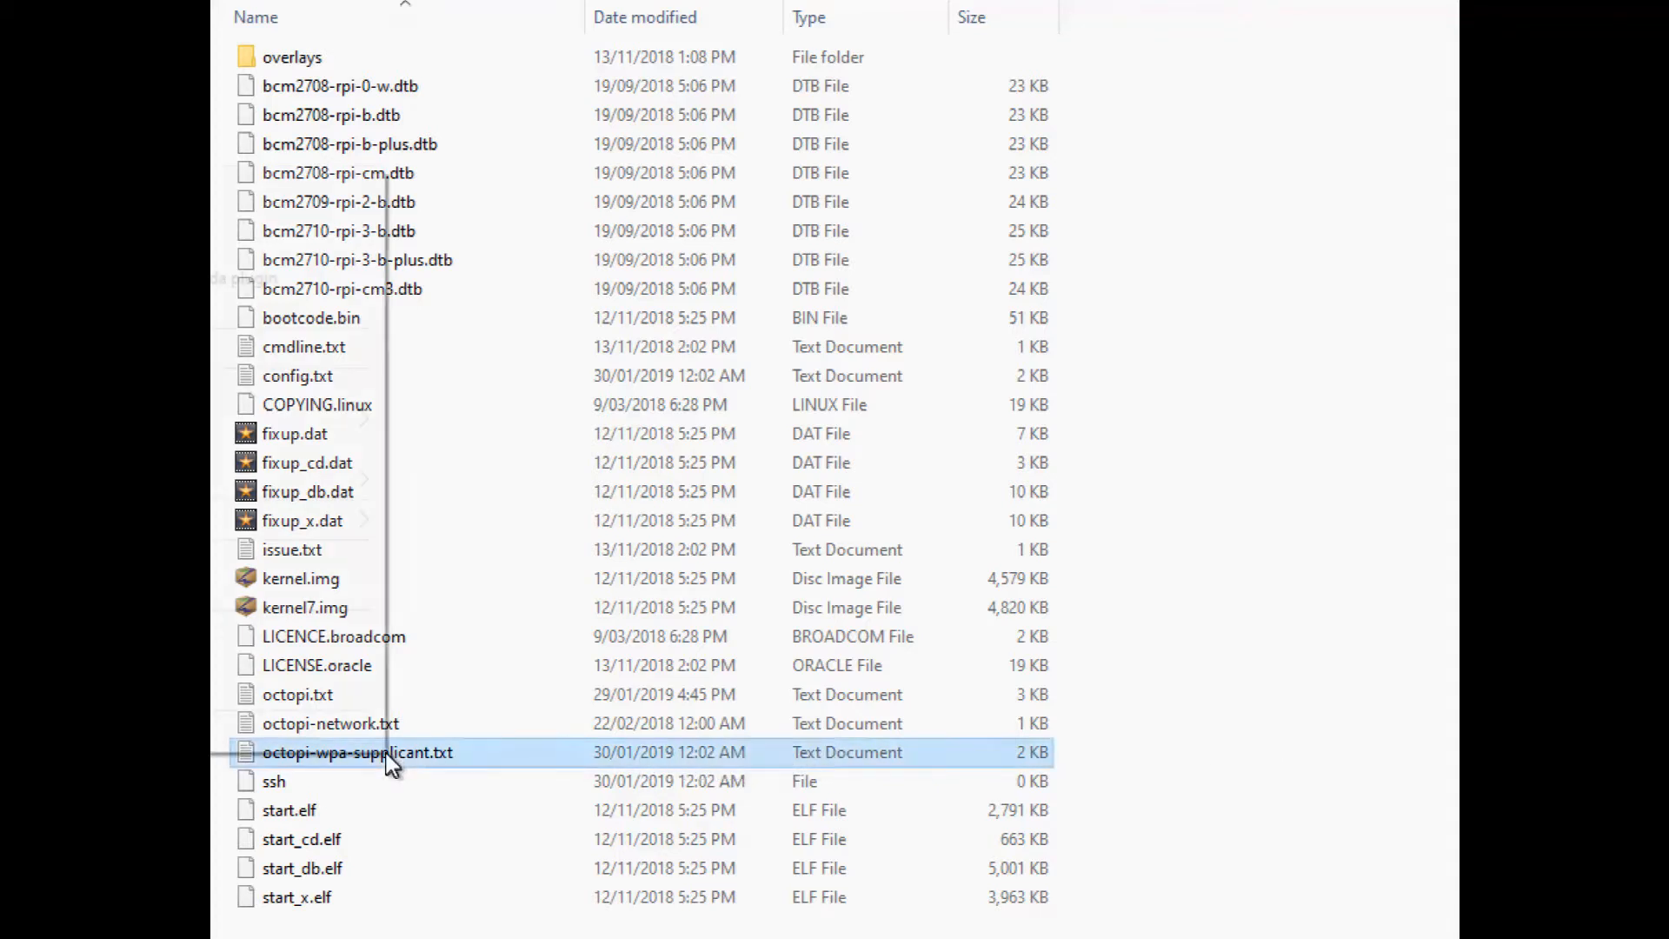
right_click(356, 752)
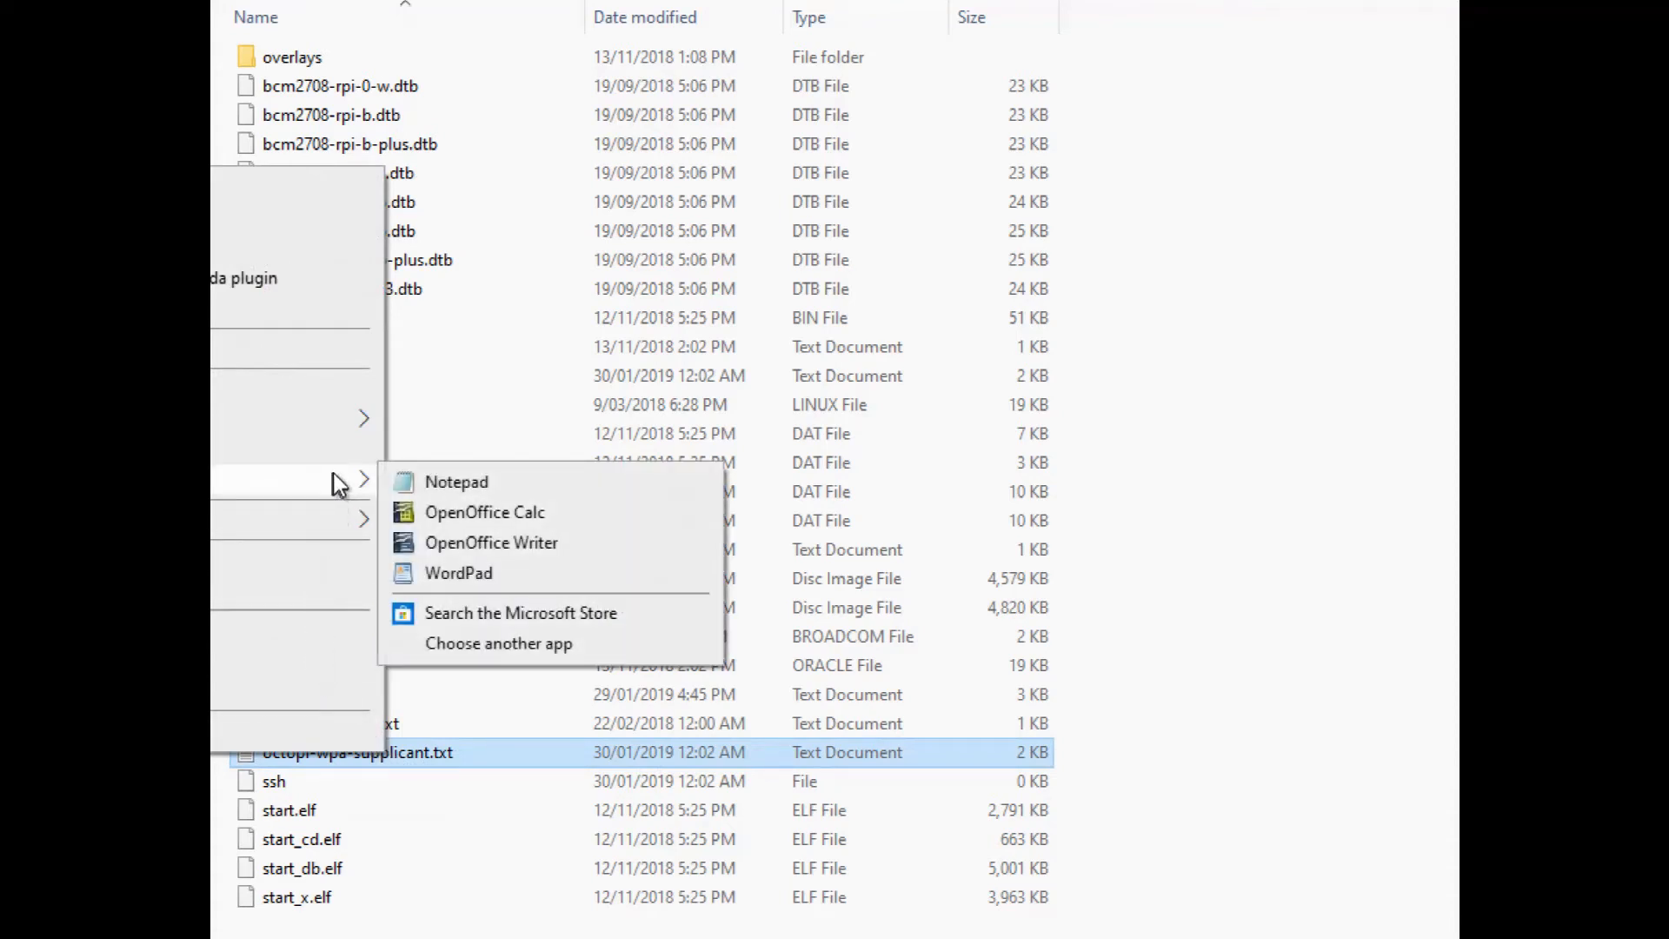
click(457, 482)
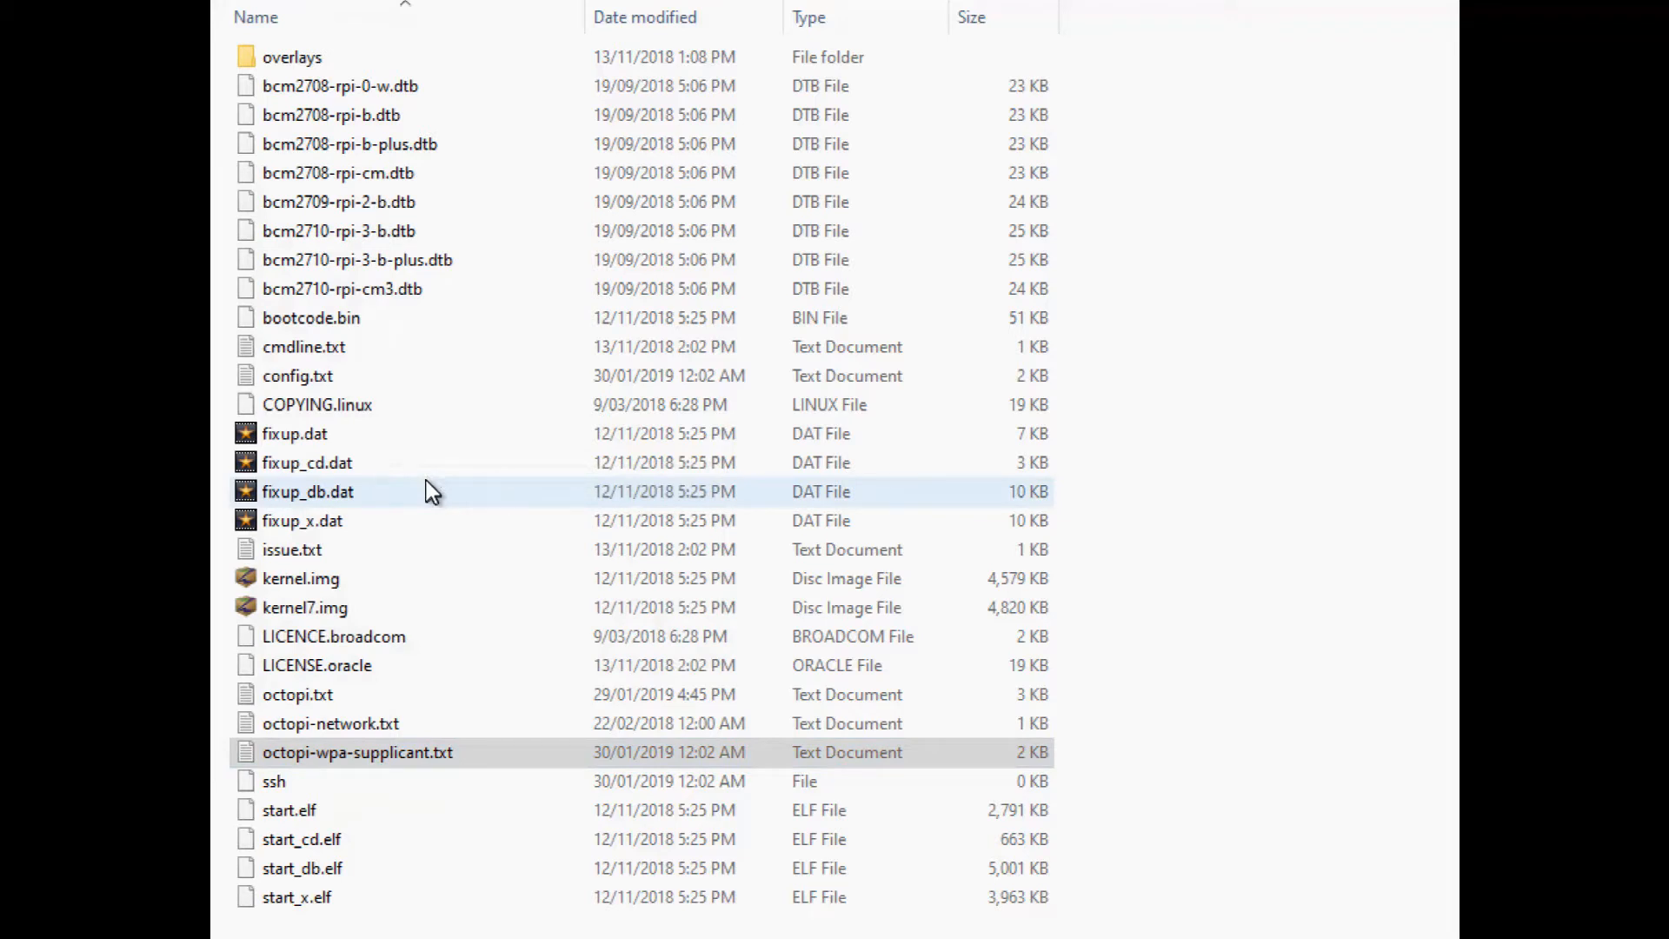
mouse_move(447, 561)
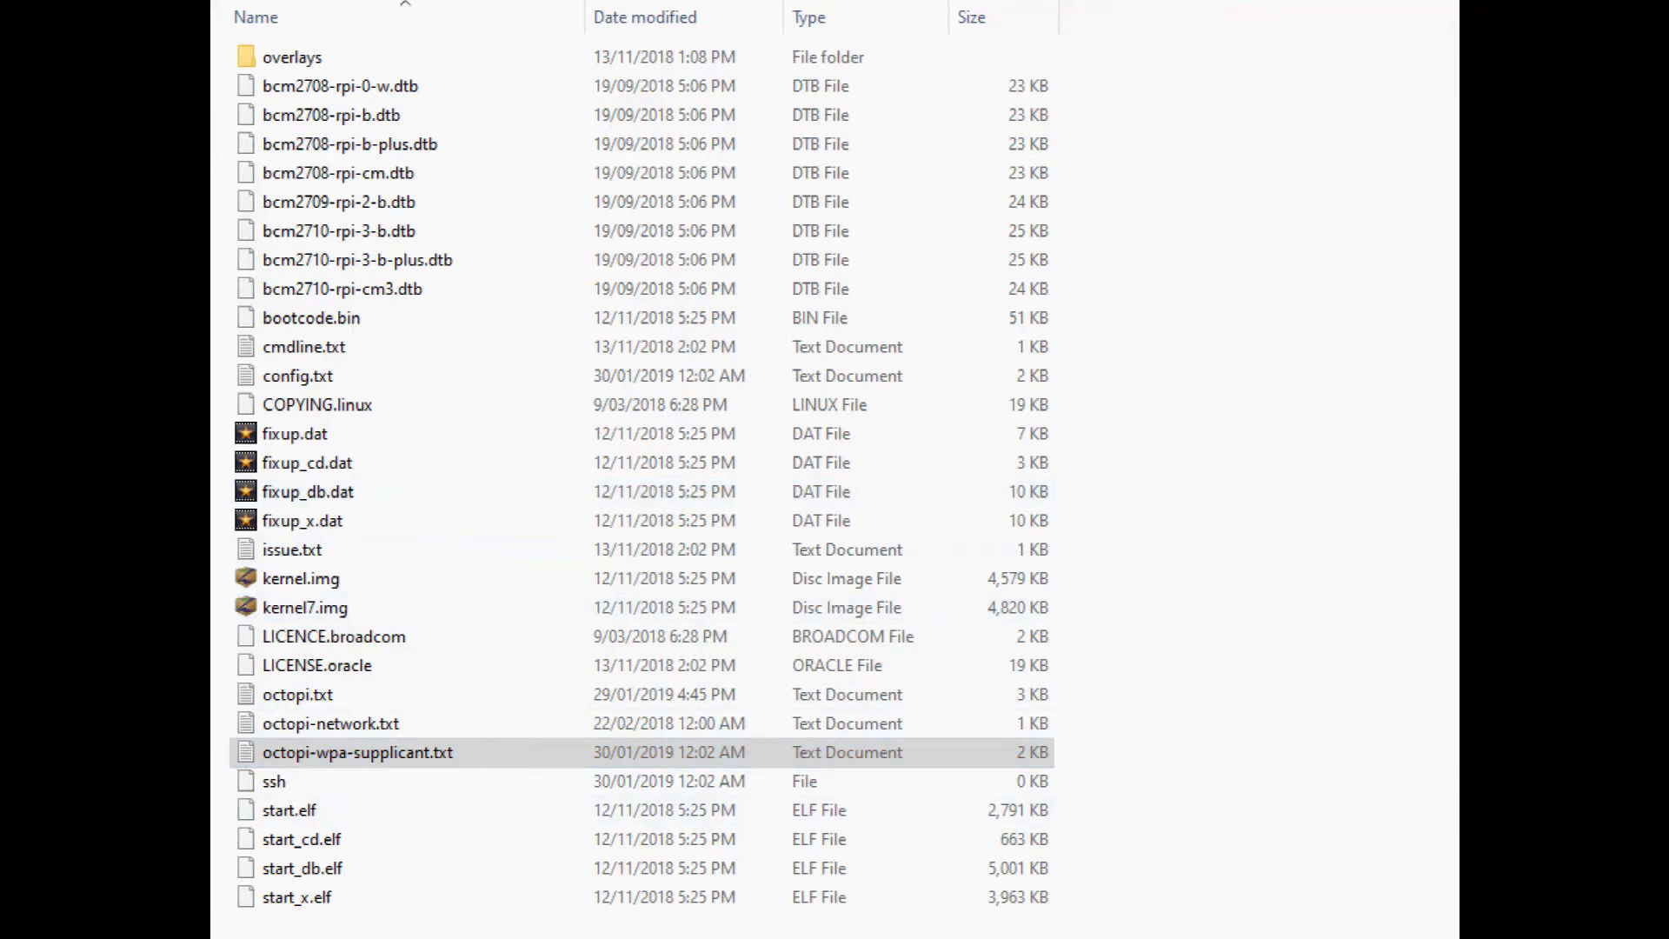
Replace the 'put SSID here' placeholder with TP-Link_7DE6
double_click(356, 751)
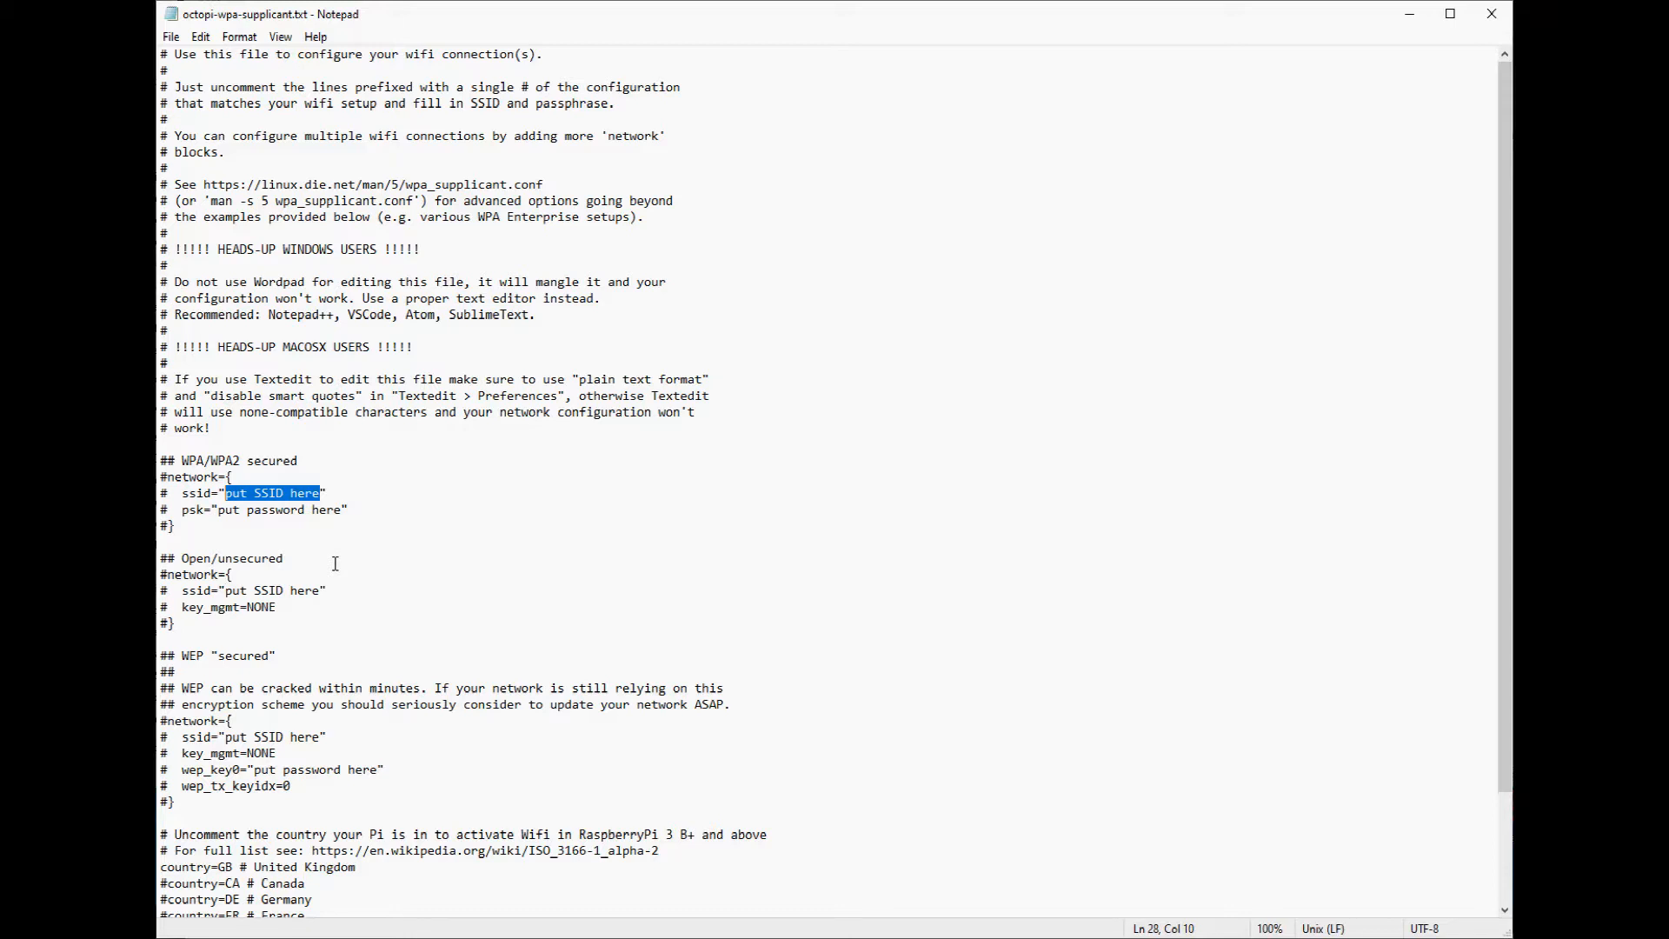
text(TP")
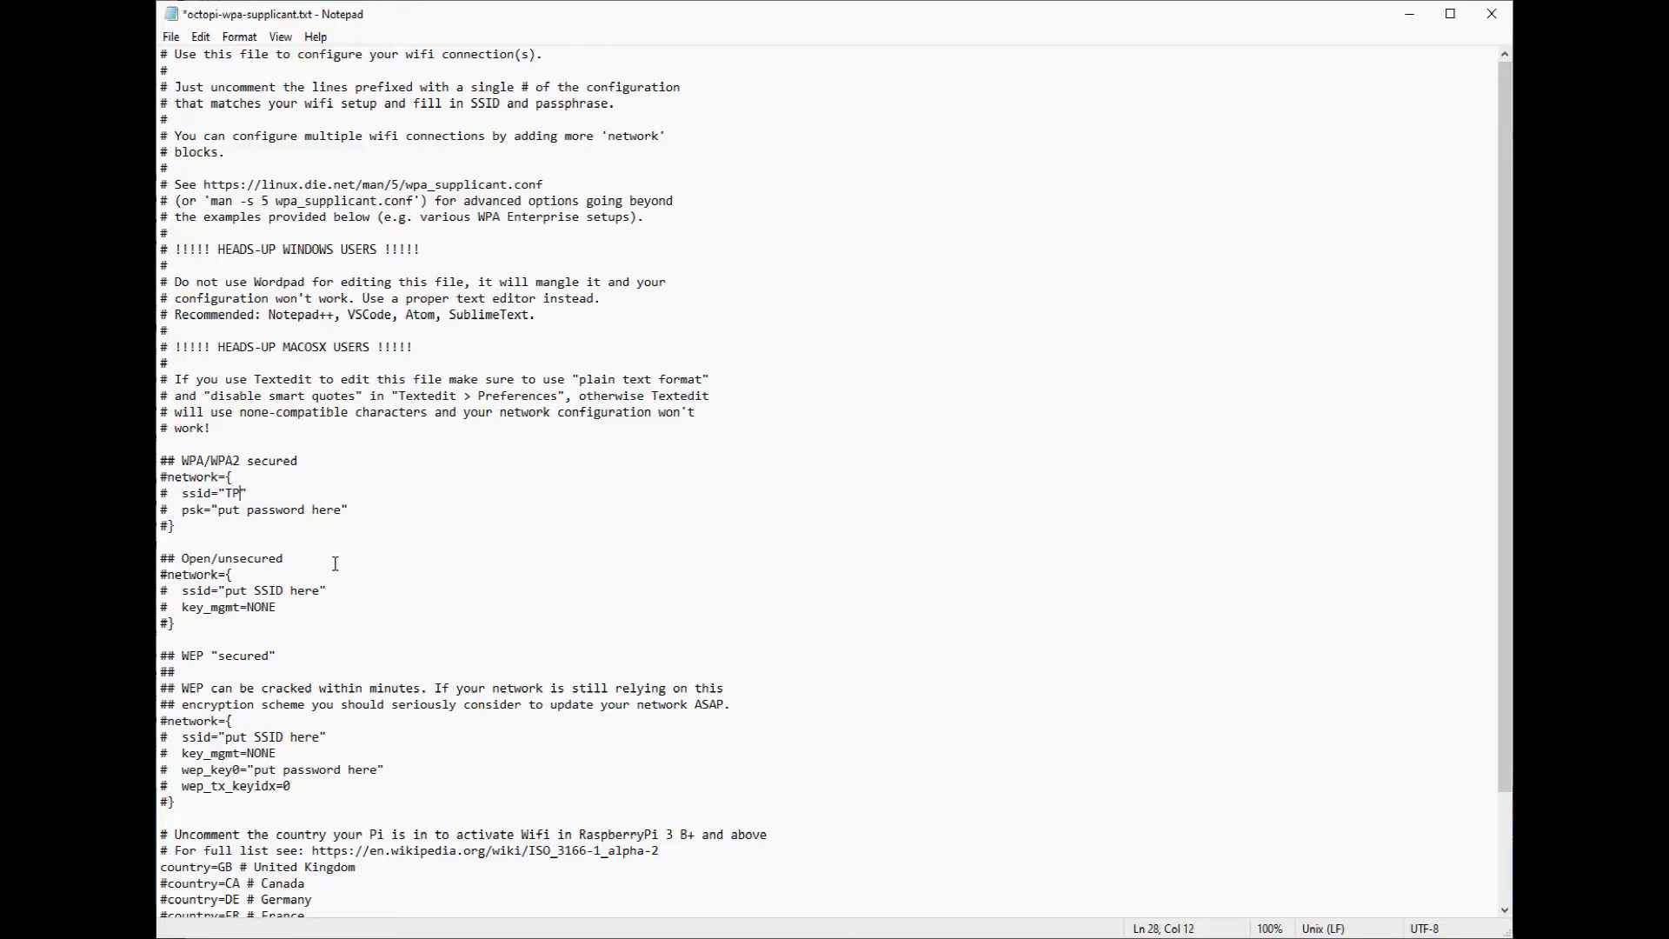
text(-L)
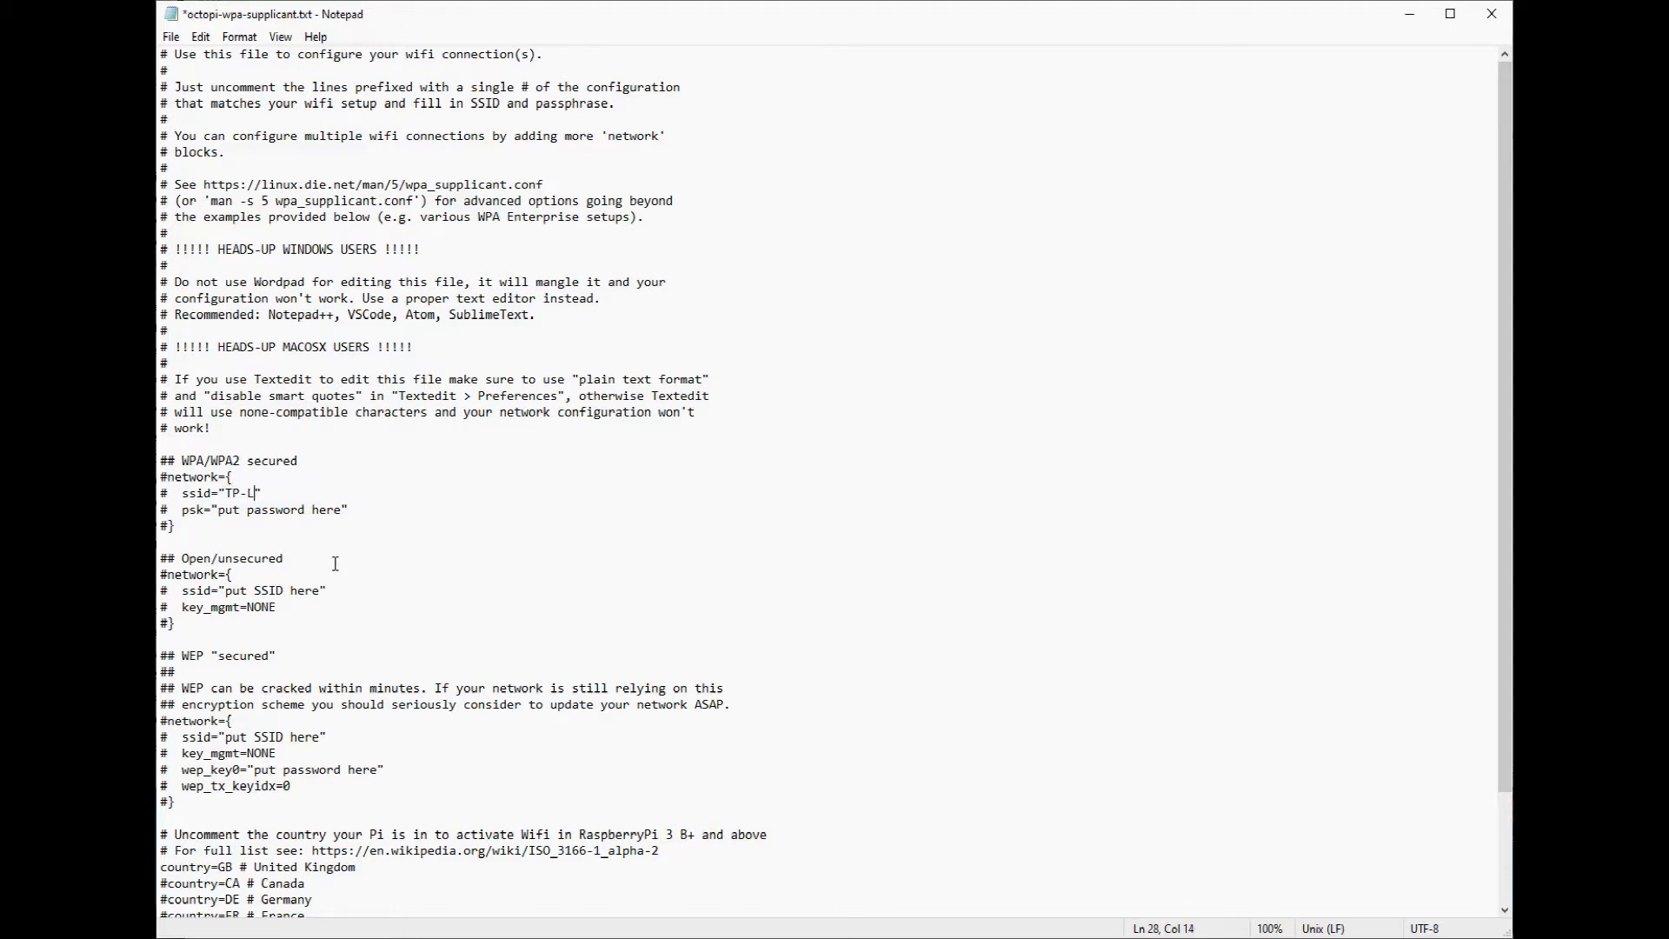
text(ink_)
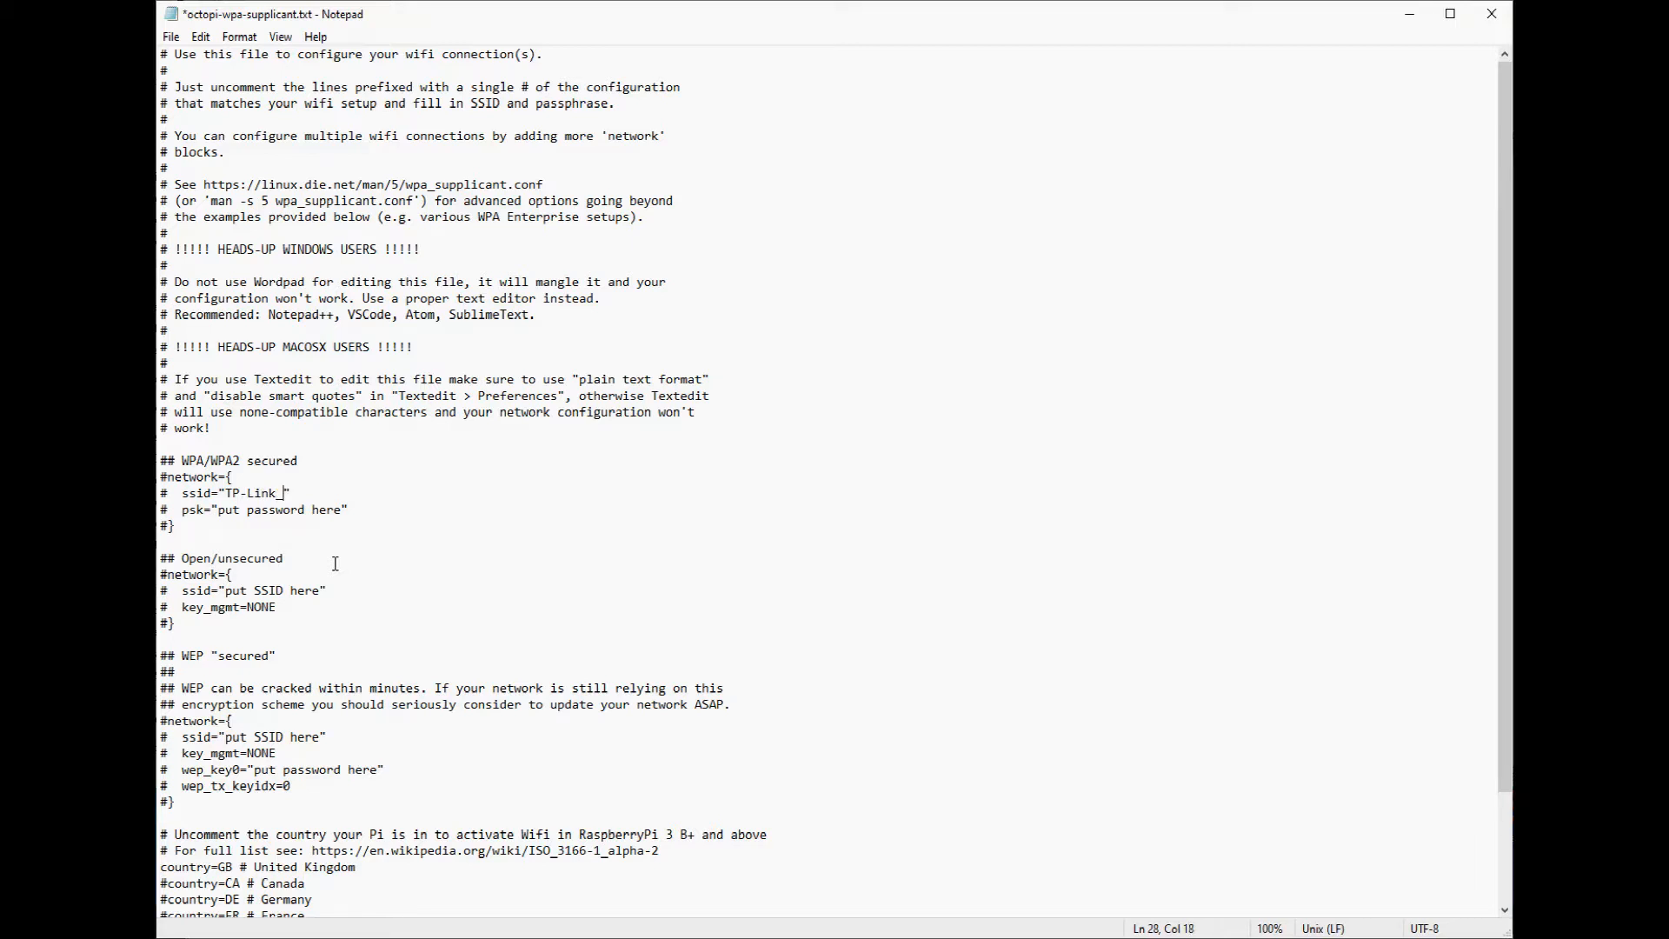
text(7)
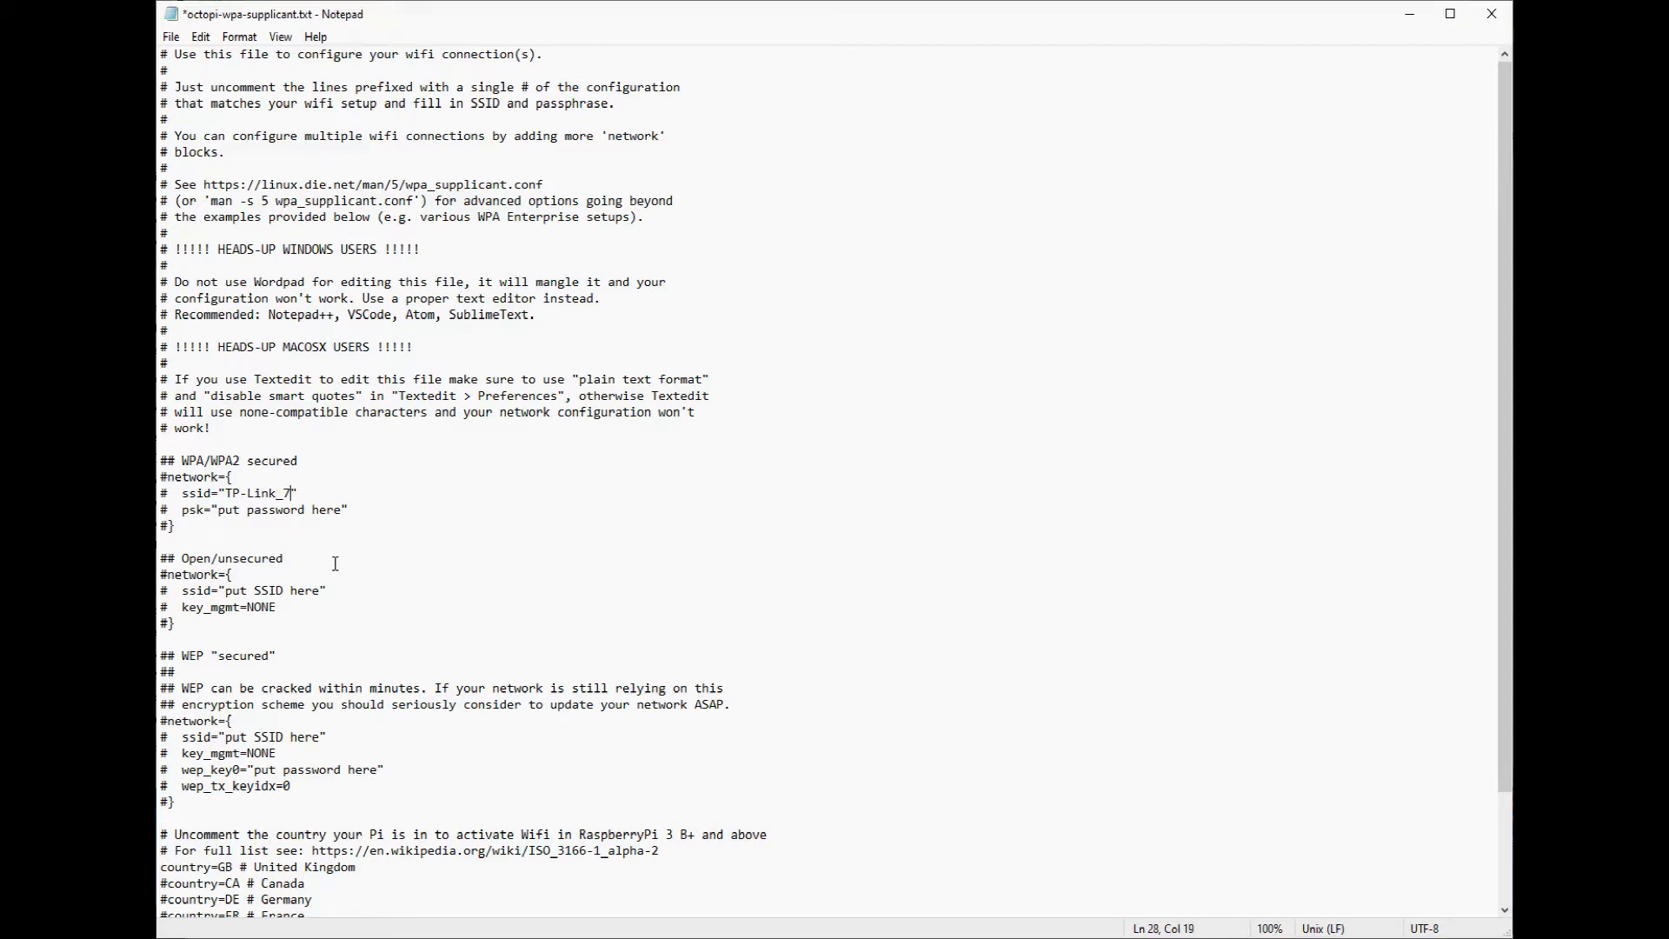
text(DE)
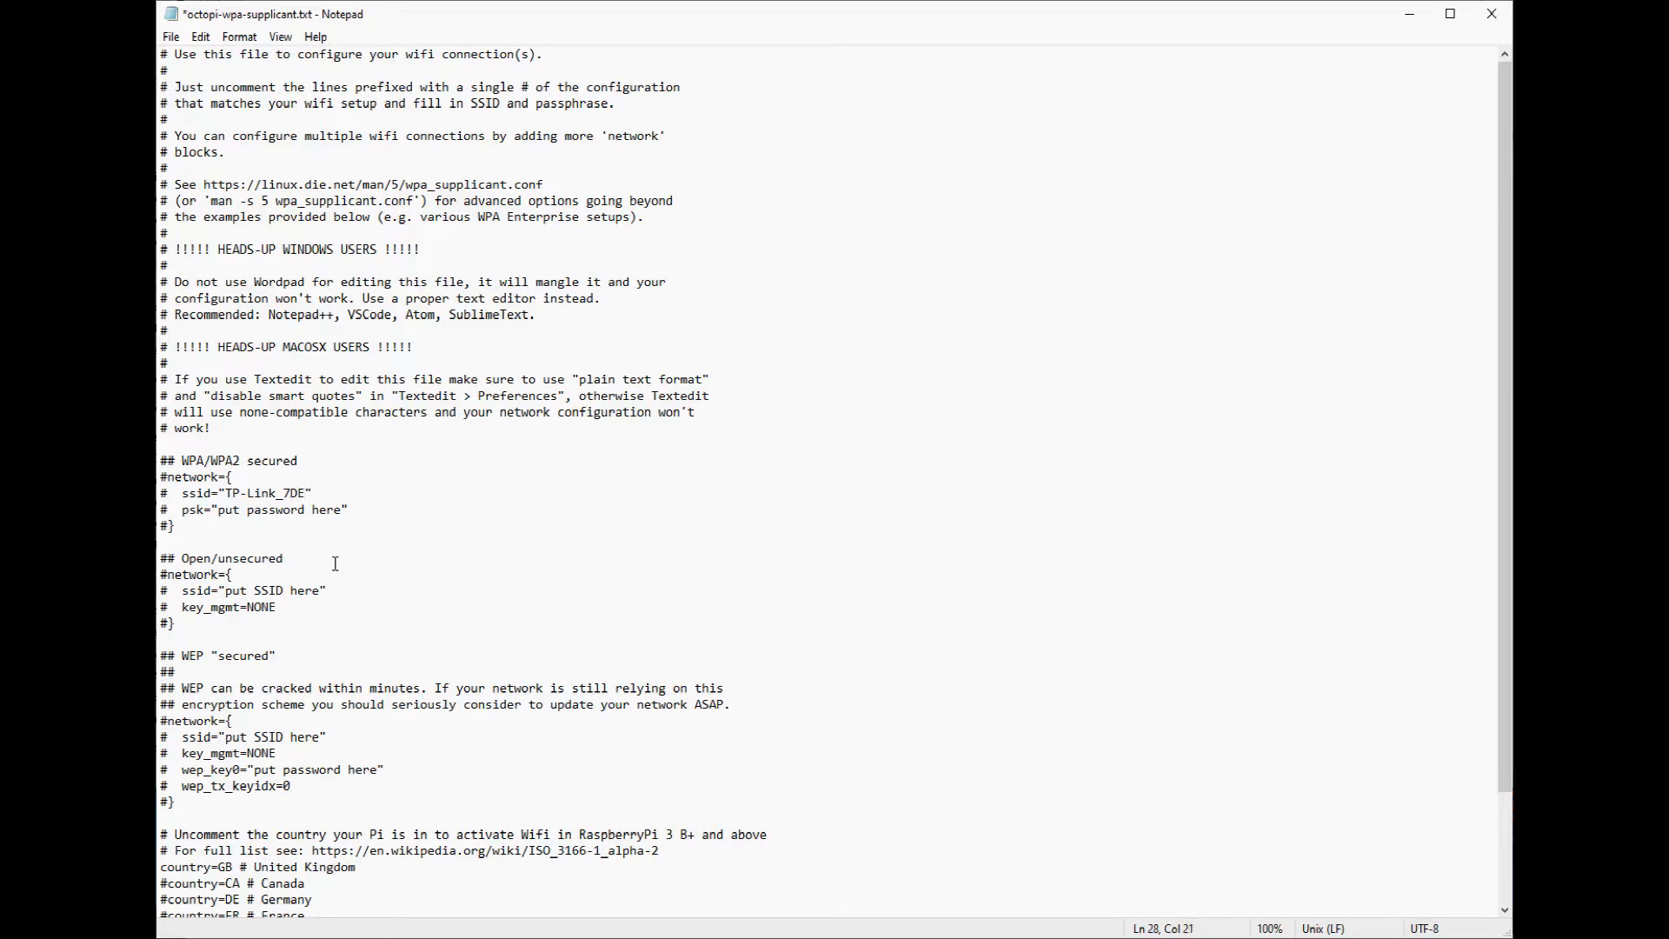
text(6)
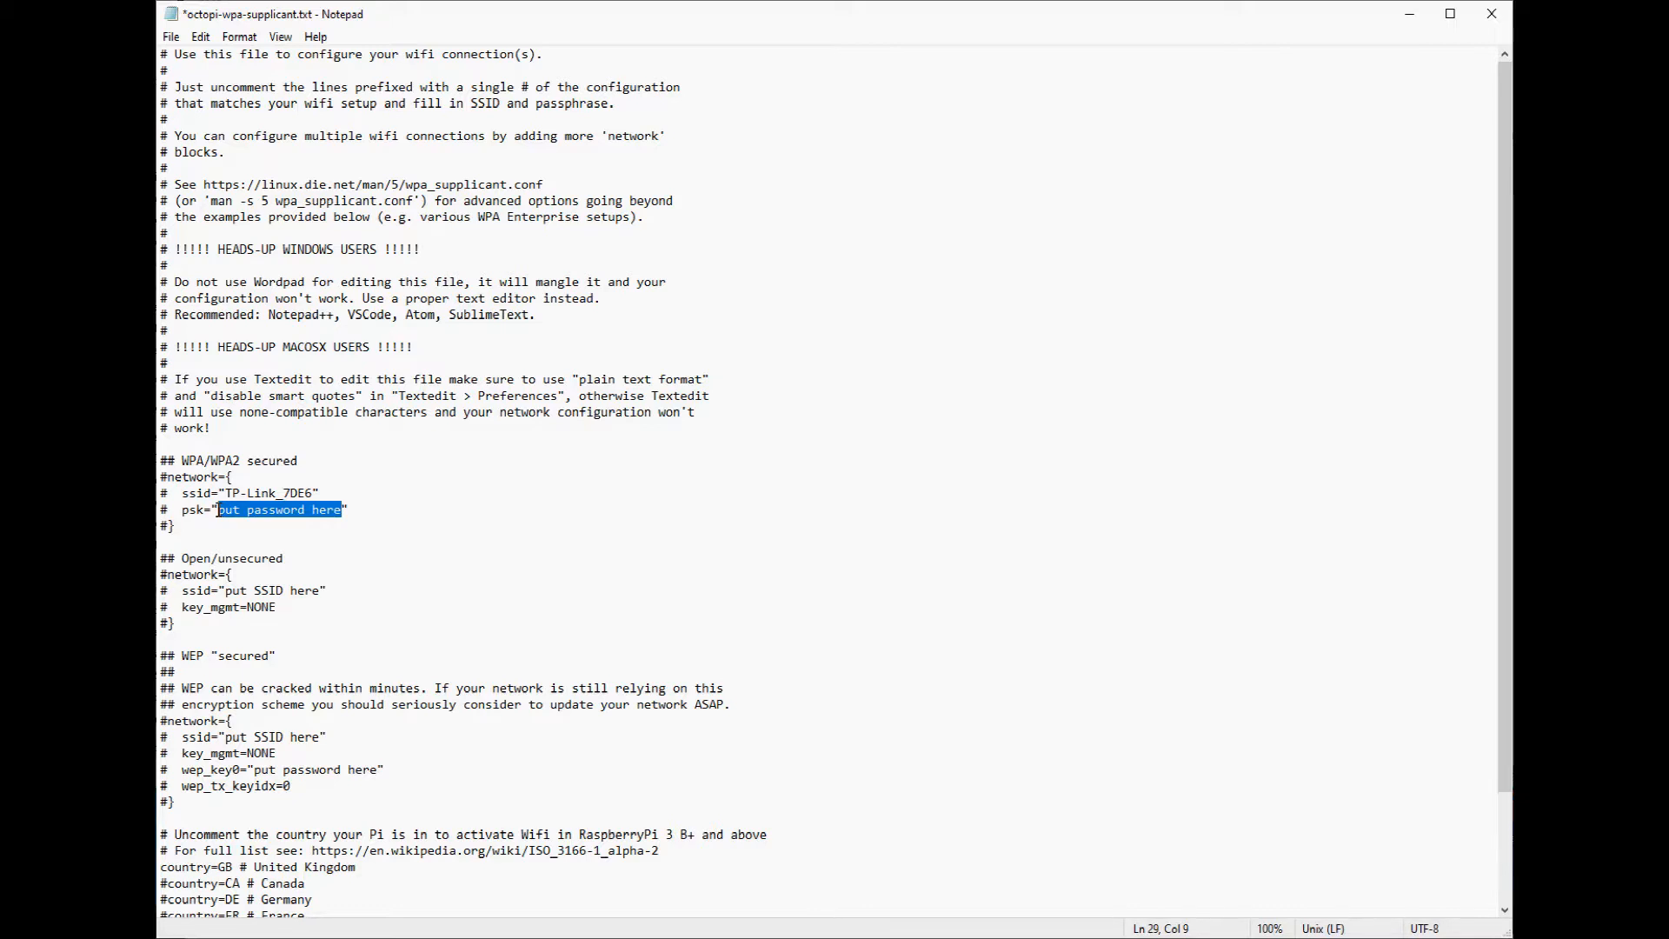
Enter the WiFi password on the psk line and save the file
text(******)
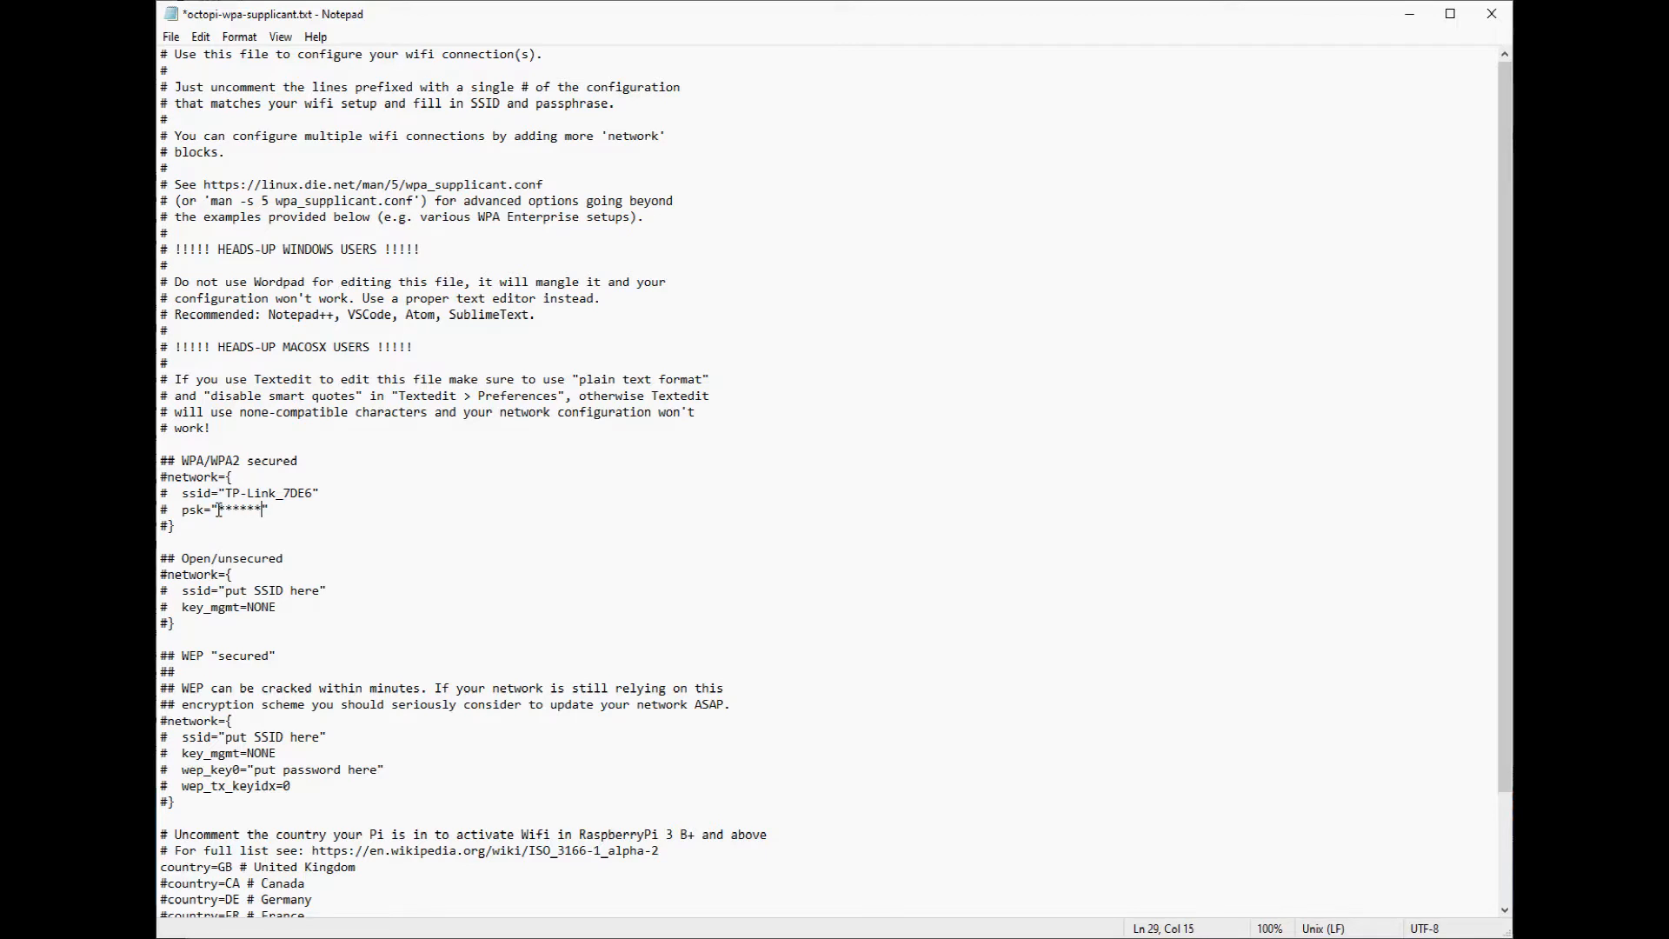
text(**)
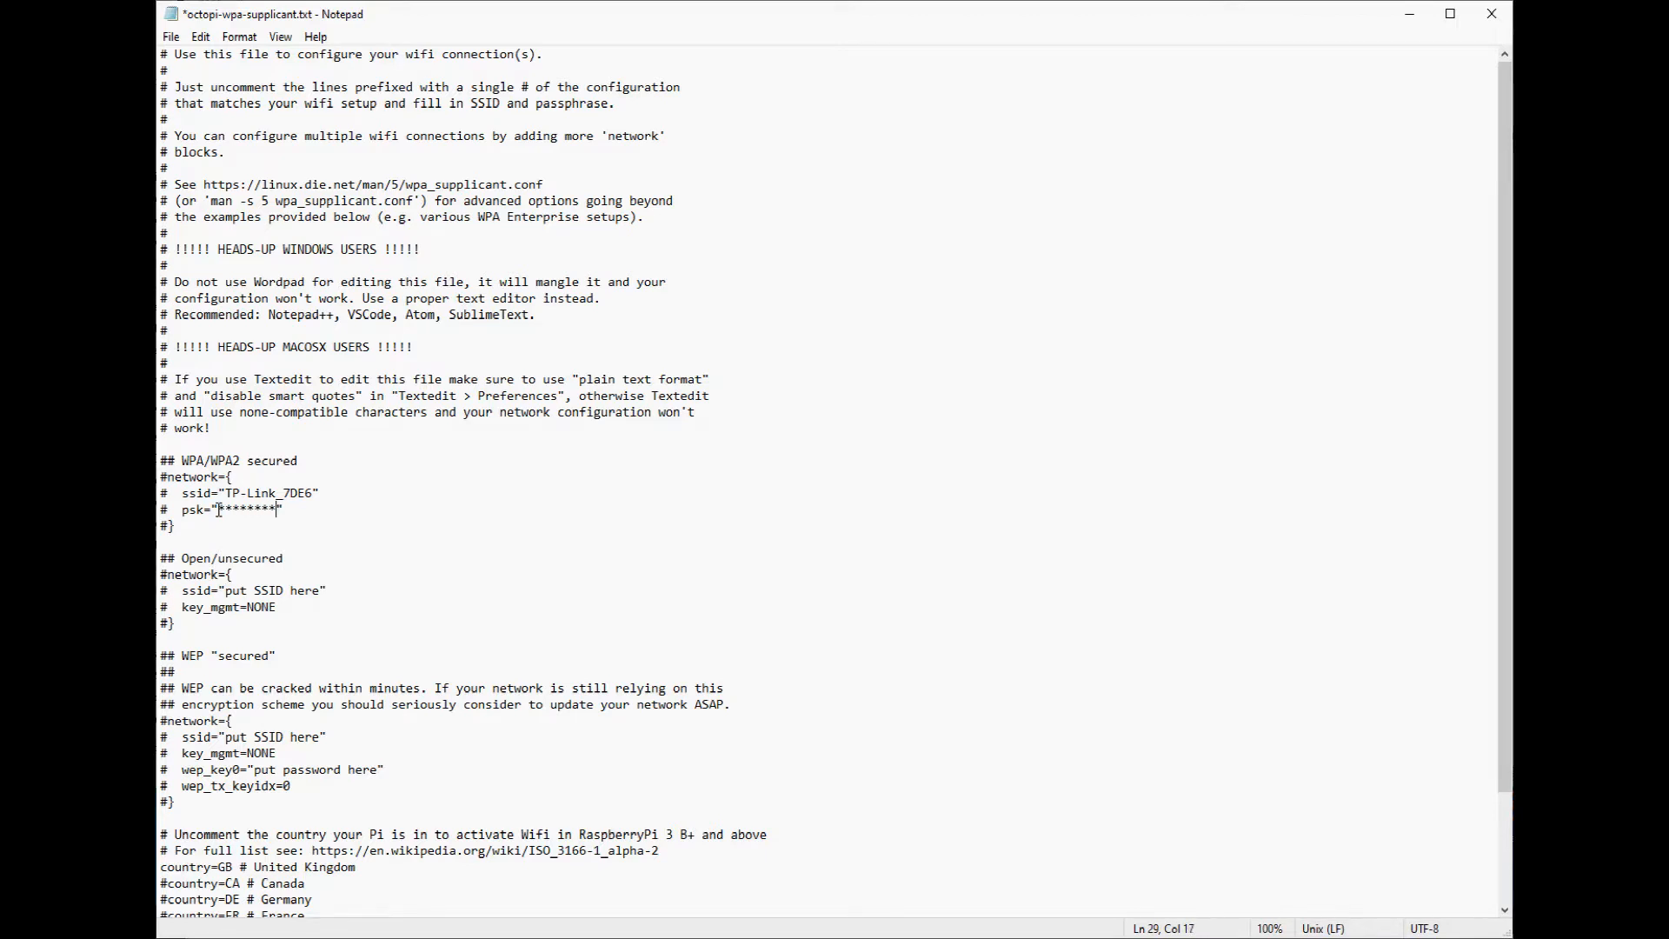
click(169, 36)
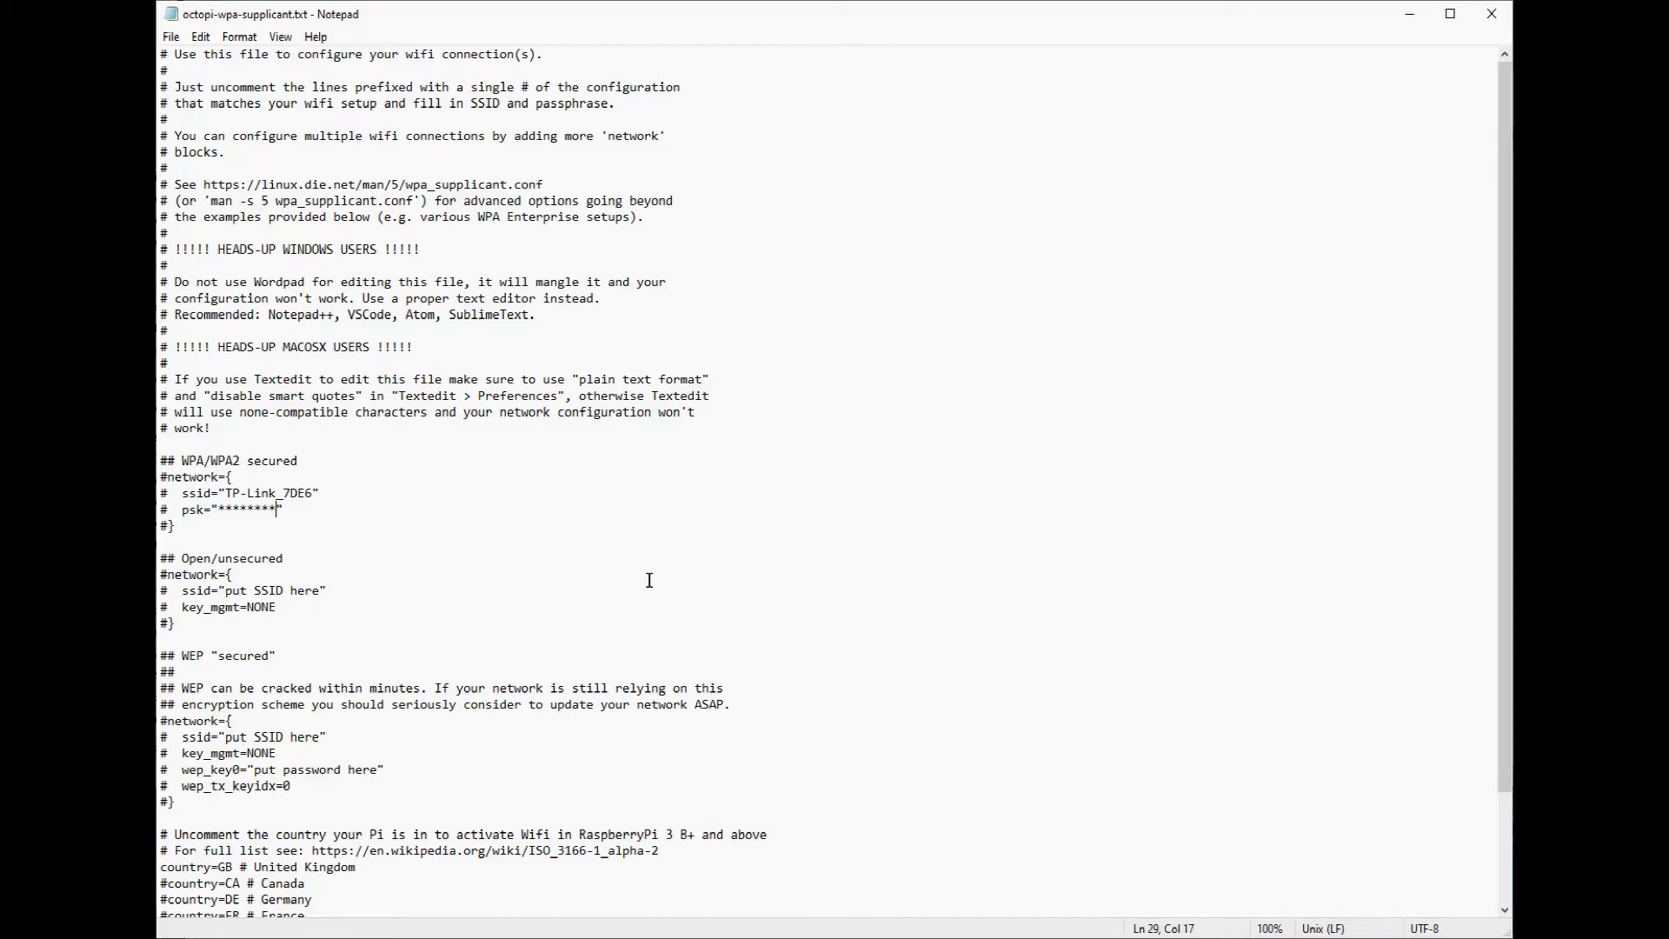
mouse_move(851, 916)
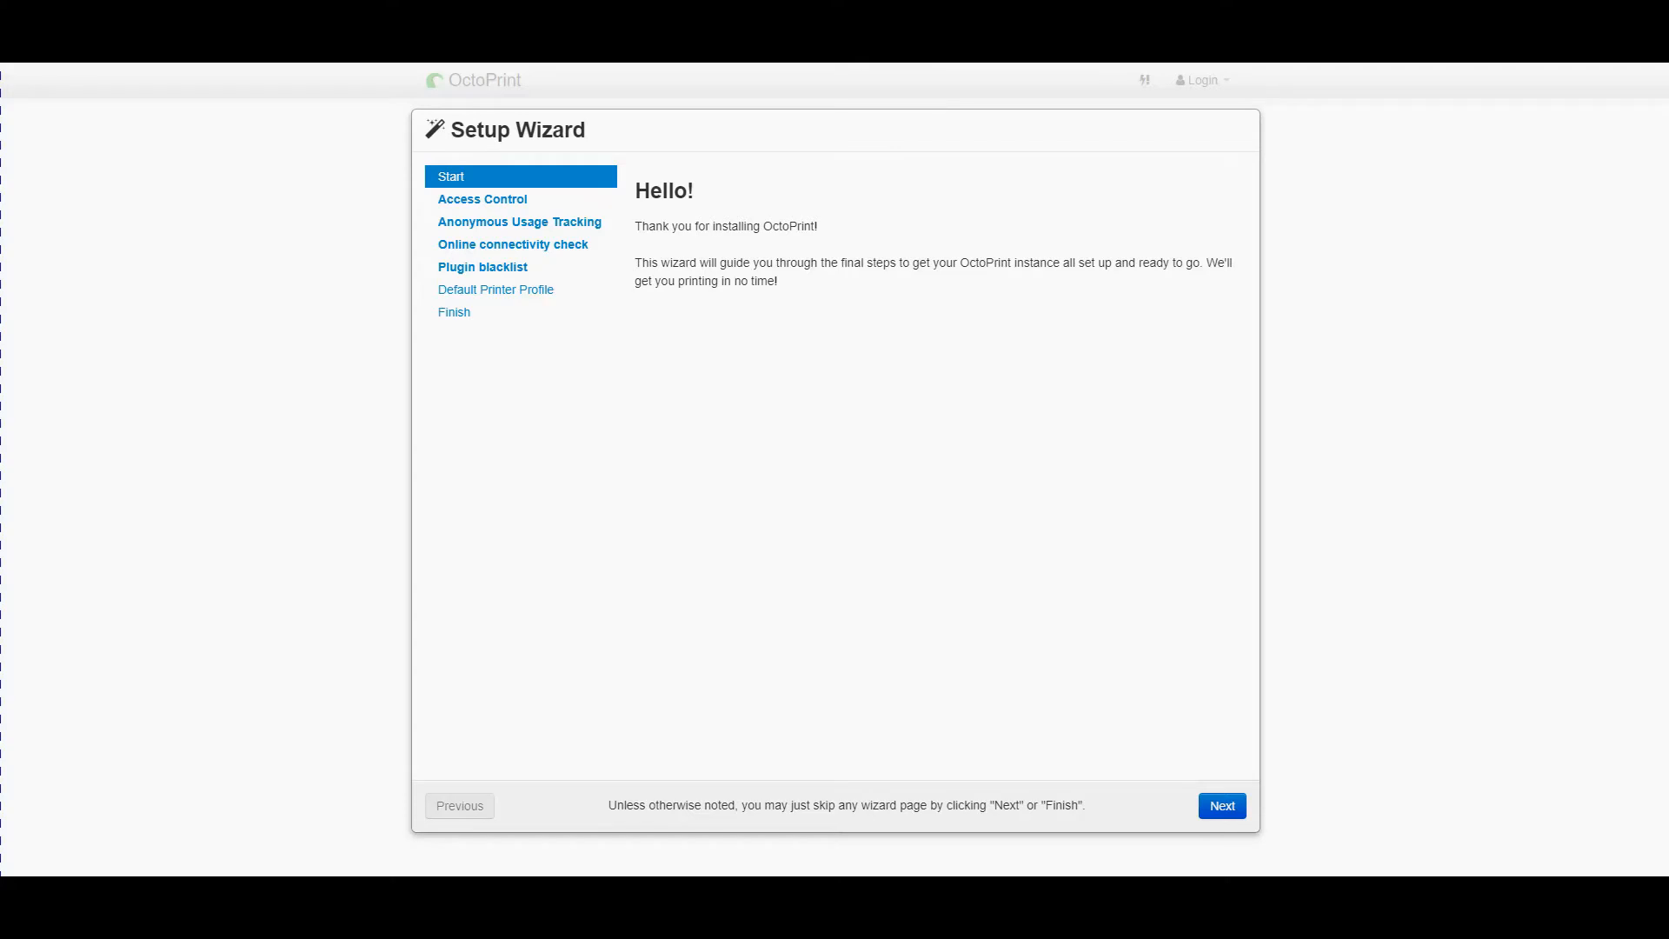
mouse_move(1106, 633)
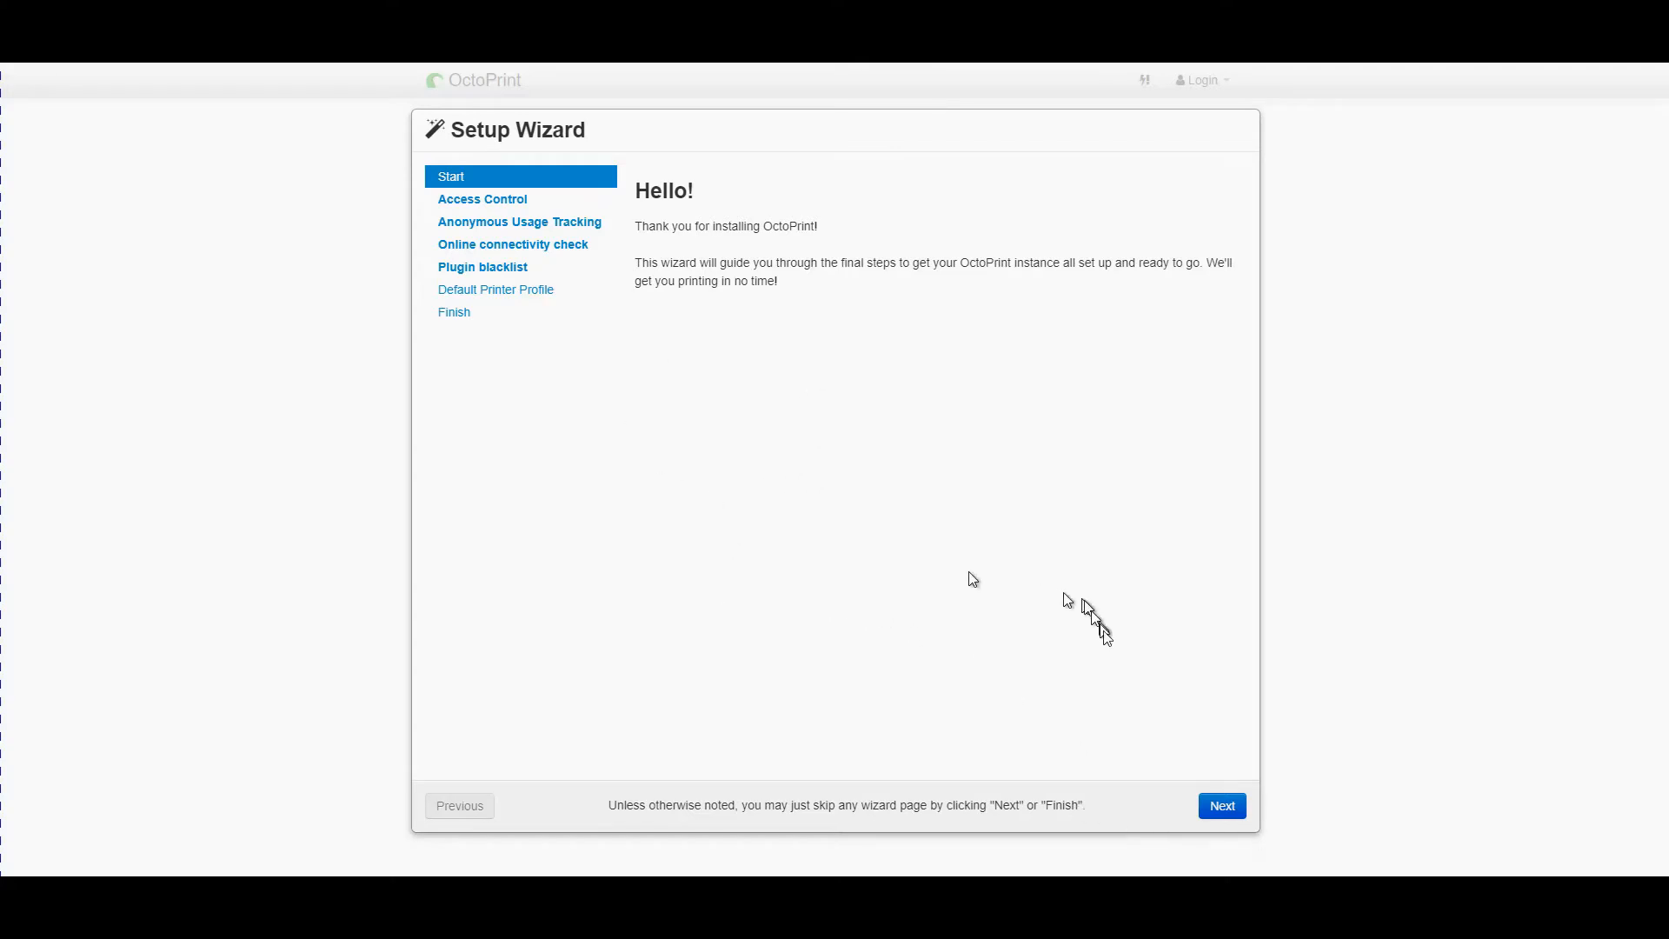
Create administrator account Ray with a matching password and keep access control enabled
click(1221, 804)
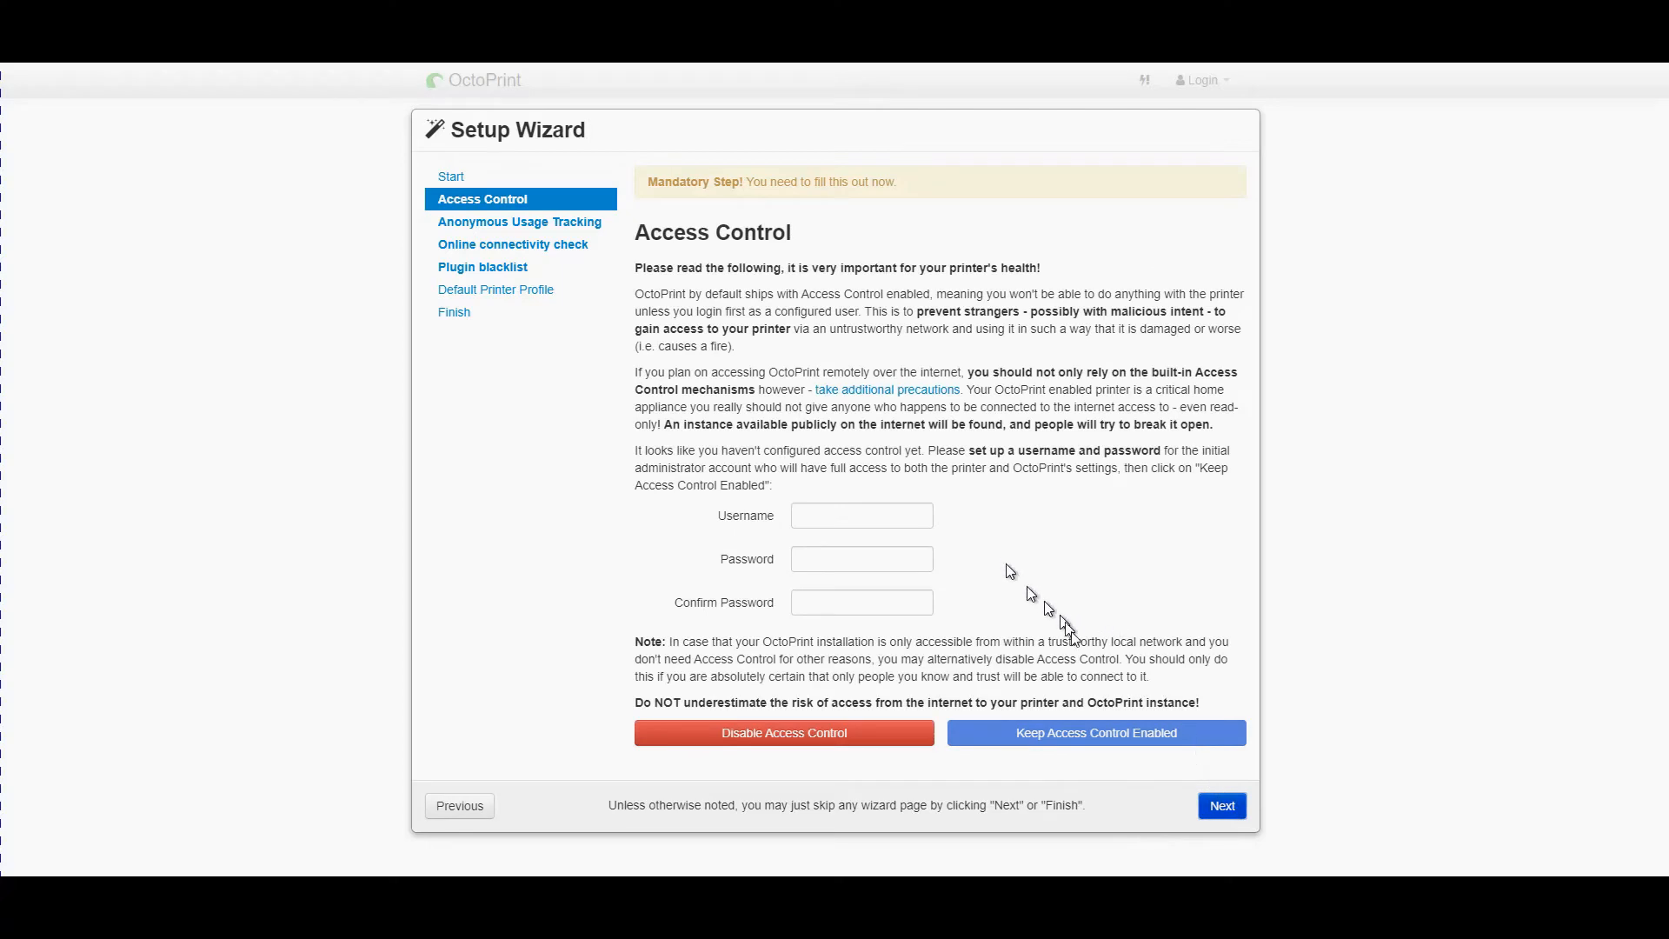
click(861, 514)
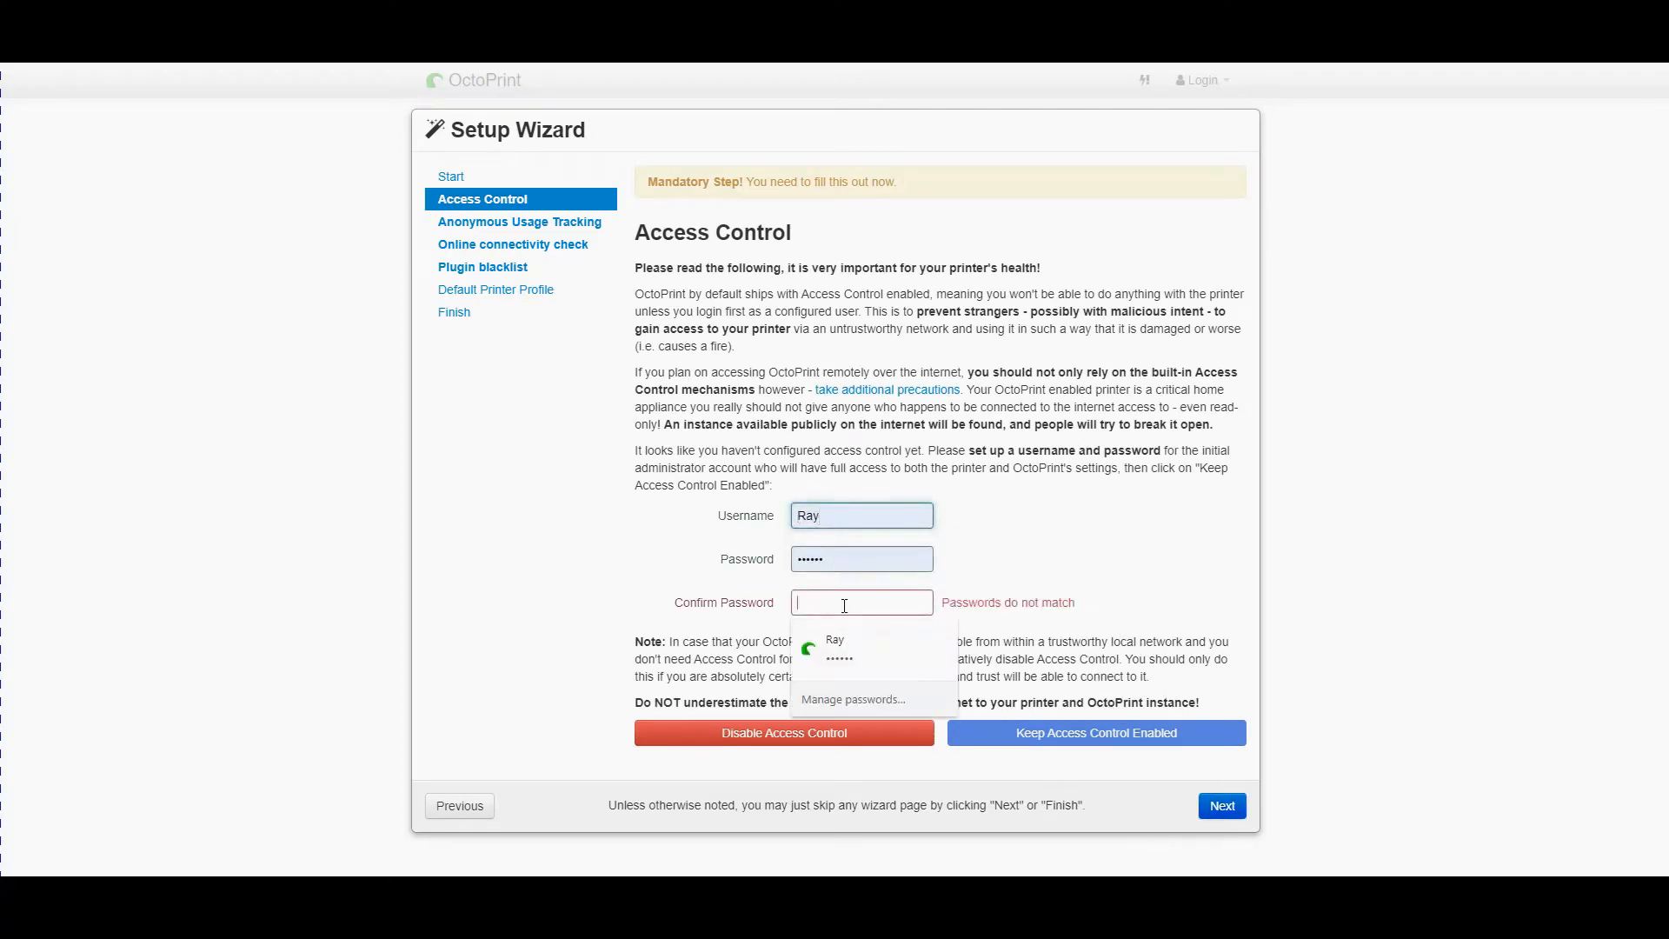
text(•••)
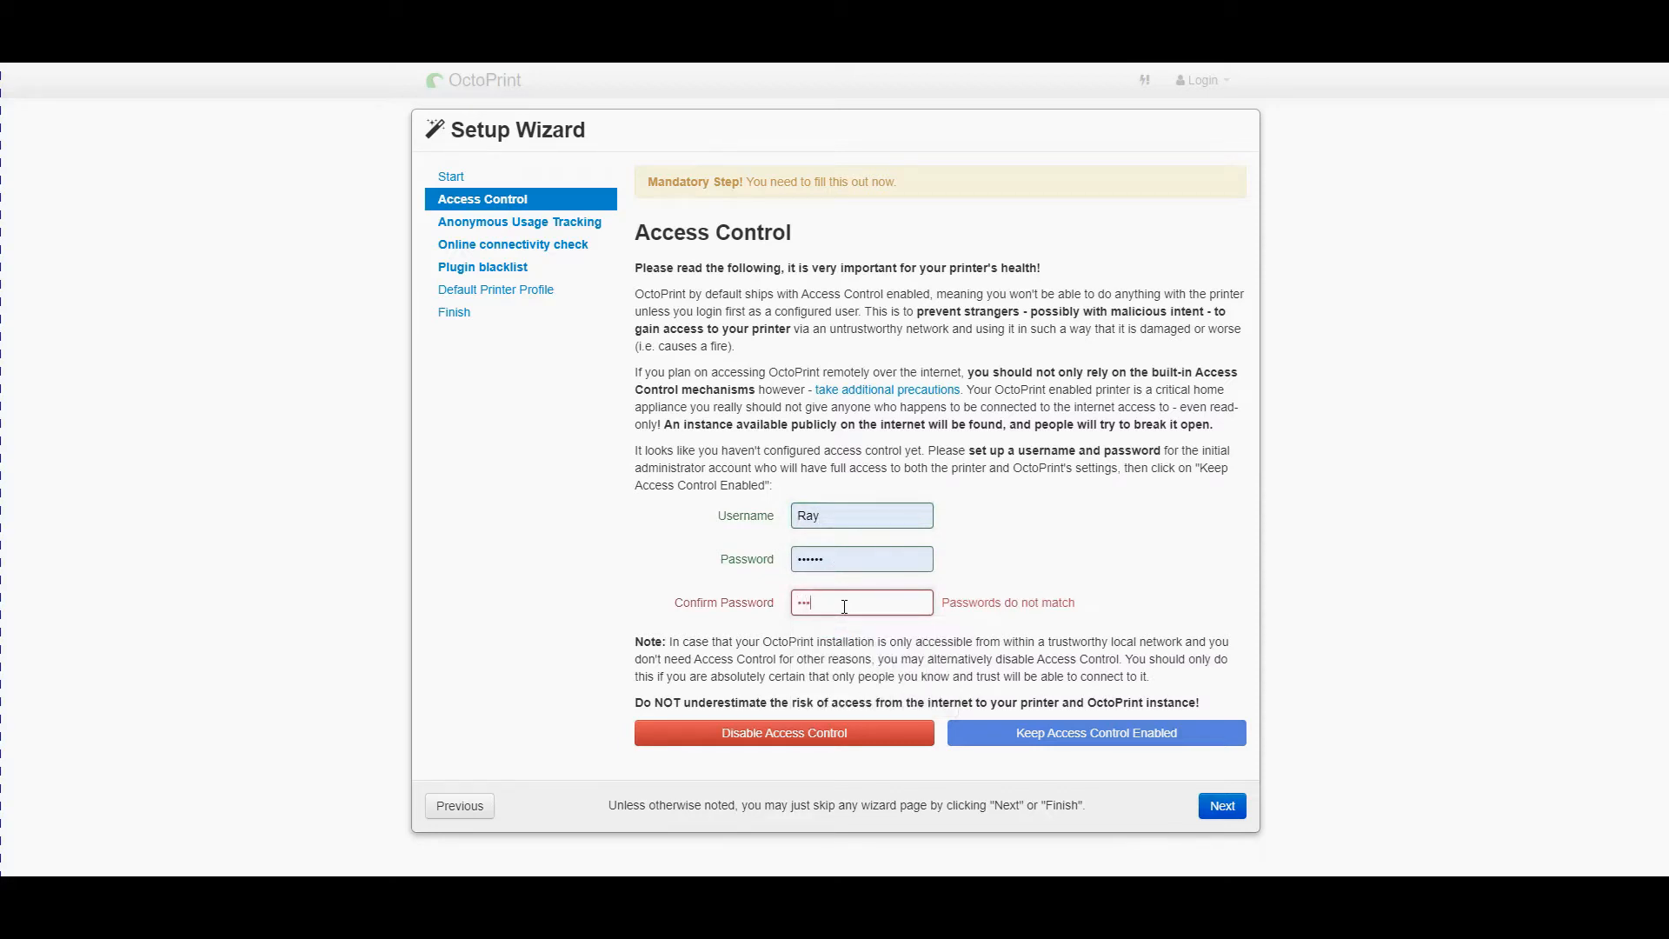
text(••••)
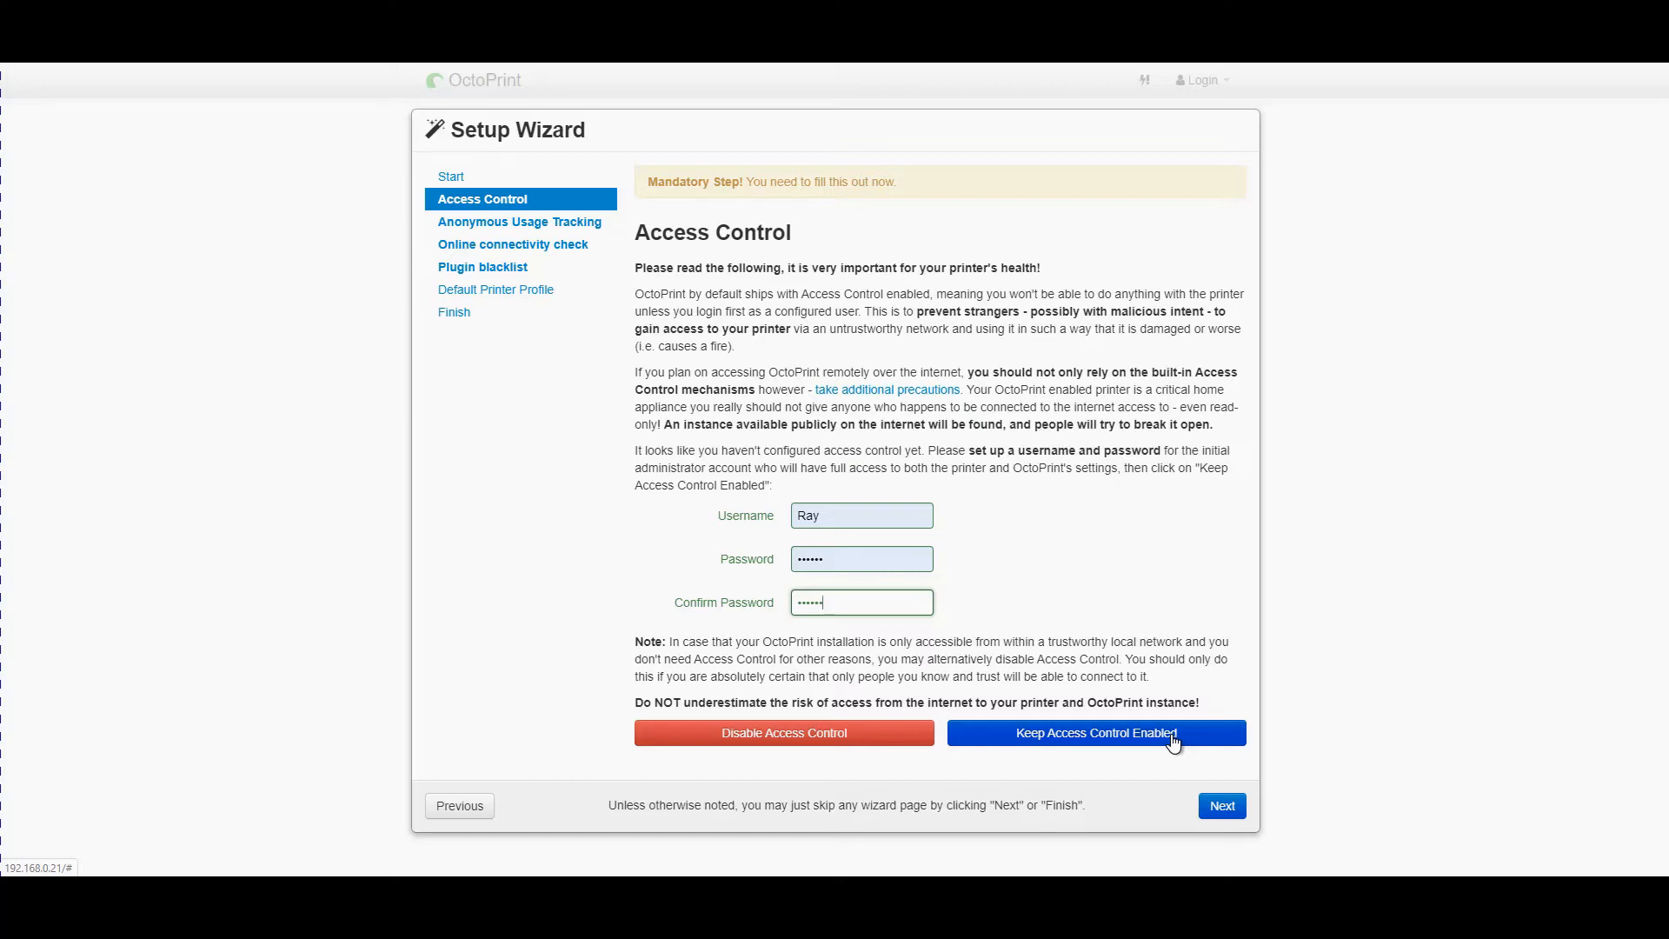
click(1096, 732)
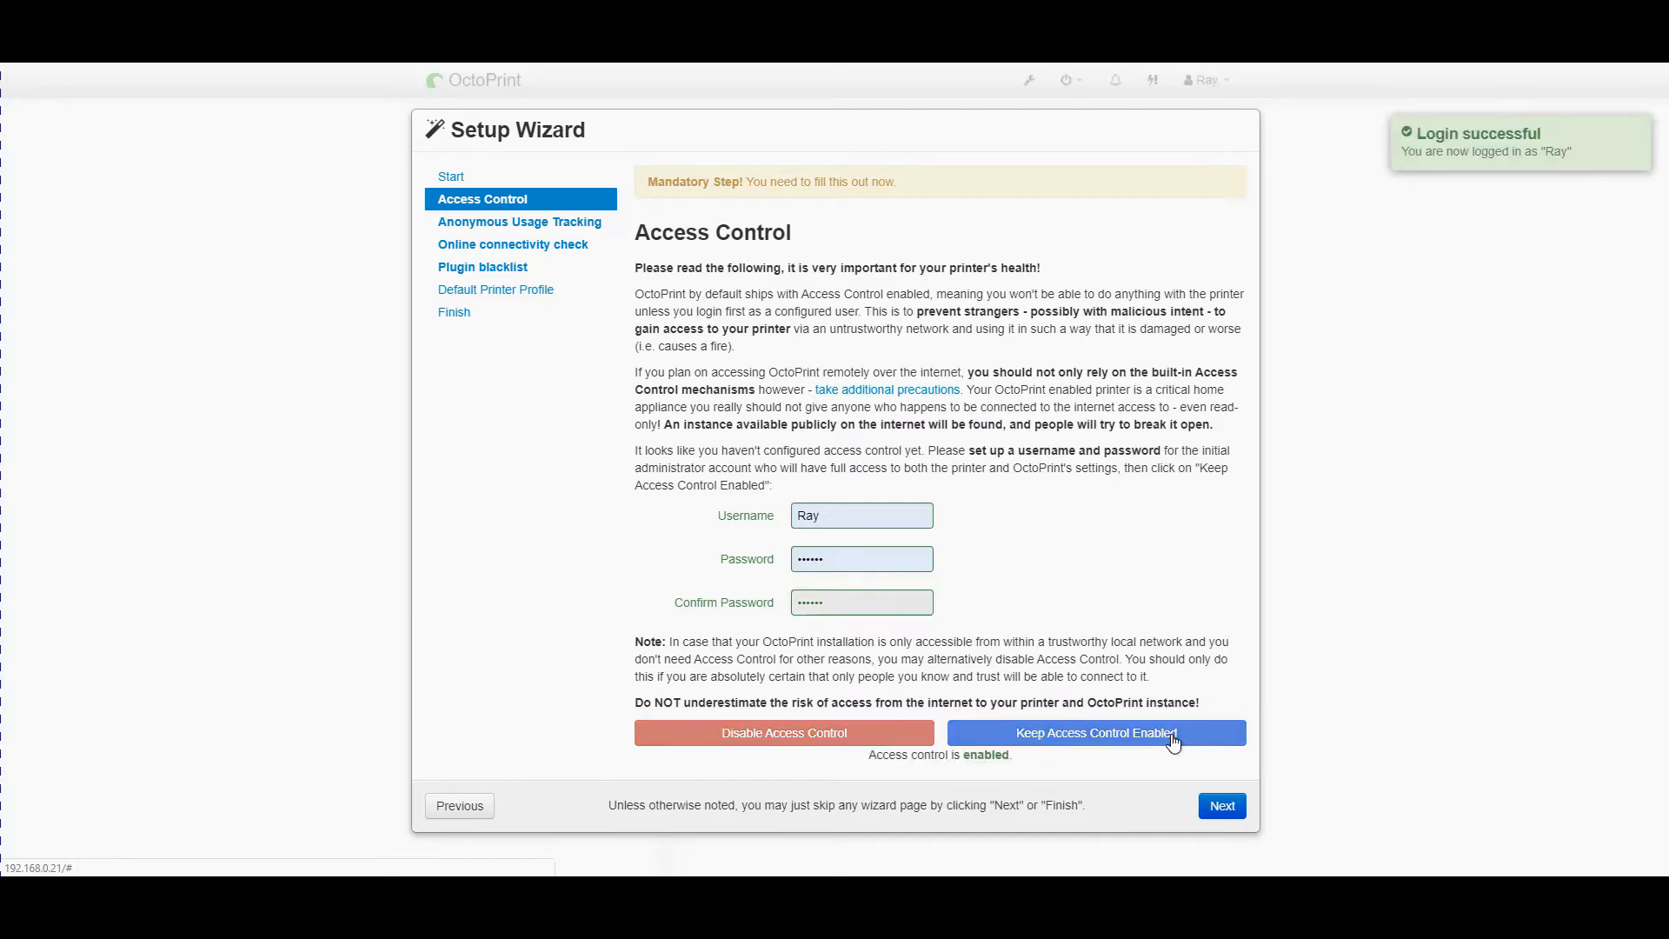
mouse_move(1220, 805)
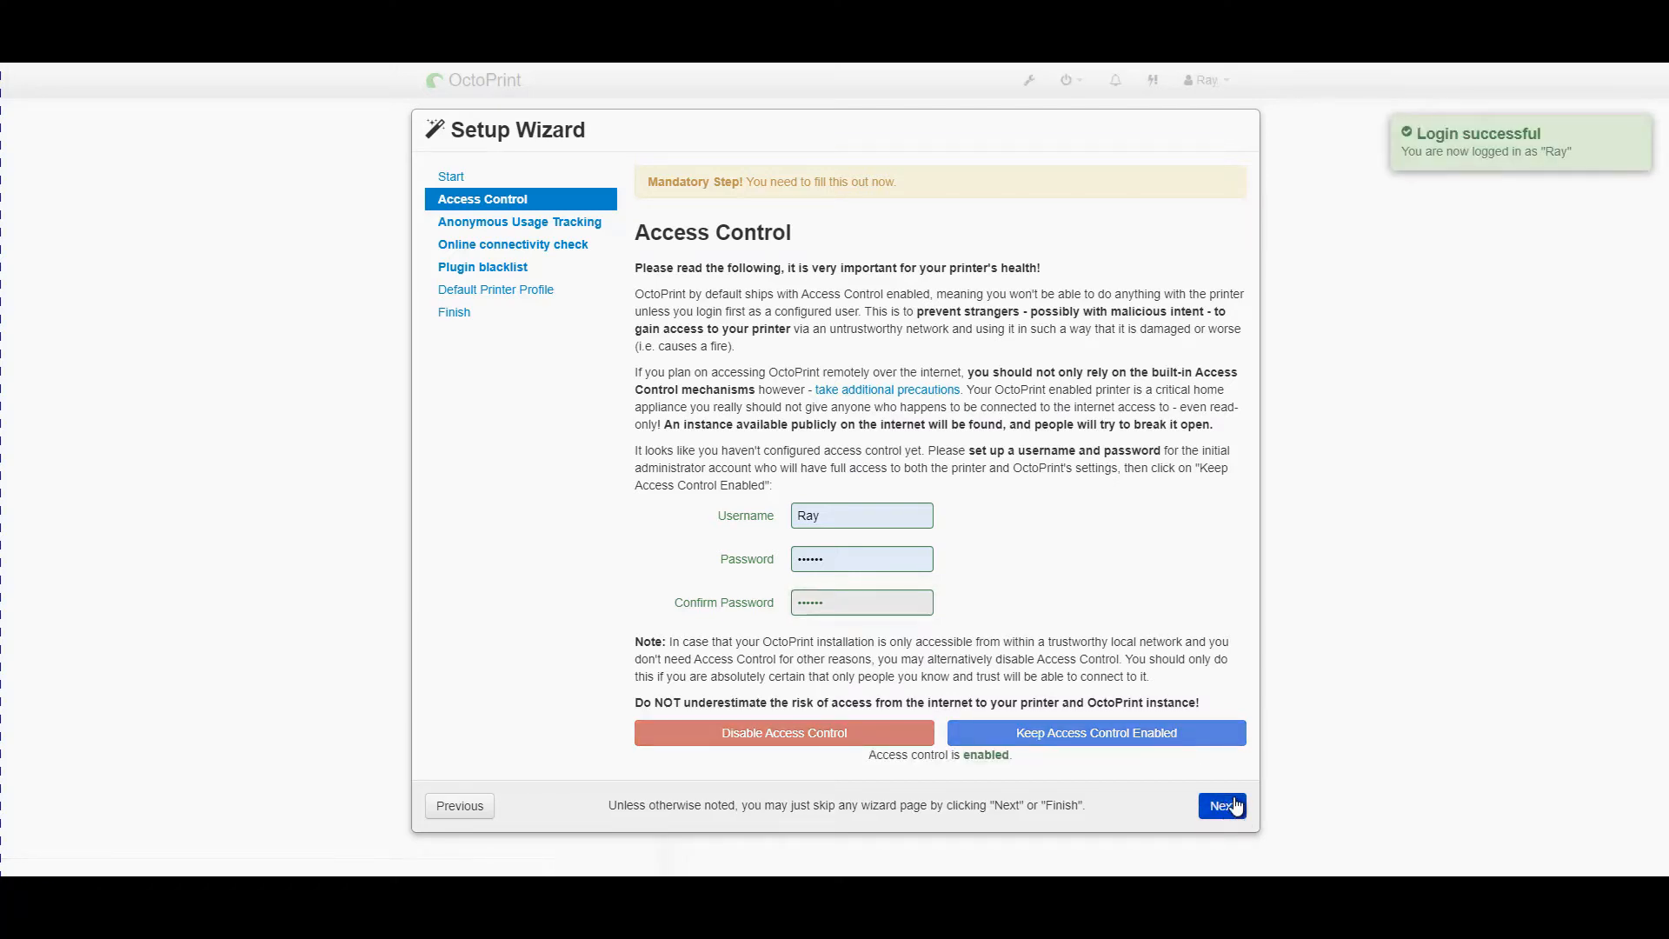
Disable anonymous usage tracking and advance to the connectivity check step
click(1220, 805)
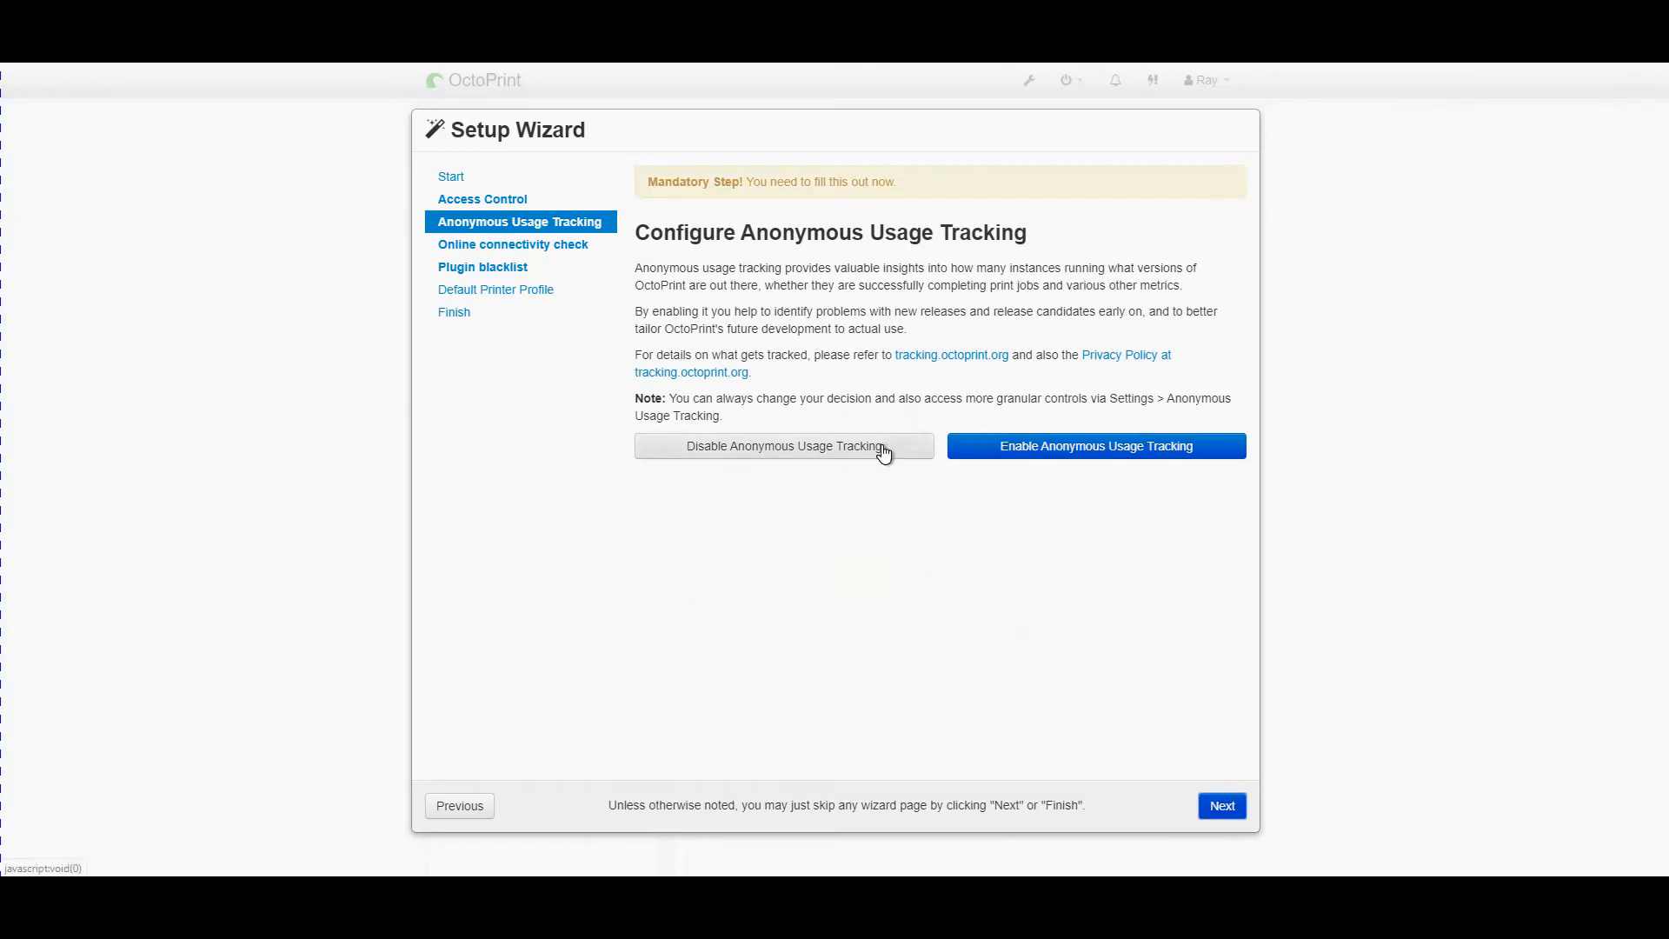
click(783, 445)
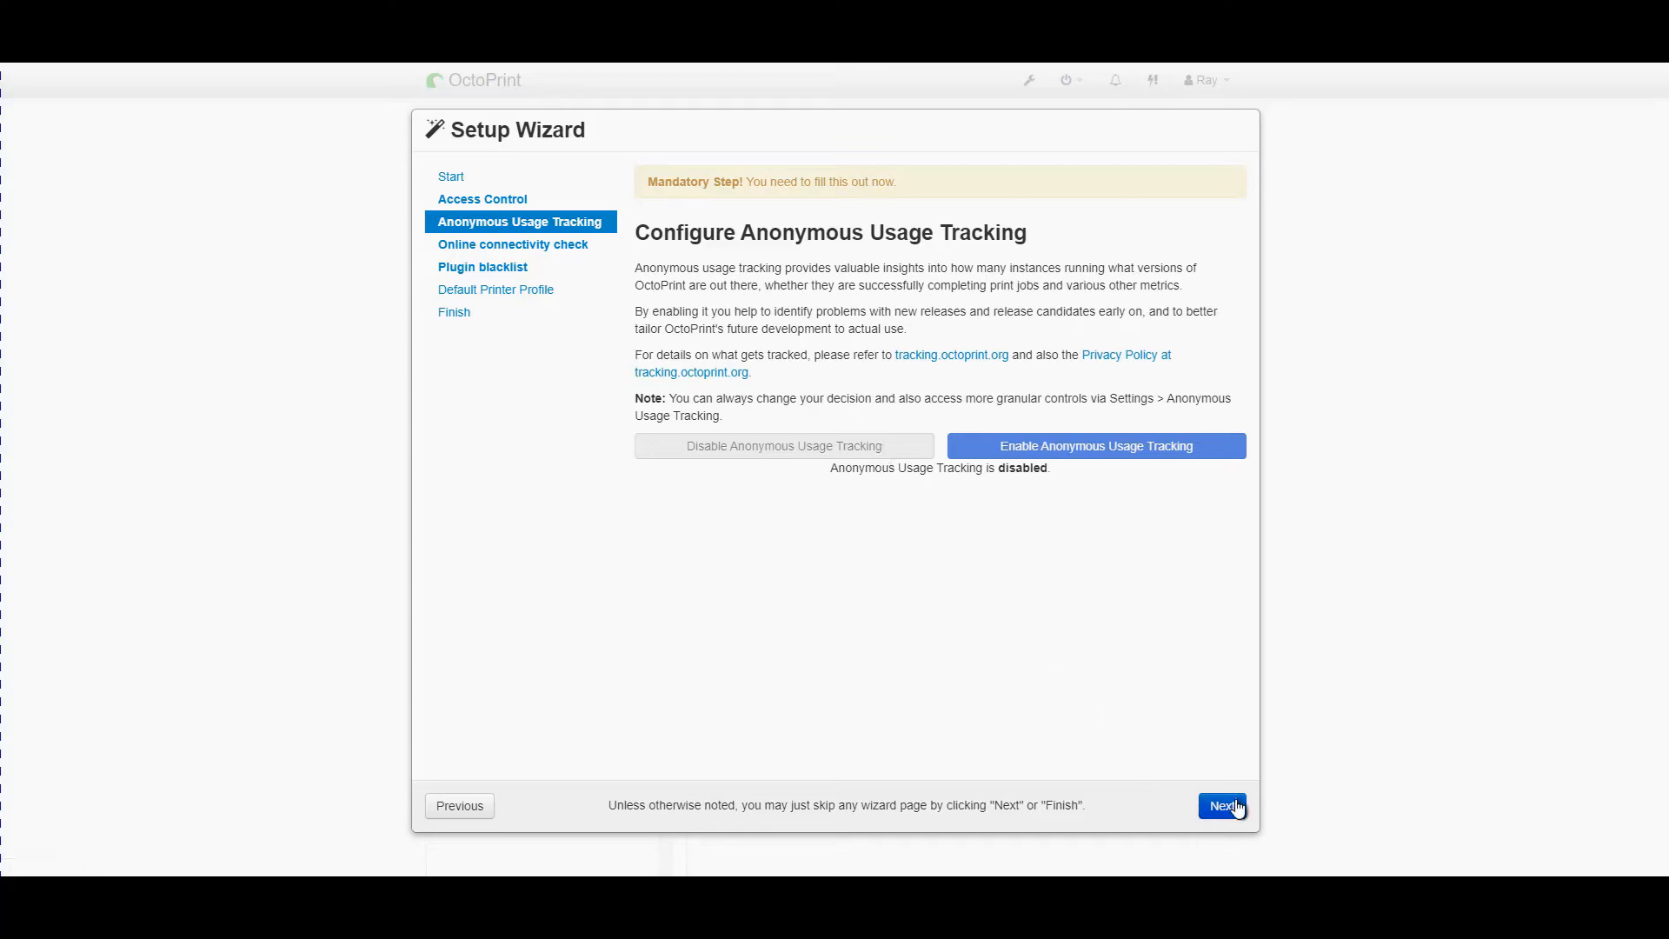
click(1221, 805)
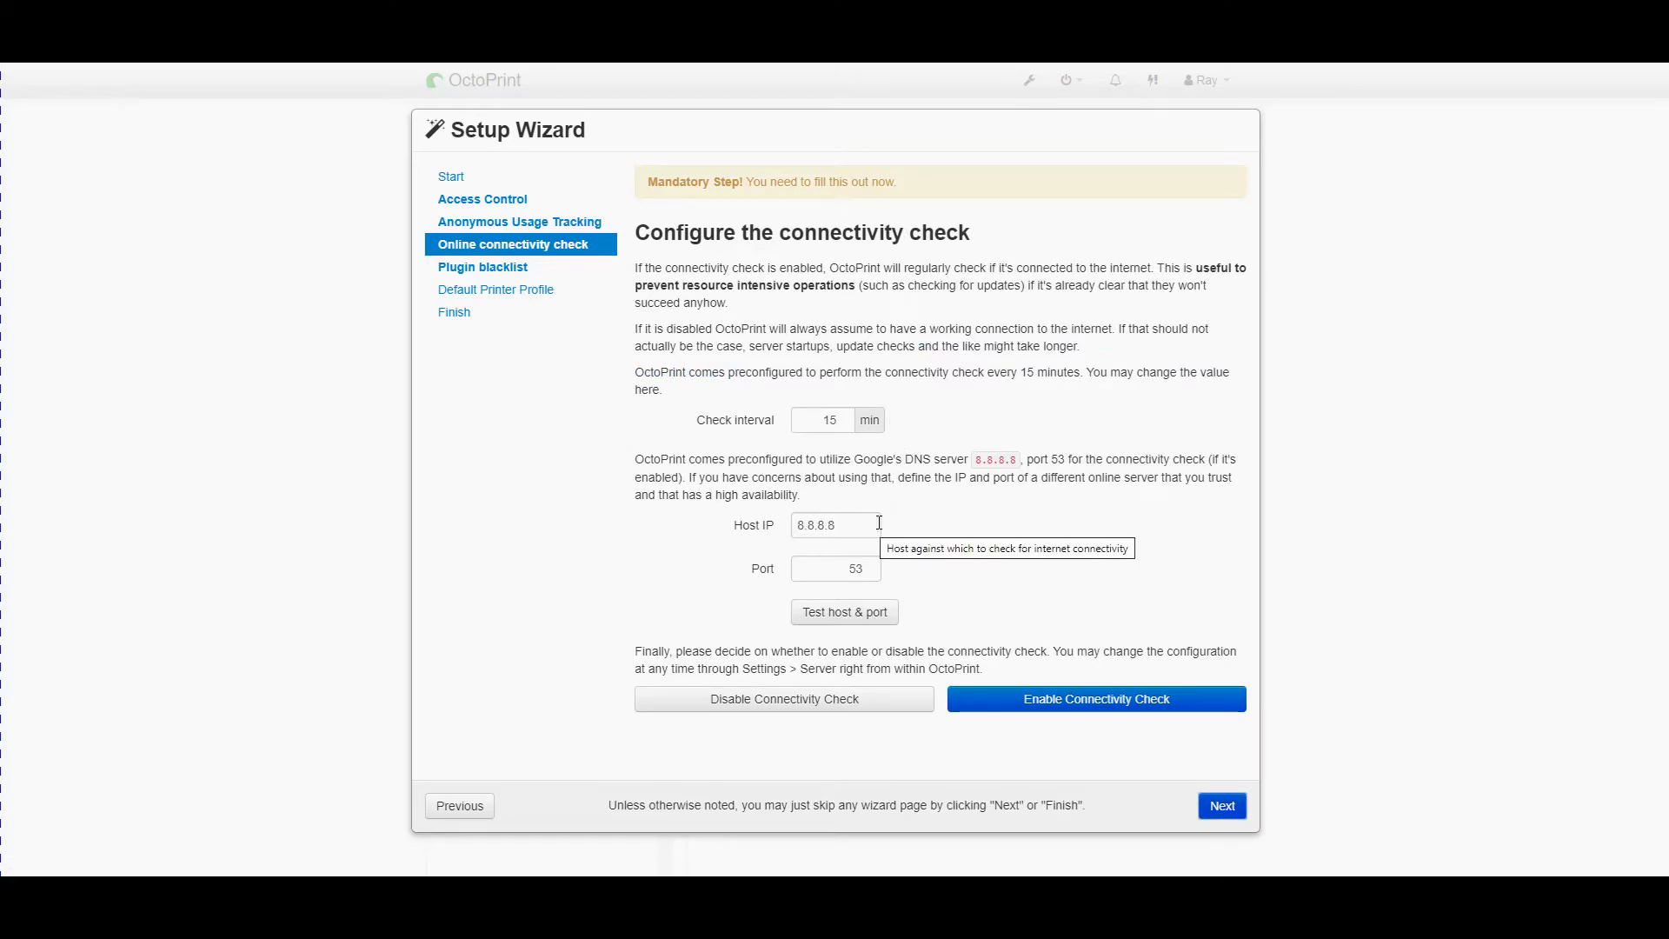
mouse_move(909, 310)
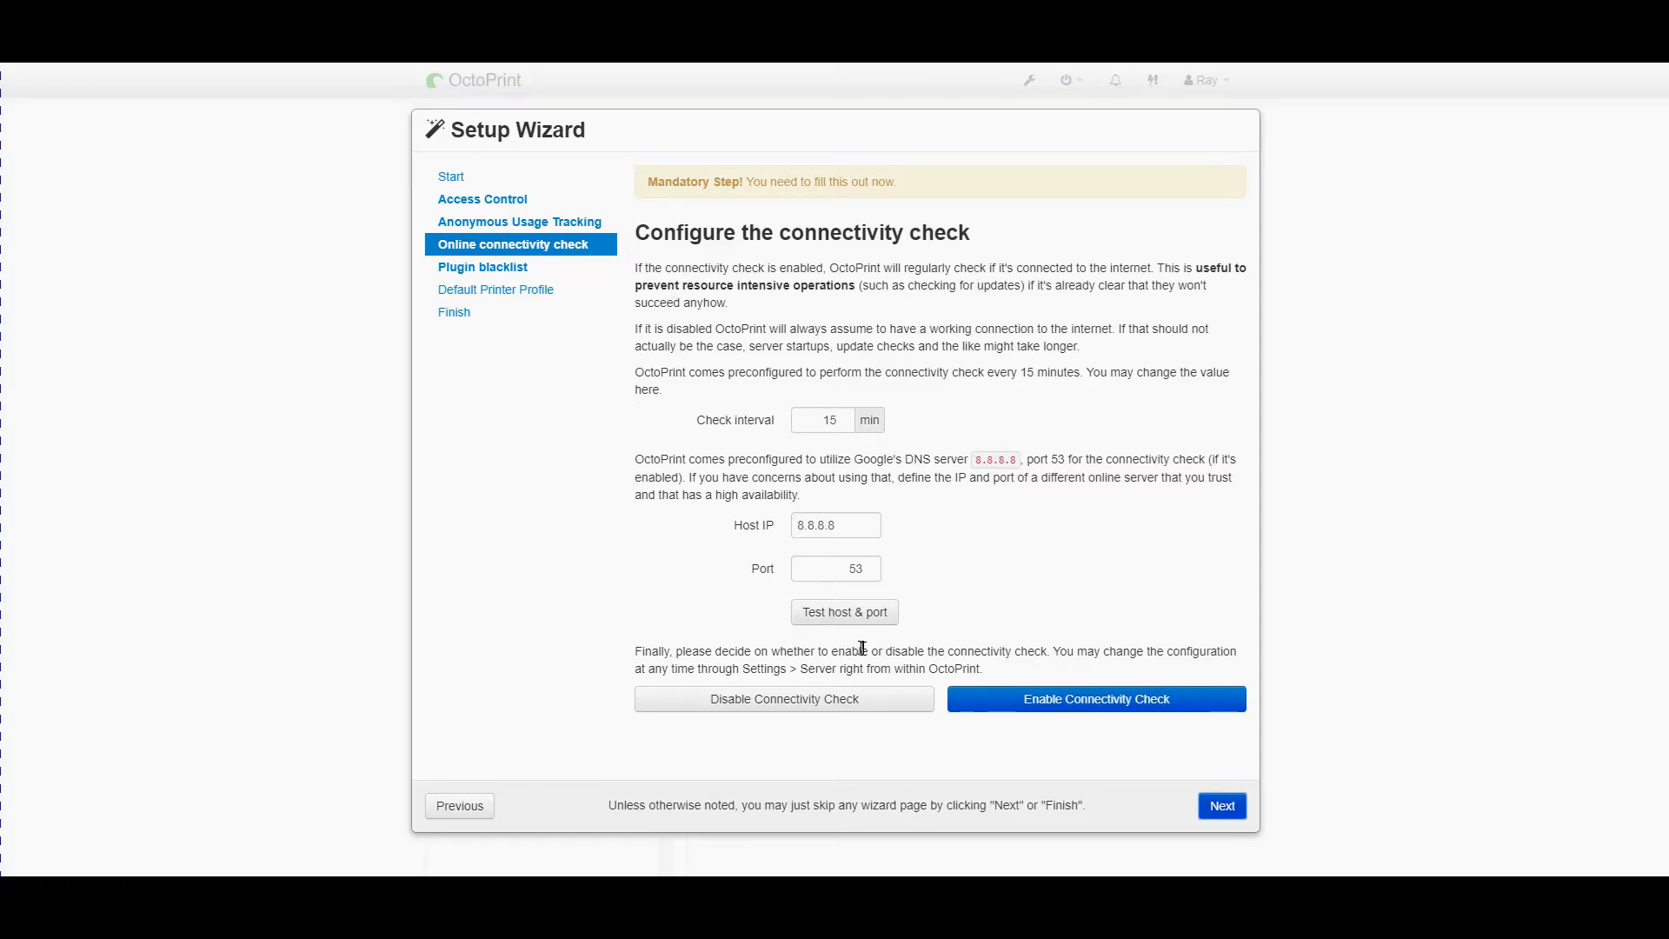
Test the DNS host and port, then enable the online connectivity check
click(843, 610)
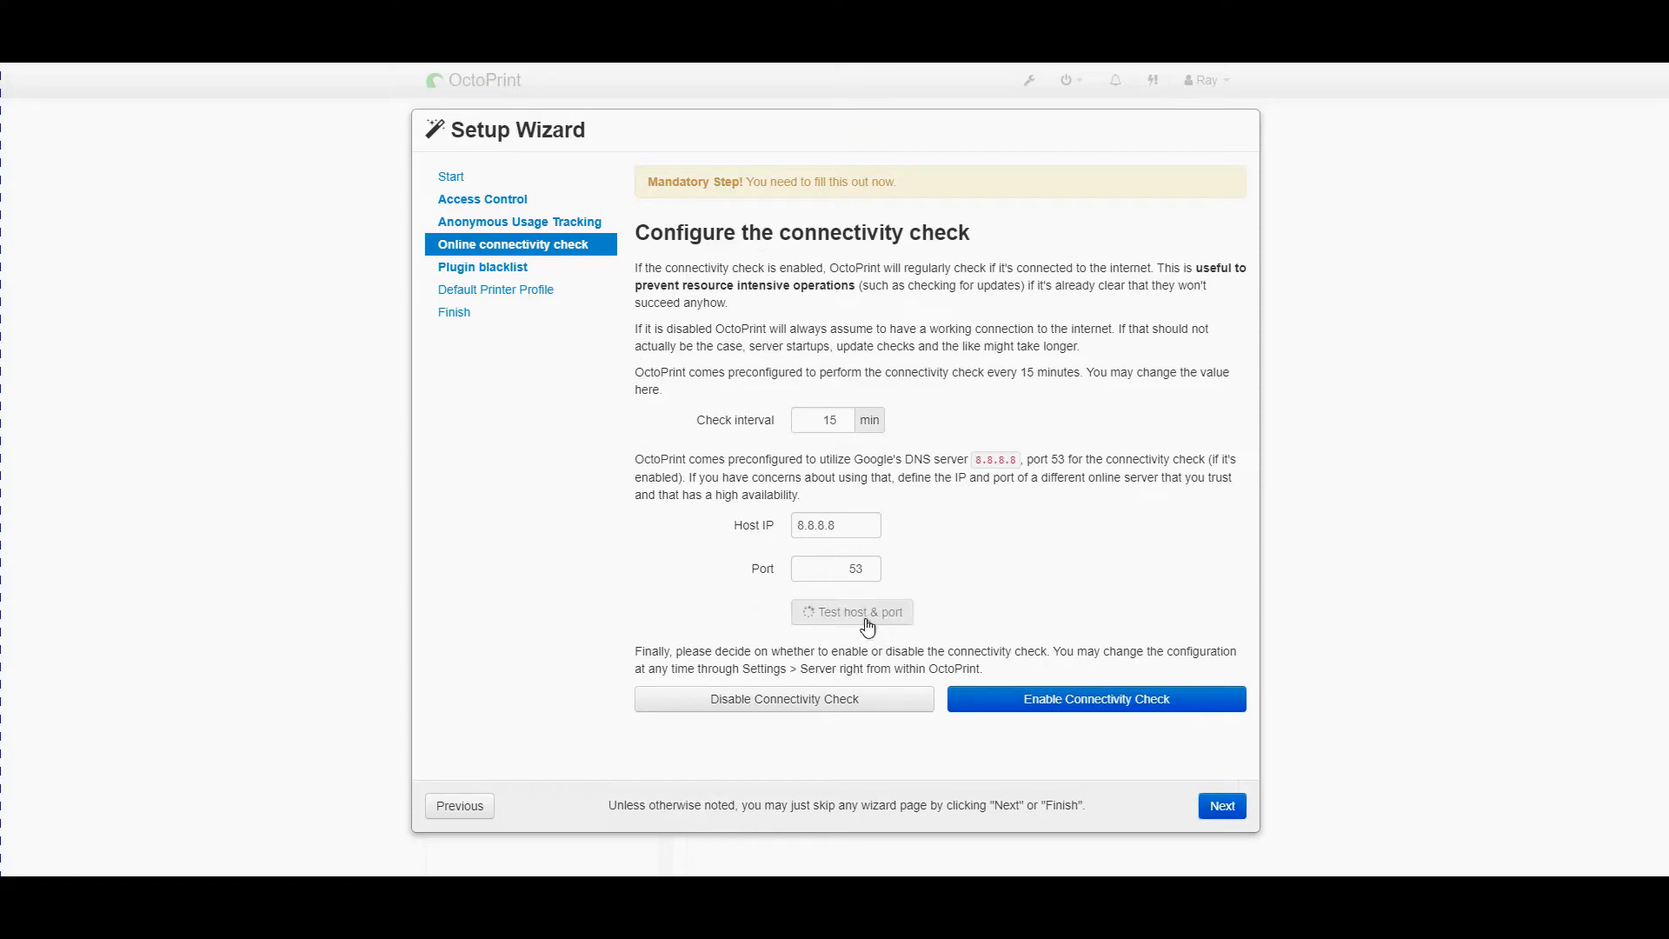
click(850, 610)
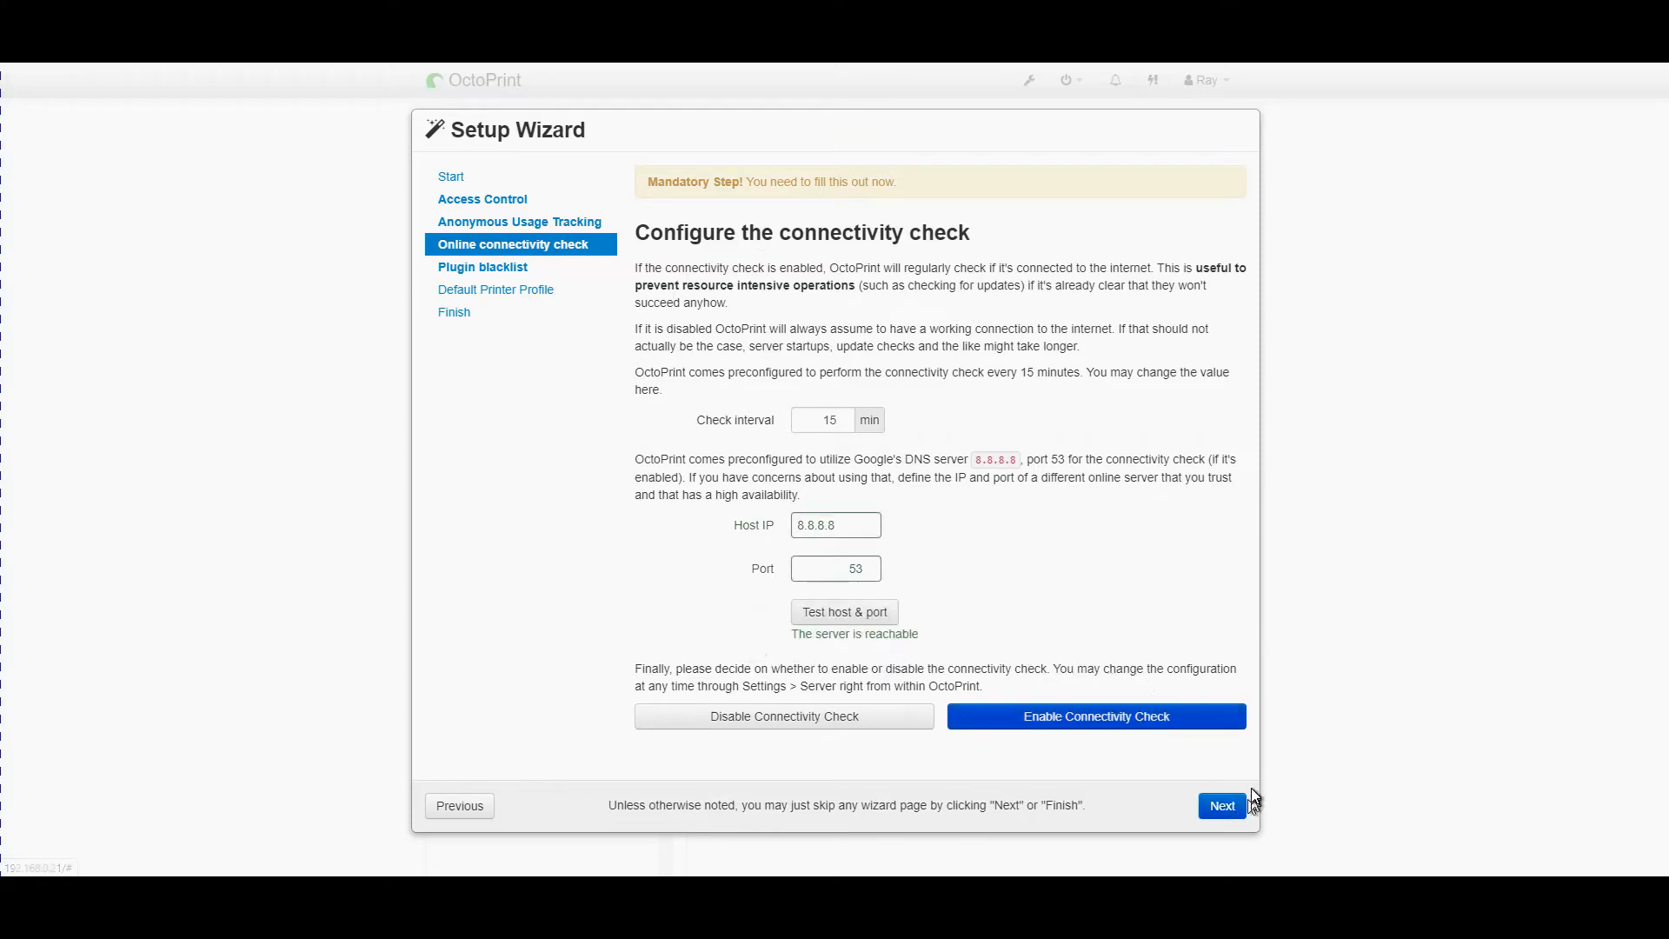
click(1094, 714)
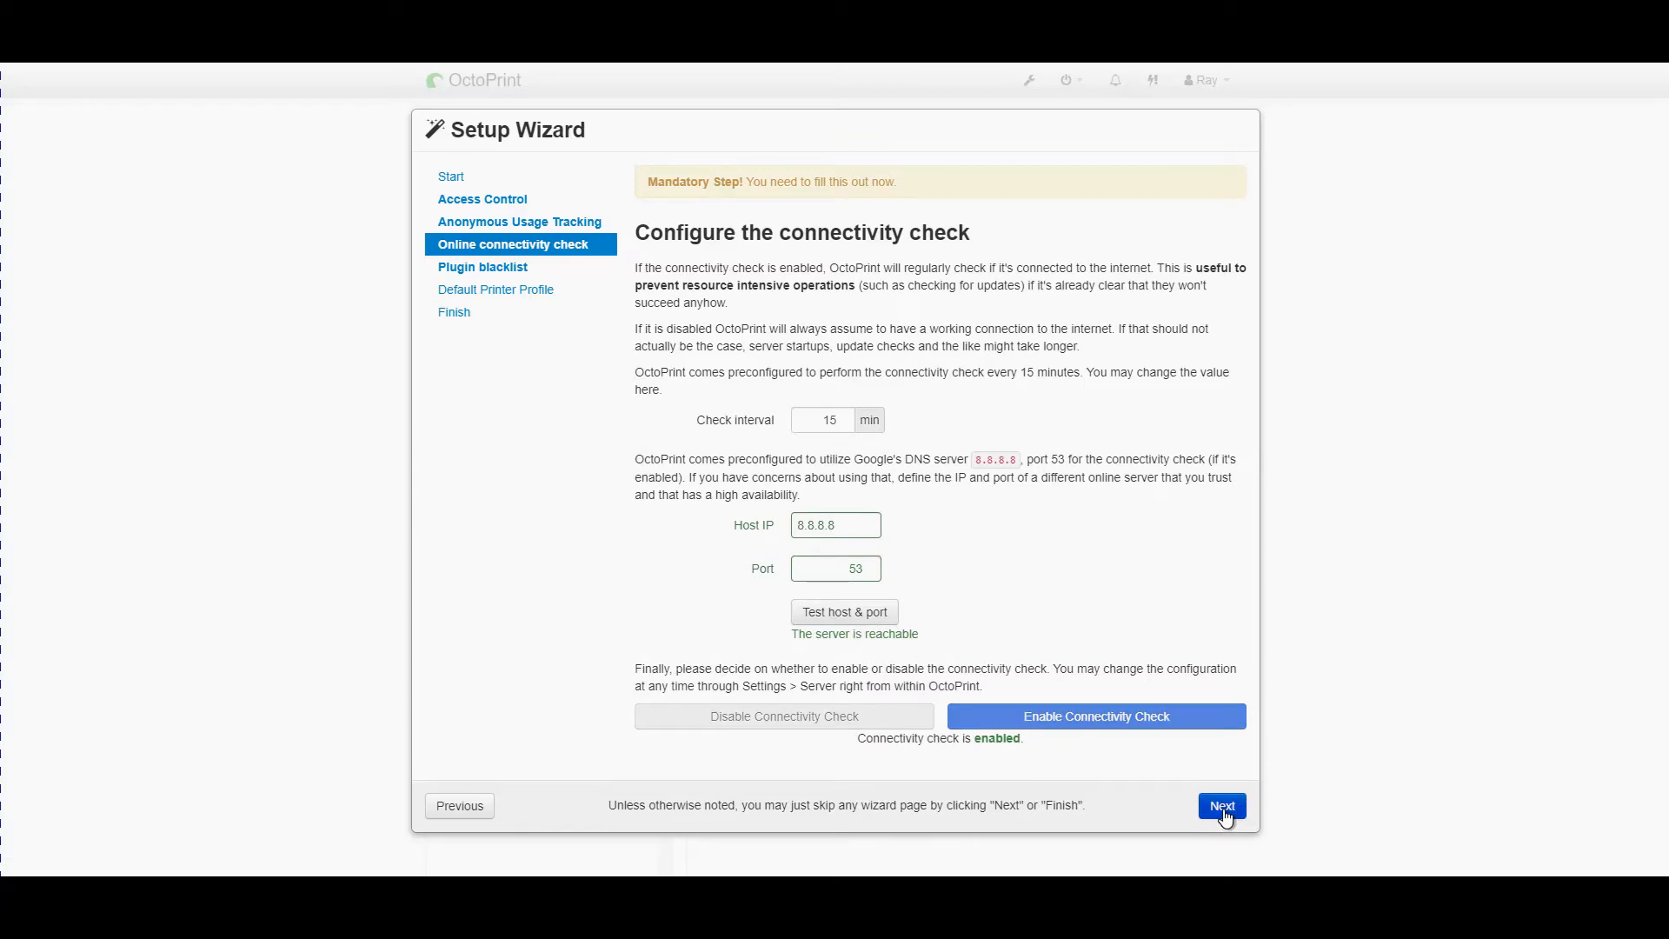
click(1220, 805)
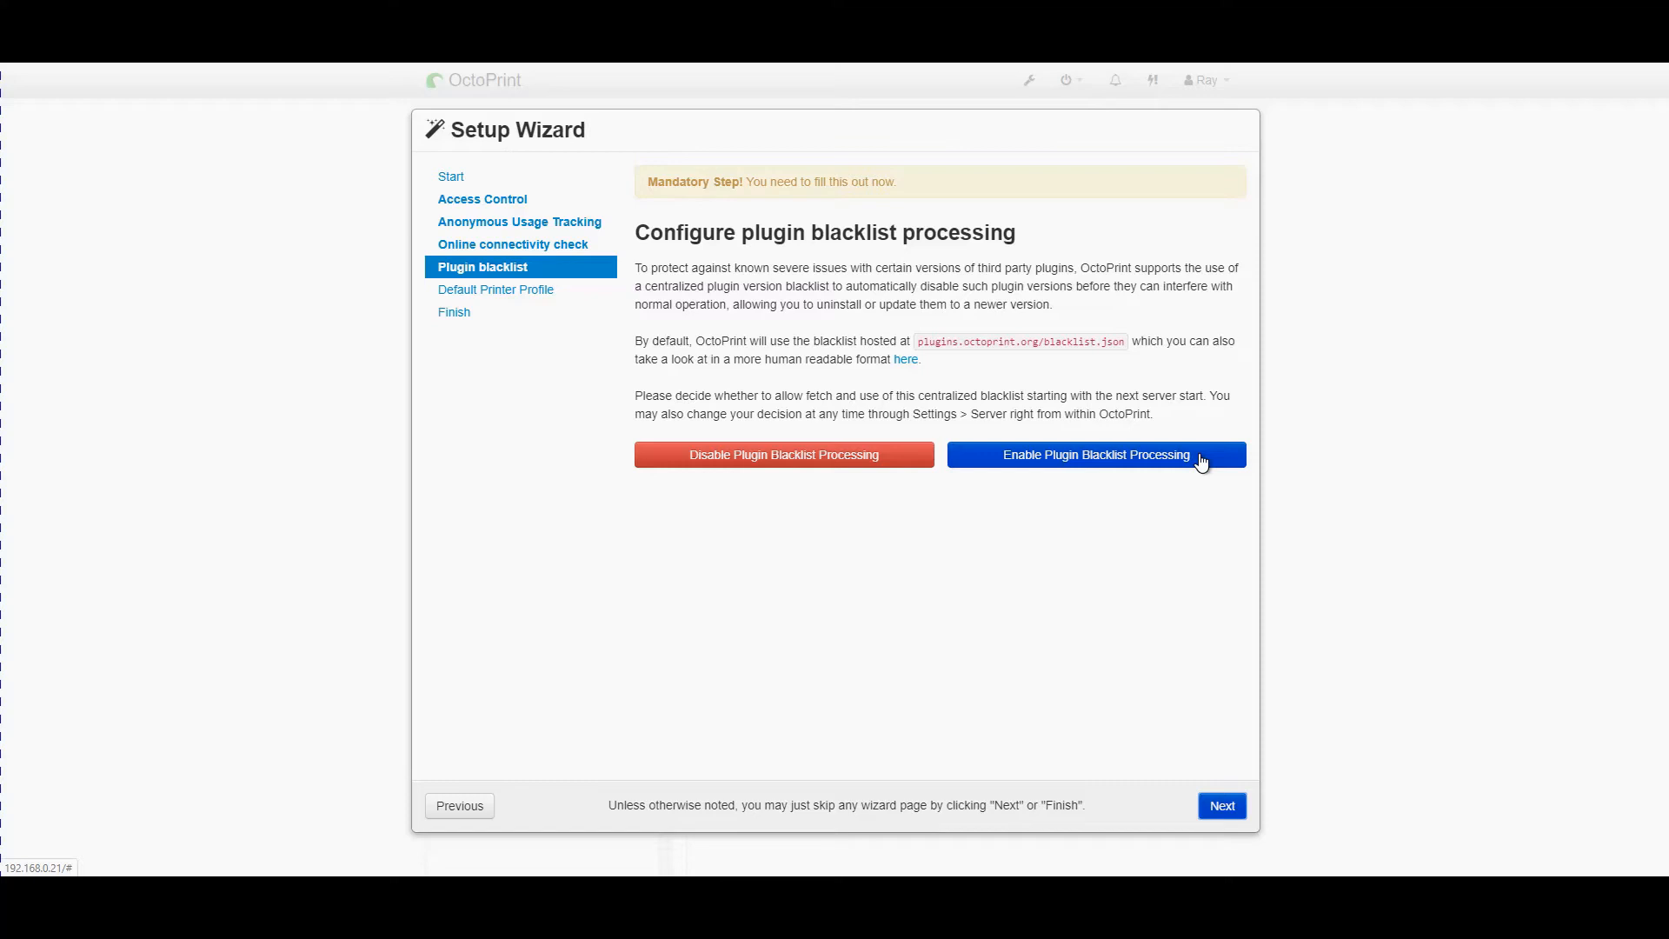
Enable plugin blacklist processing and reach the printer profile step
click(1094, 453)
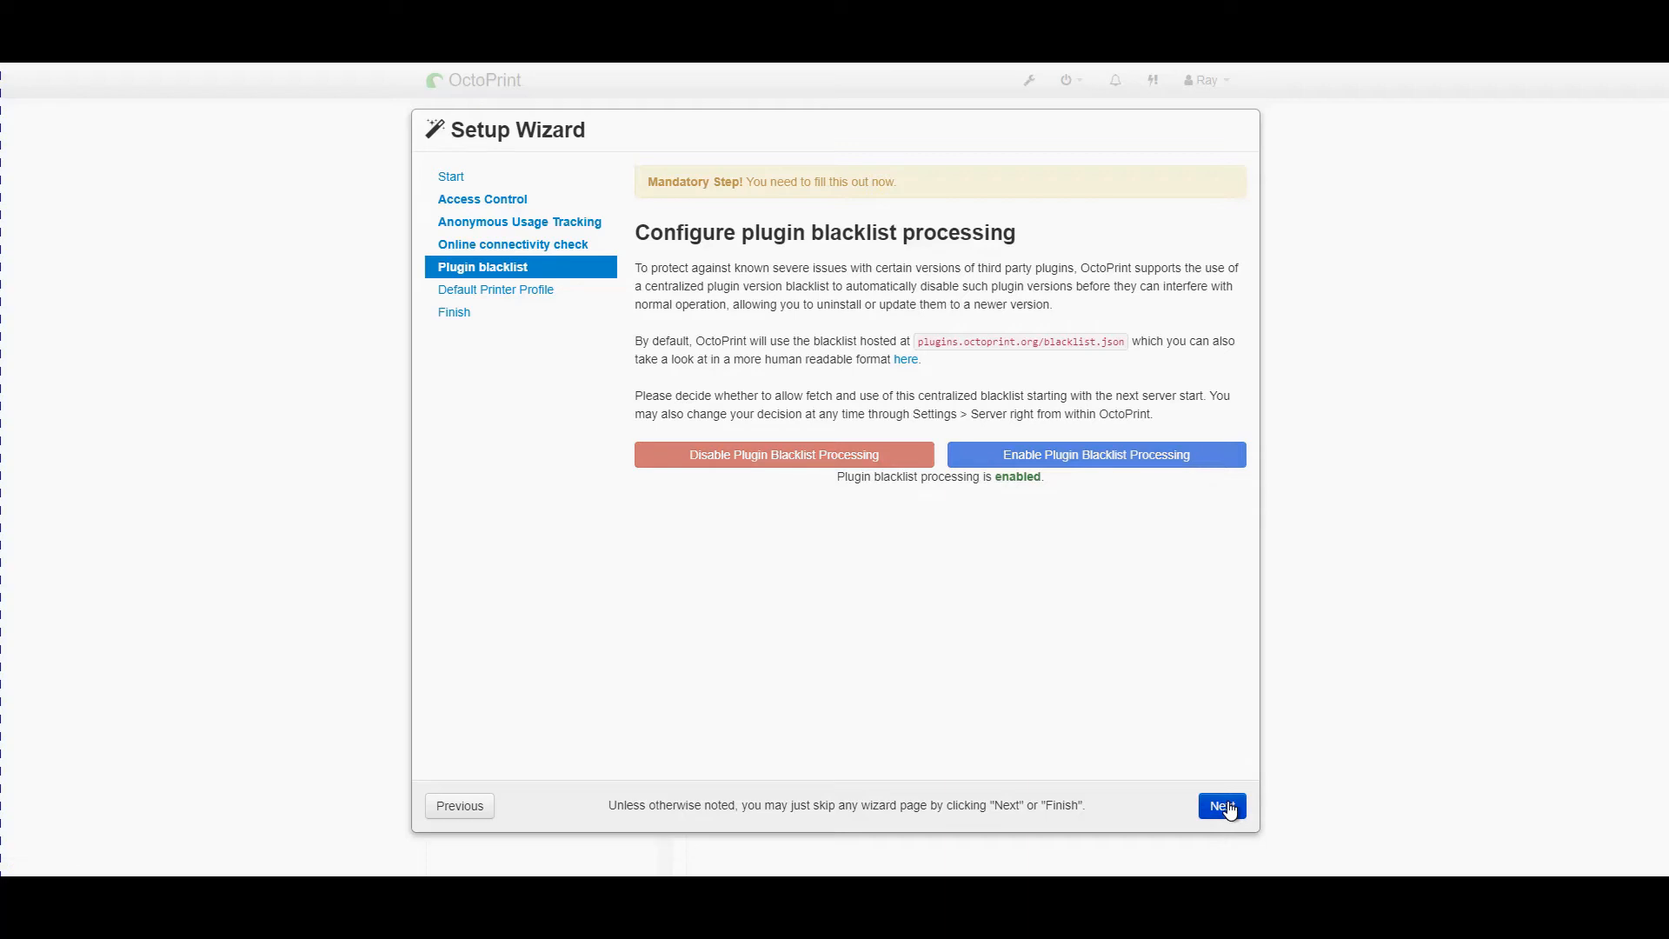
click(1221, 805)
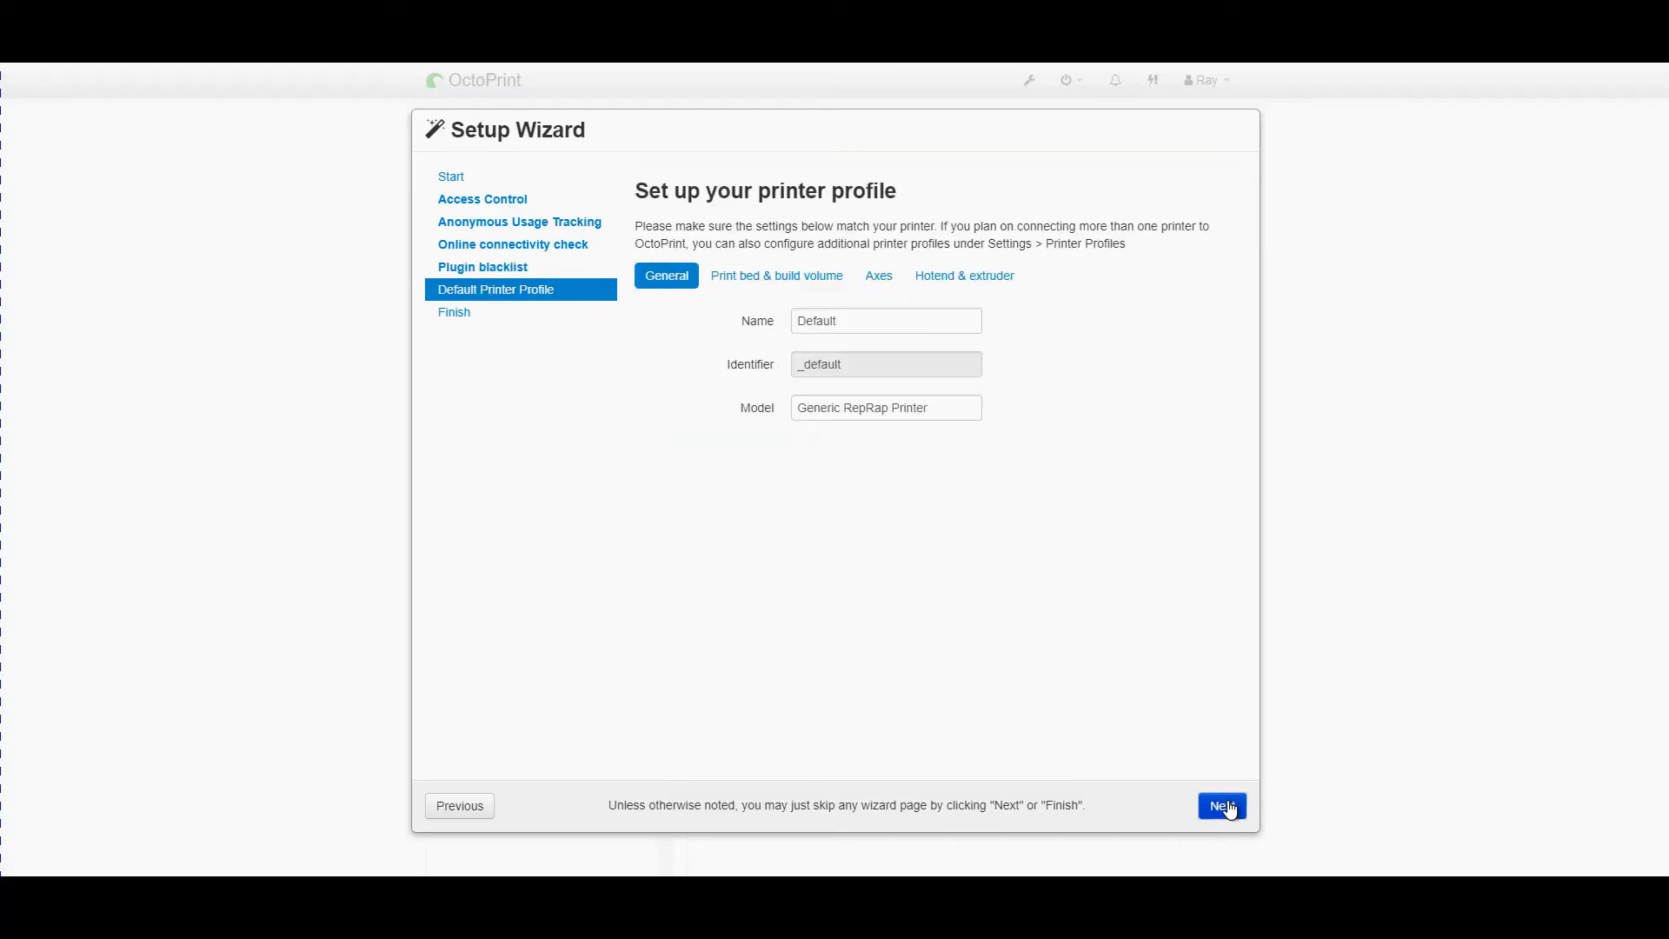
mouse_move(831, 211)
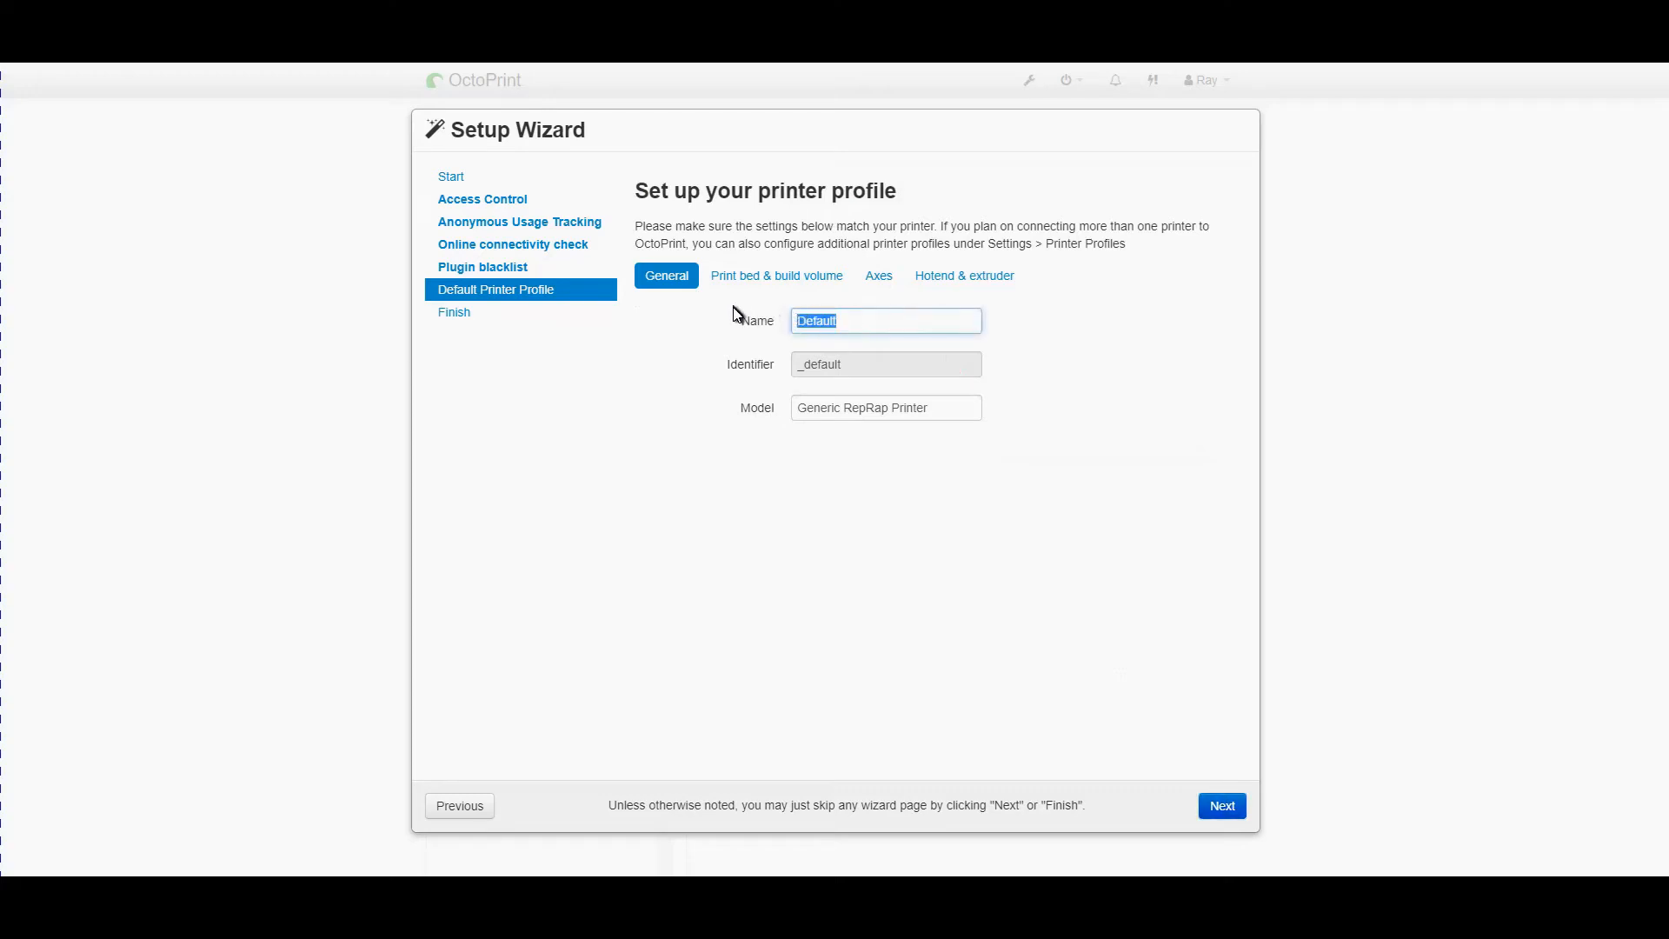
Name the profile CR10S5 and set the build volume to 500 mm wide, deep and high
text(CR)
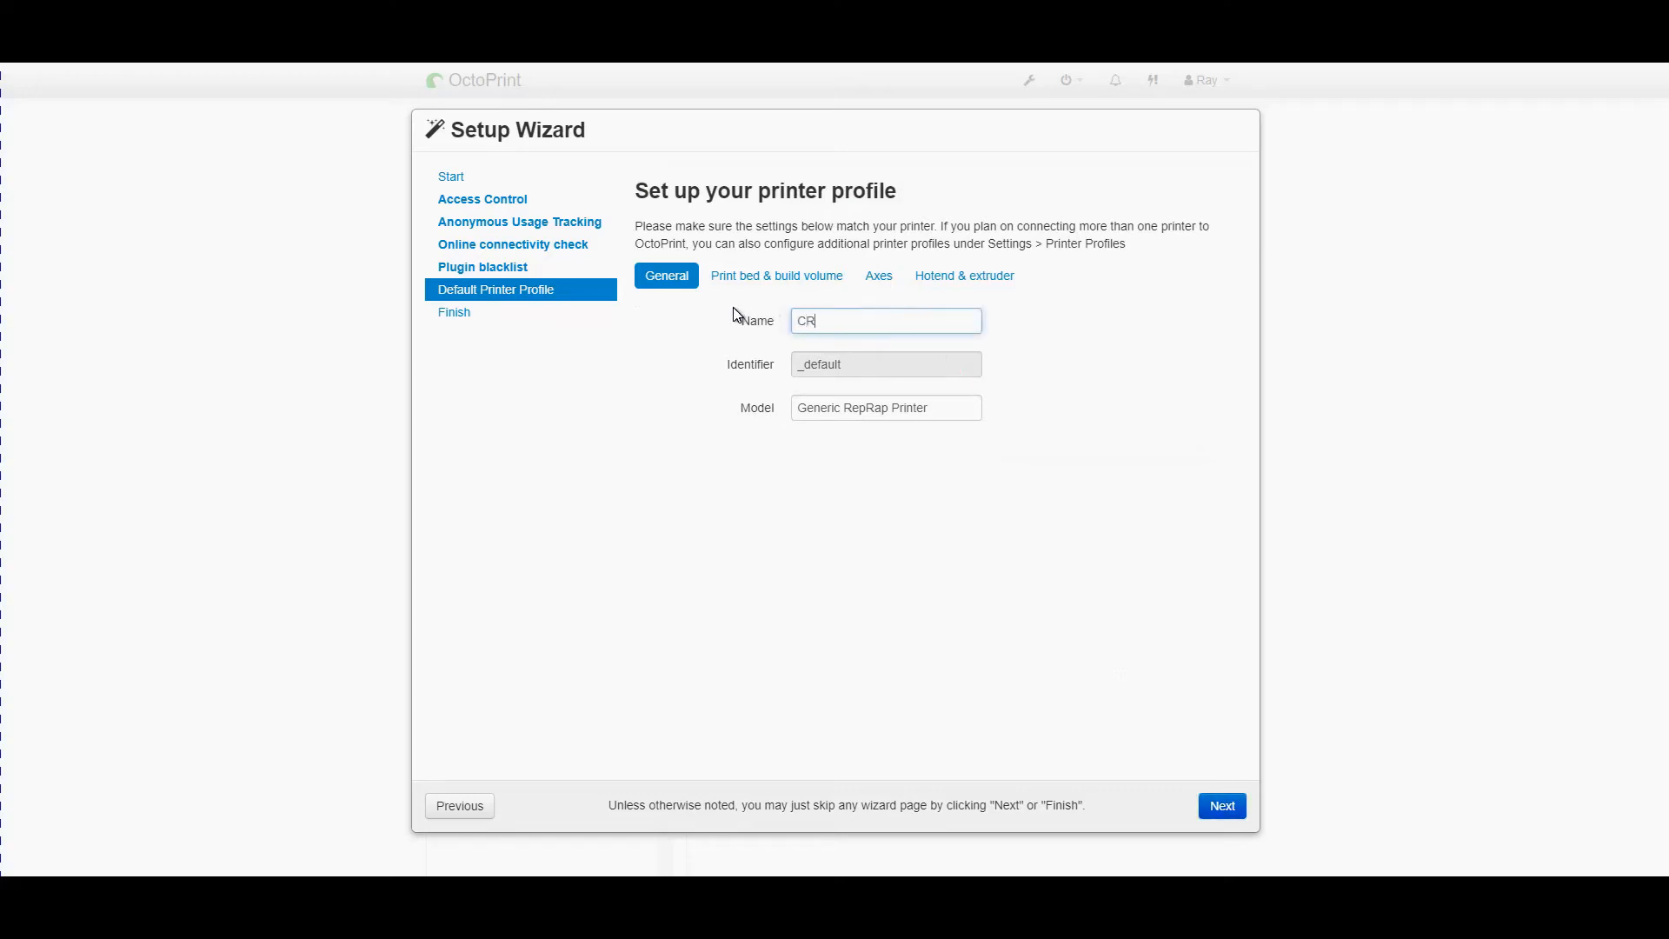
text(10S5)
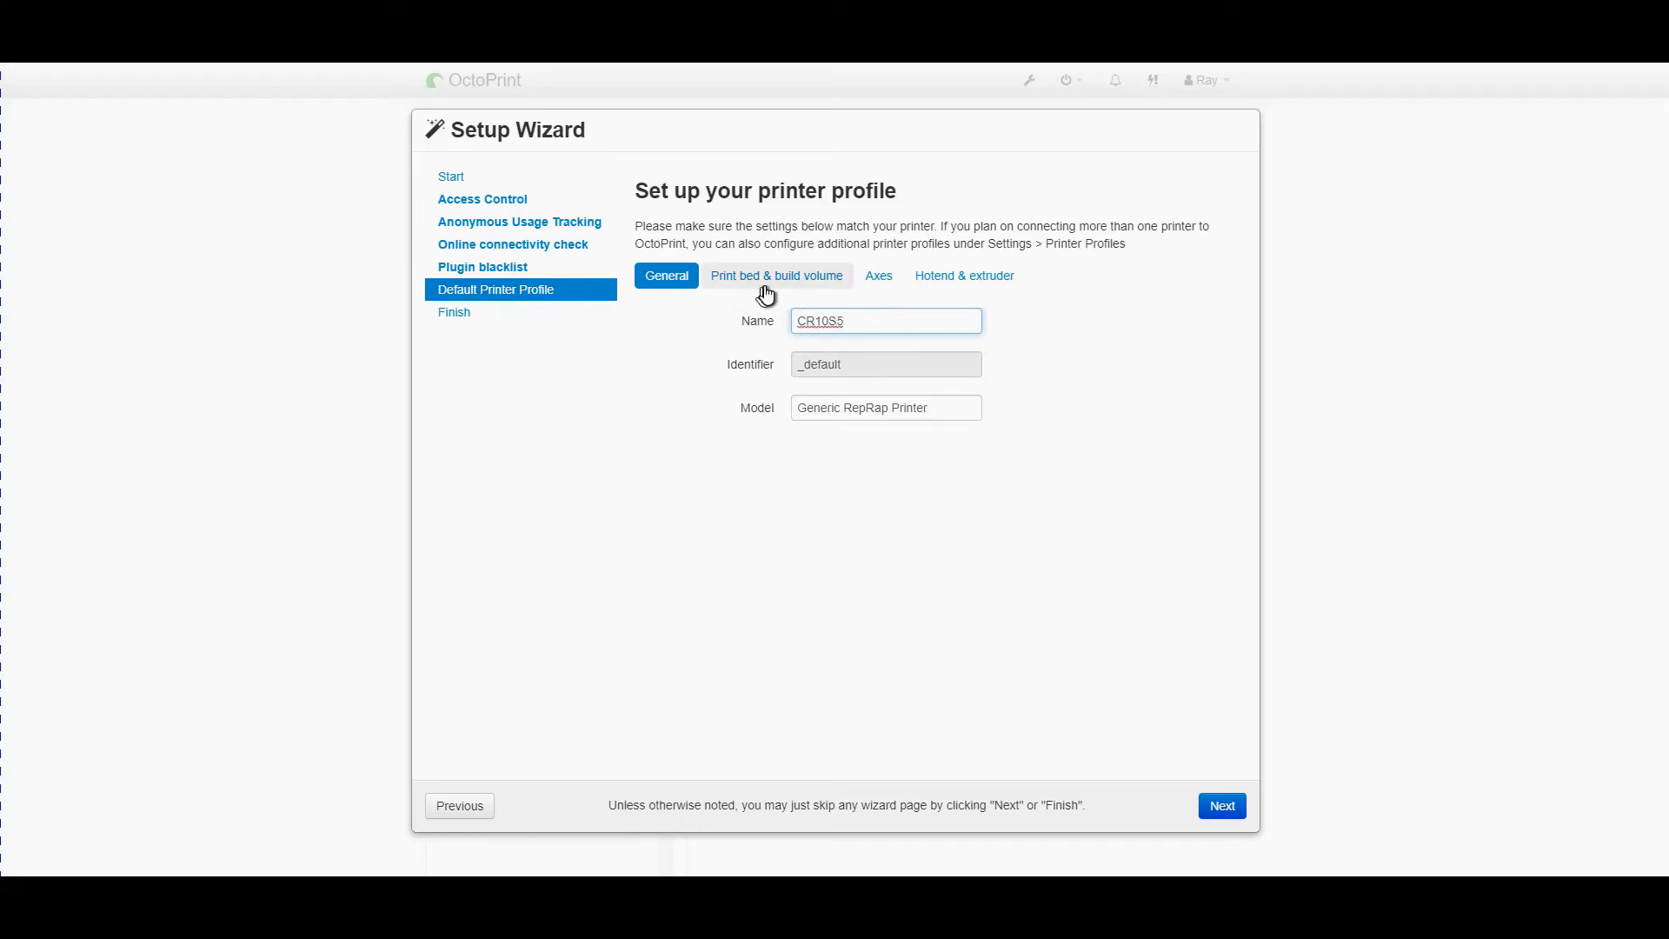
click(776, 277)
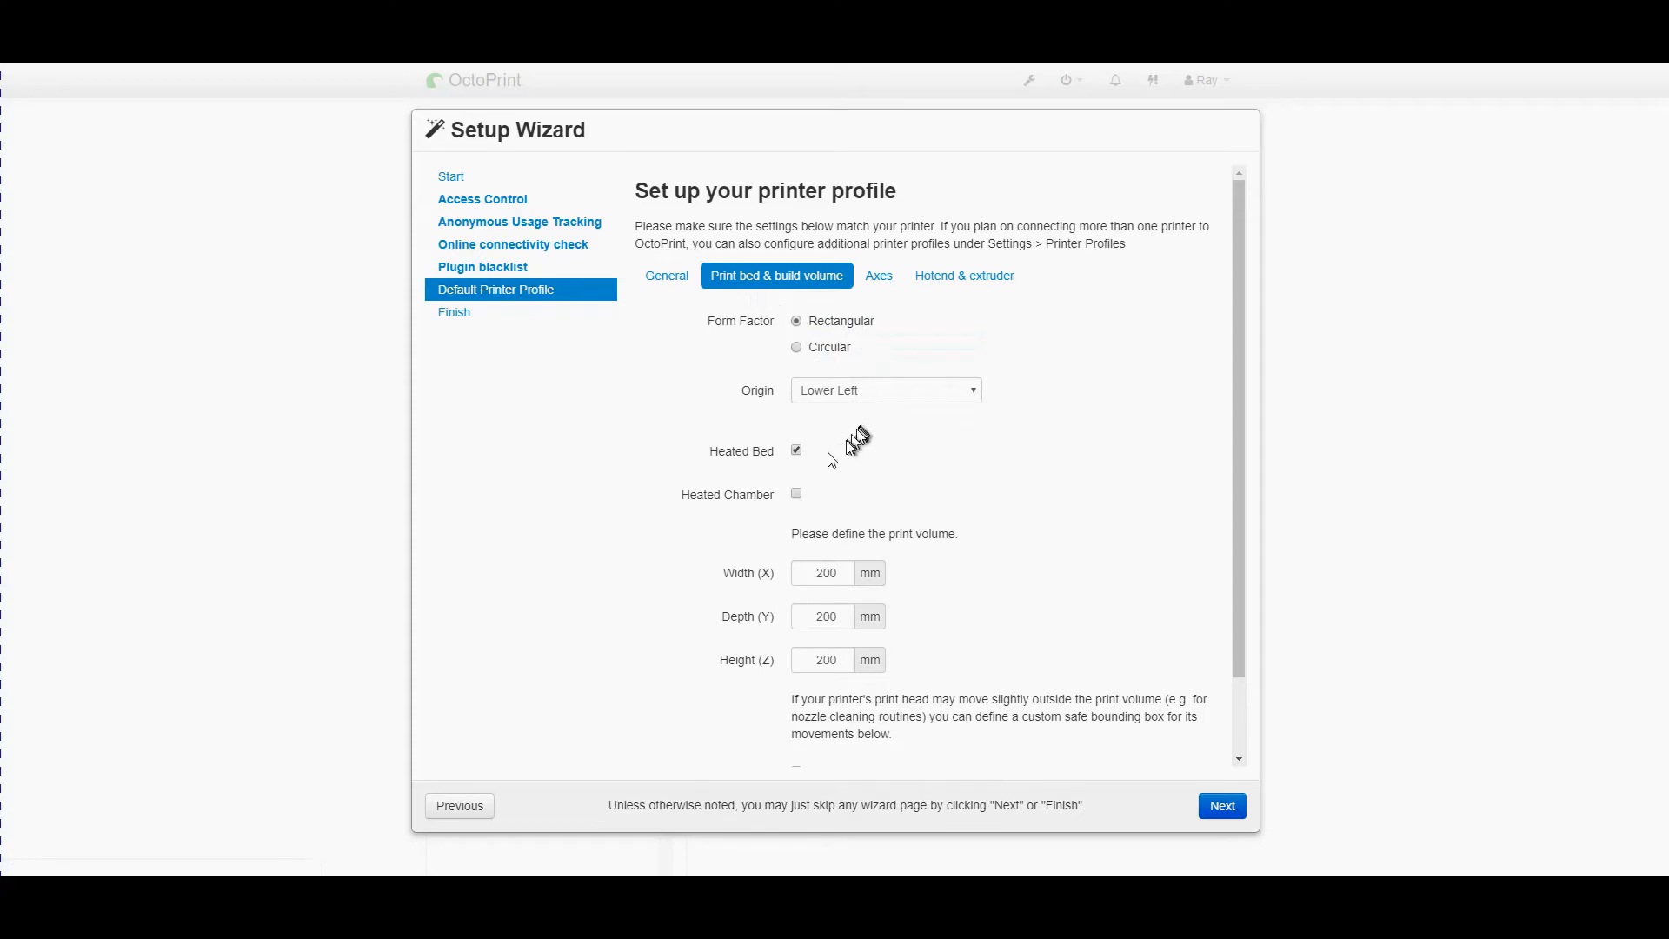
mouse_move(813, 548)
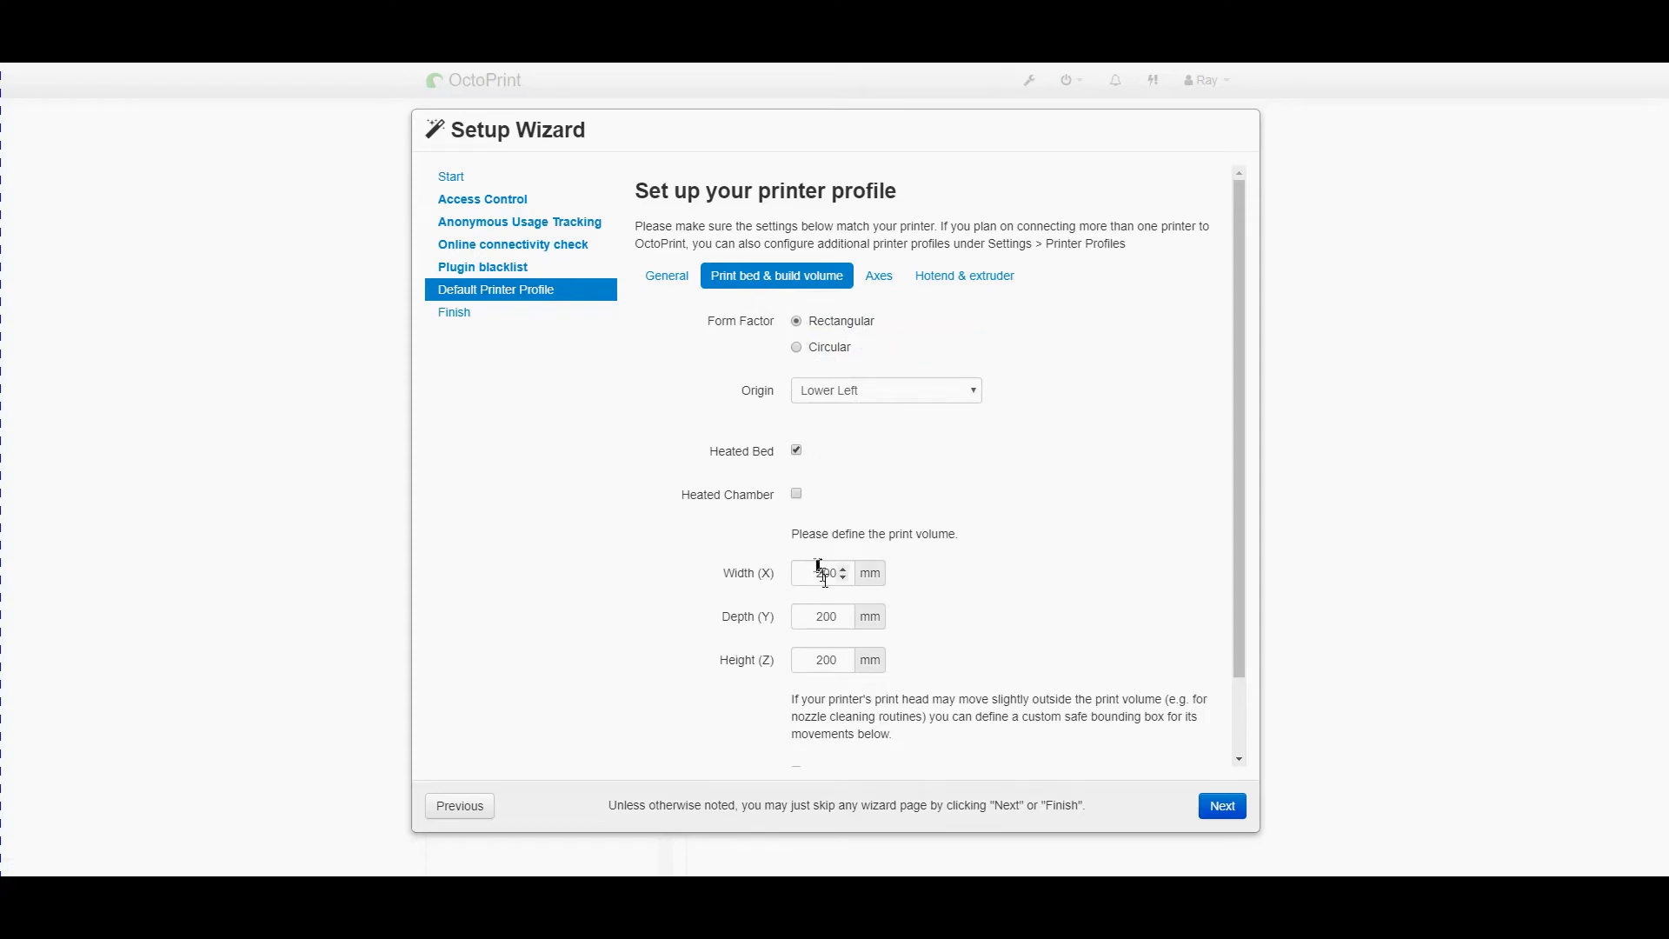
click(822, 572)
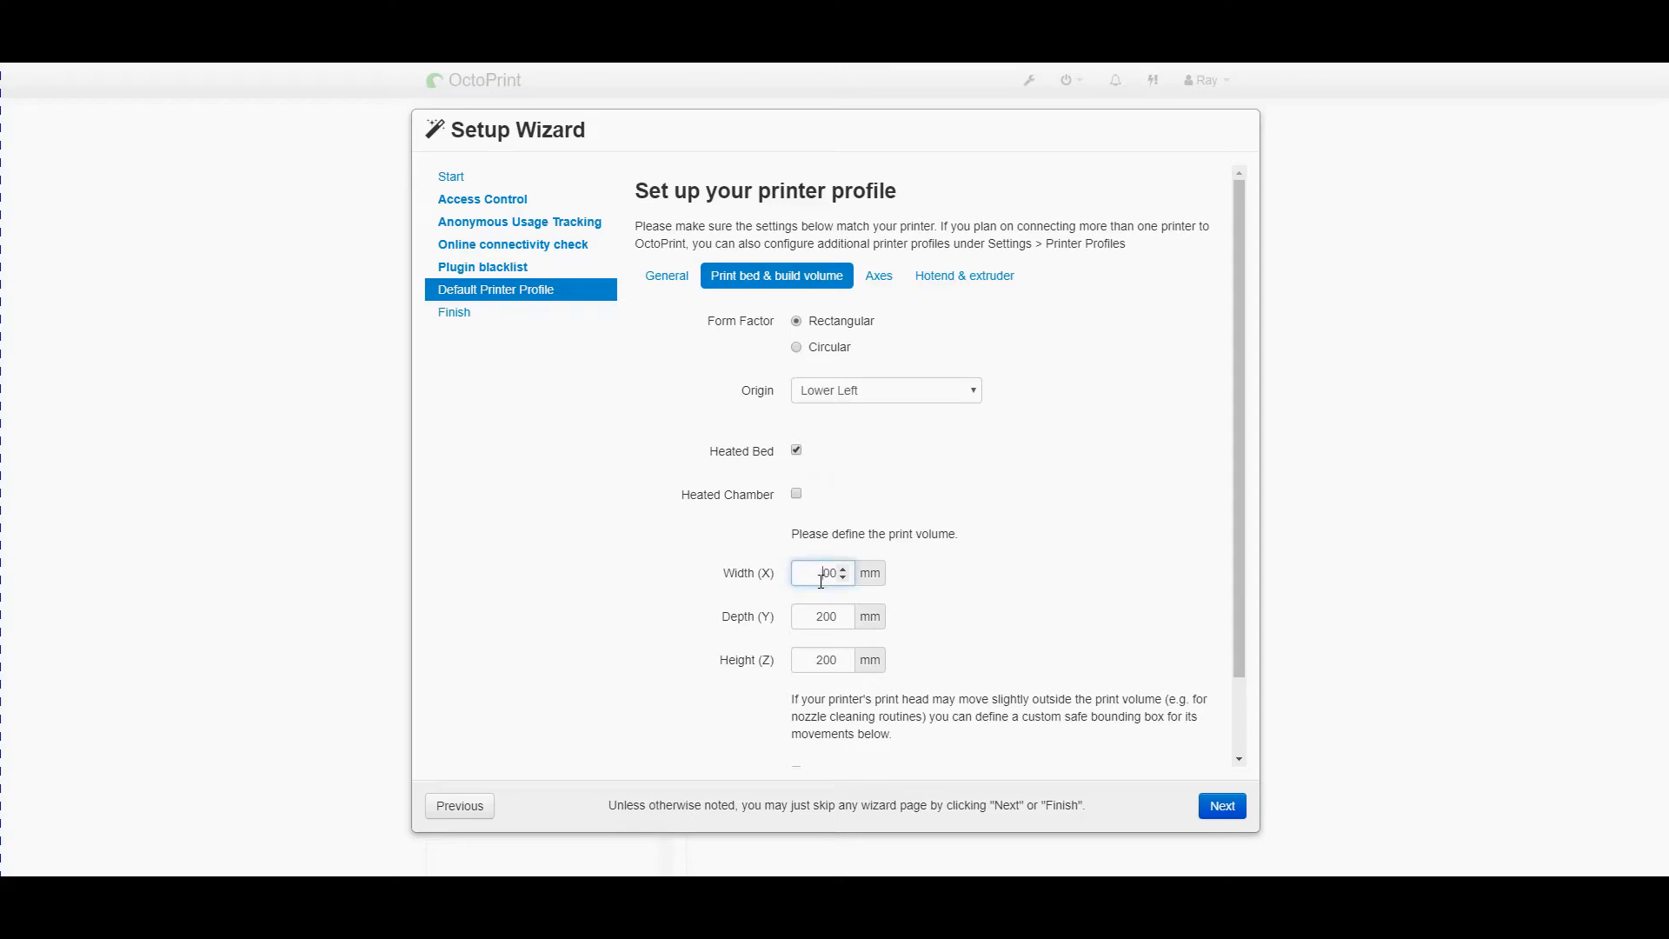
text(500)
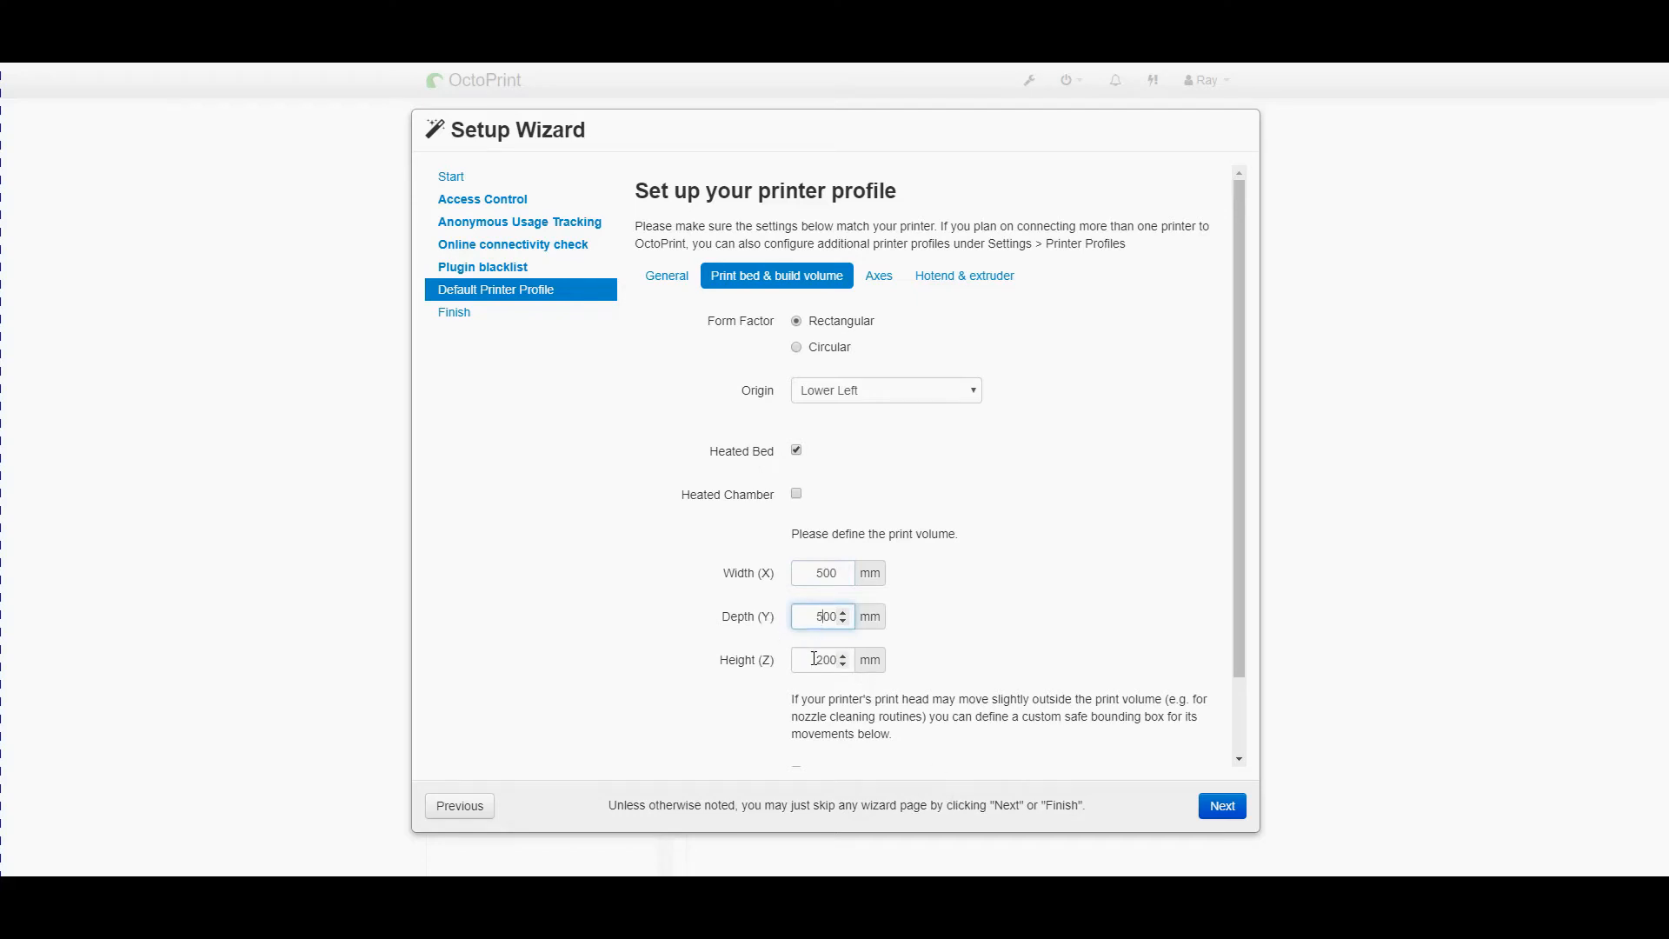
click(822, 659)
text(500)
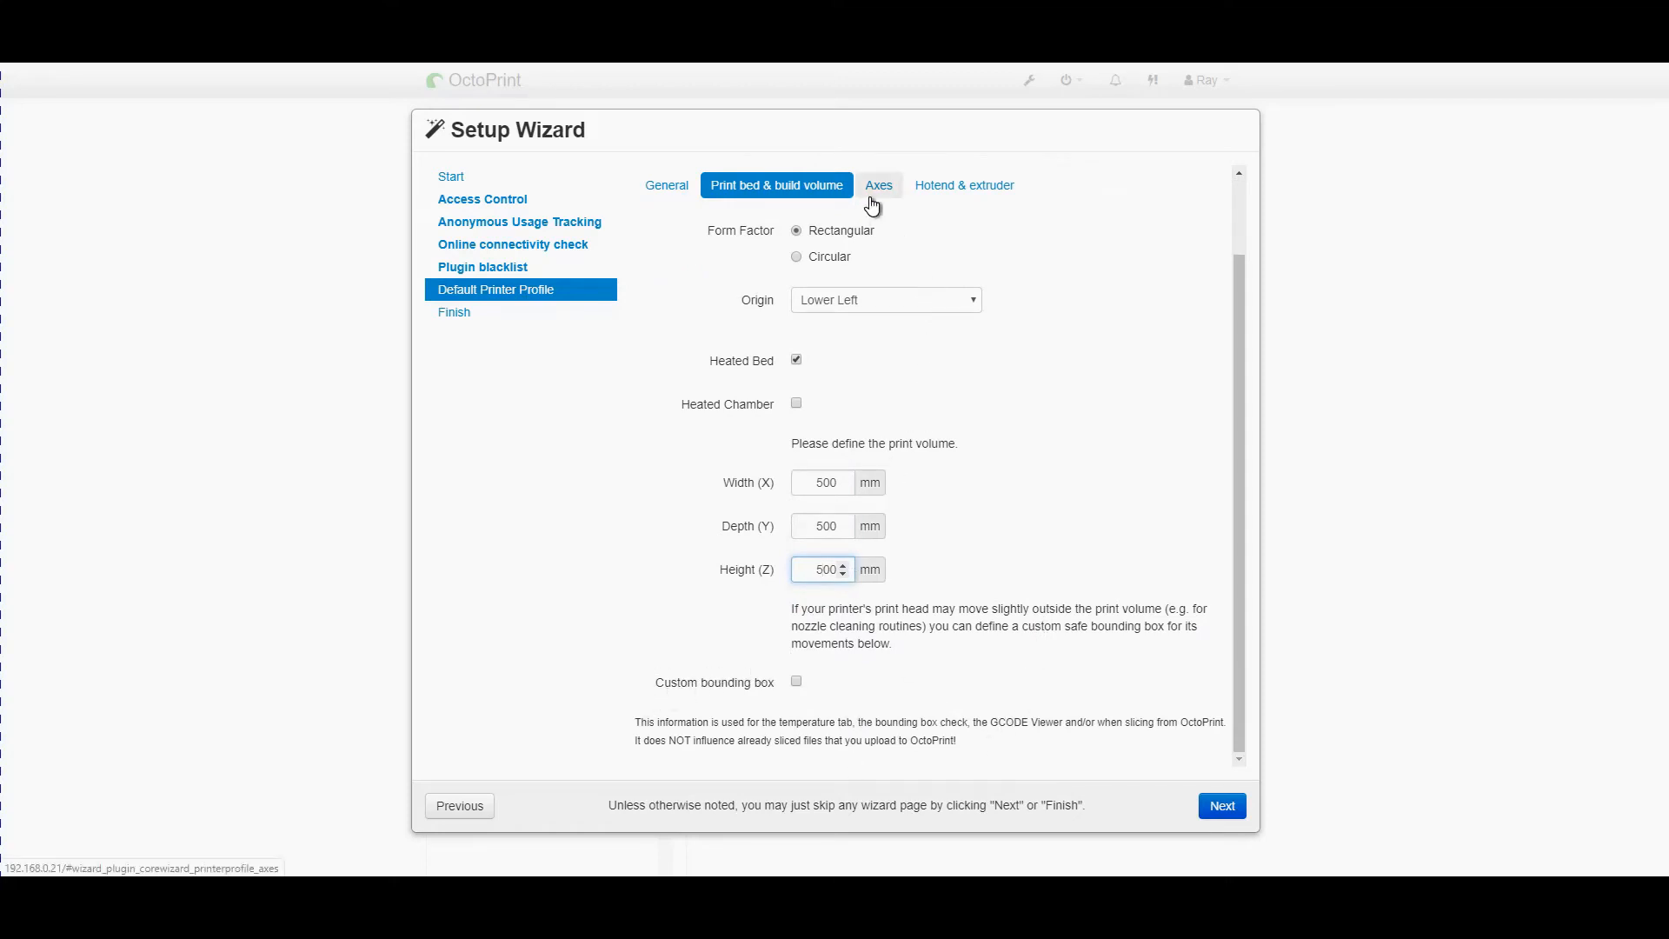
click(878, 184)
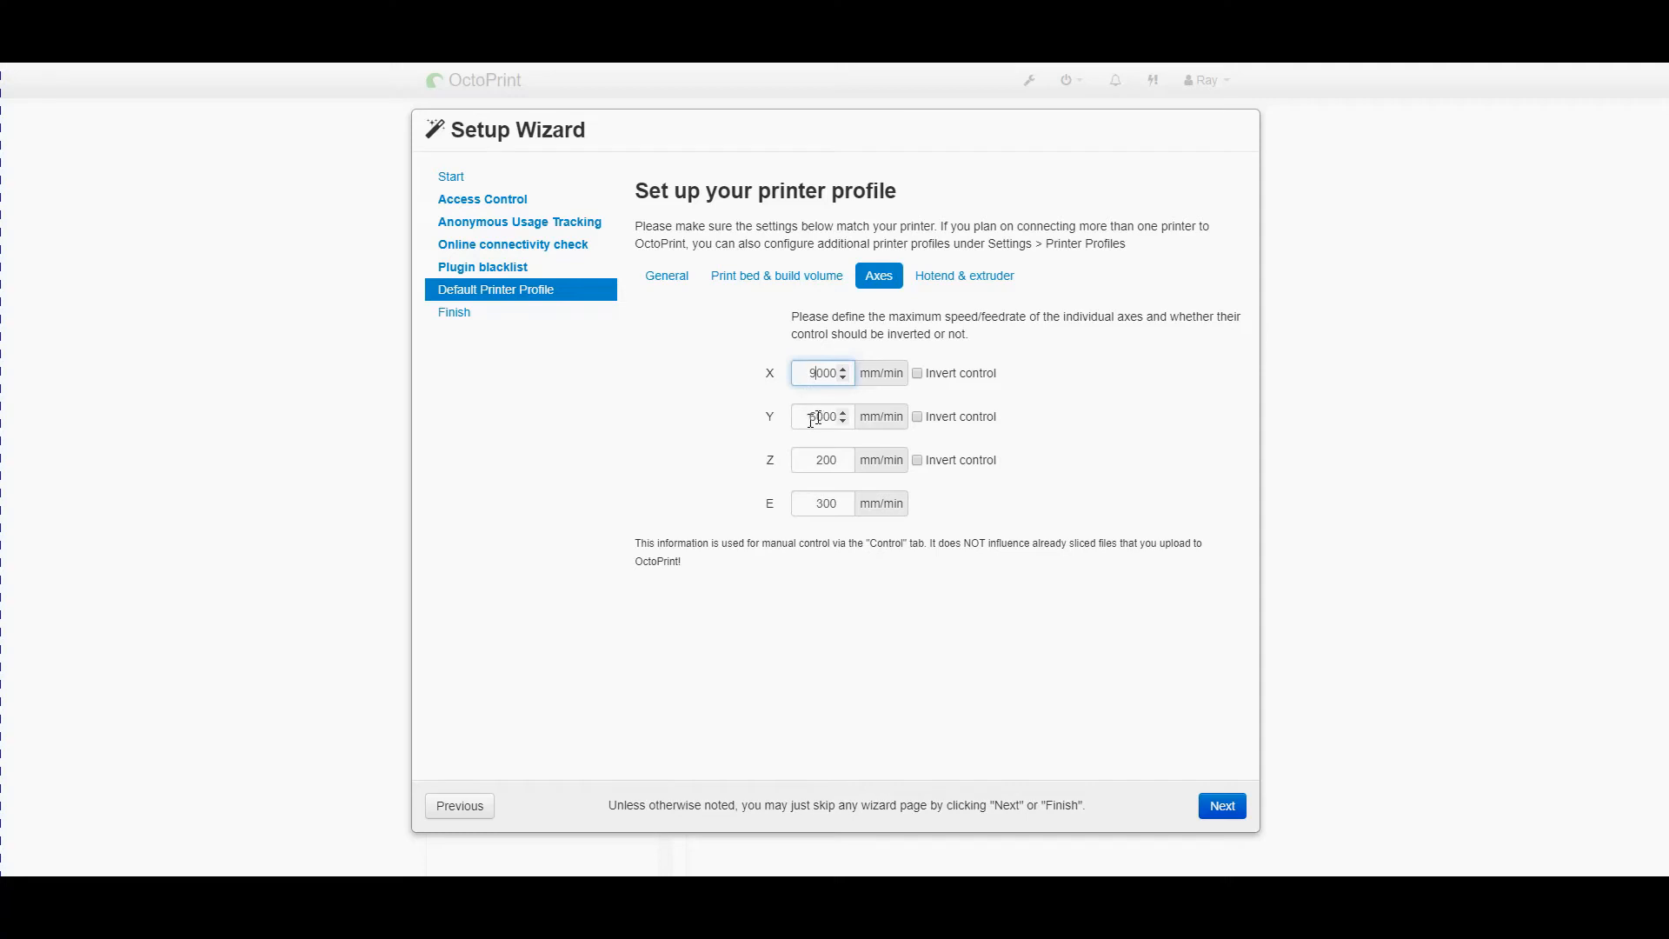
Set the Z feedrate to 900 mm/min and advance to the All Done page
click(822, 416)
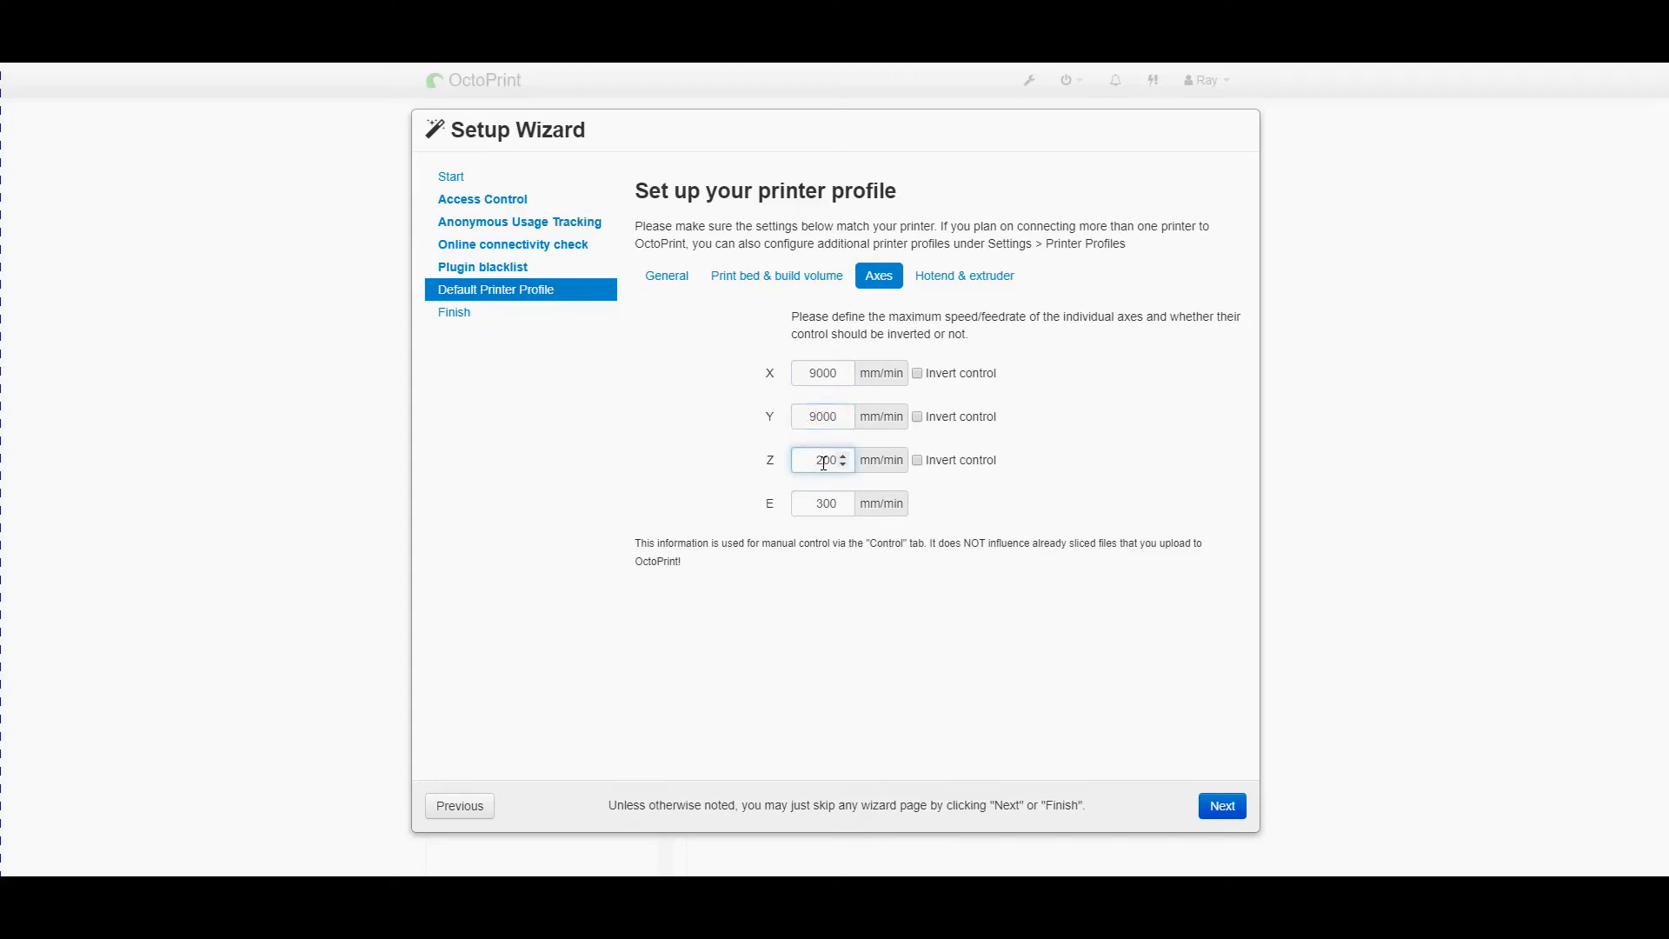
text(900)
click(822, 503)
text(500)
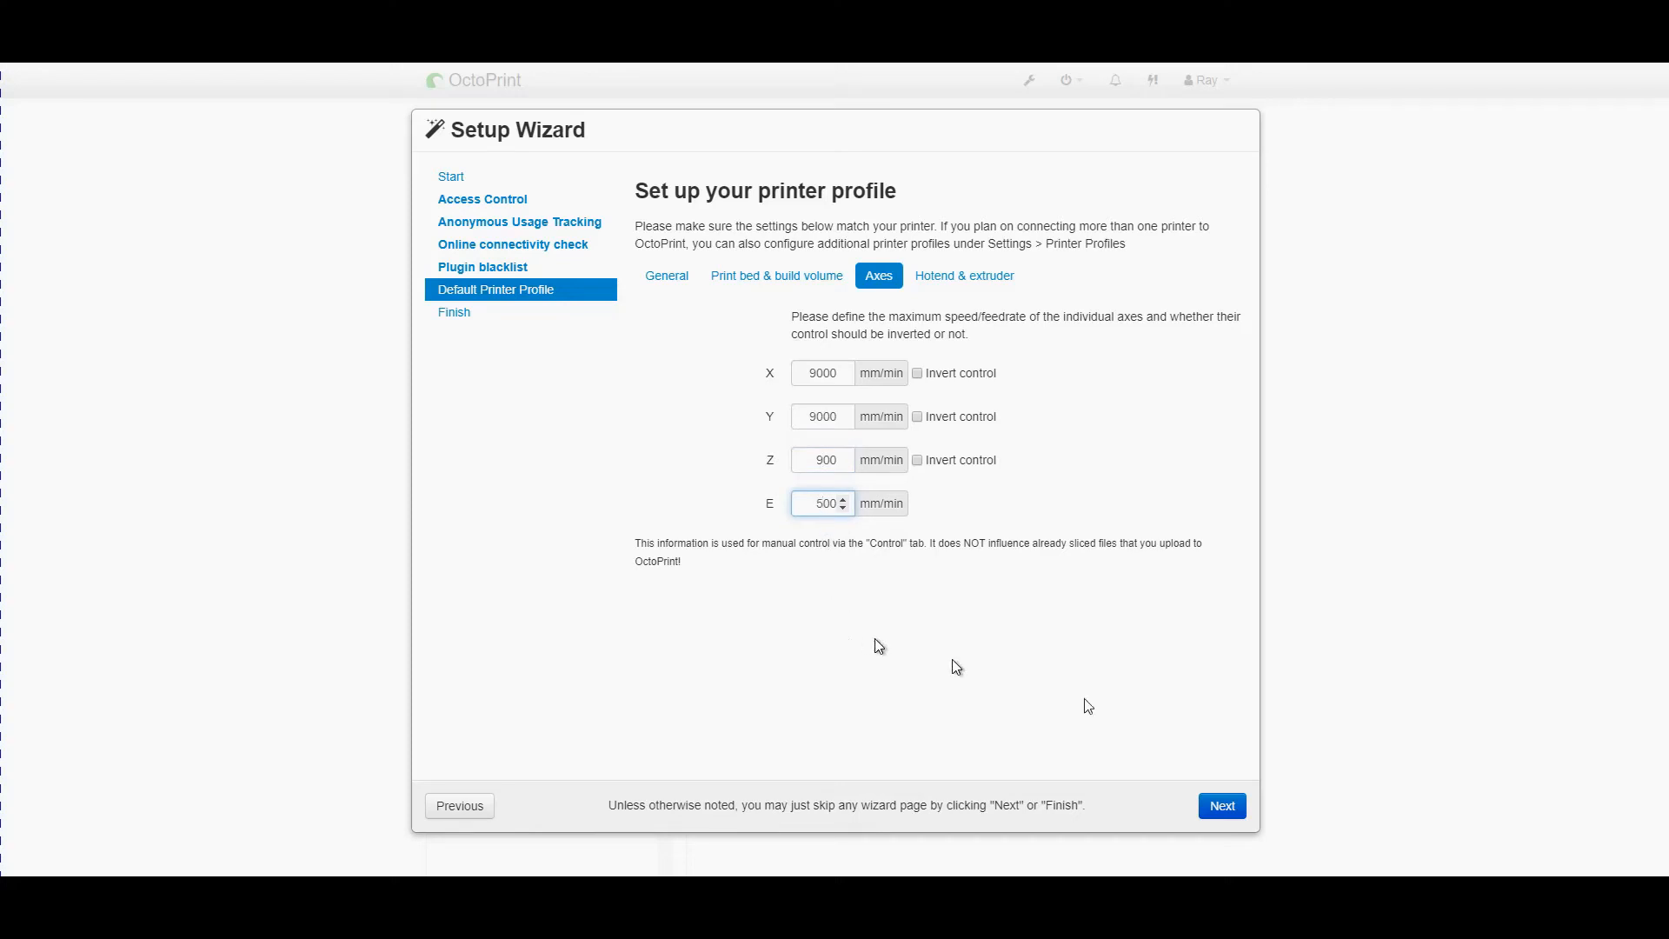
click(1220, 805)
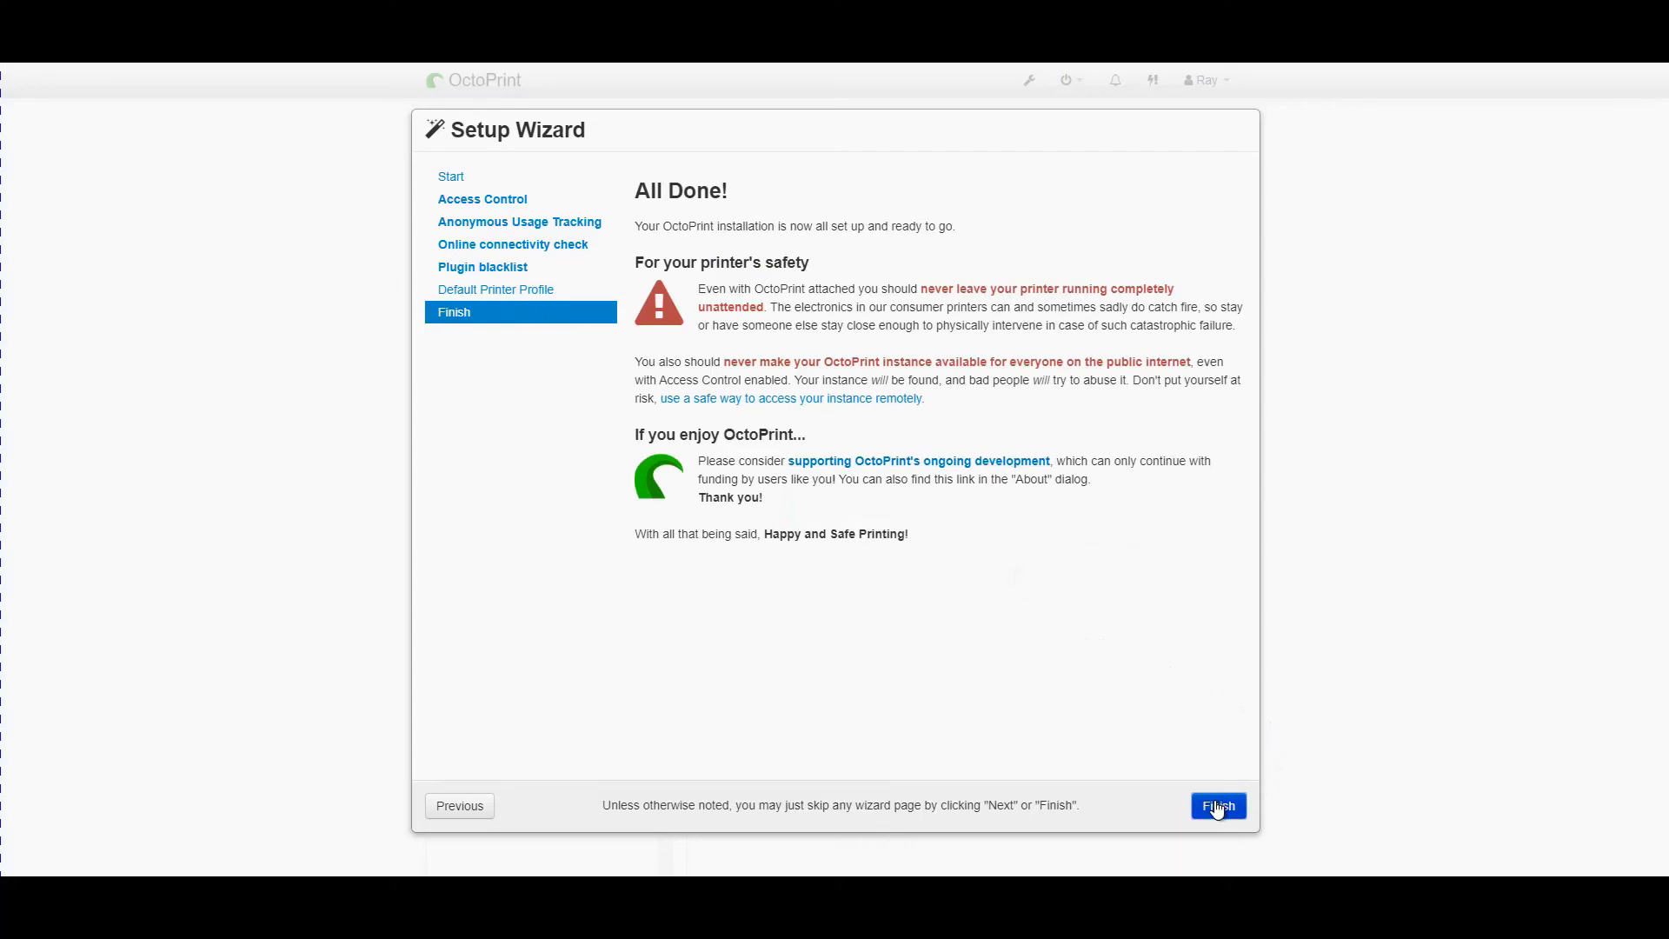
click(1217, 805)
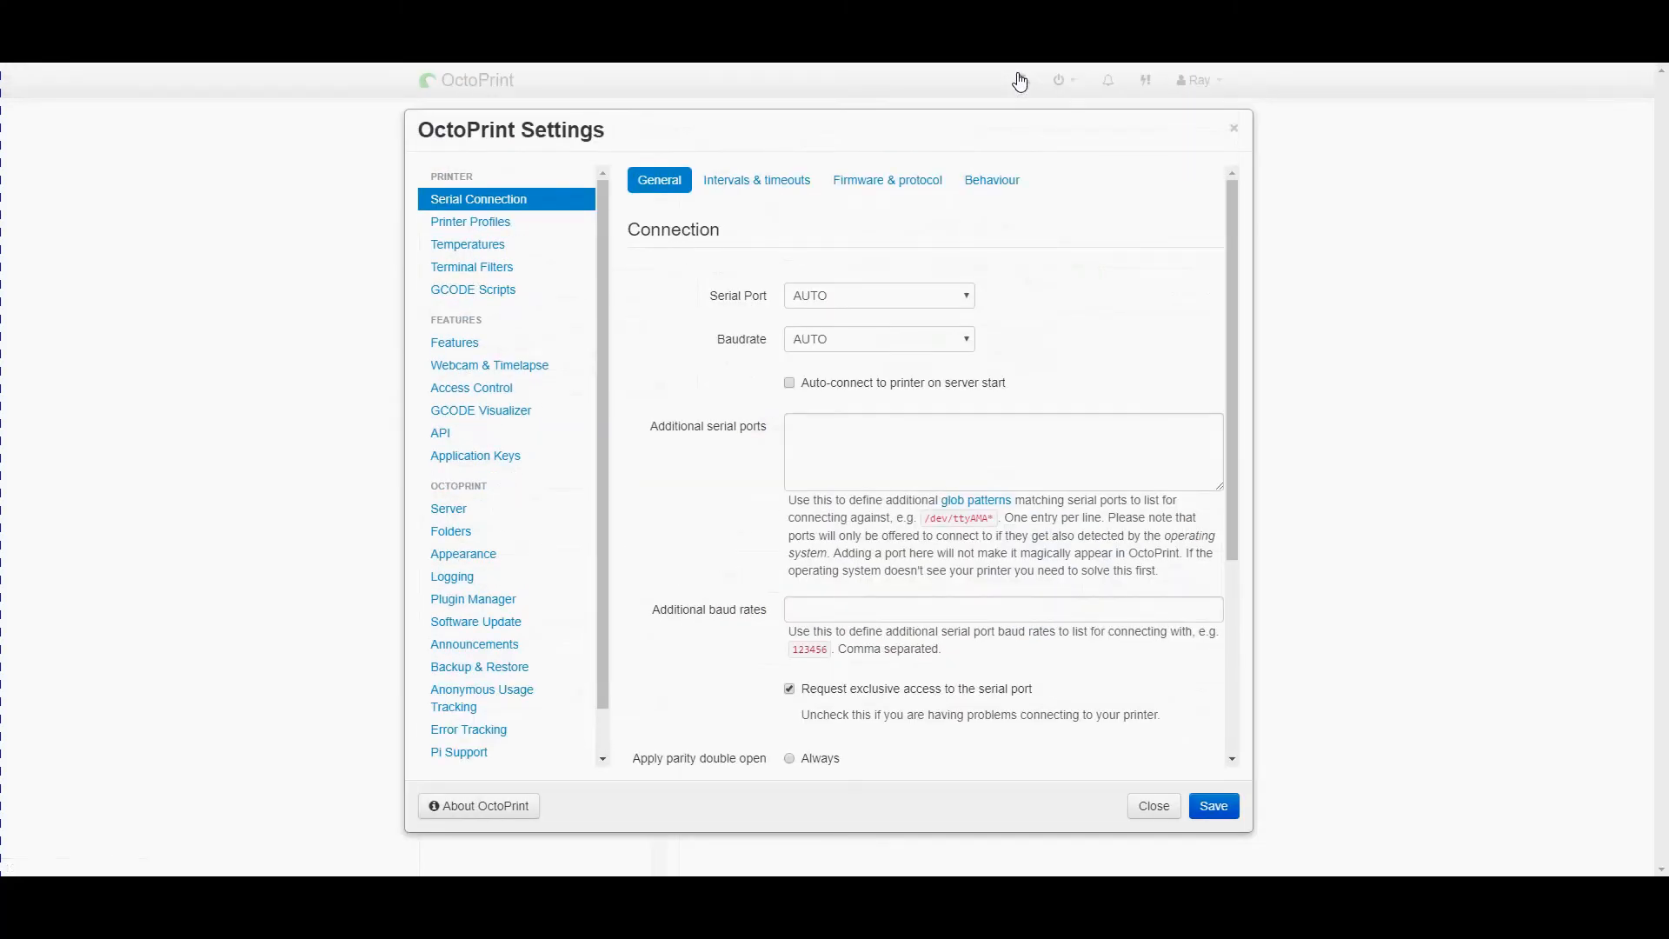
mouse_move(768, 339)
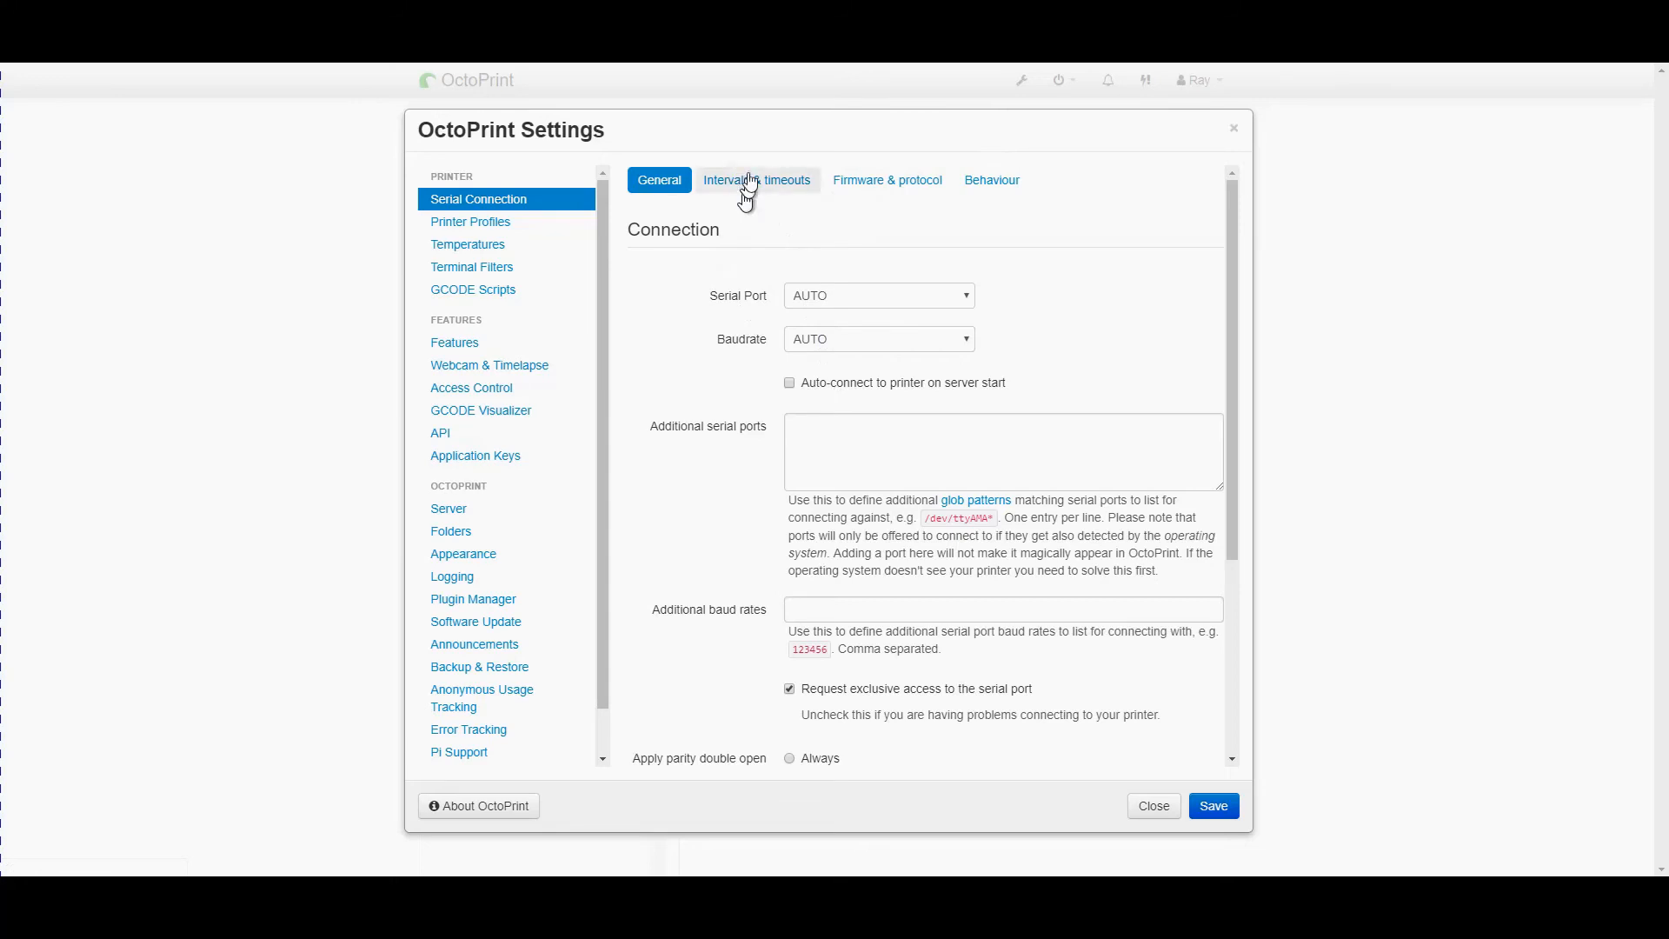
Browse the serial Intervals & timeouts, Firmware & protocol and Behaviour pages without changing anything
click(756, 179)
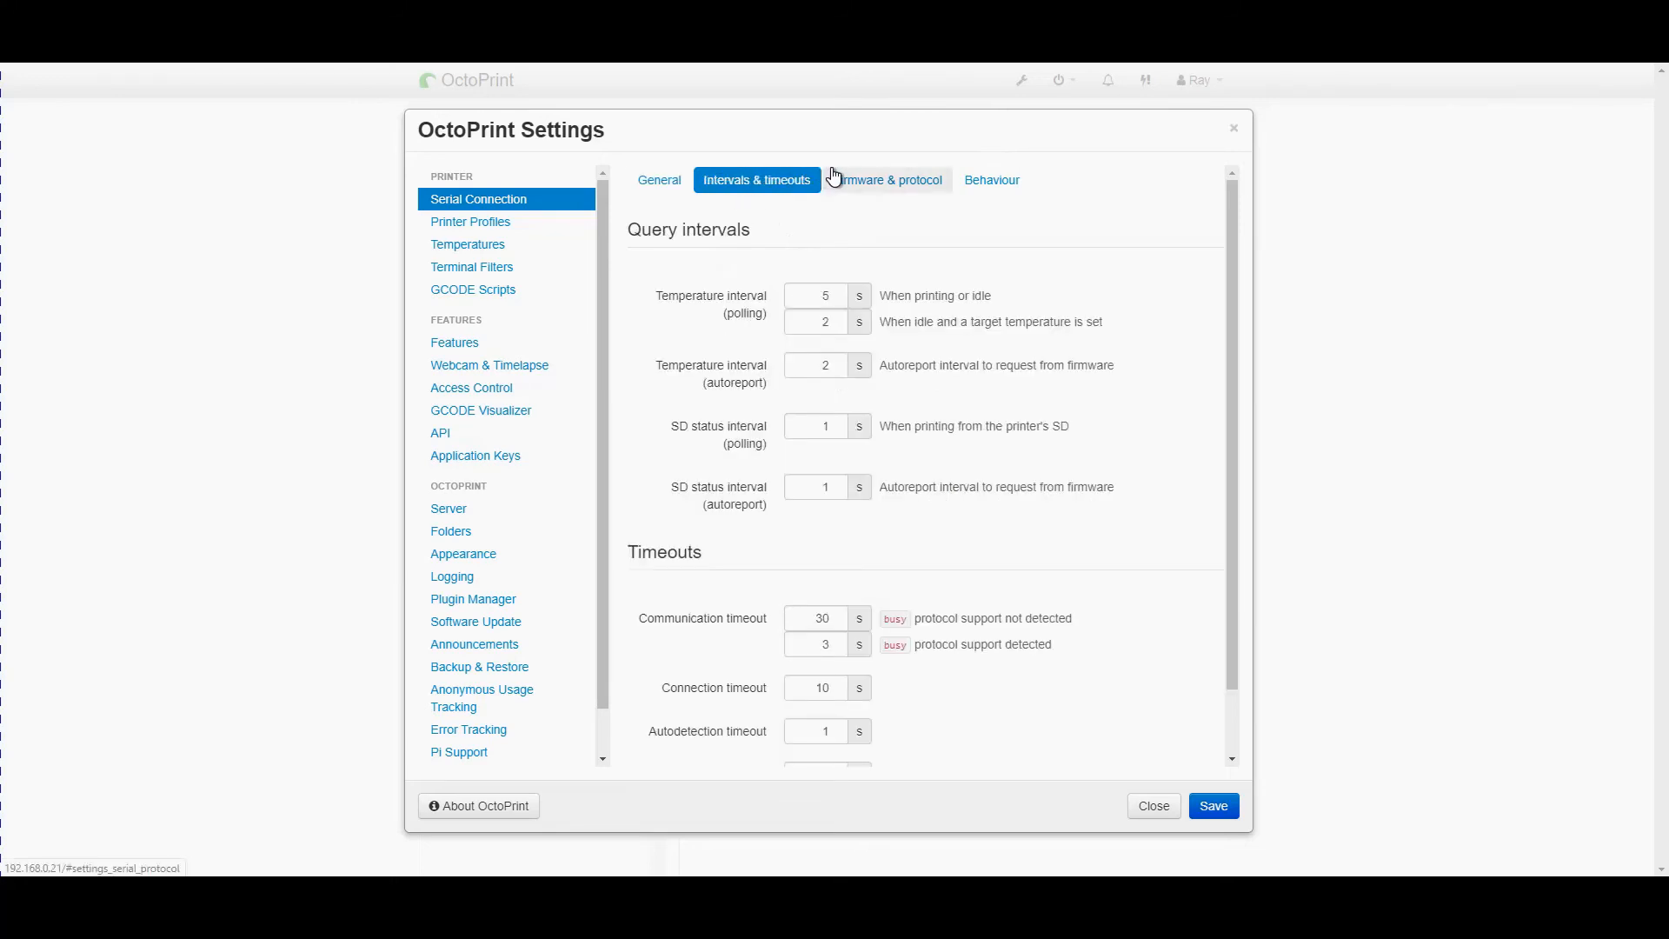
click(885, 179)
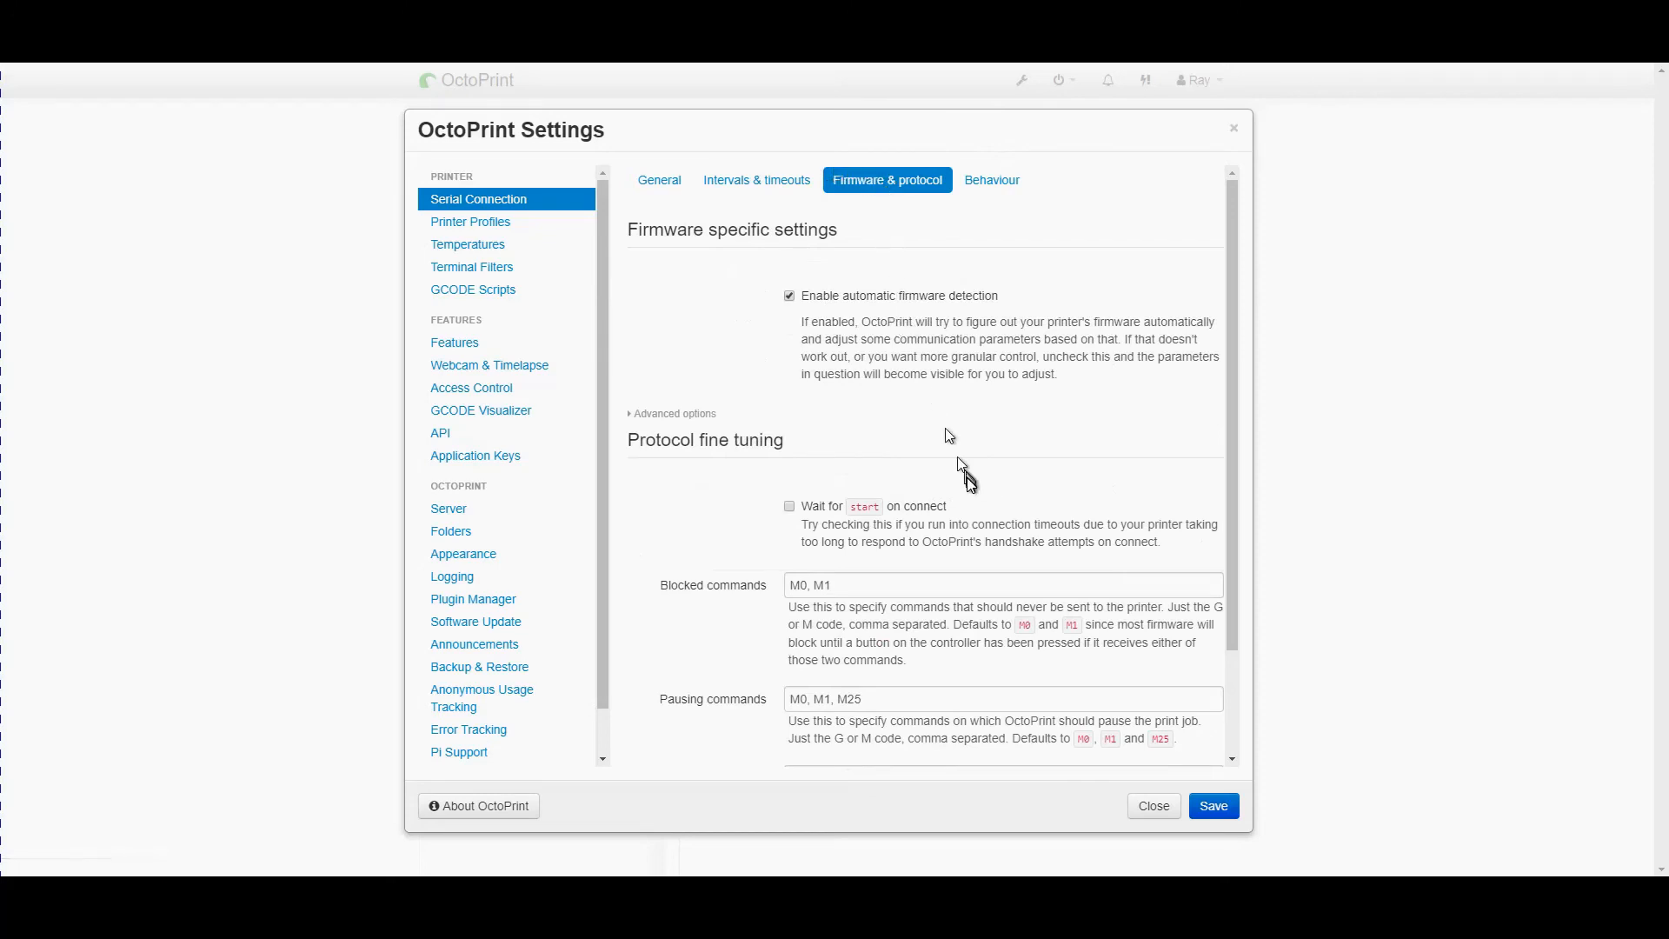
scroll(down, 3)
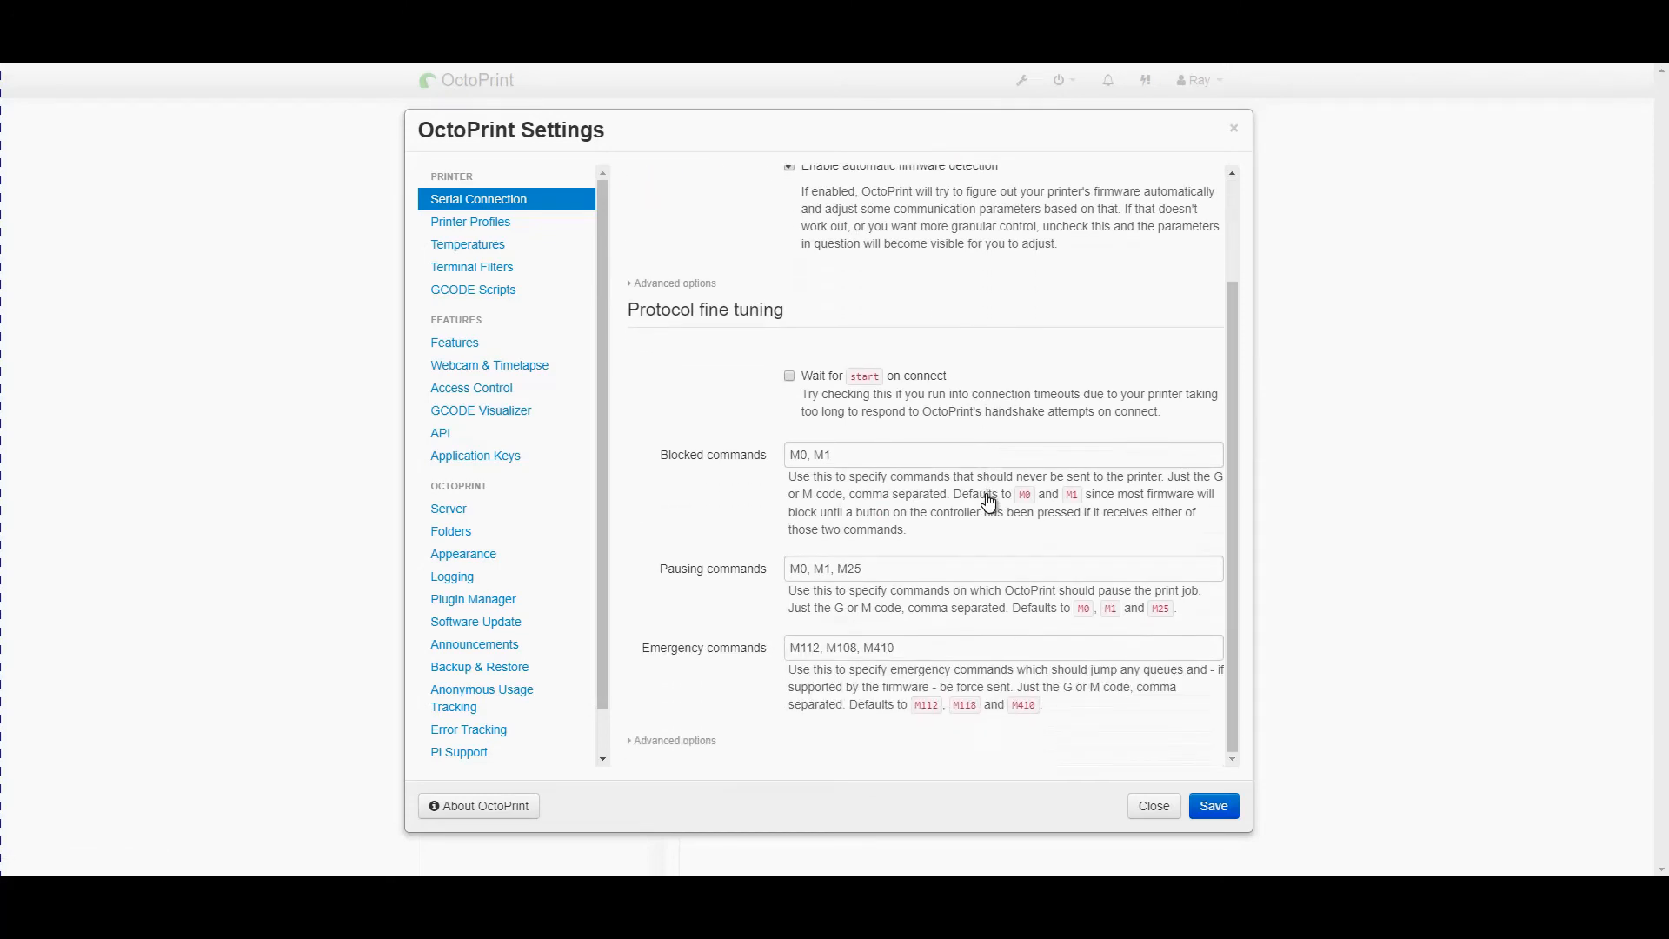
click(991, 179)
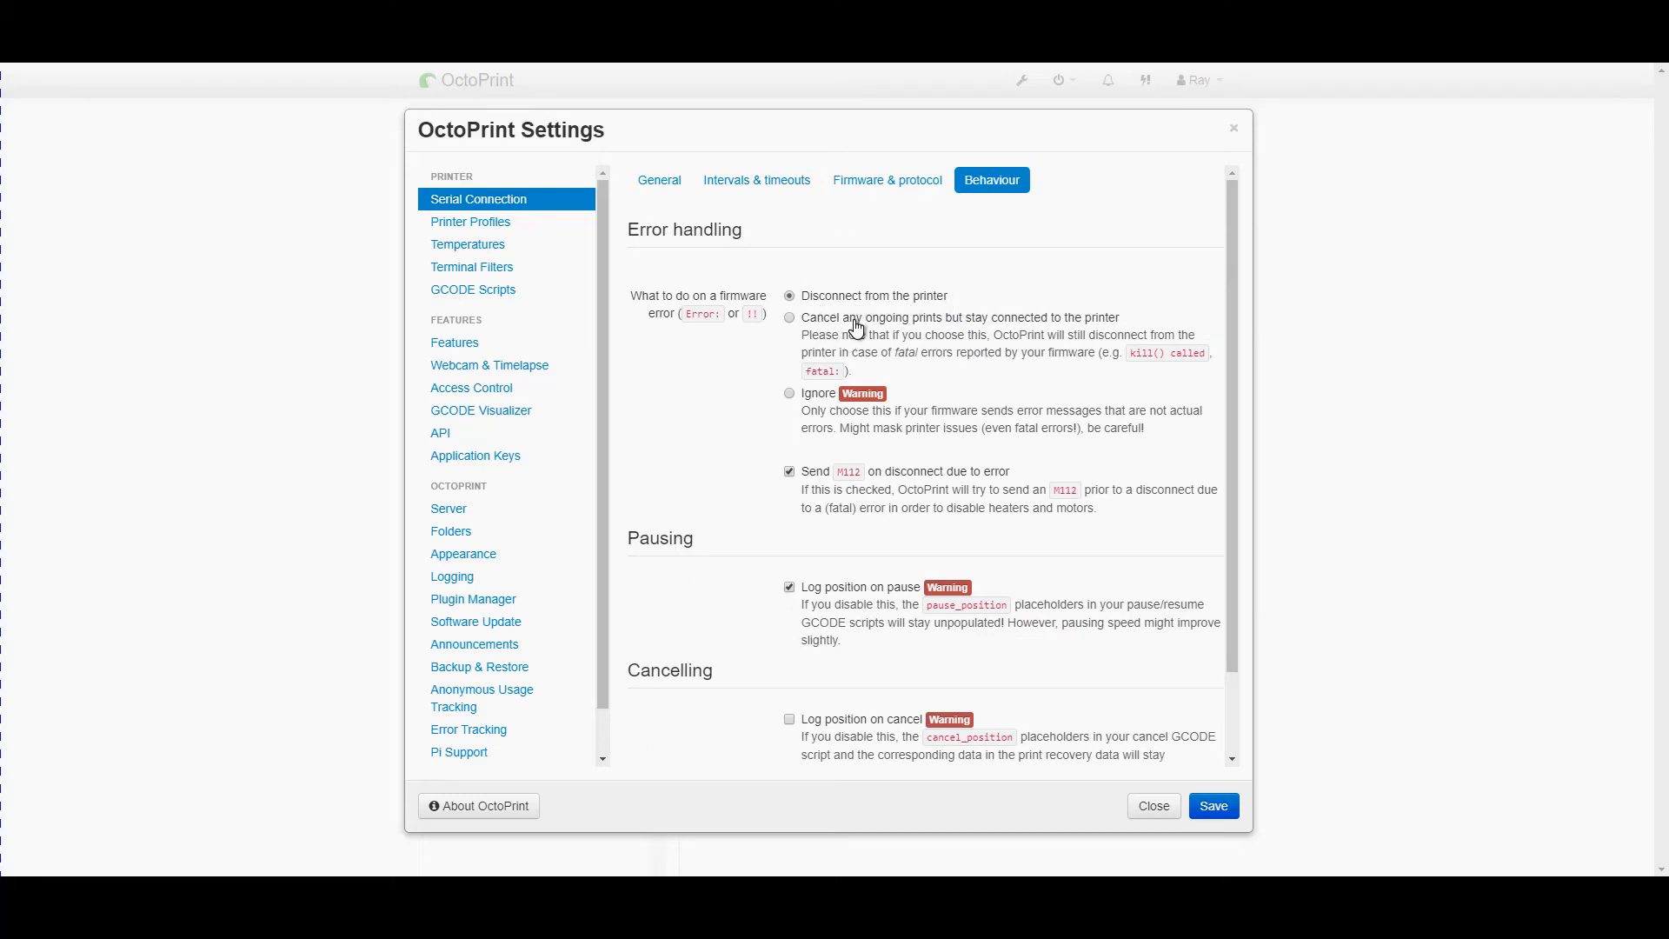
mouse_move(857, 382)
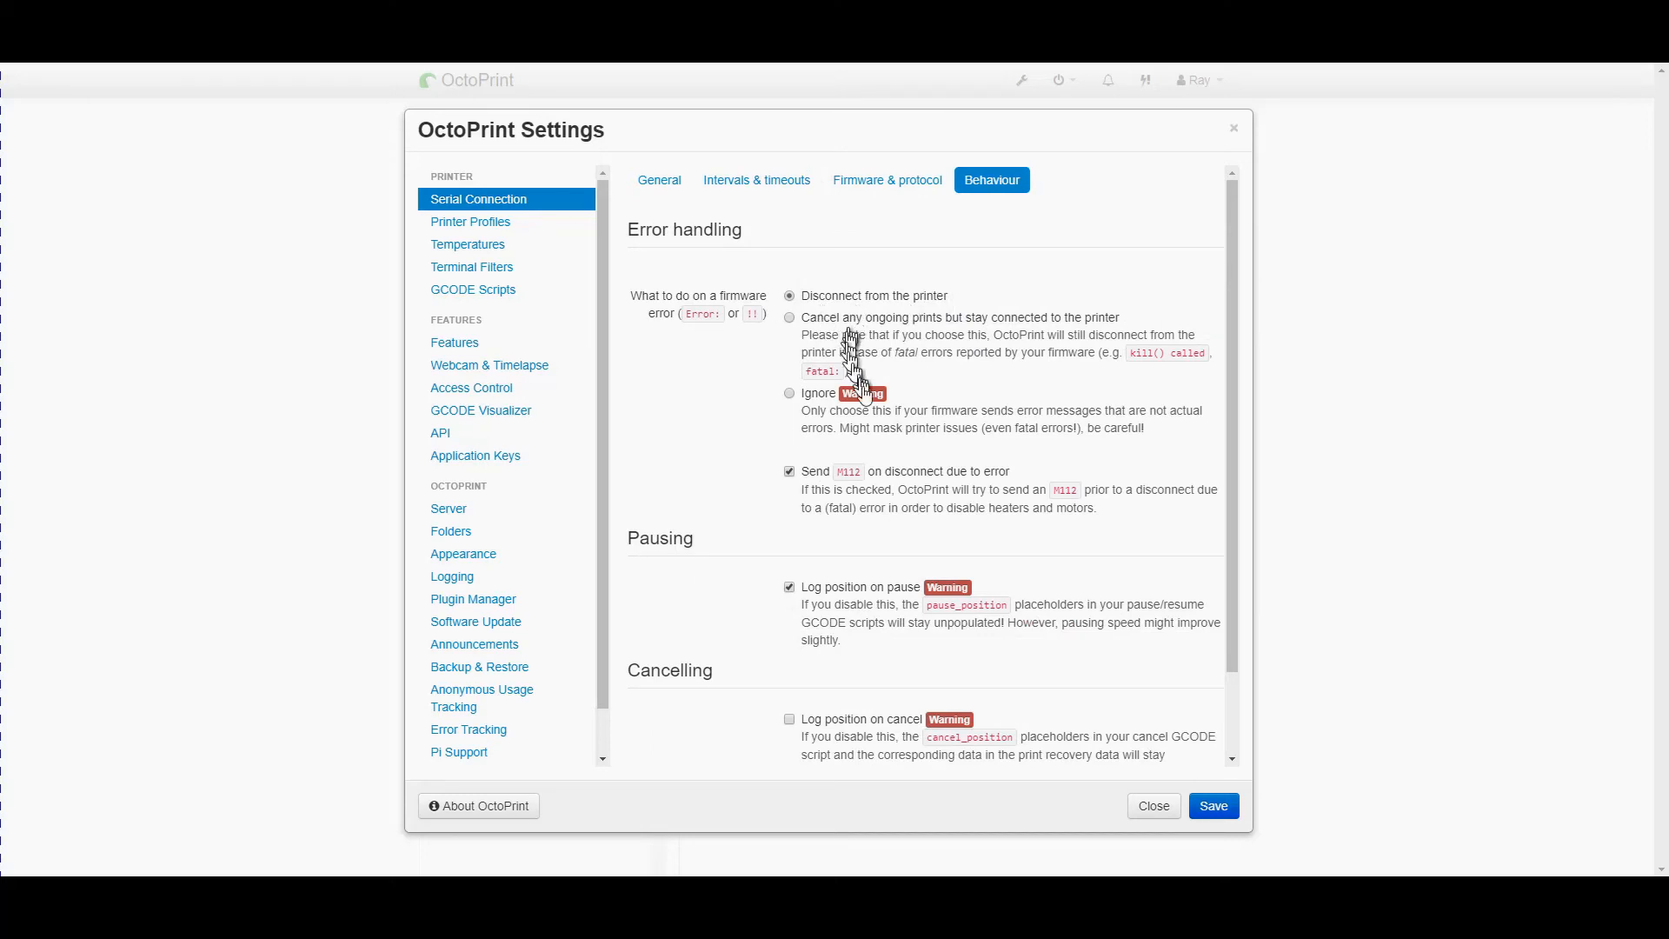
mouse_move(841, 590)
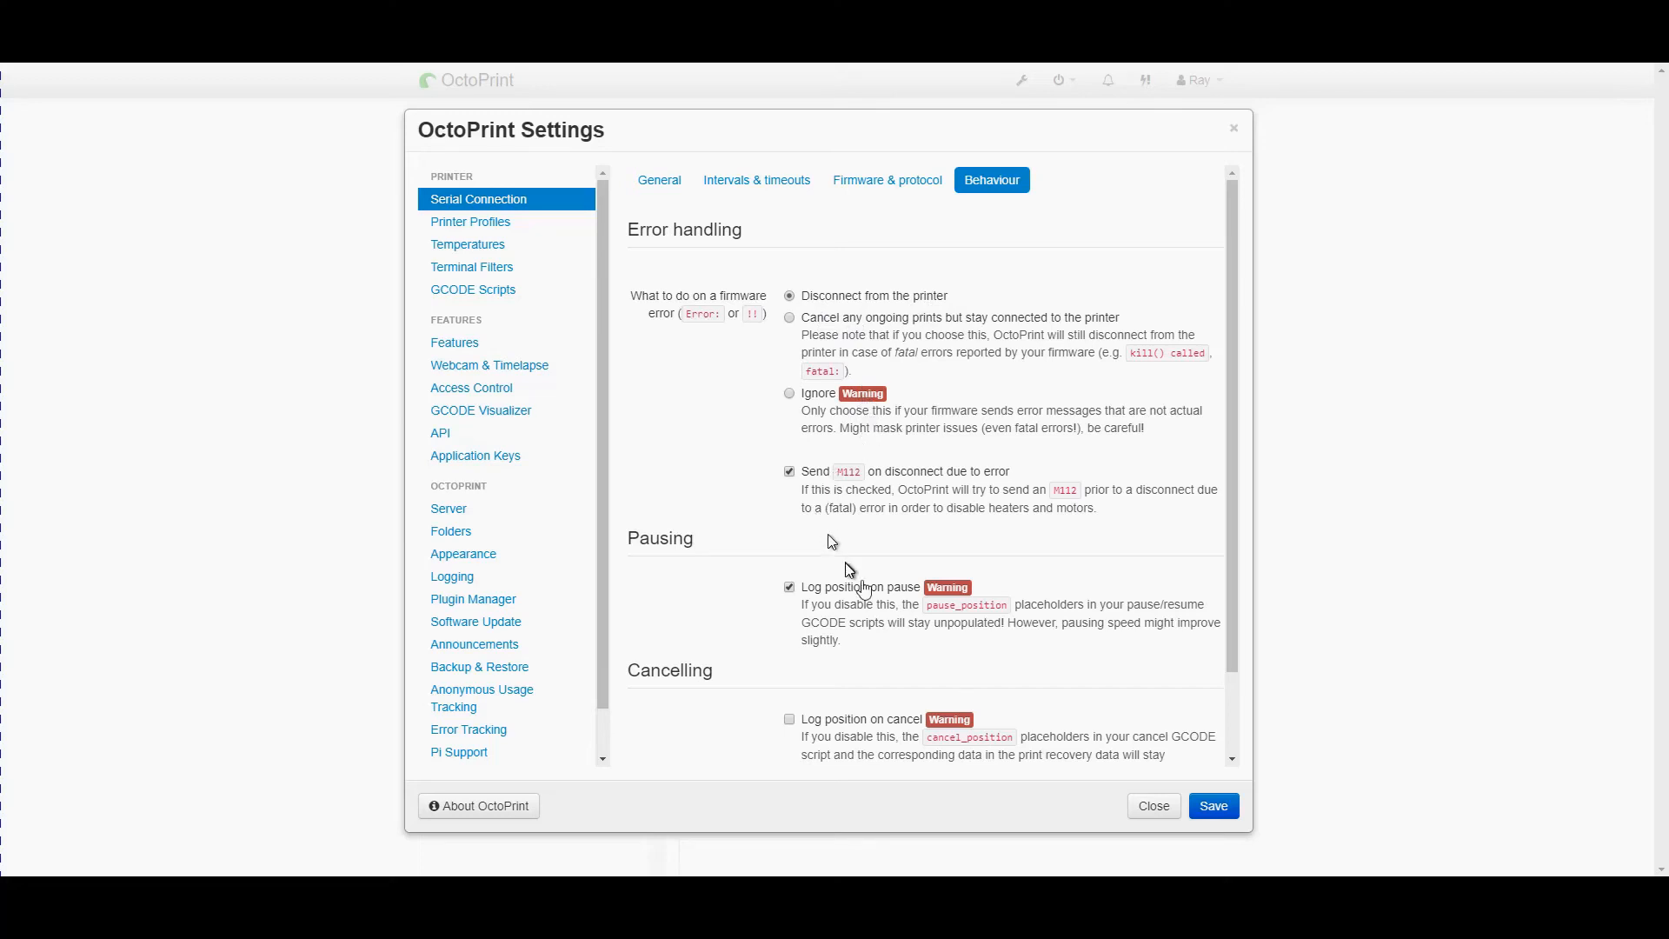
scroll(down, 3)
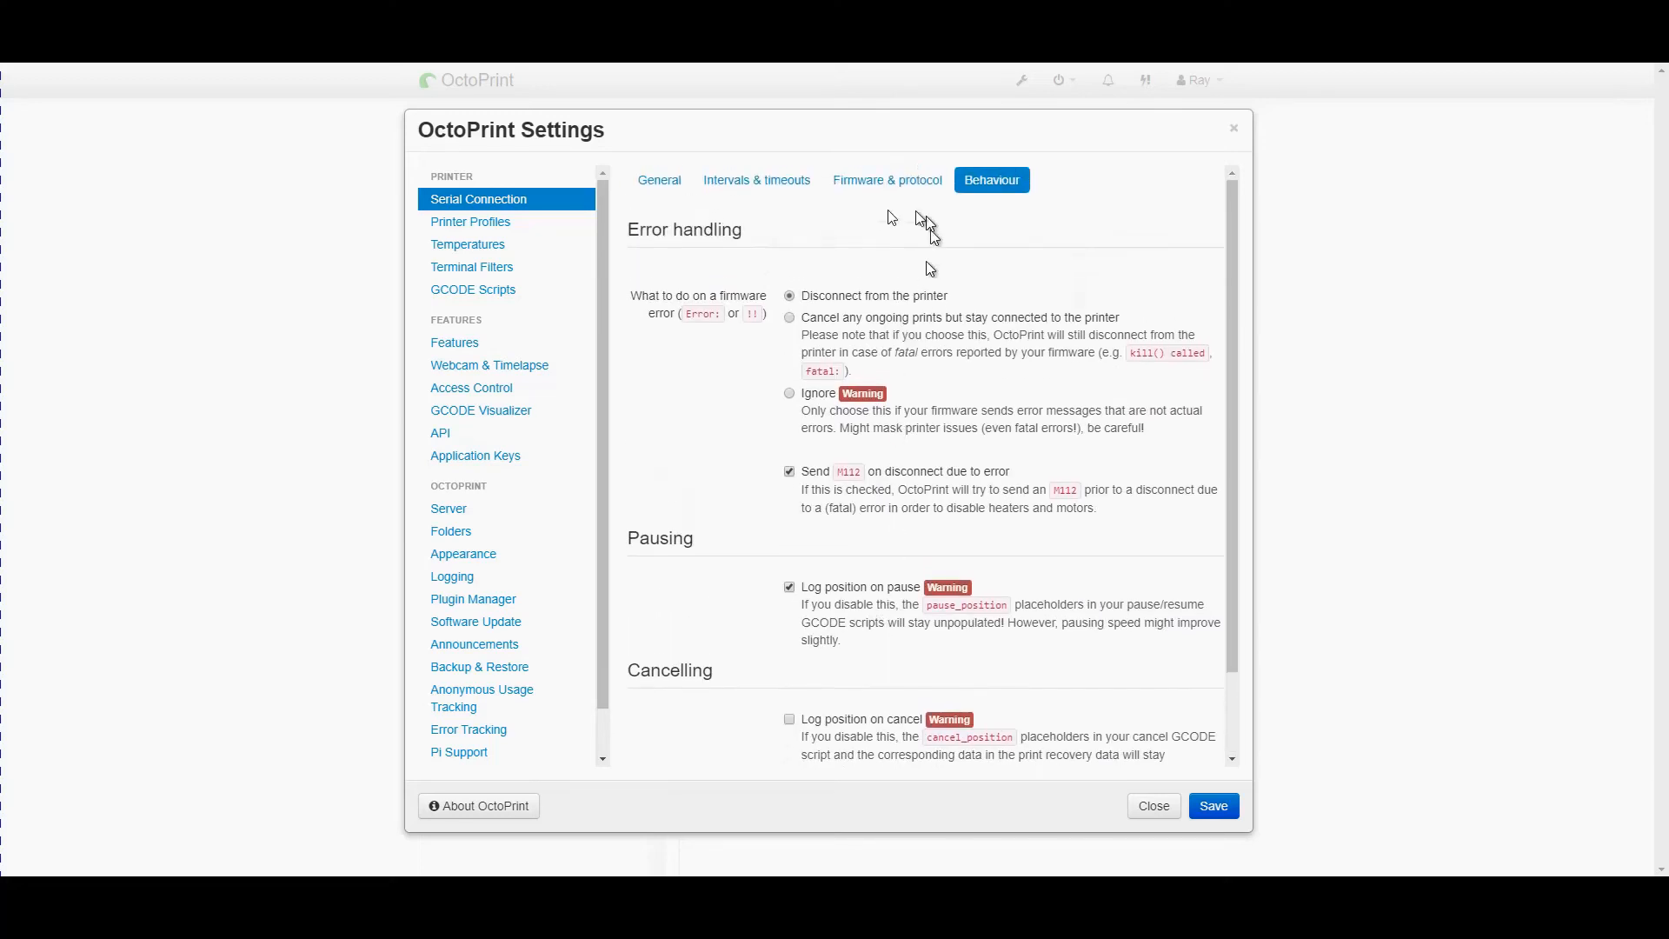
mouse_move(466, 244)
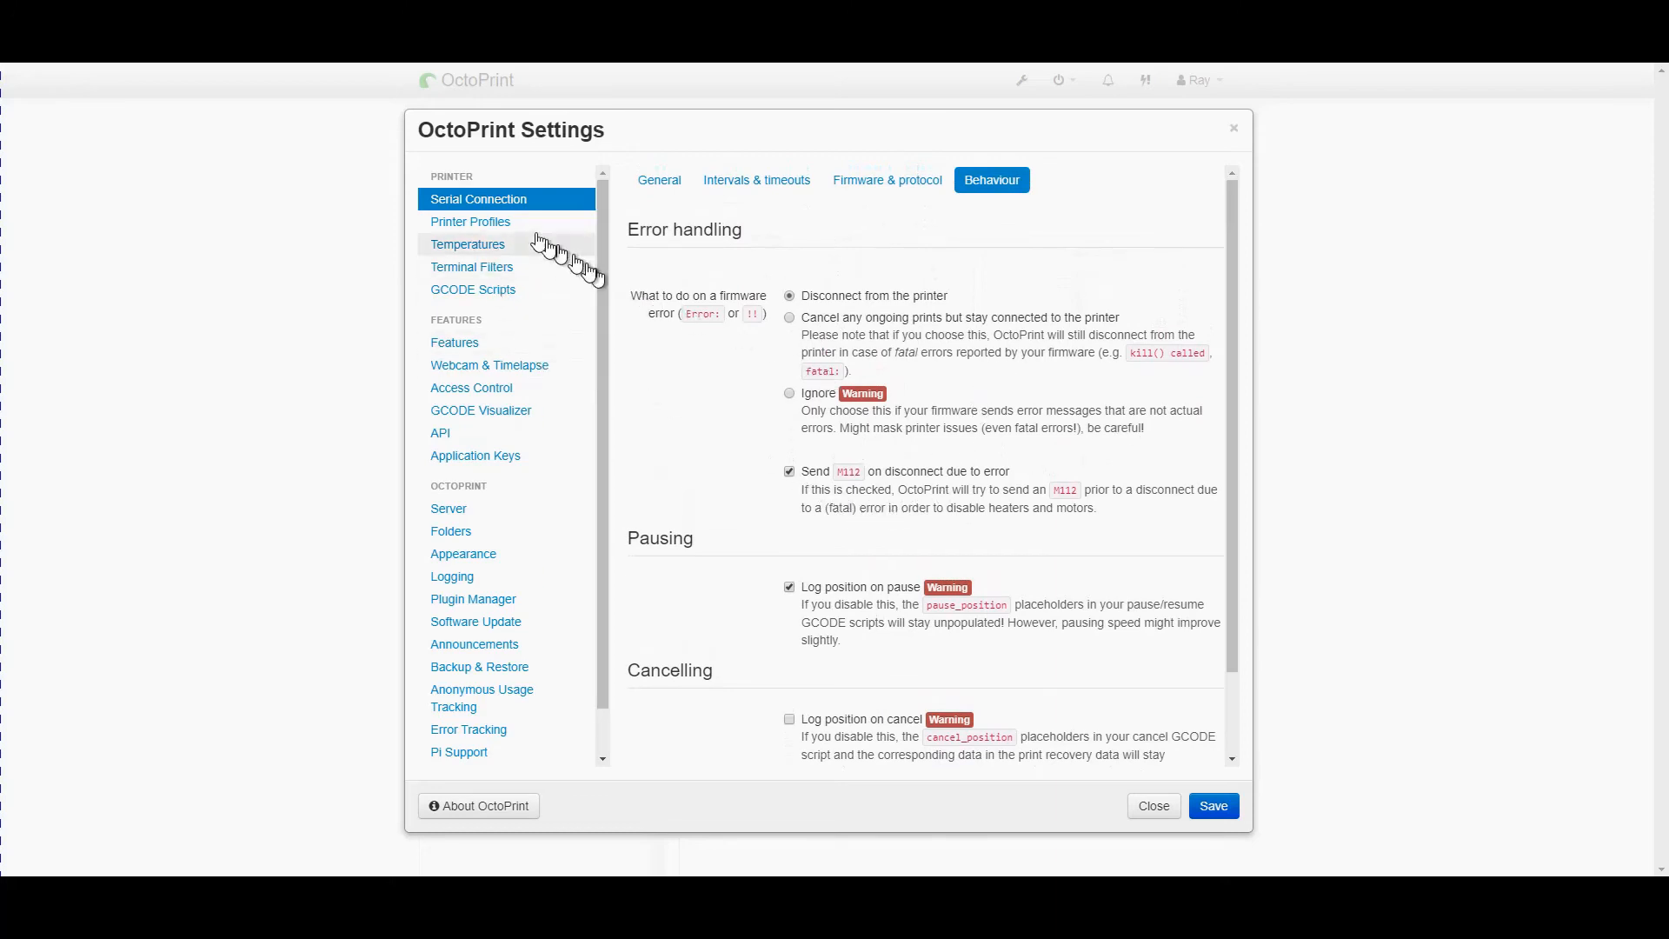
Review the CR10S5 profile's print bed, axes and extruder pages, then confirm it unchanged
click(470, 220)
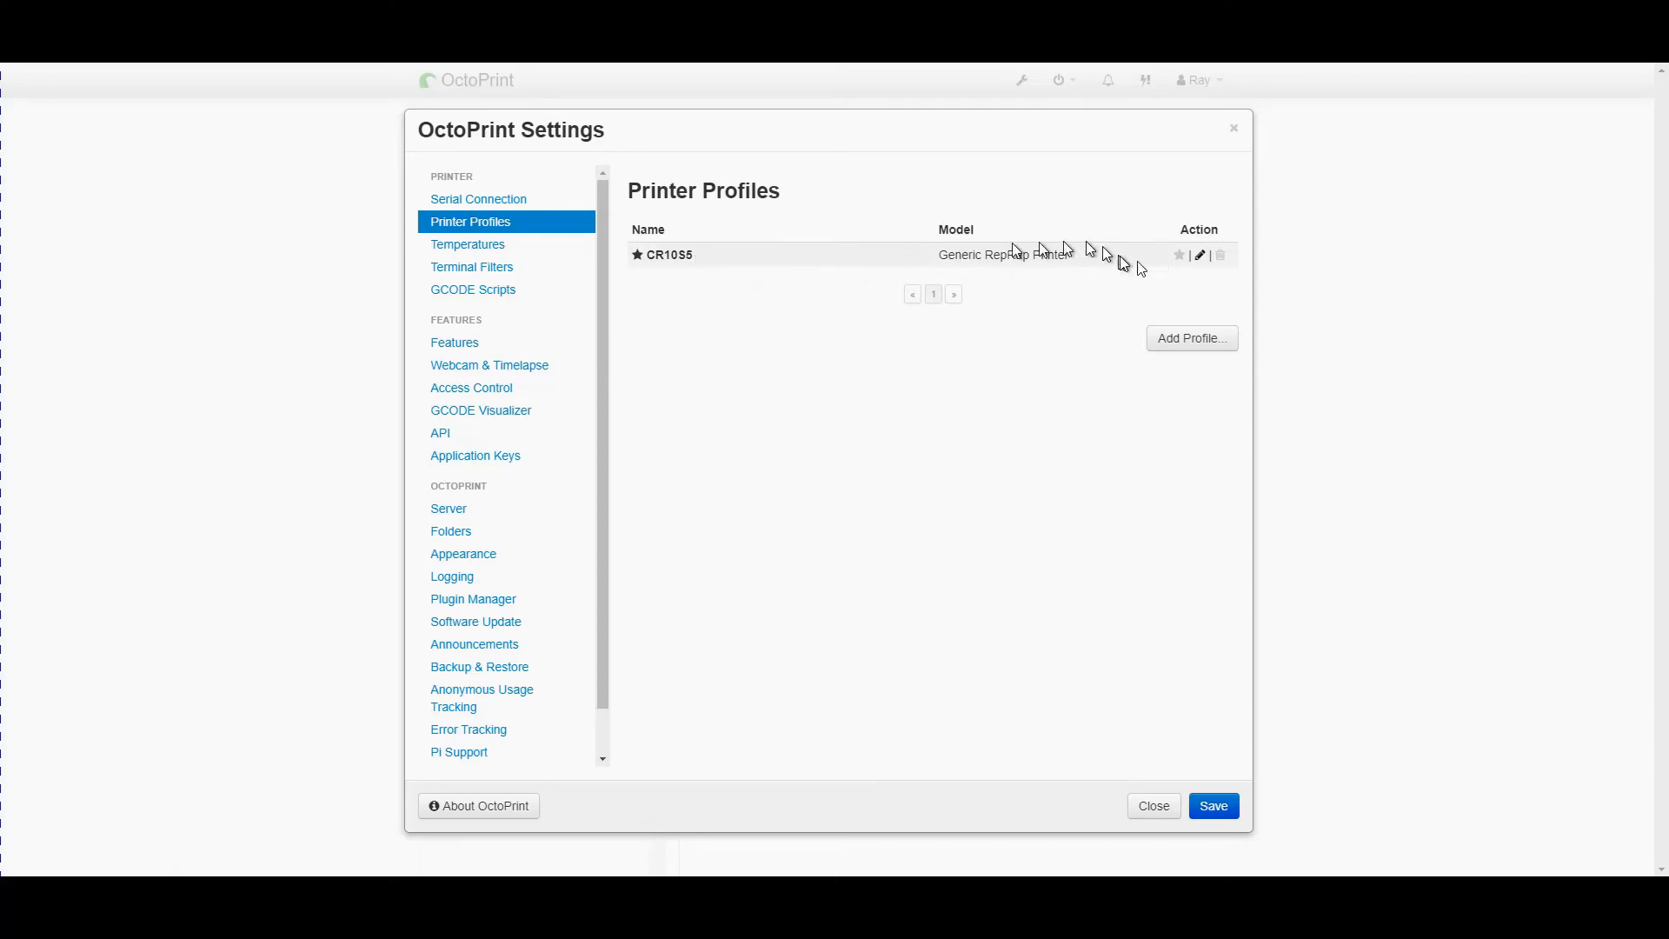
click(1198, 254)
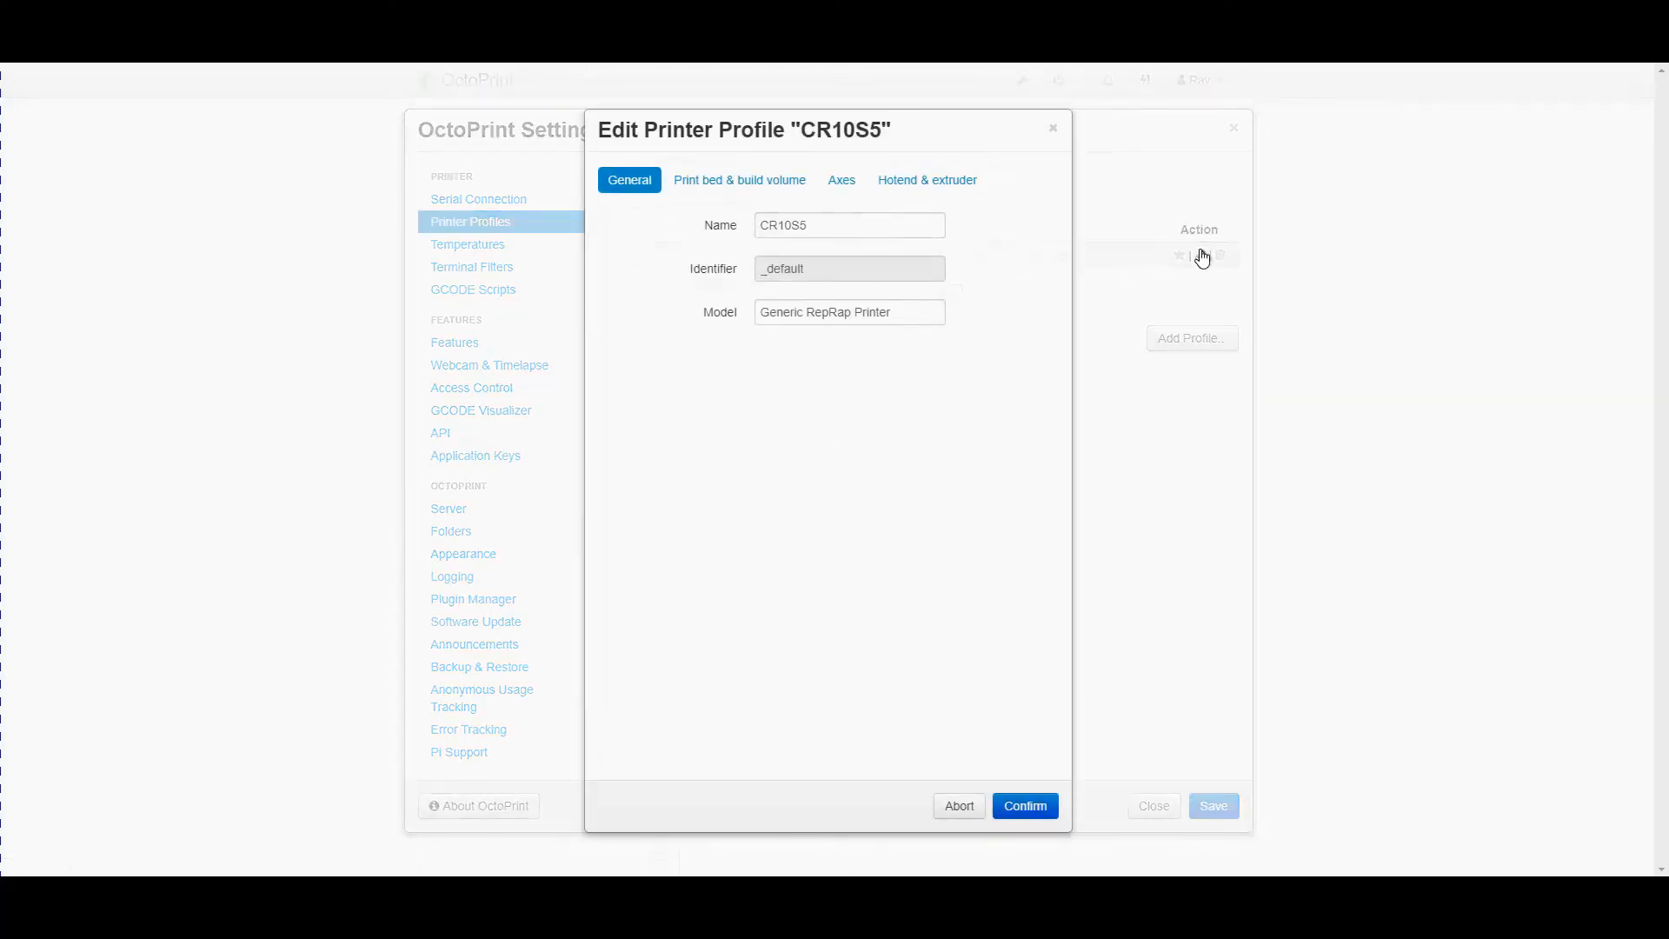
click(741, 179)
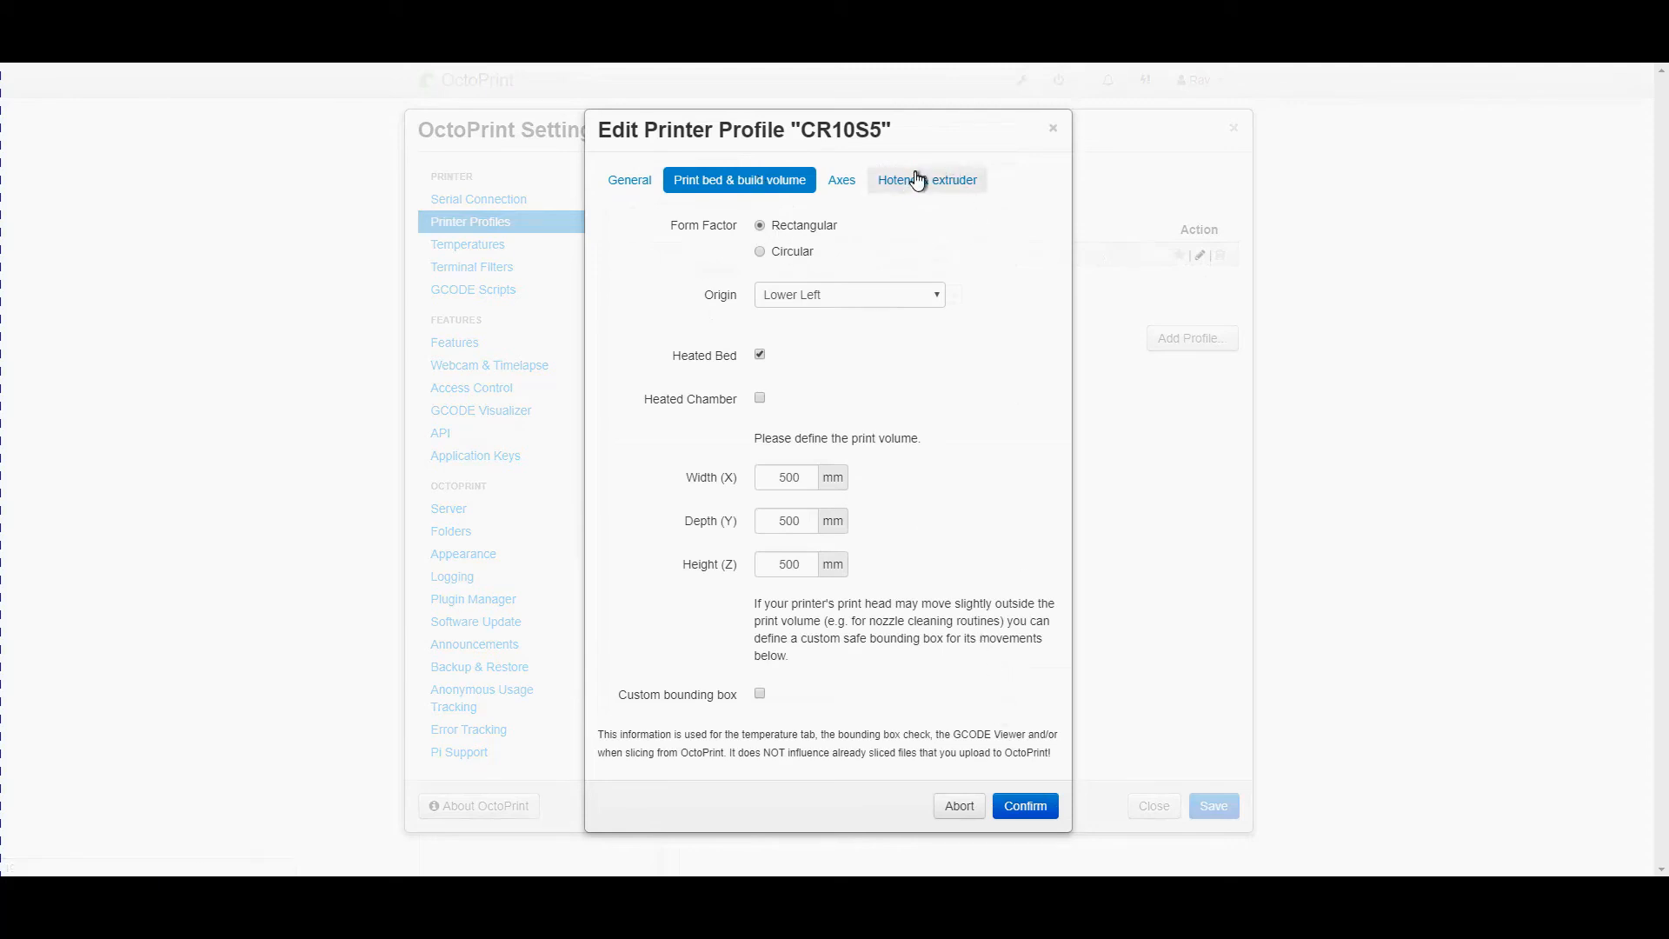
click(840, 179)
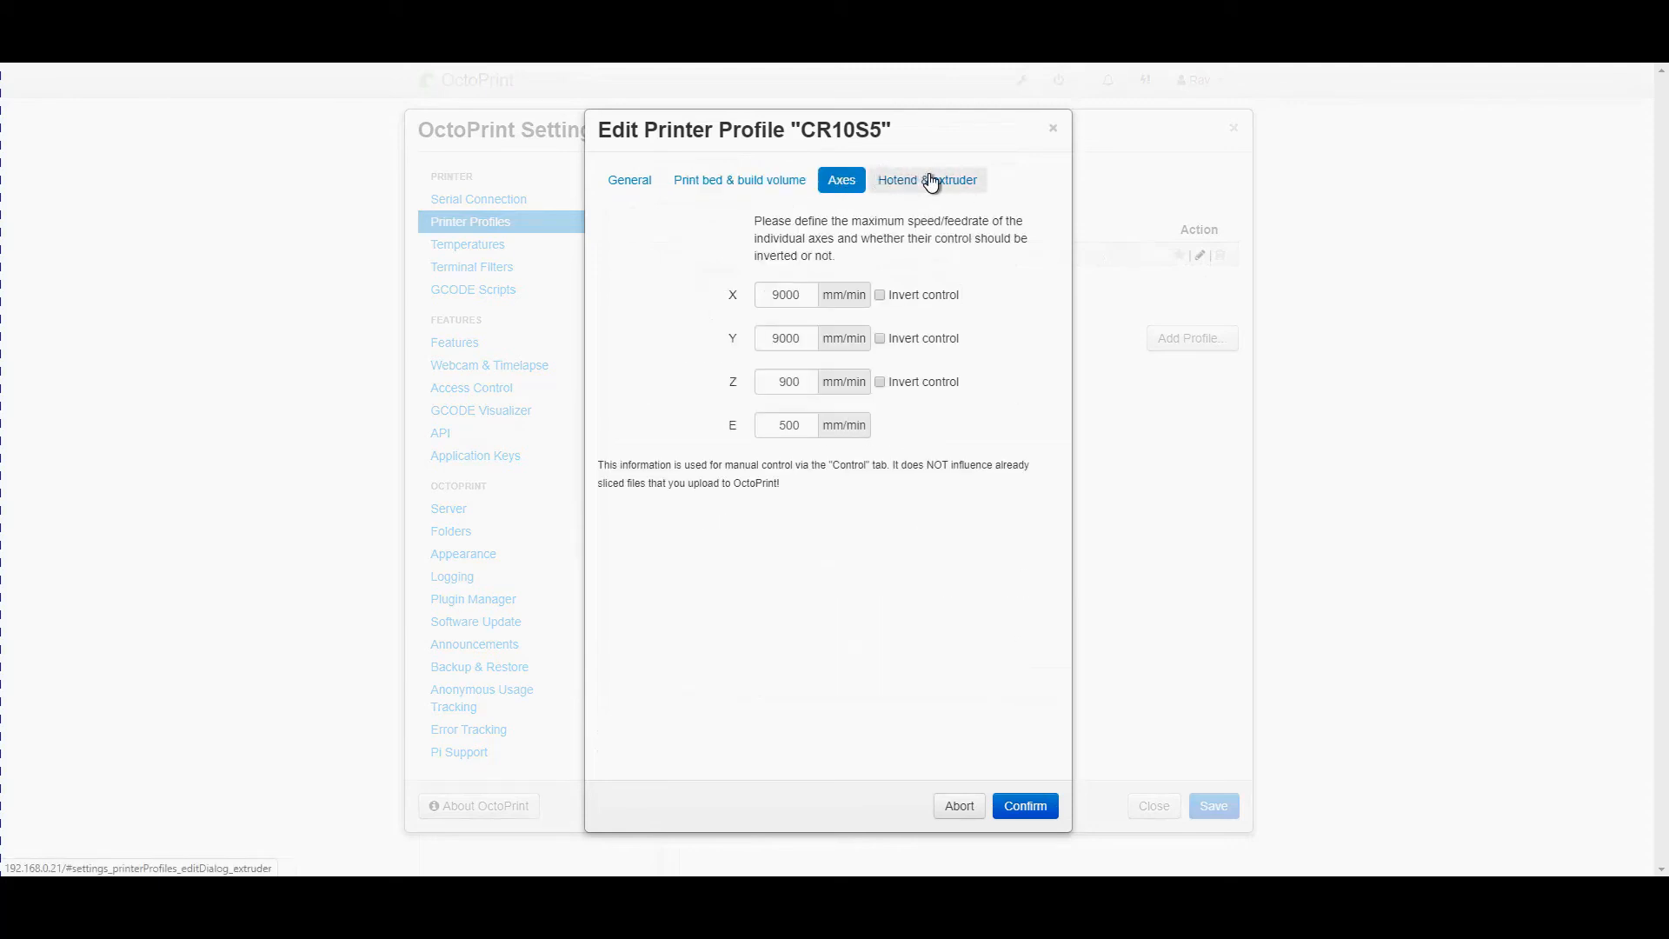
click(924, 179)
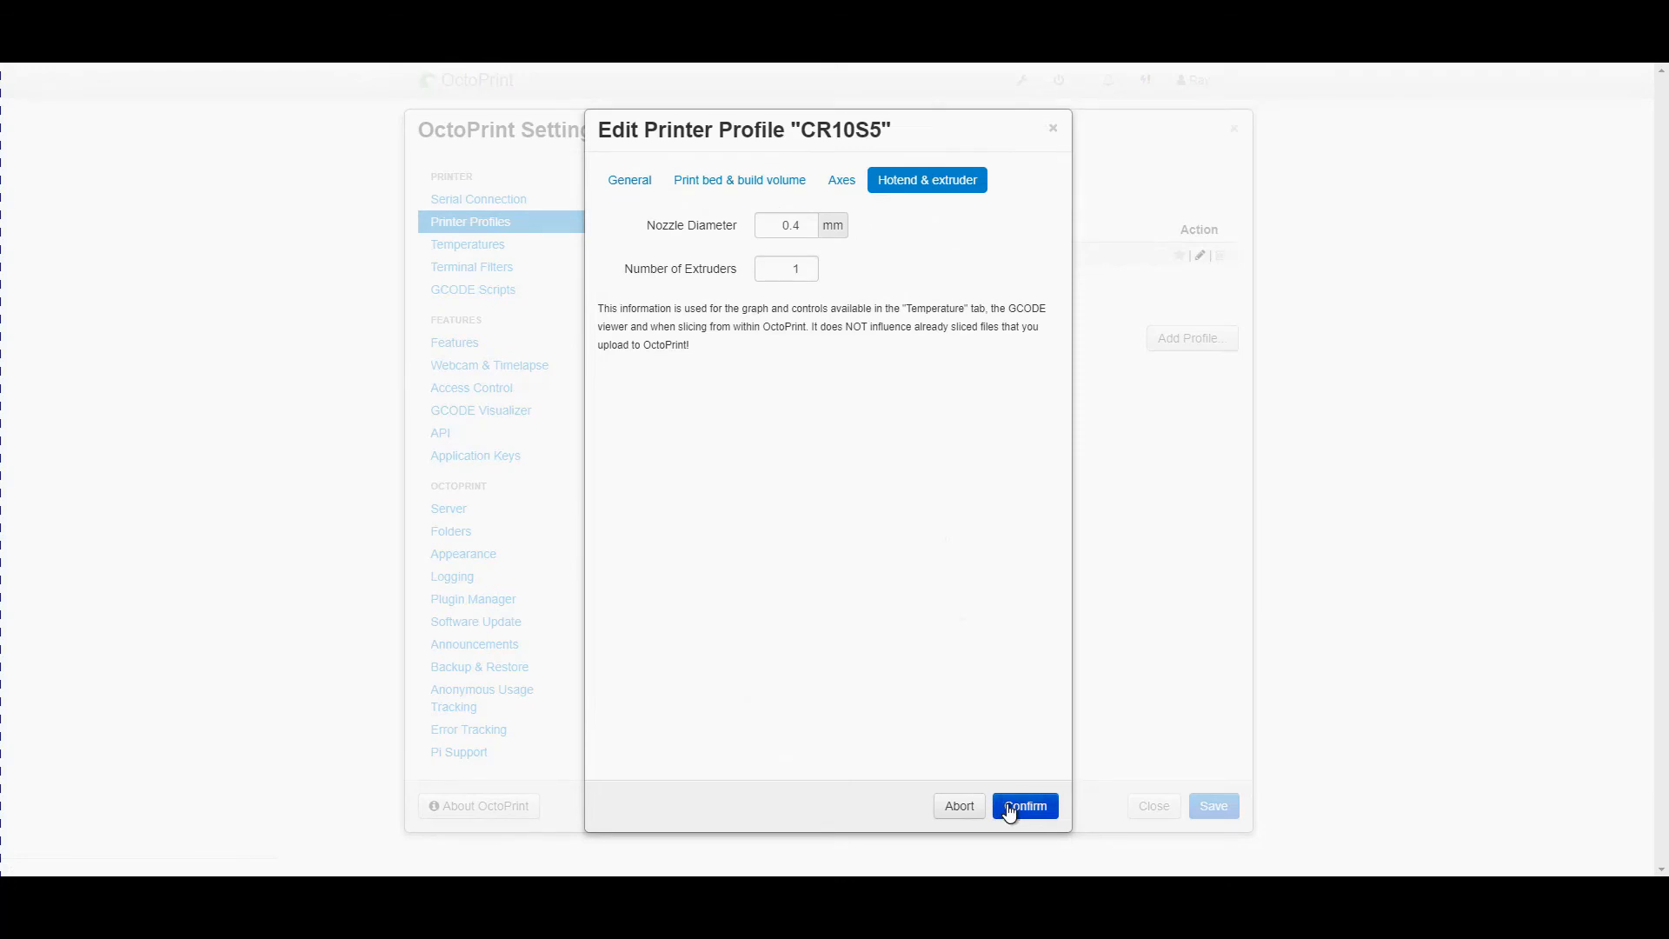
click(1022, 805)
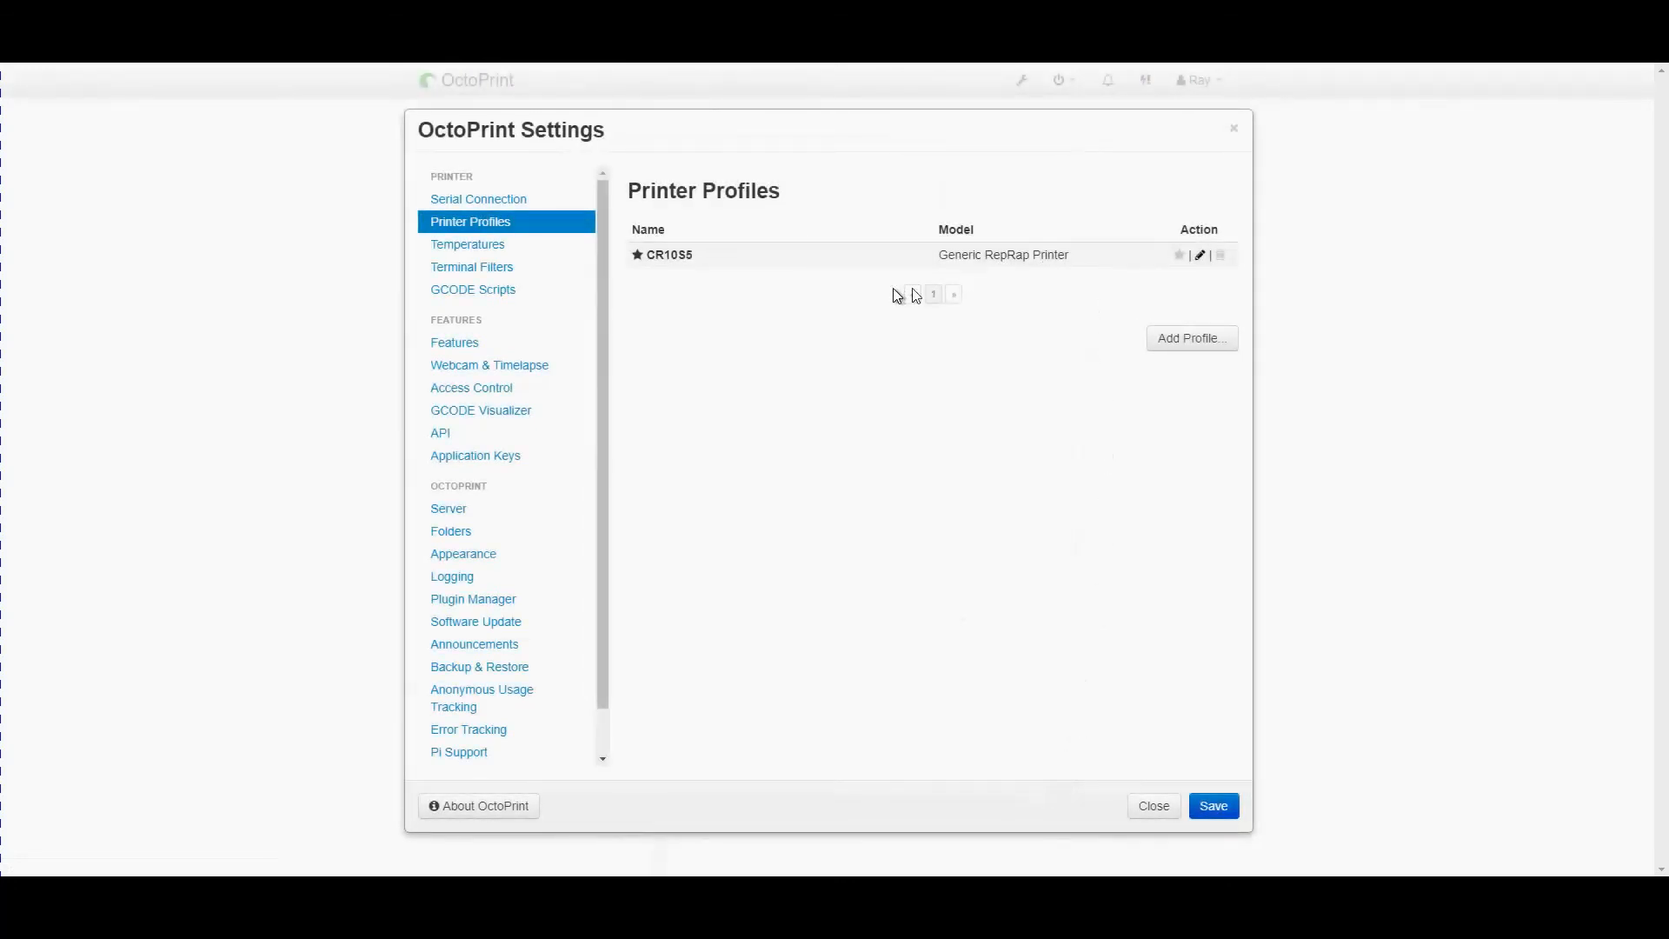
mouse_move(485, 266)
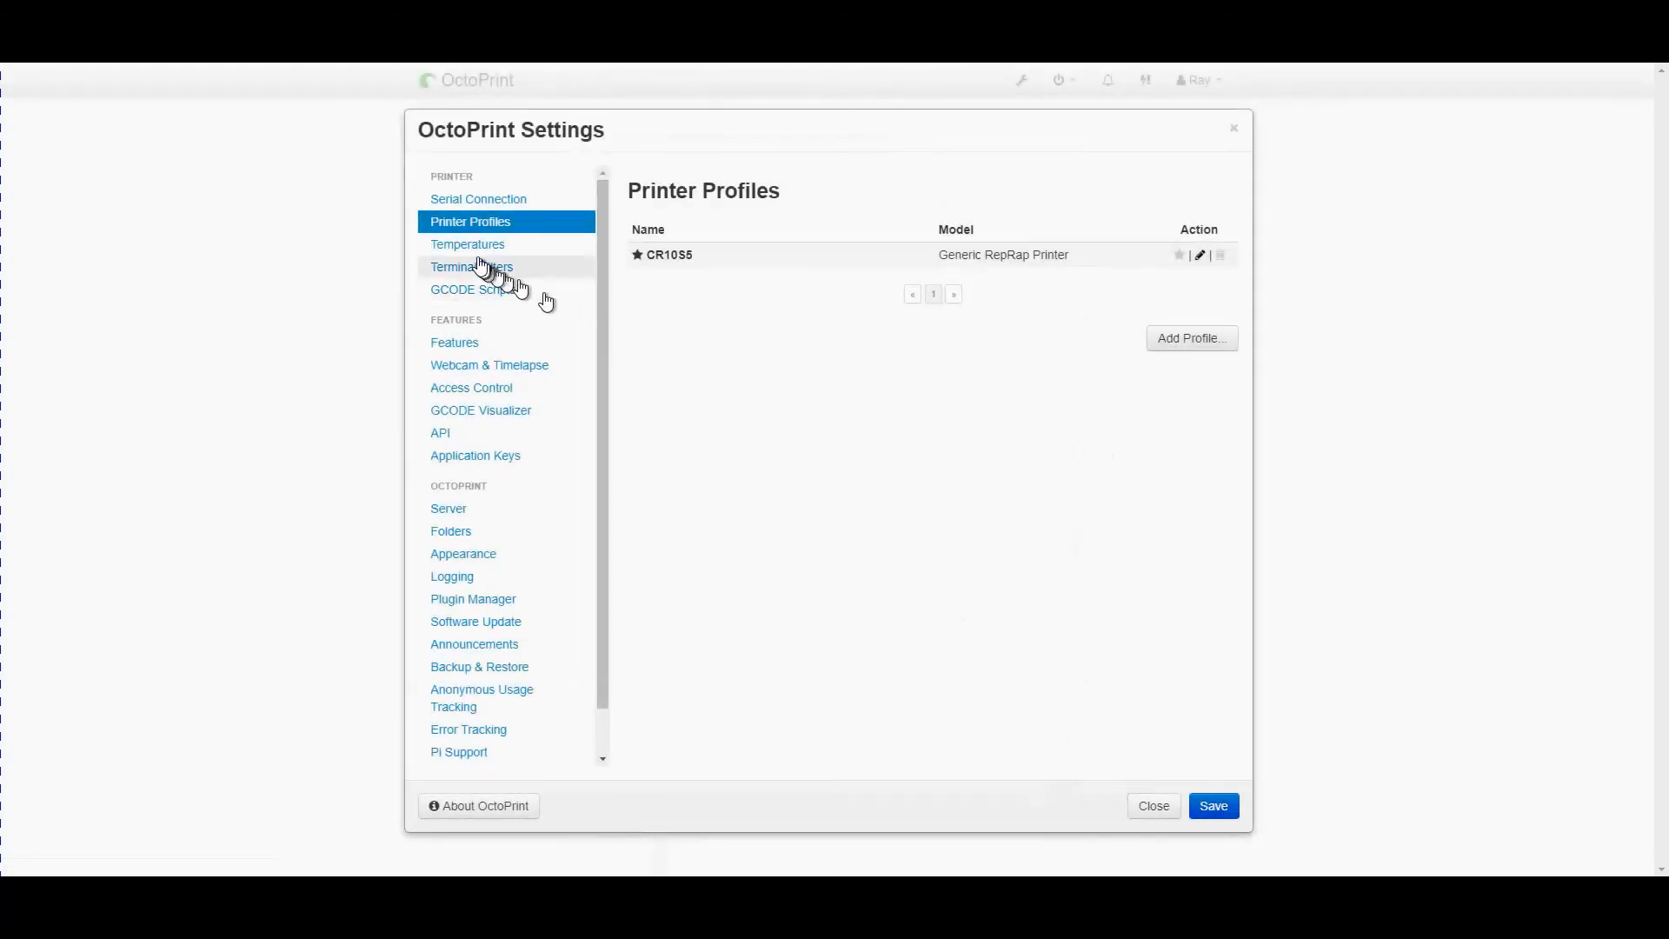
Give the PLA preset 205 °C extruder and 65 °C bed in the Temperatures settings
click(466, 243)
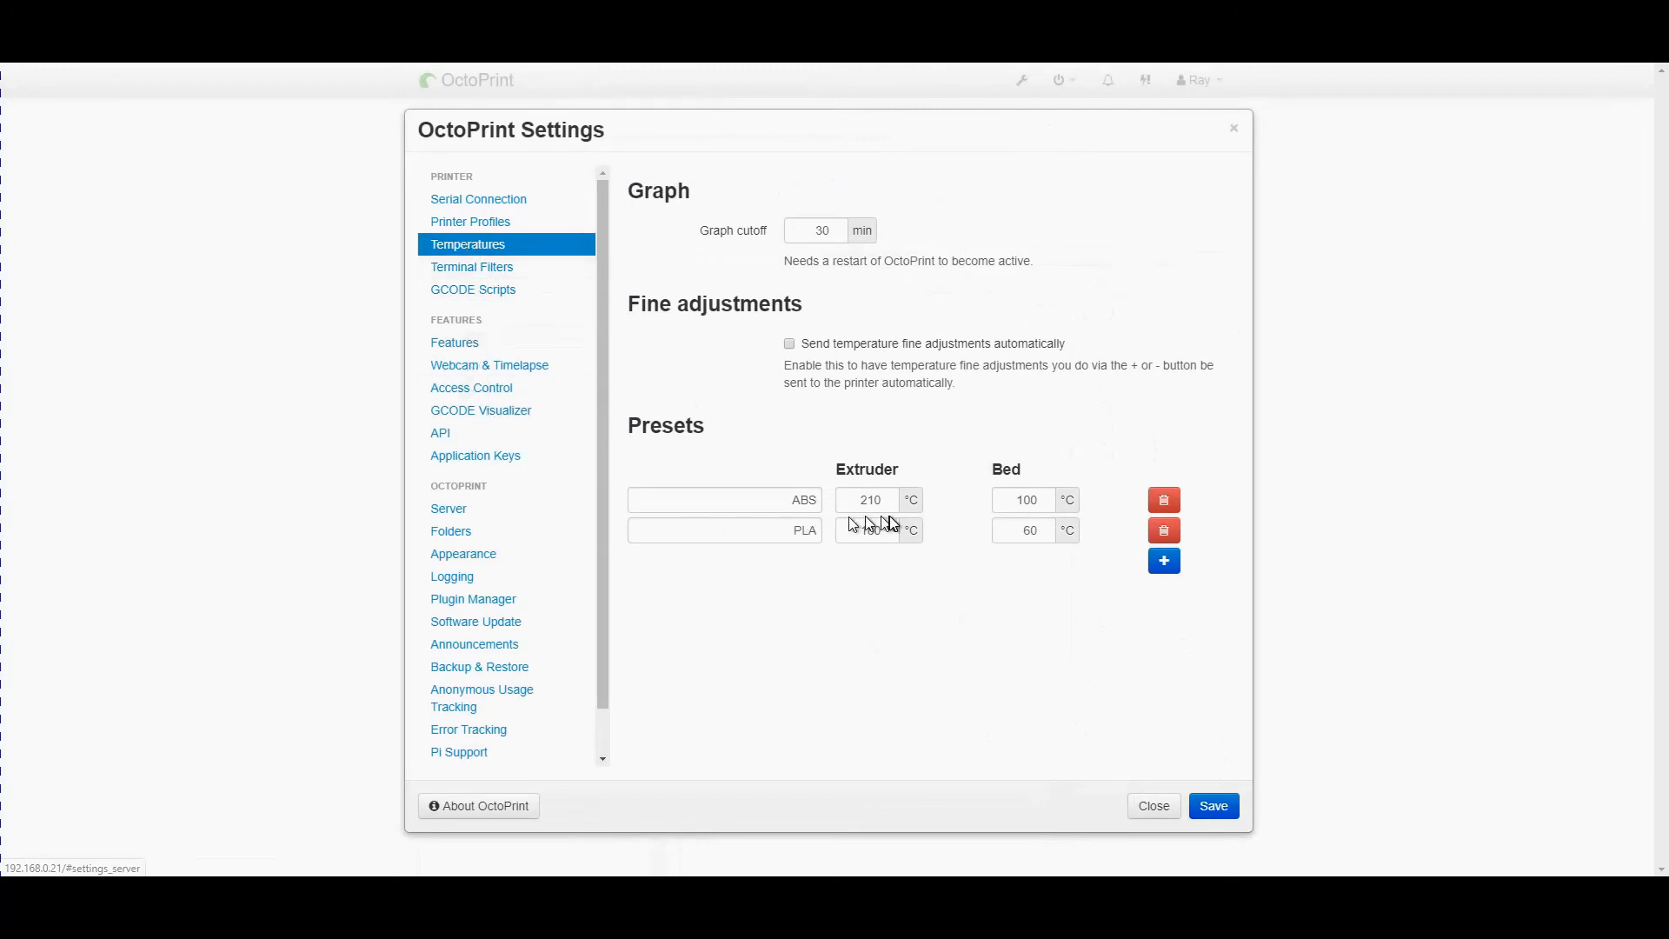
text(180)
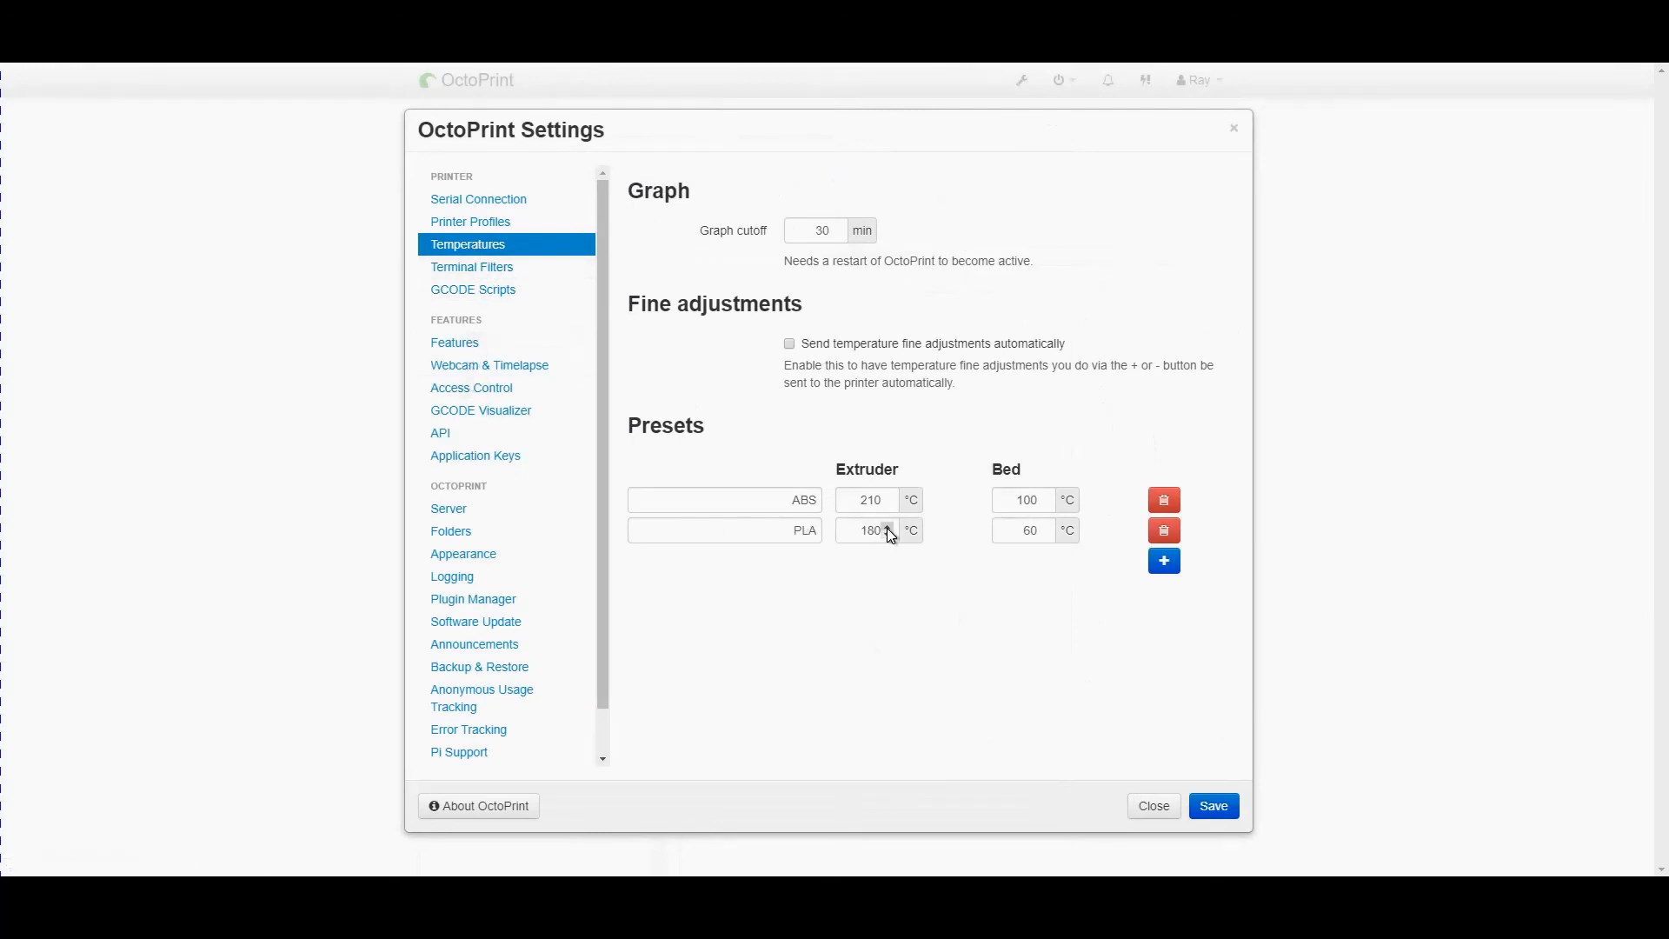
click(890, 525)
text(65)
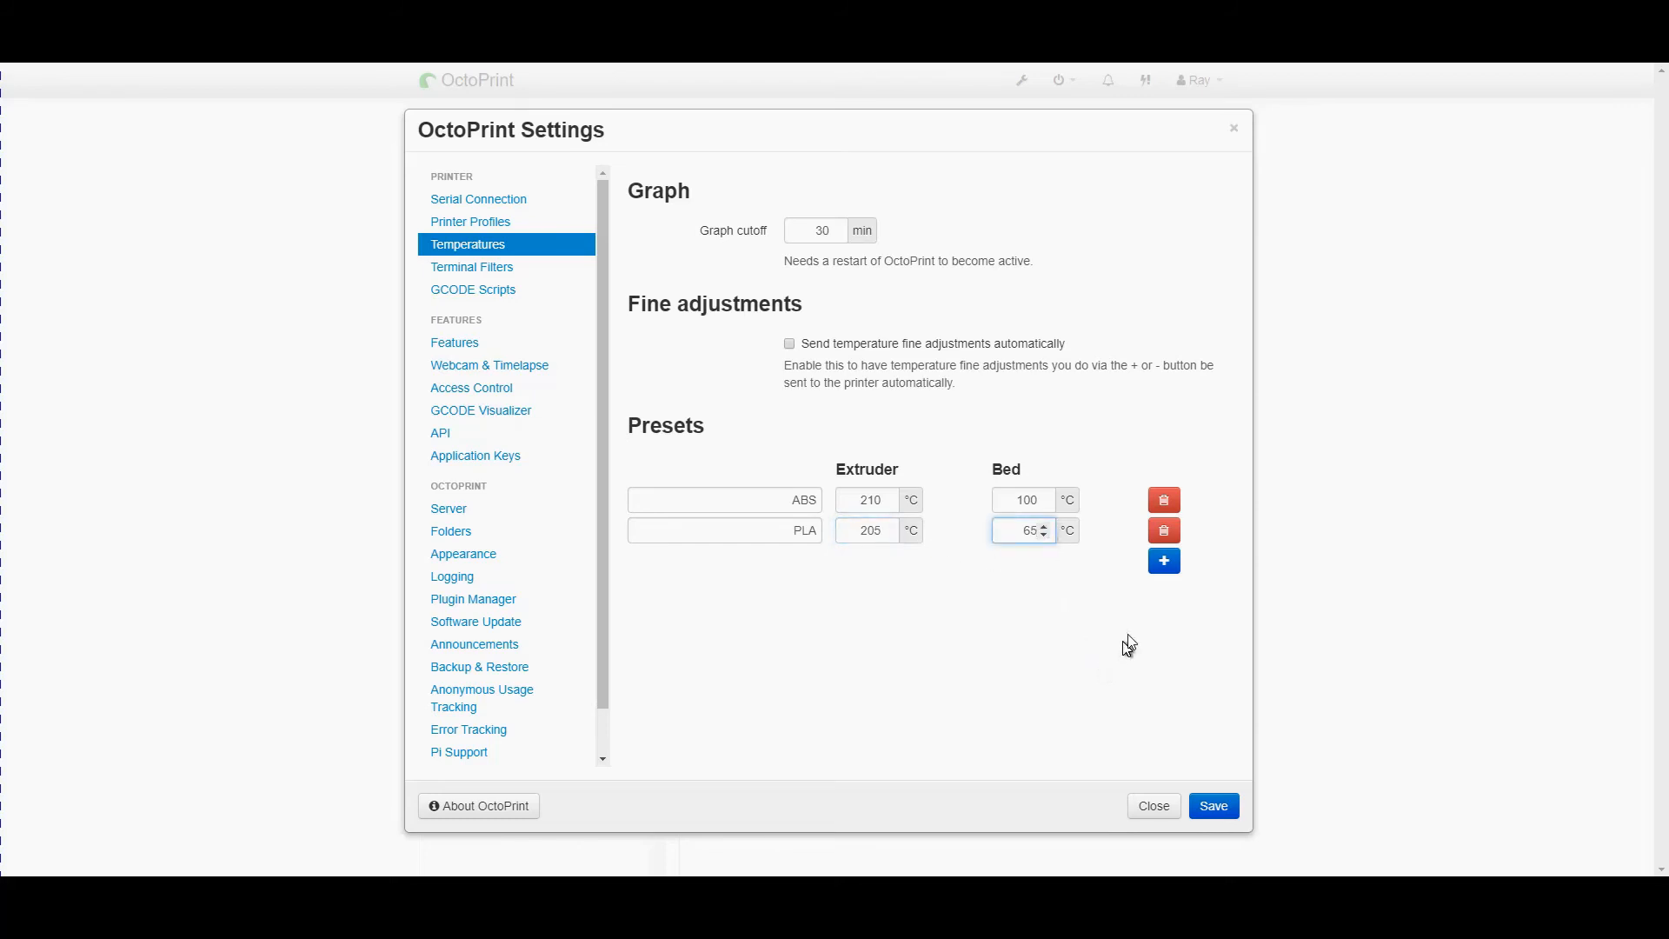
mouse_move(1125, 640)
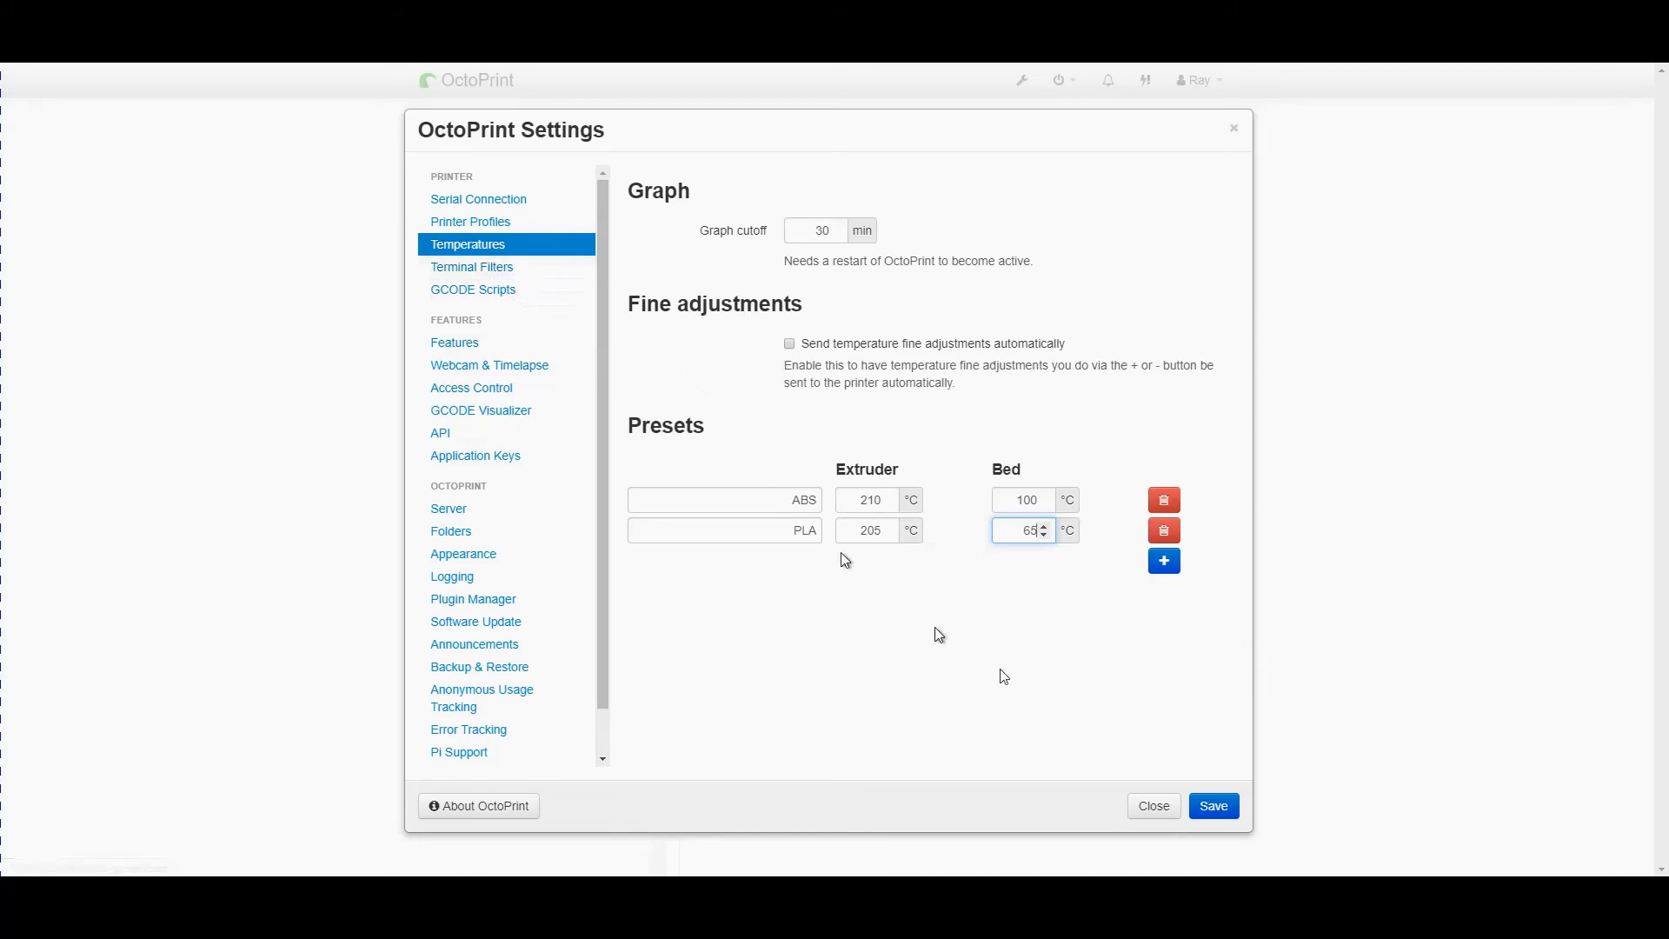
click(471, 268)
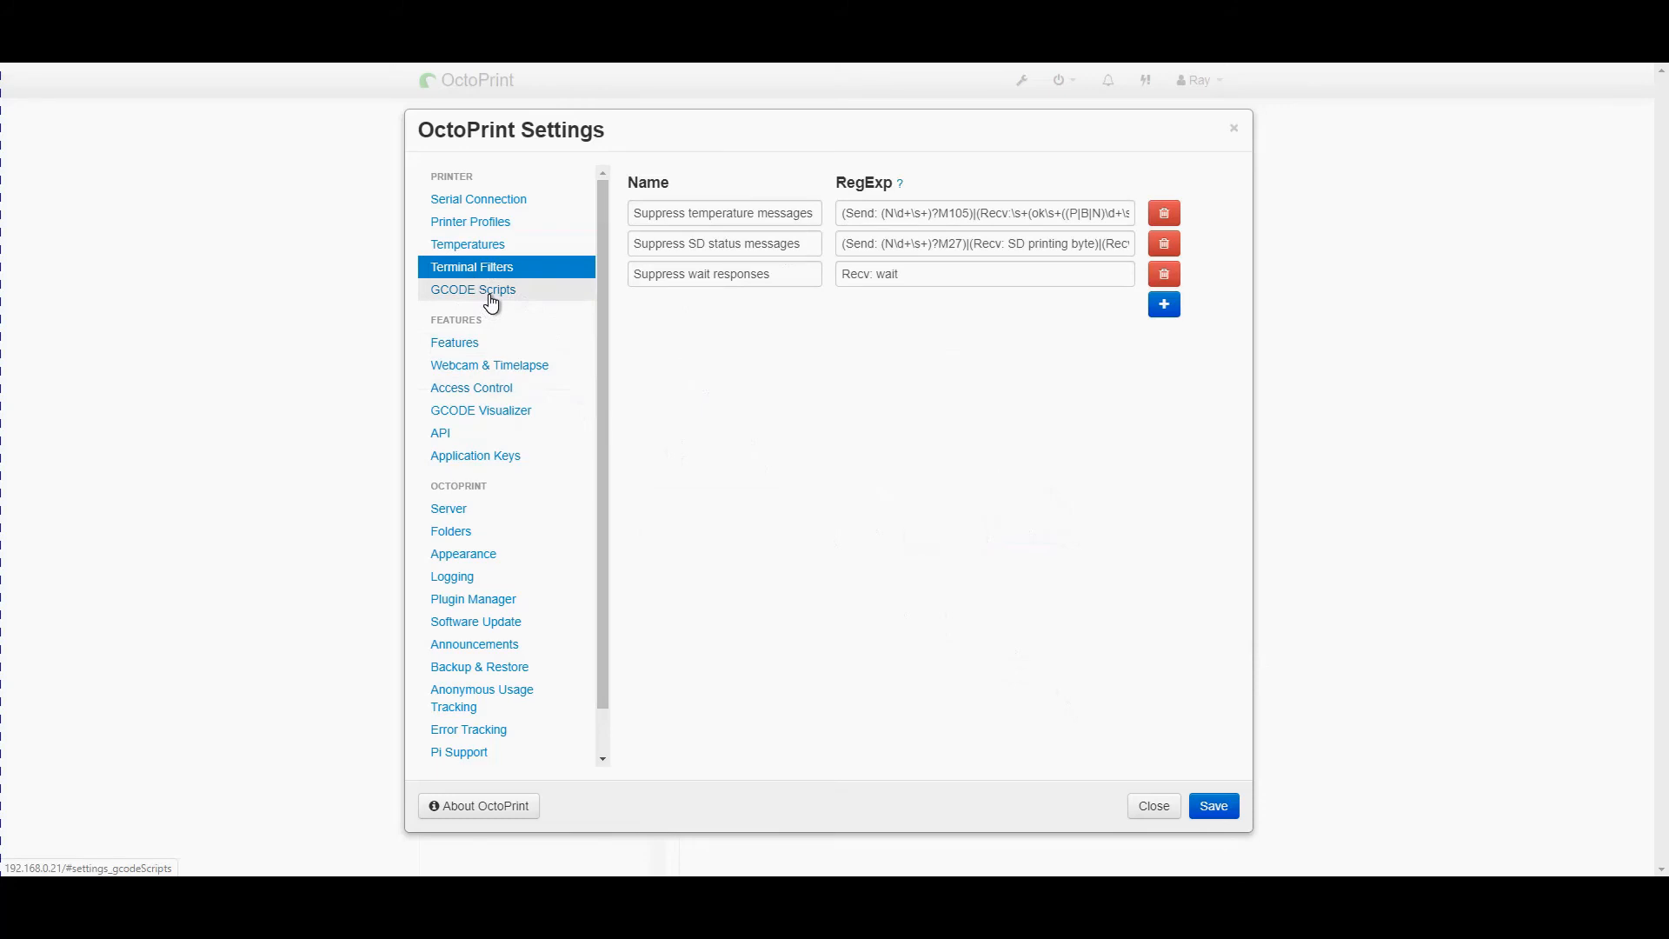
Look over the GCODE Scripts page, then move on to the Features settings
click(473, 290)
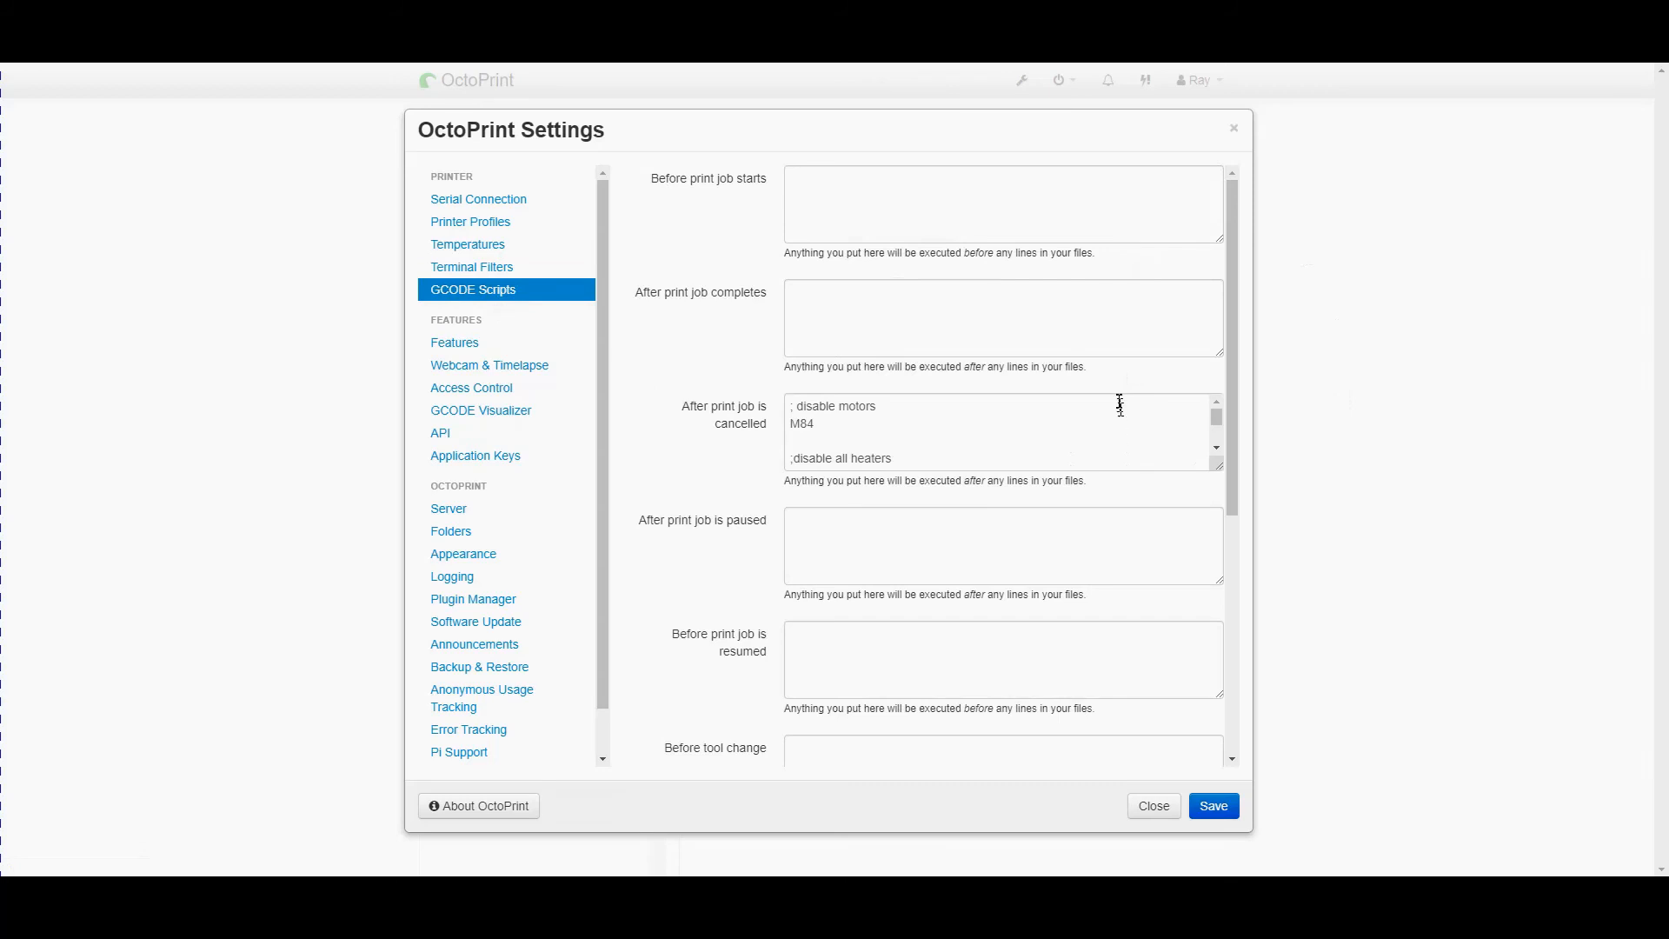
mouse_move(1118, 402)
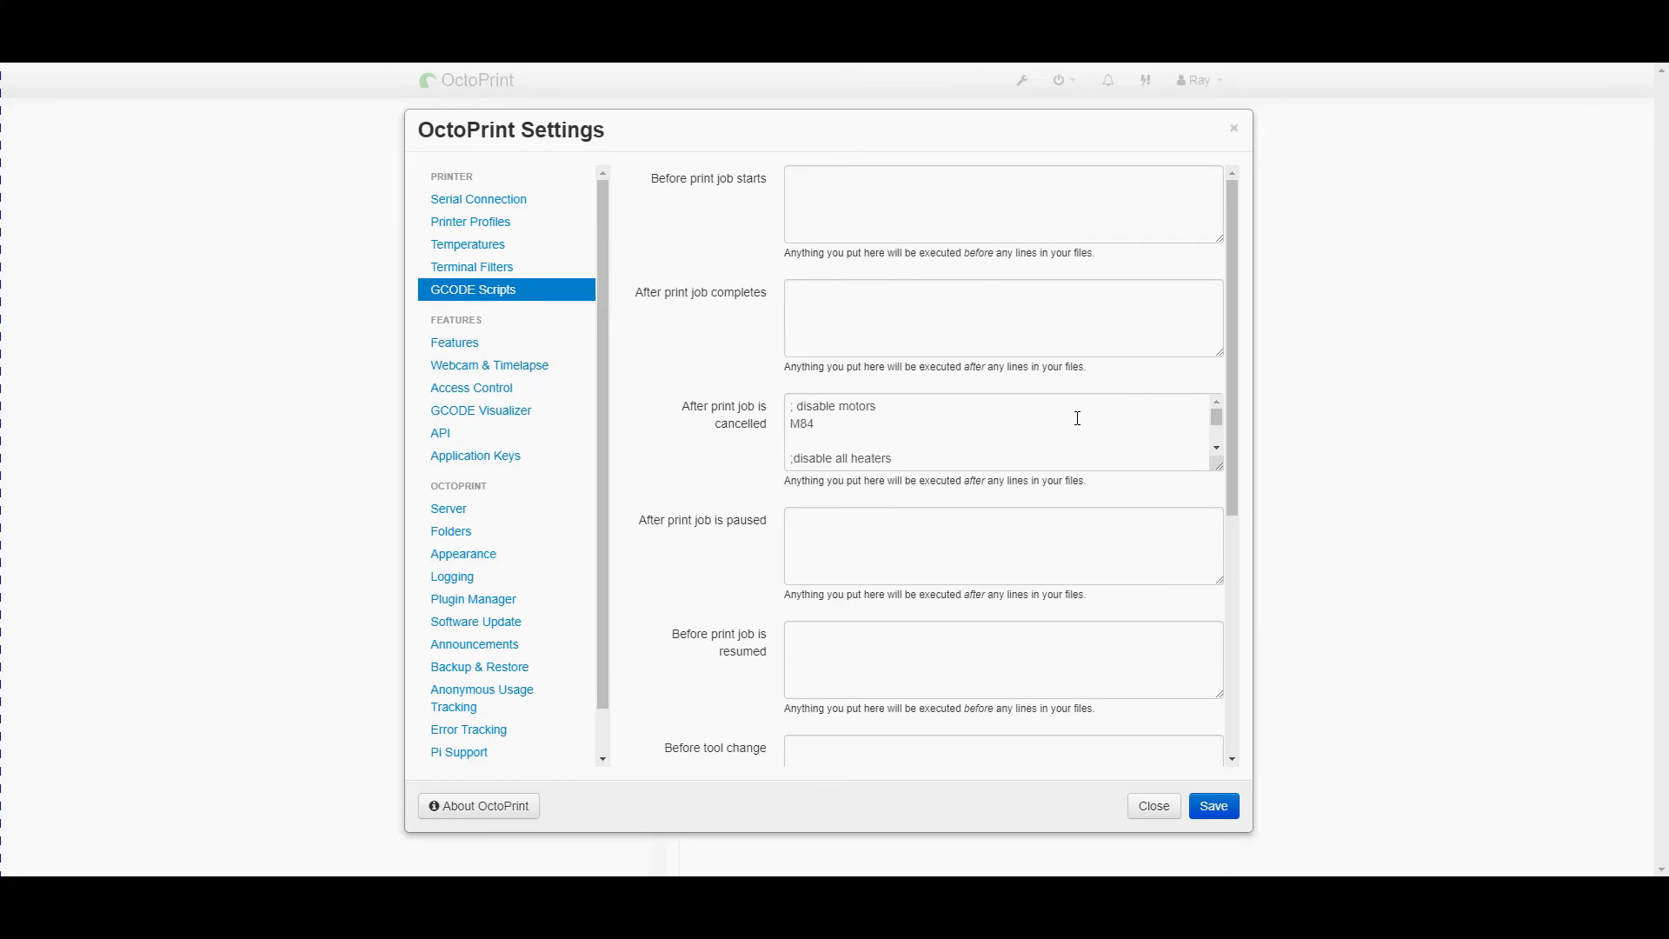
mouse_move(1111, 264)
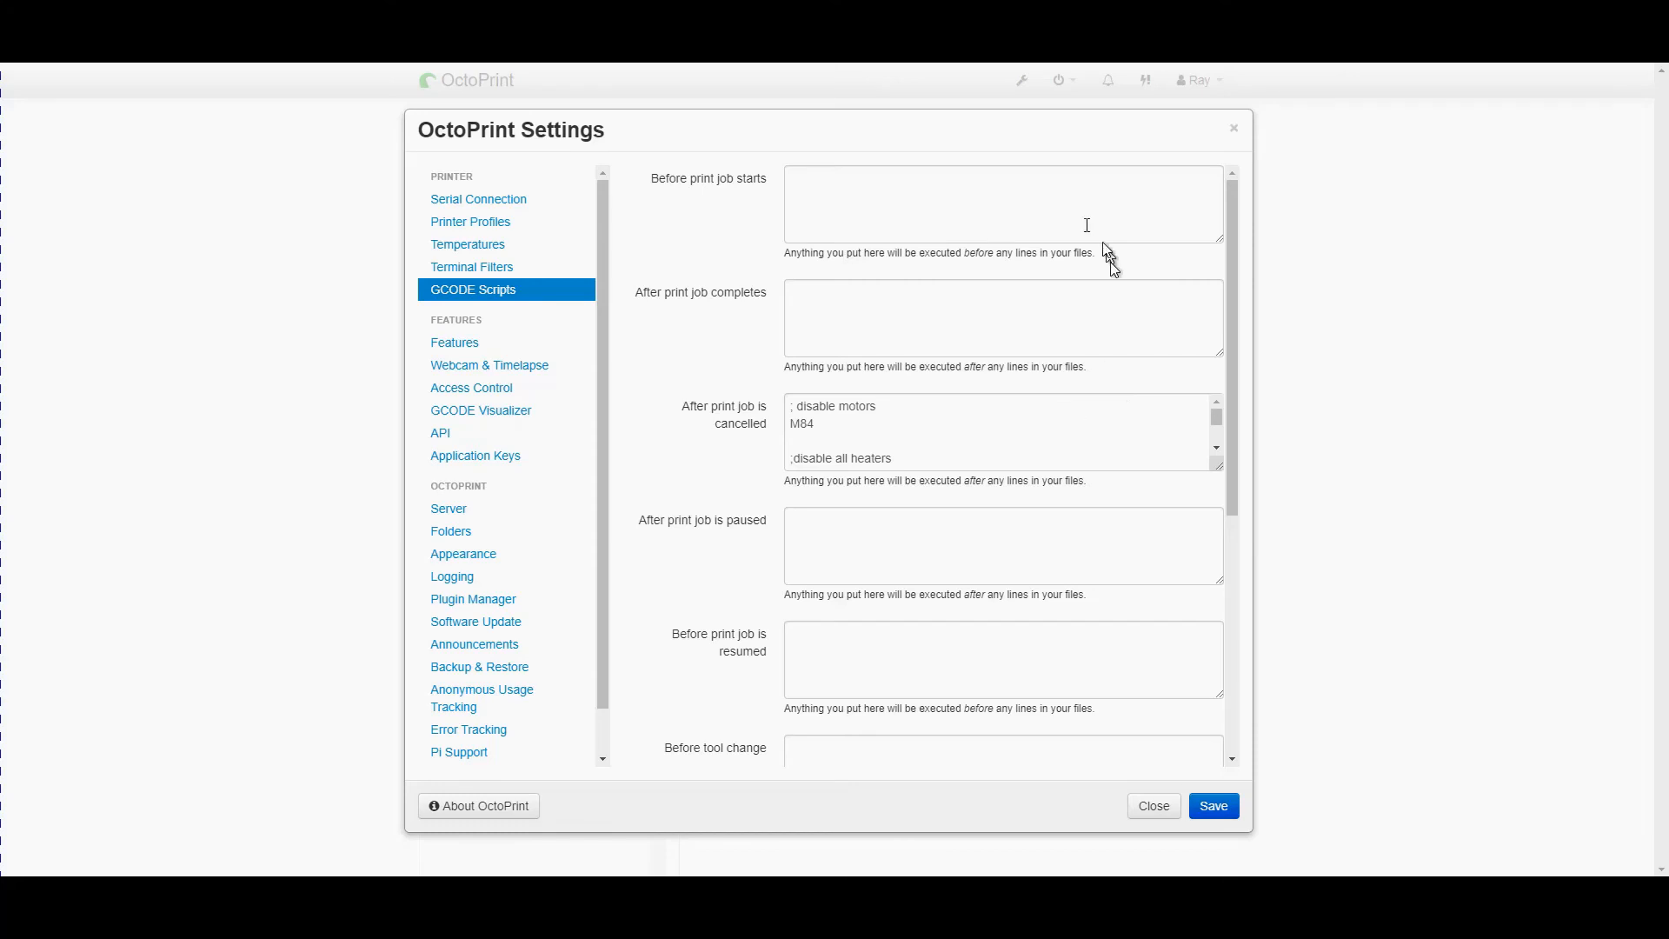
mouse_move(928, 729)
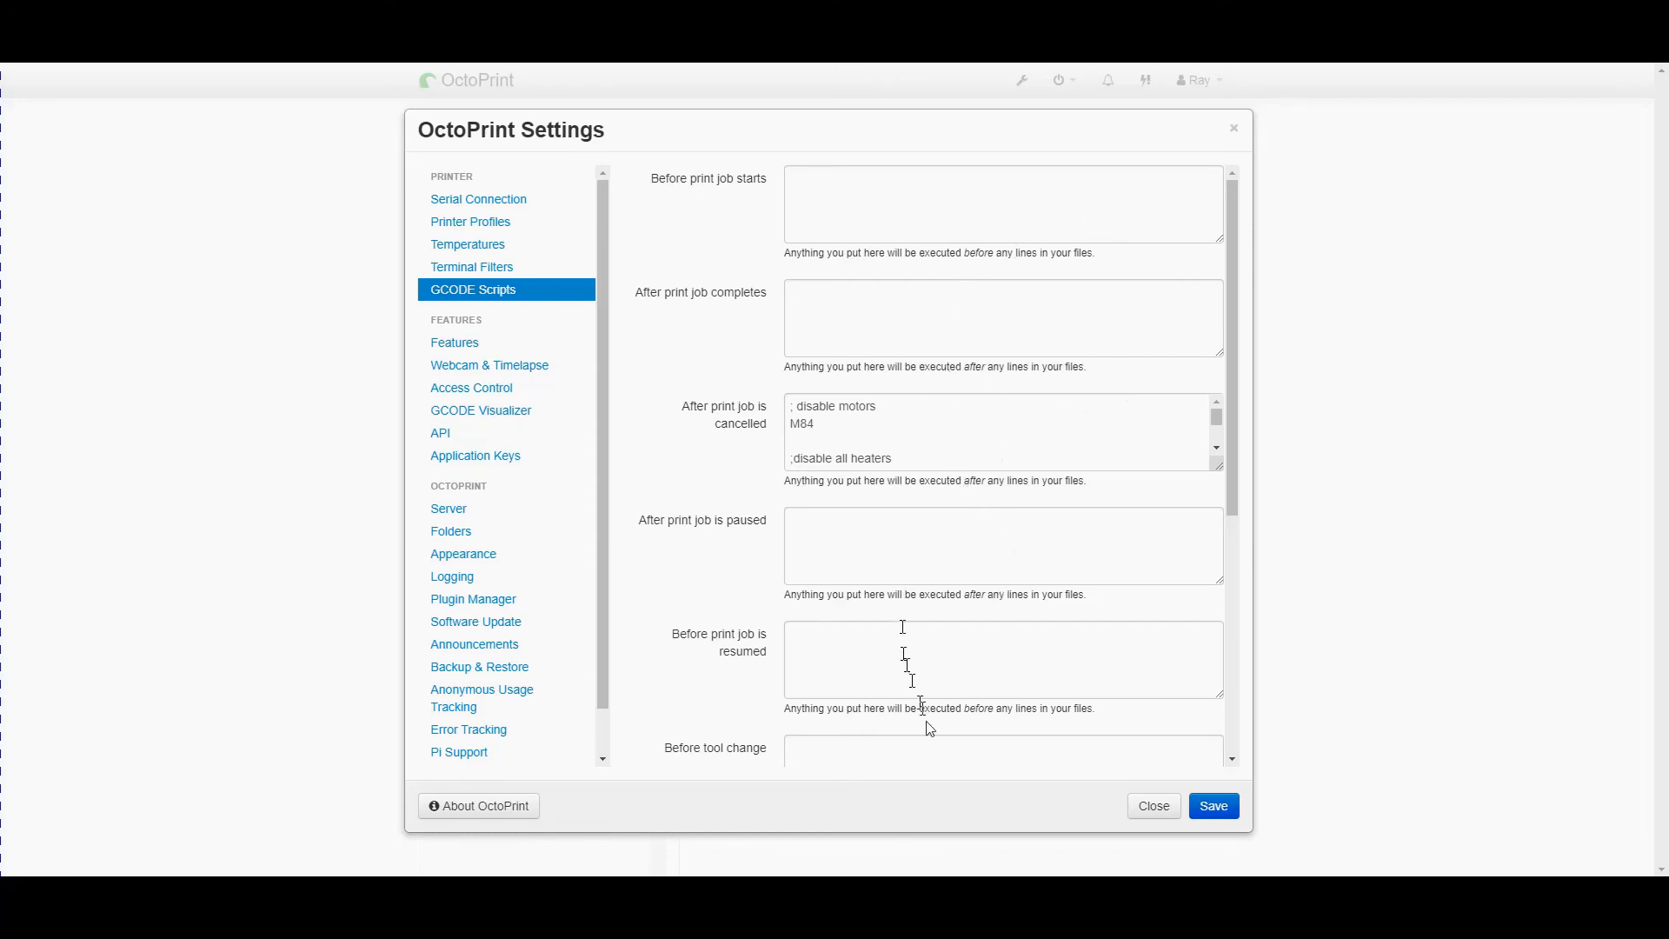
mouse_move(989, 389)
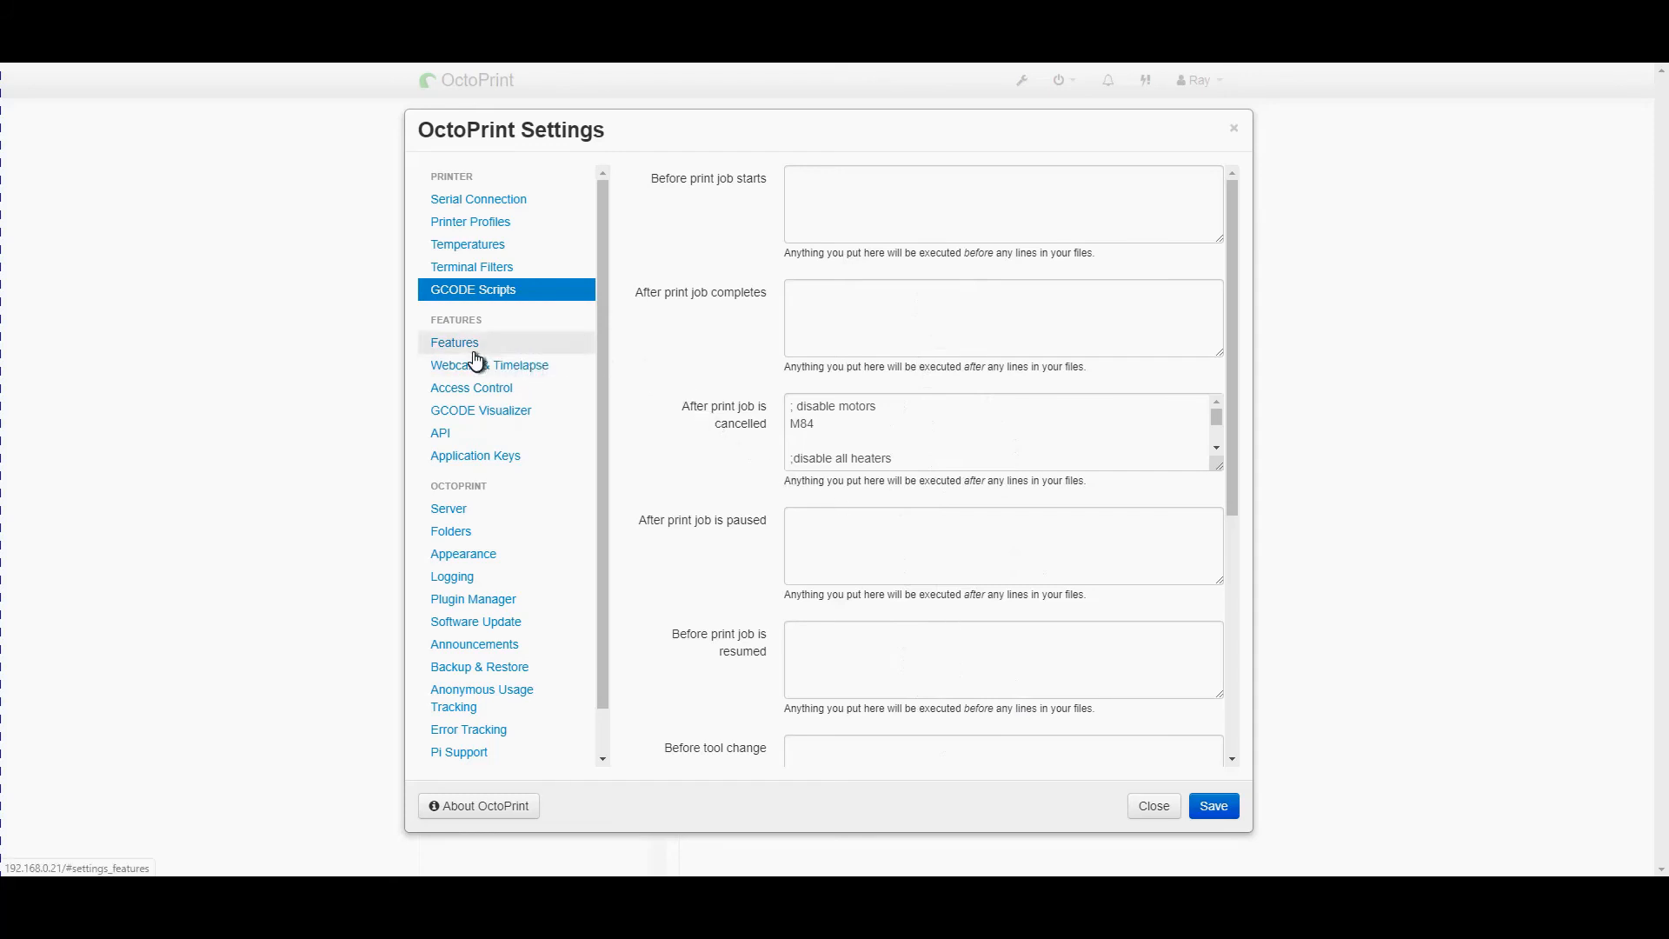
click(454, 342)
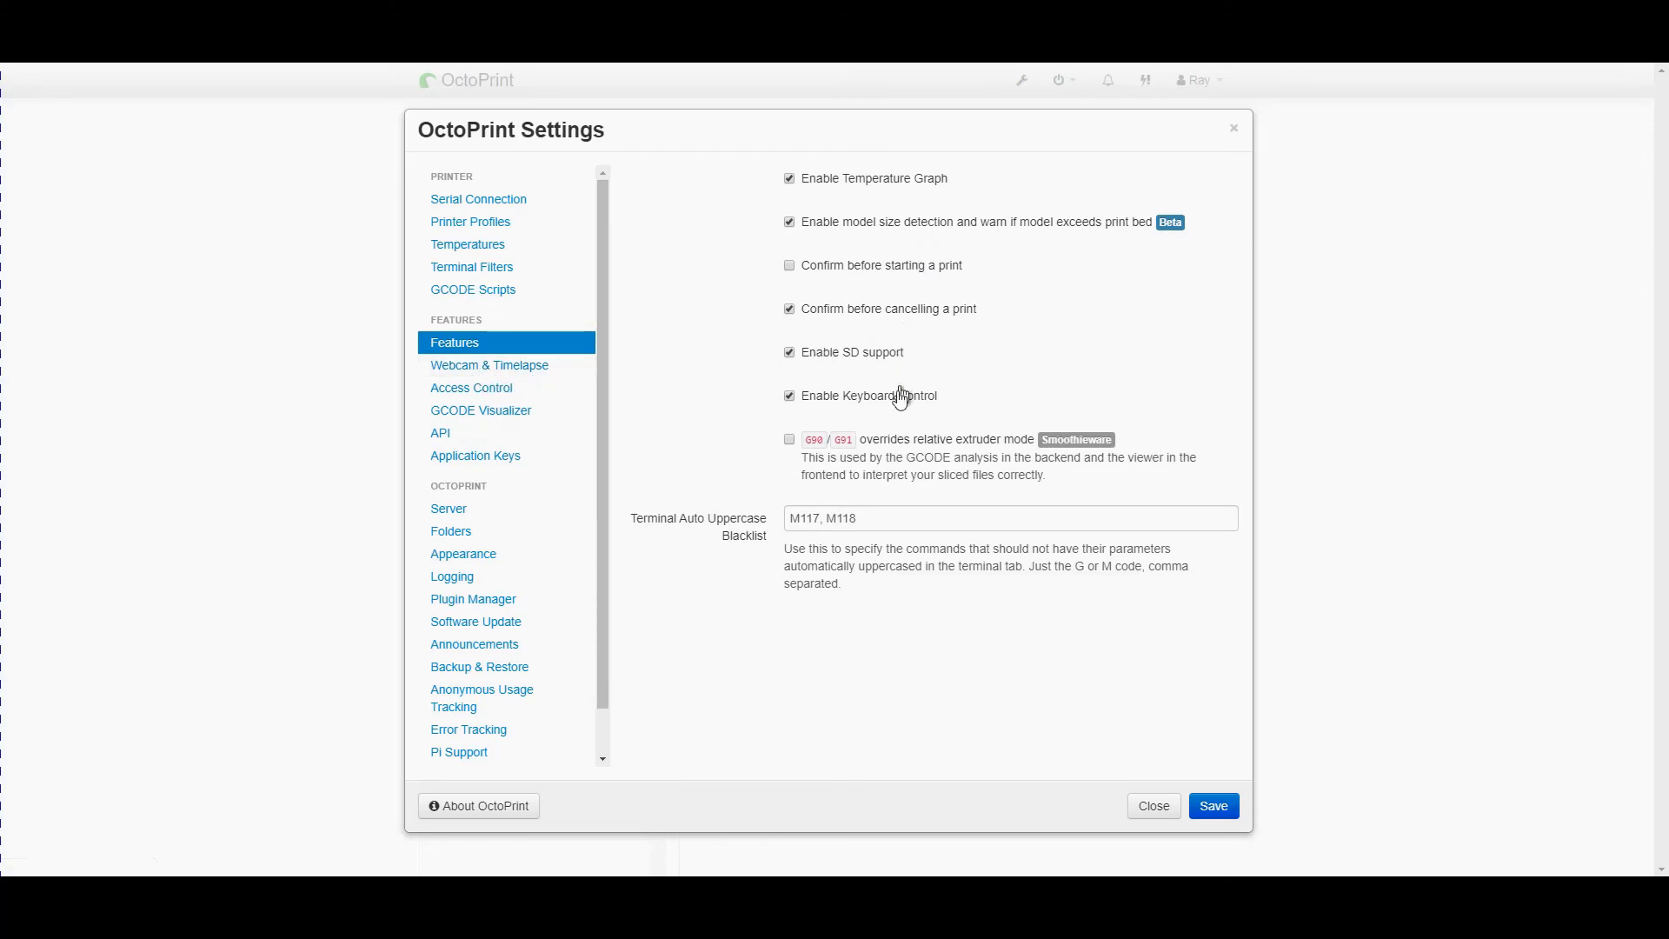
mouse_move(883, 442)
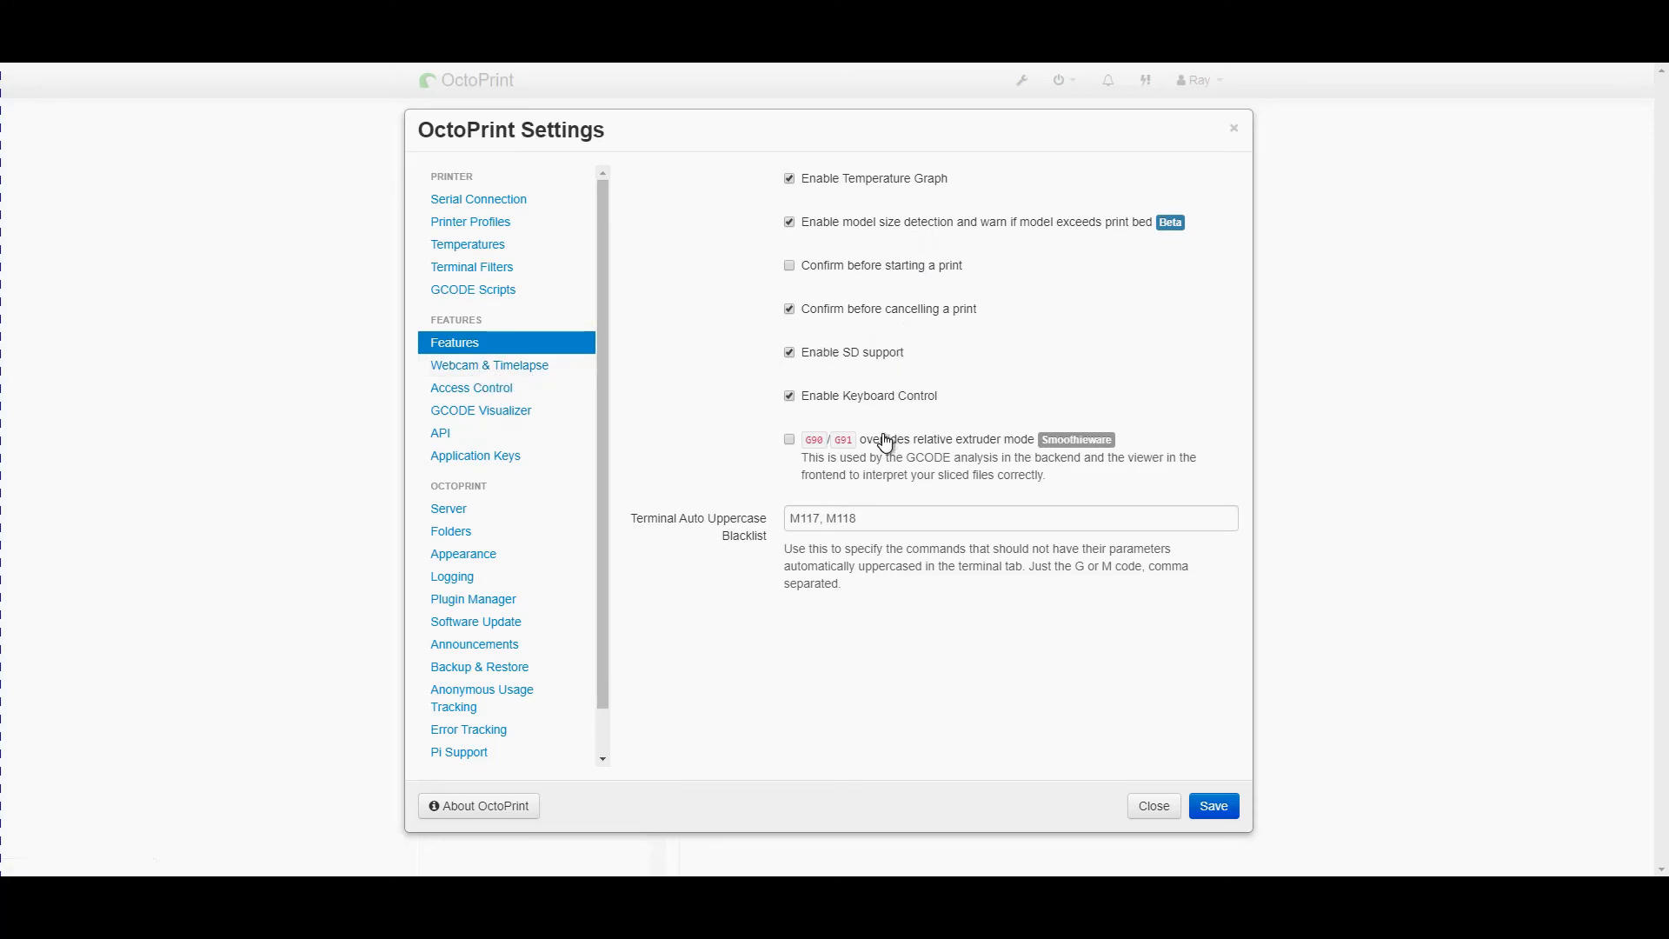
mouse_move(488, 365)
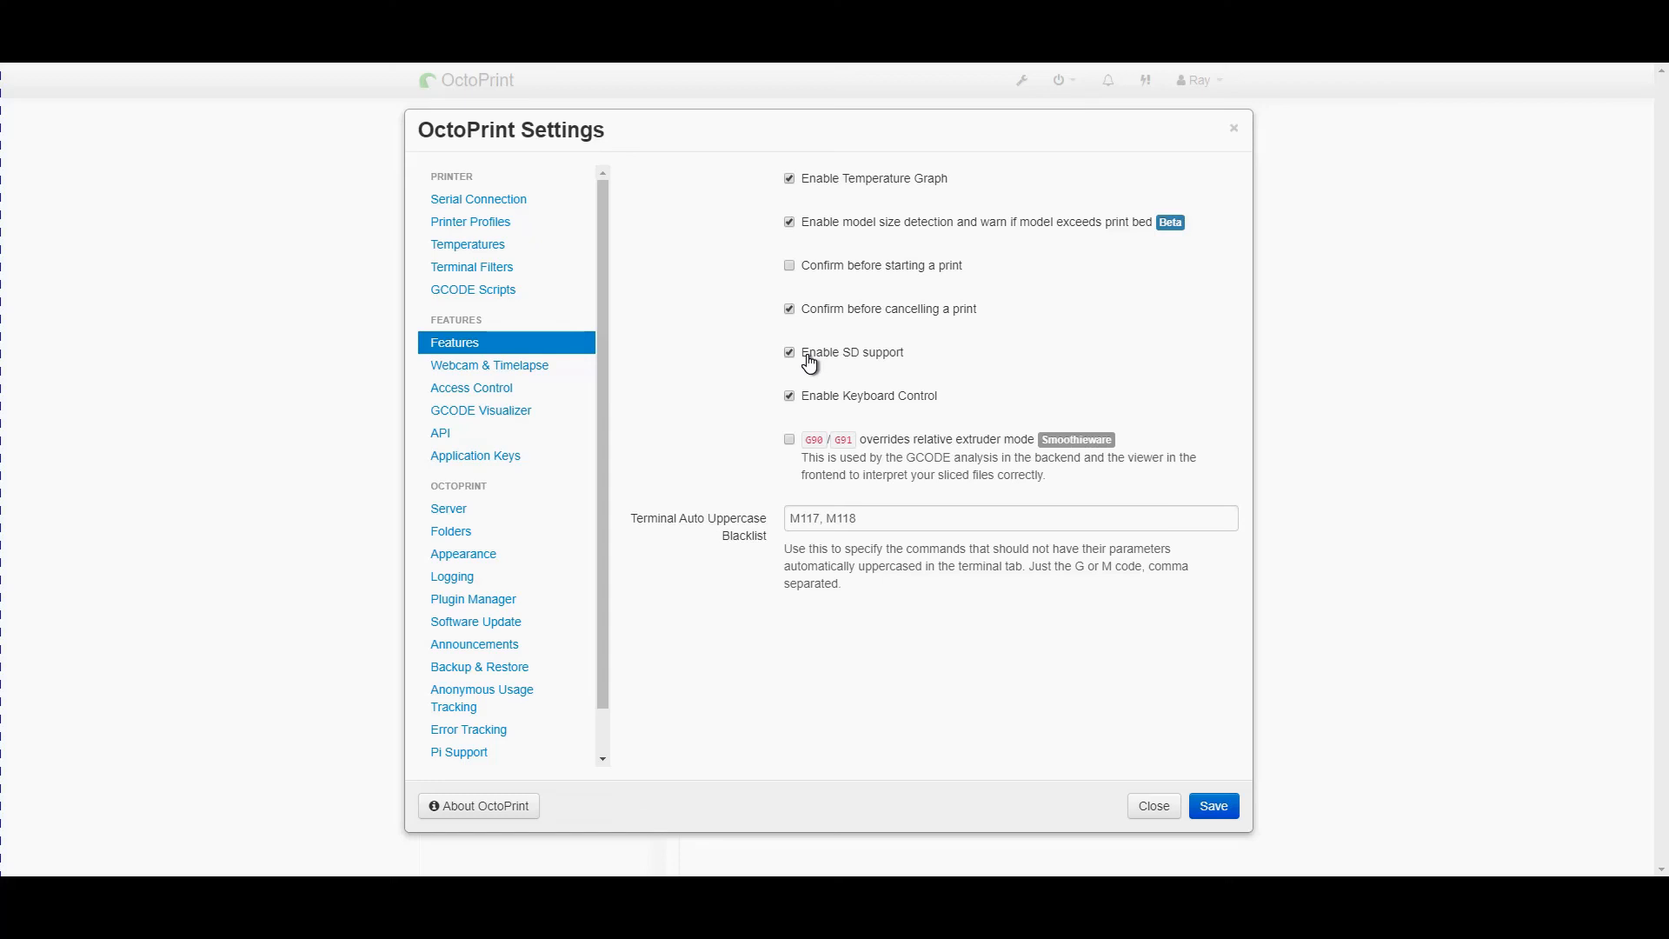
click(488, 365)
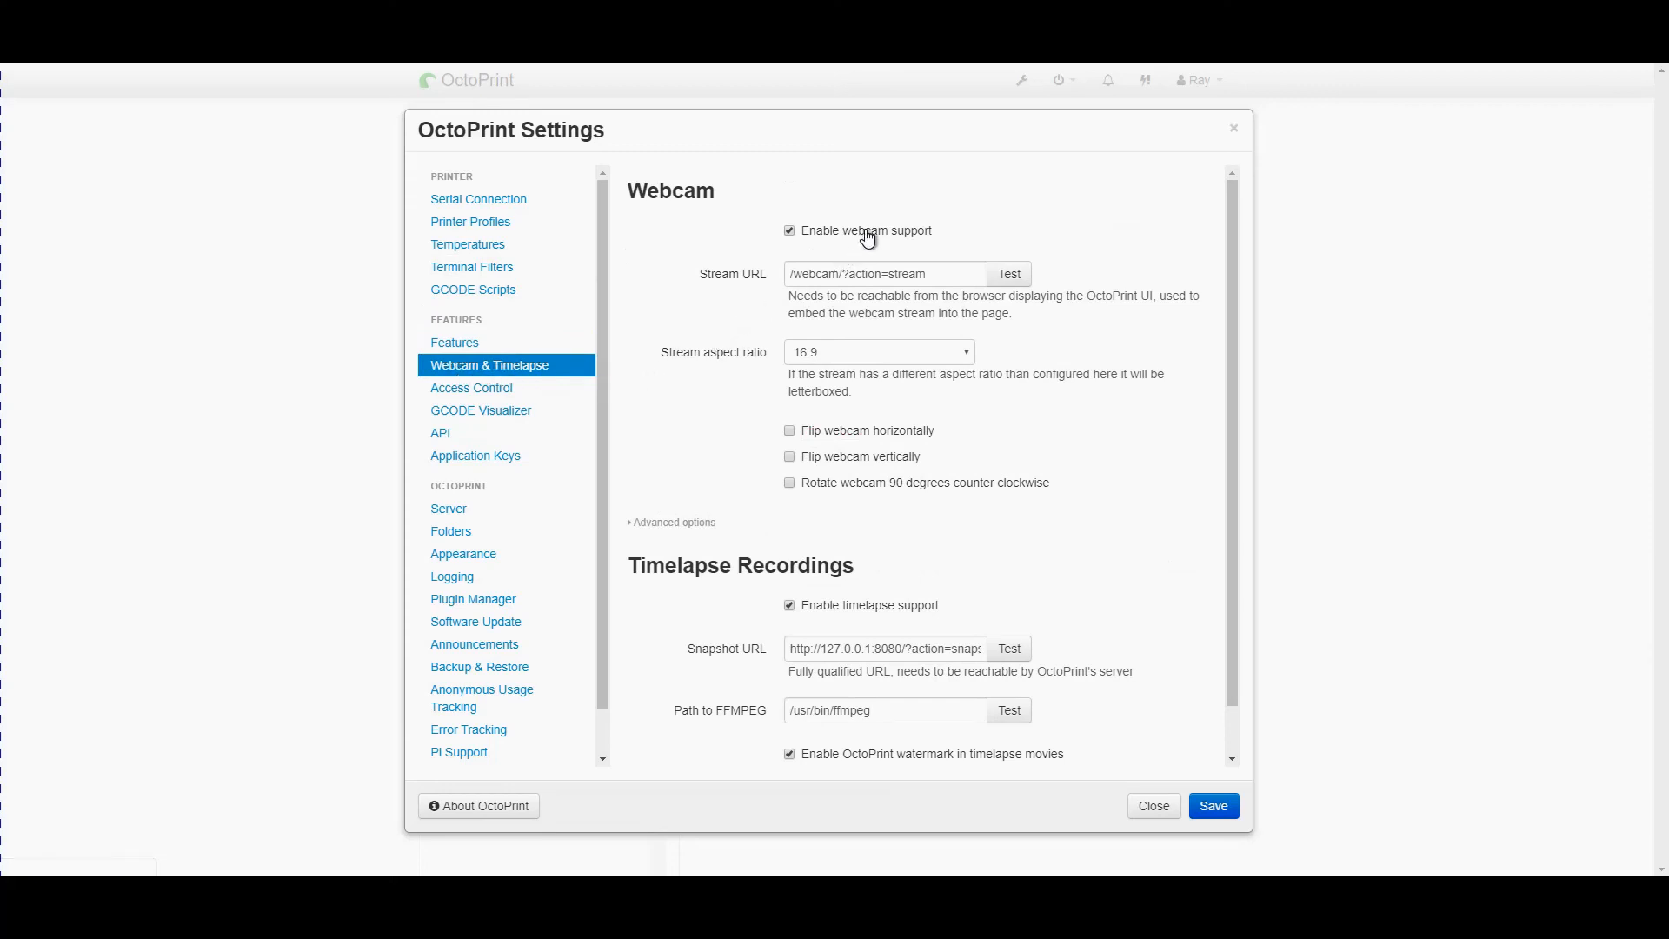
mouse_move(857, 362)
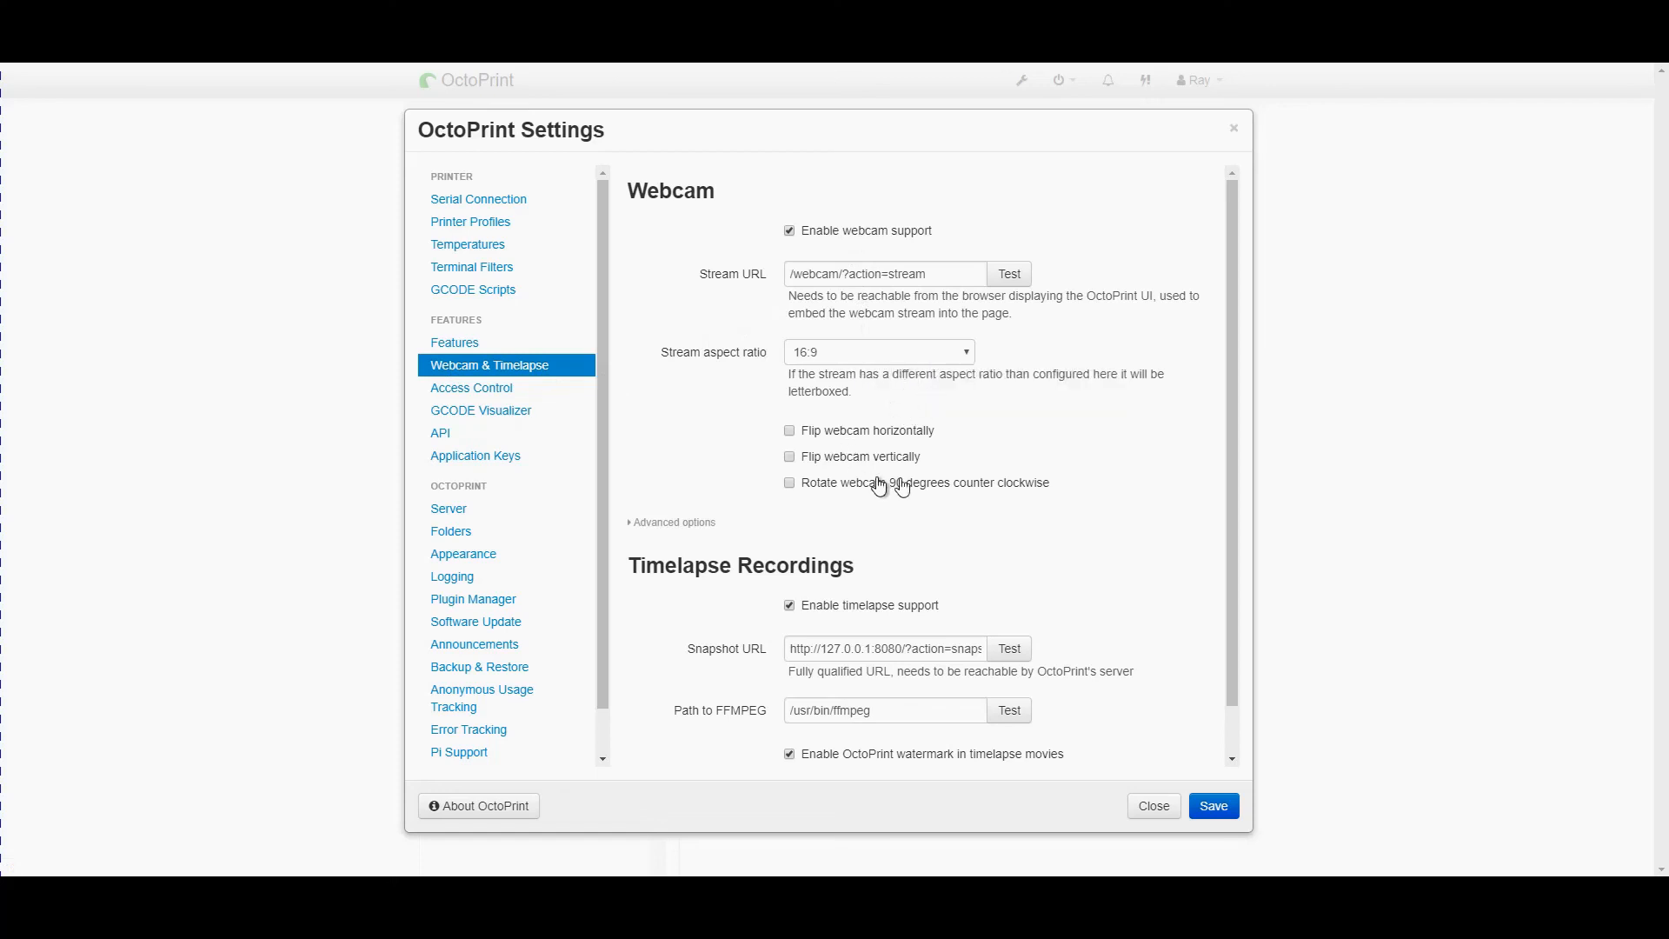
View Access Control unchanged and bring up the GCODE Visualizer settings
click(471, 387)
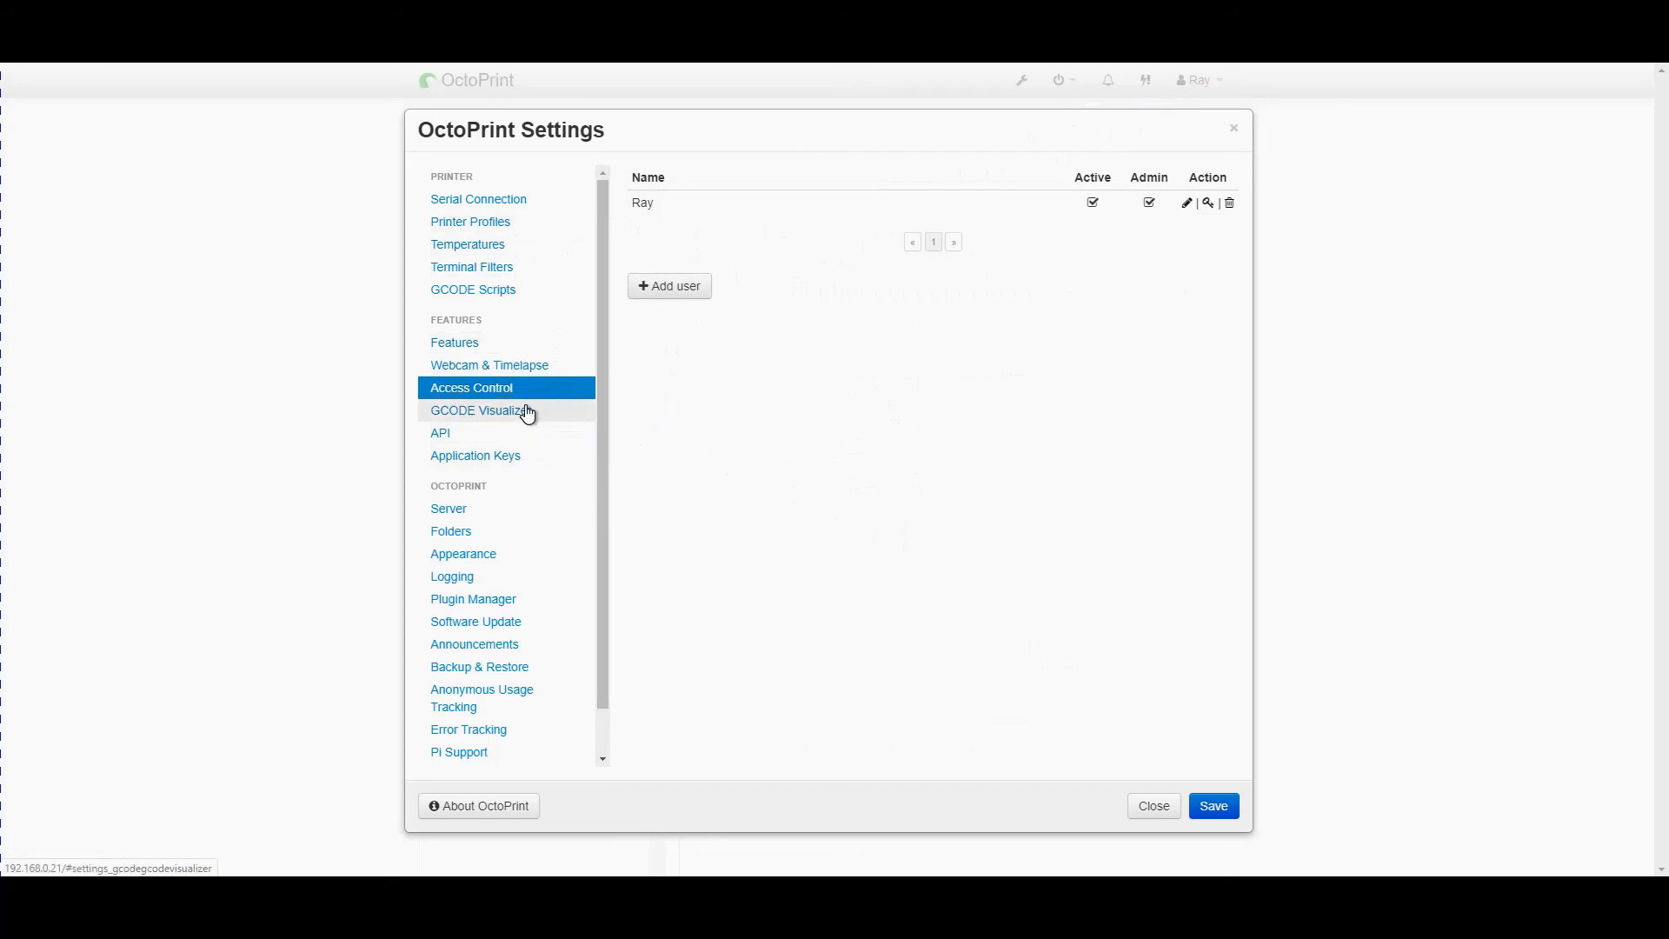
click(480, 410)
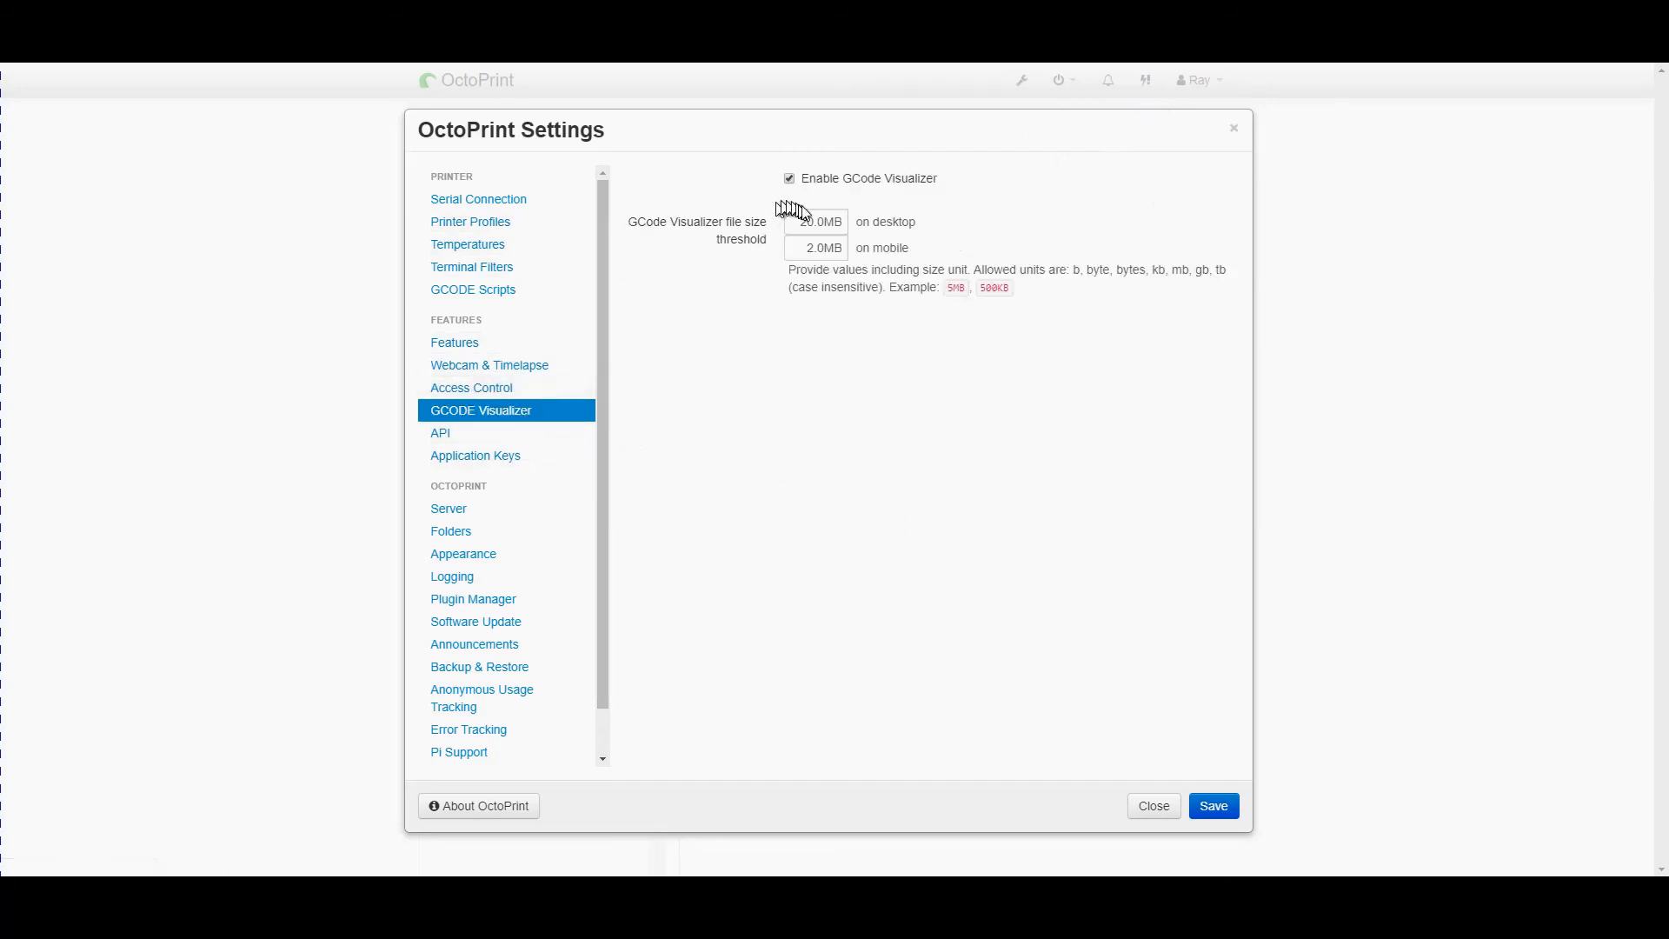
Change the visualizer's desktop file size threshold to 40.0MB, then move to Server settings
click(816, 220)
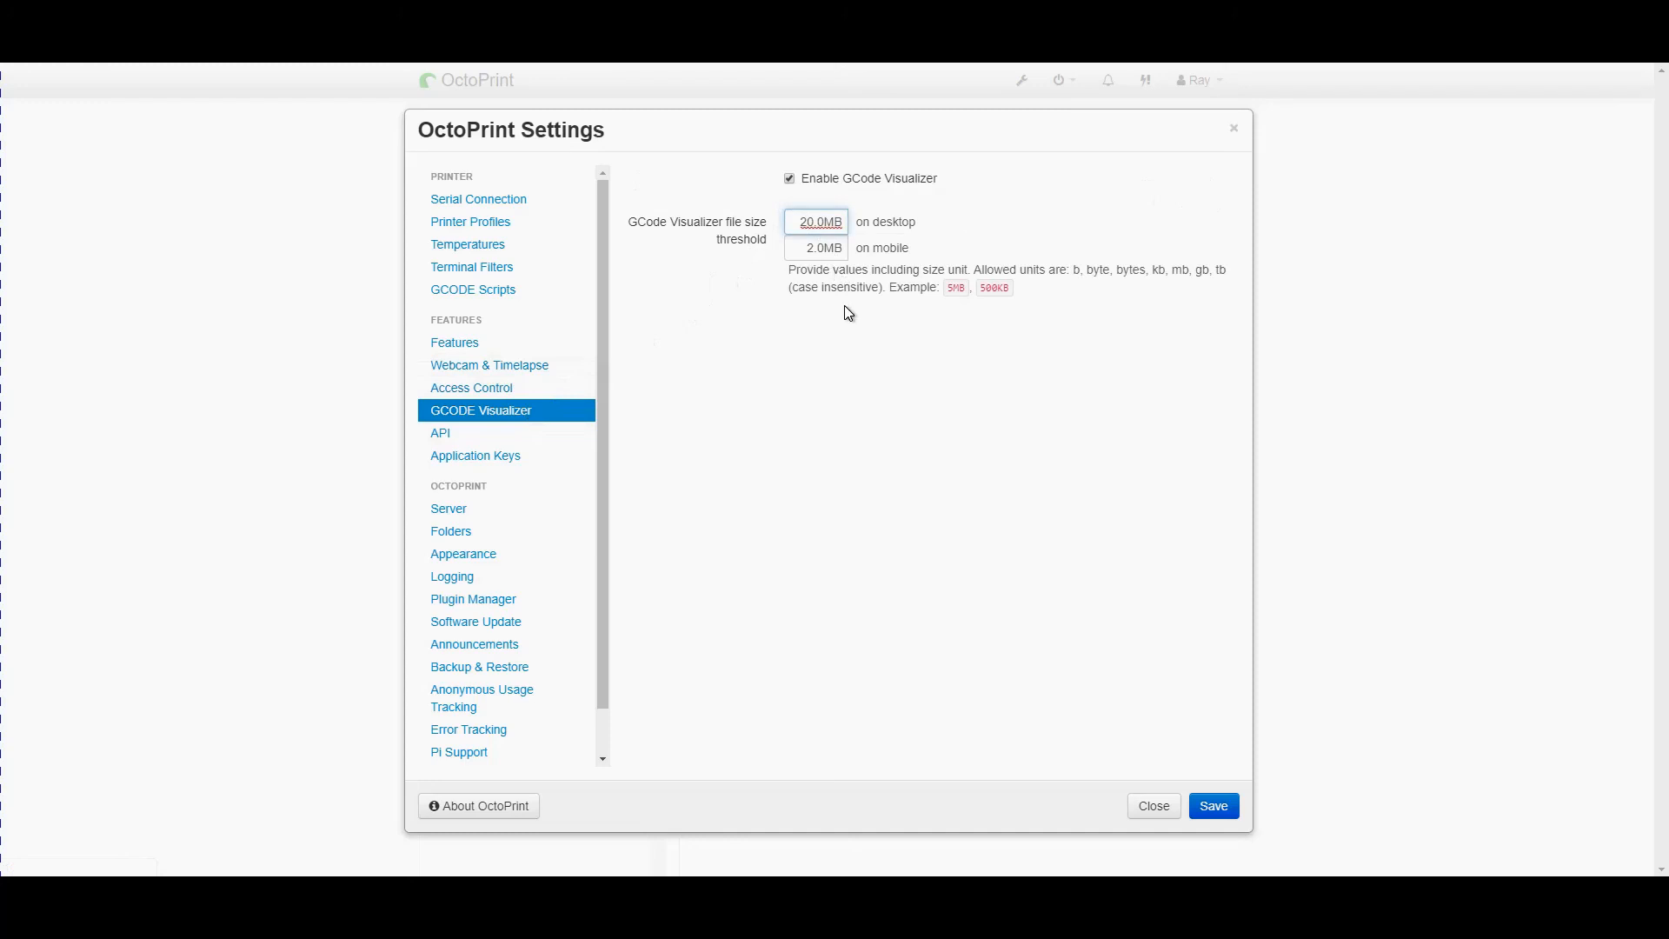
text(40.0MB)
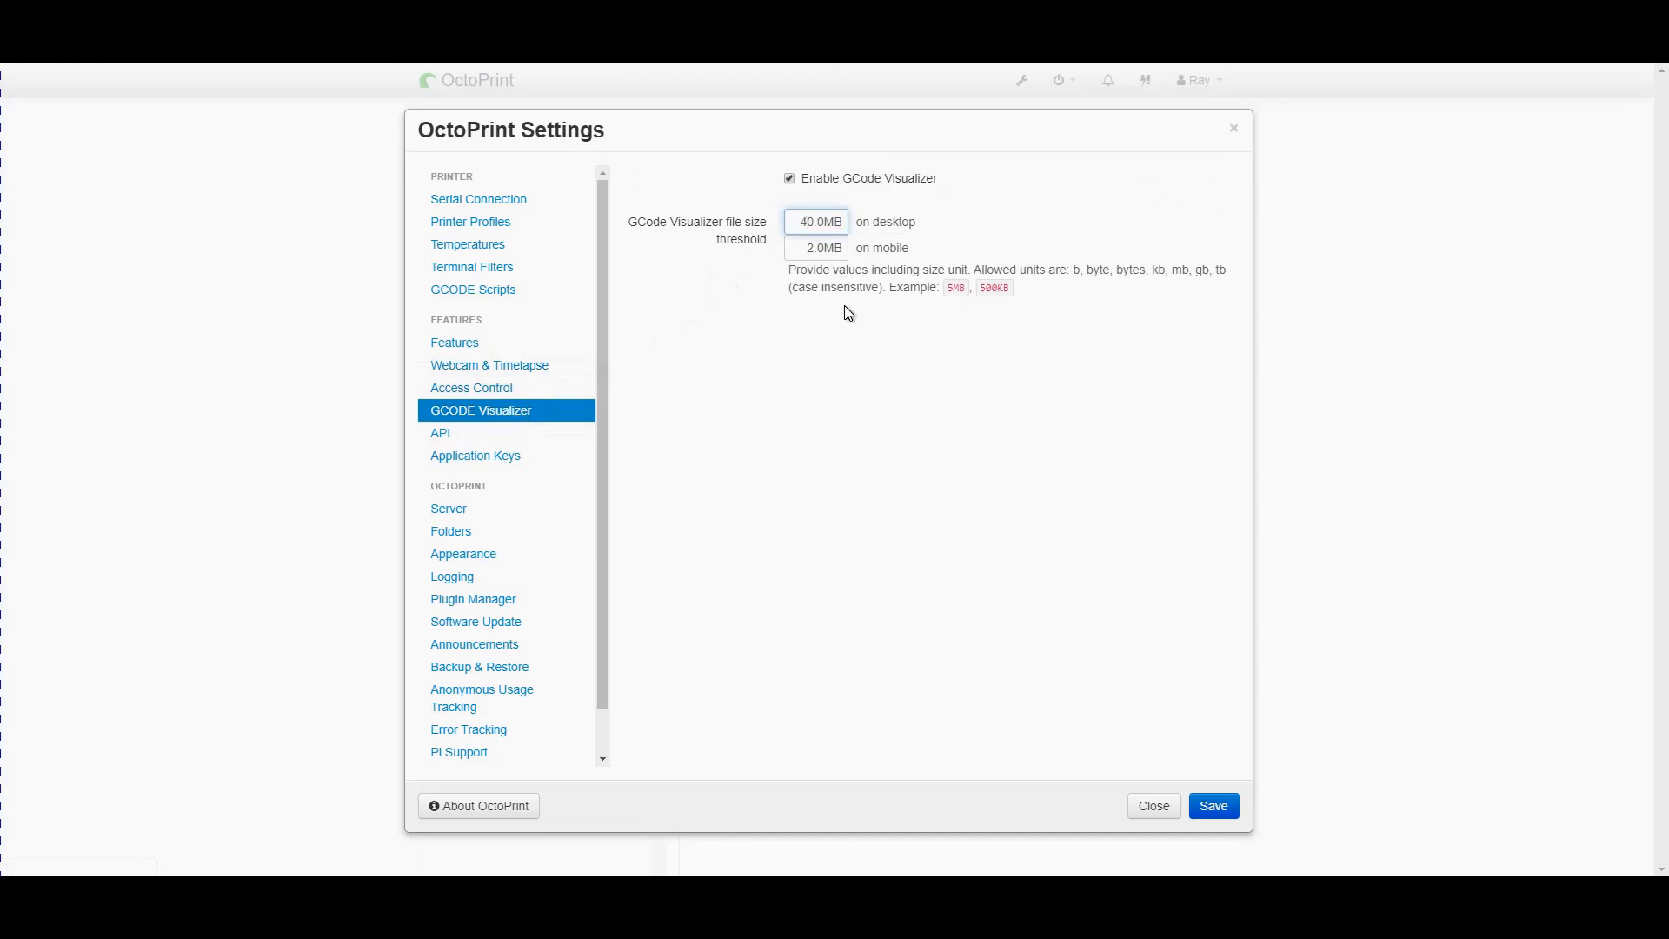
triple_click(817, 221)
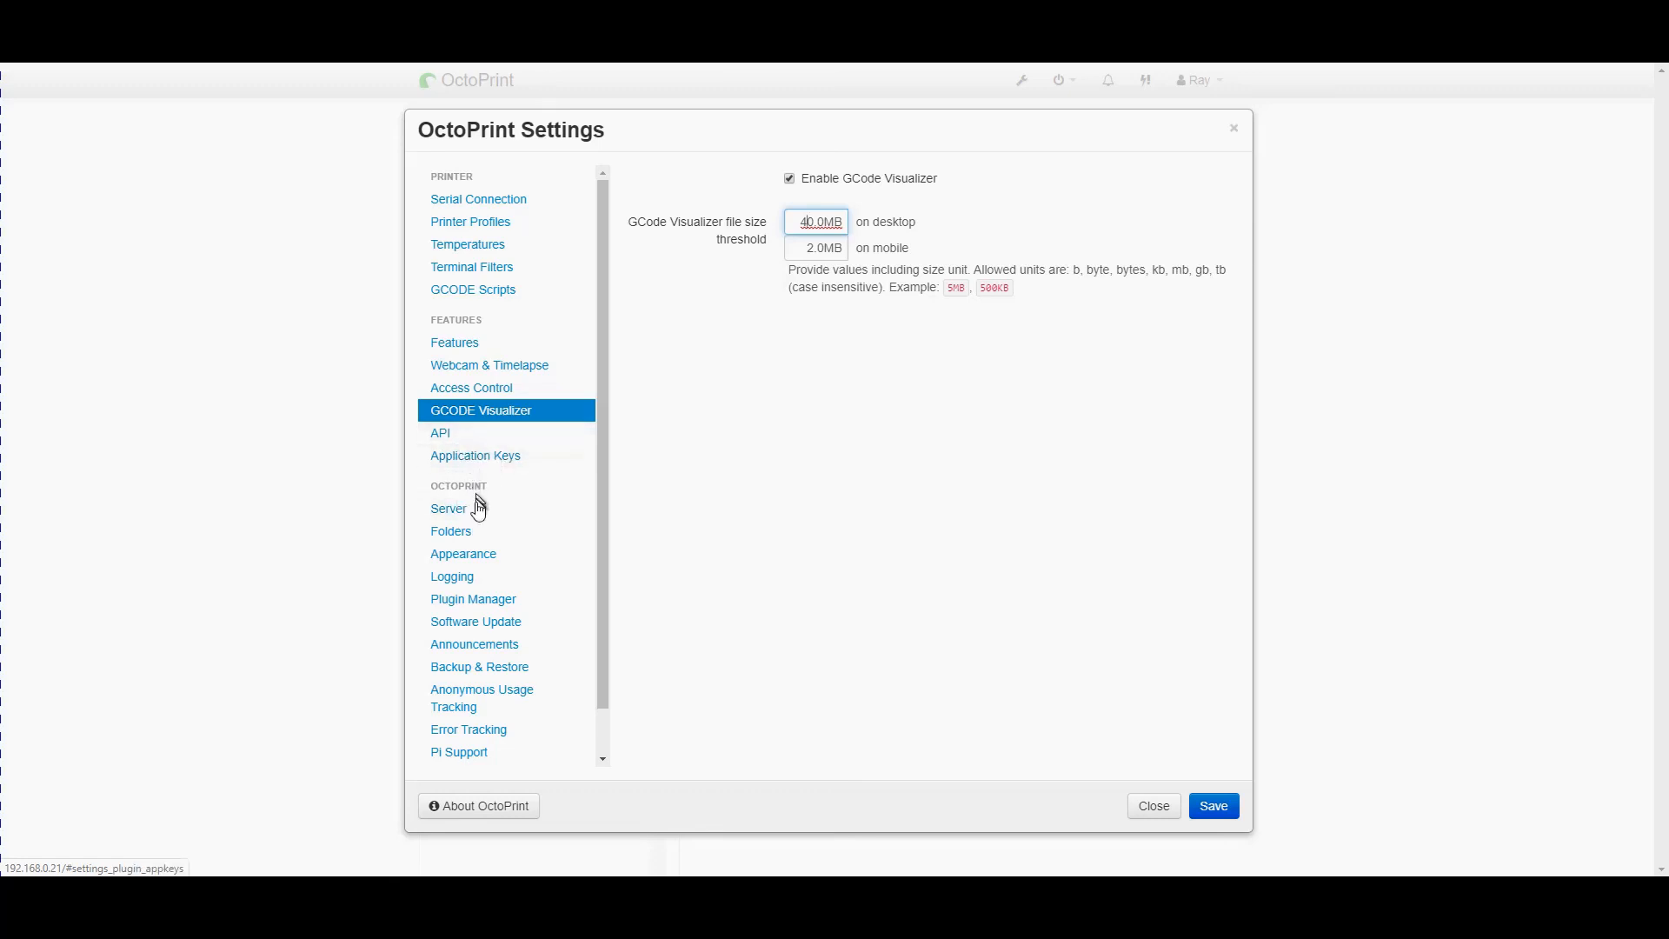
click(449, 507)
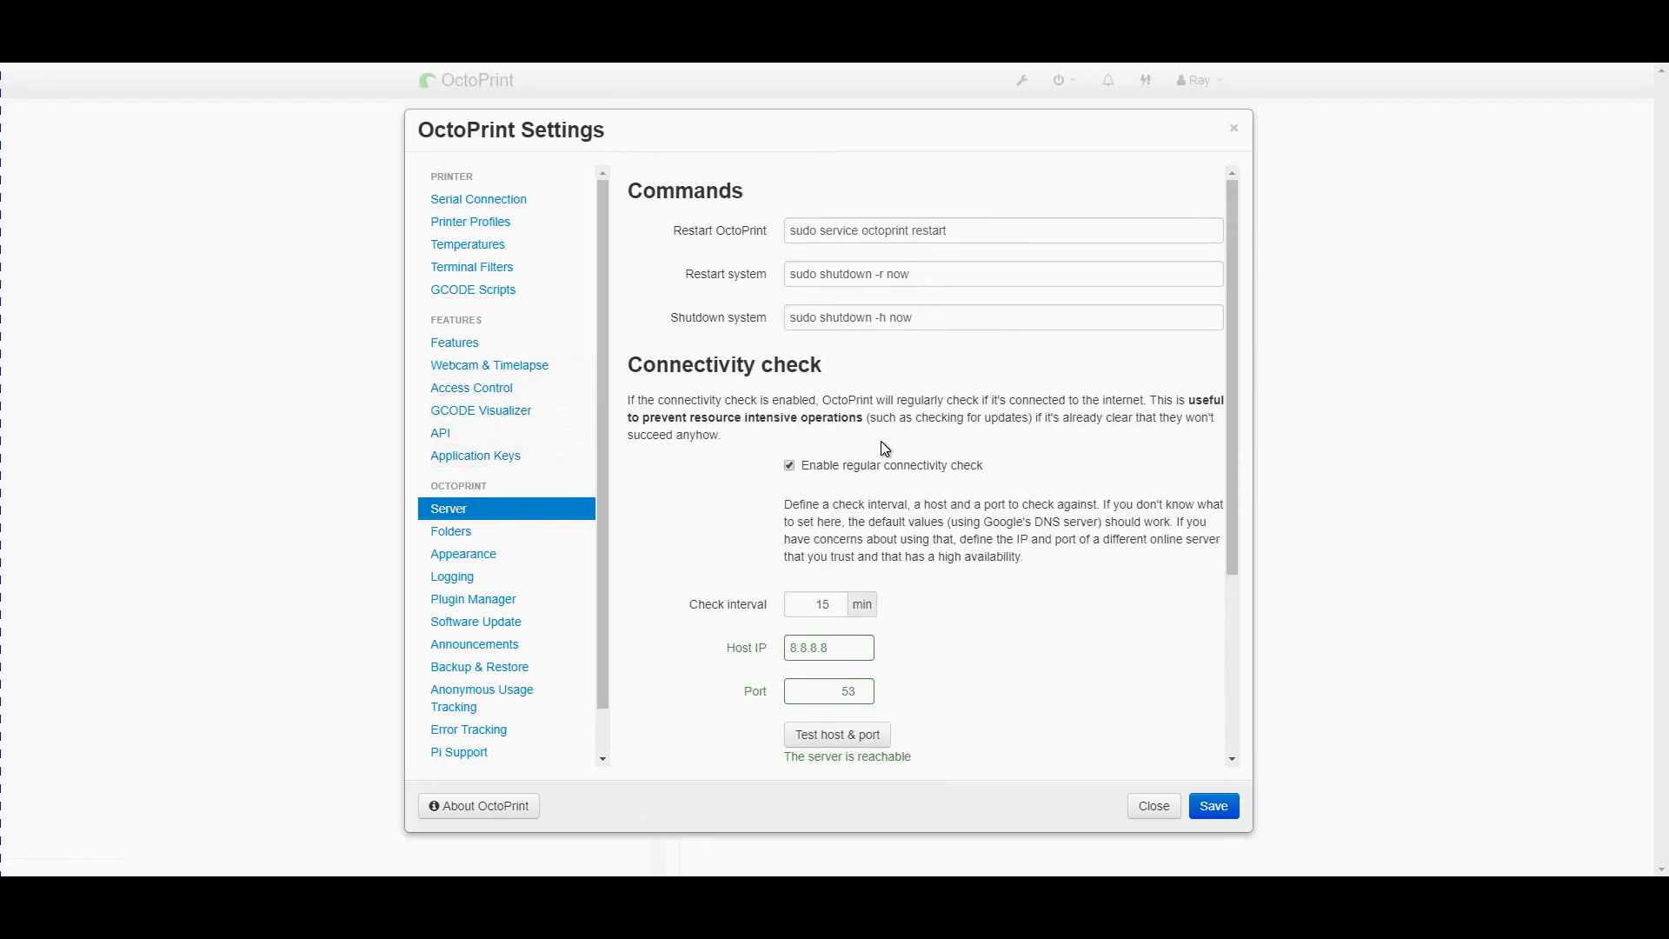
mouse_move(871, 229)
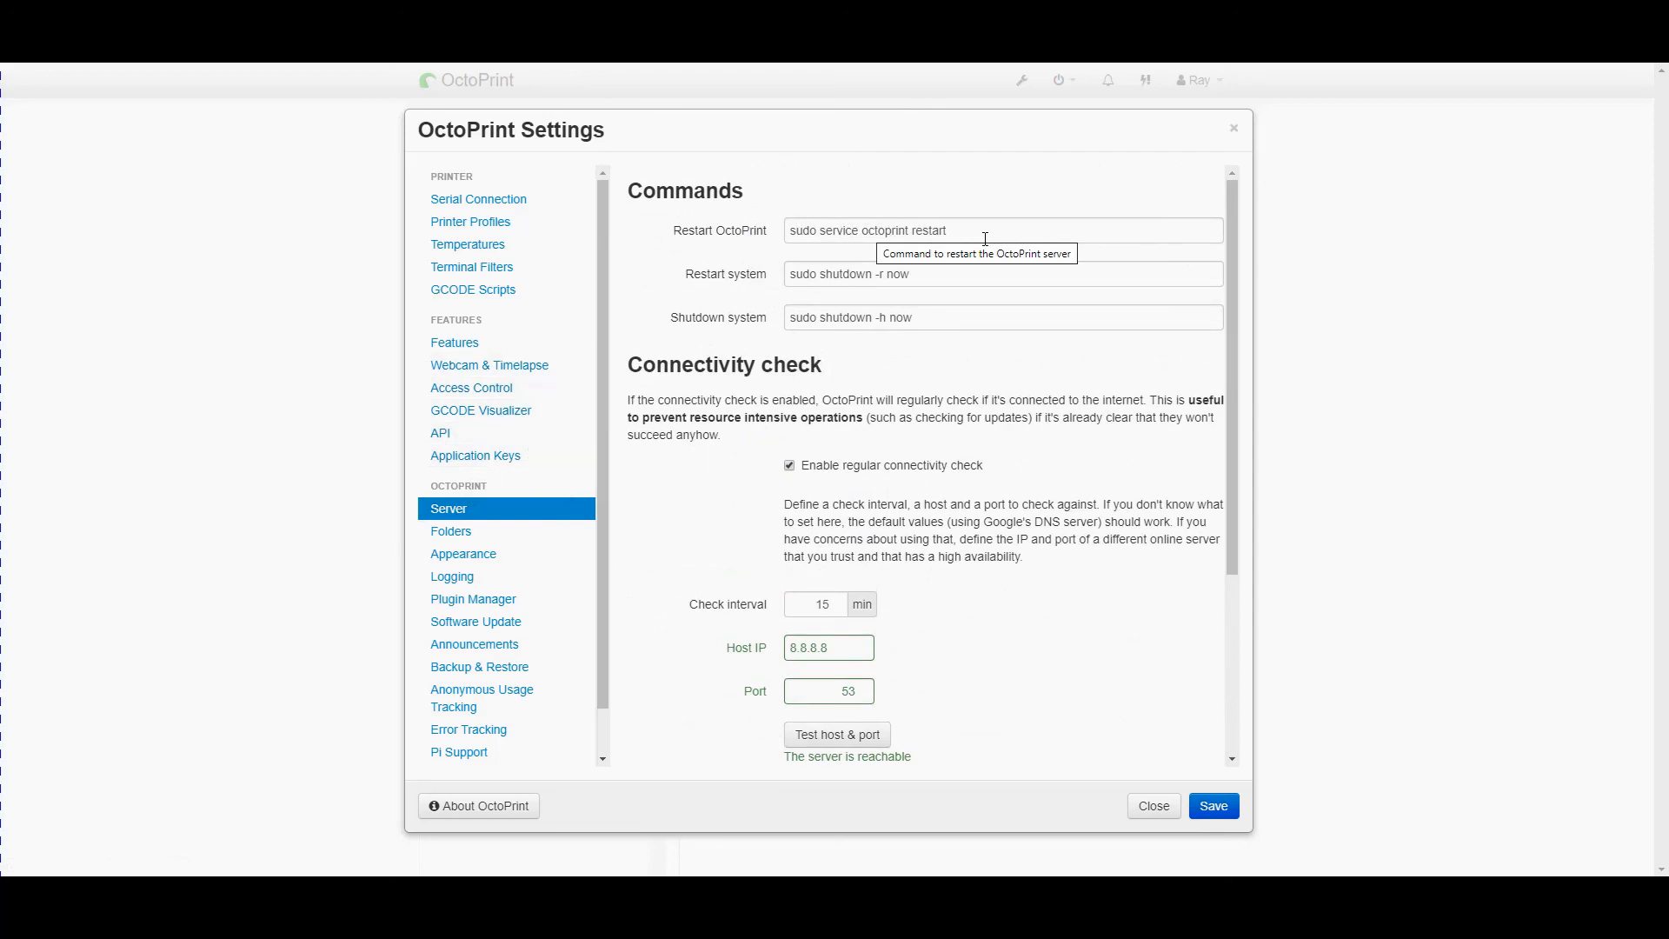
mouse_move(870, 296)
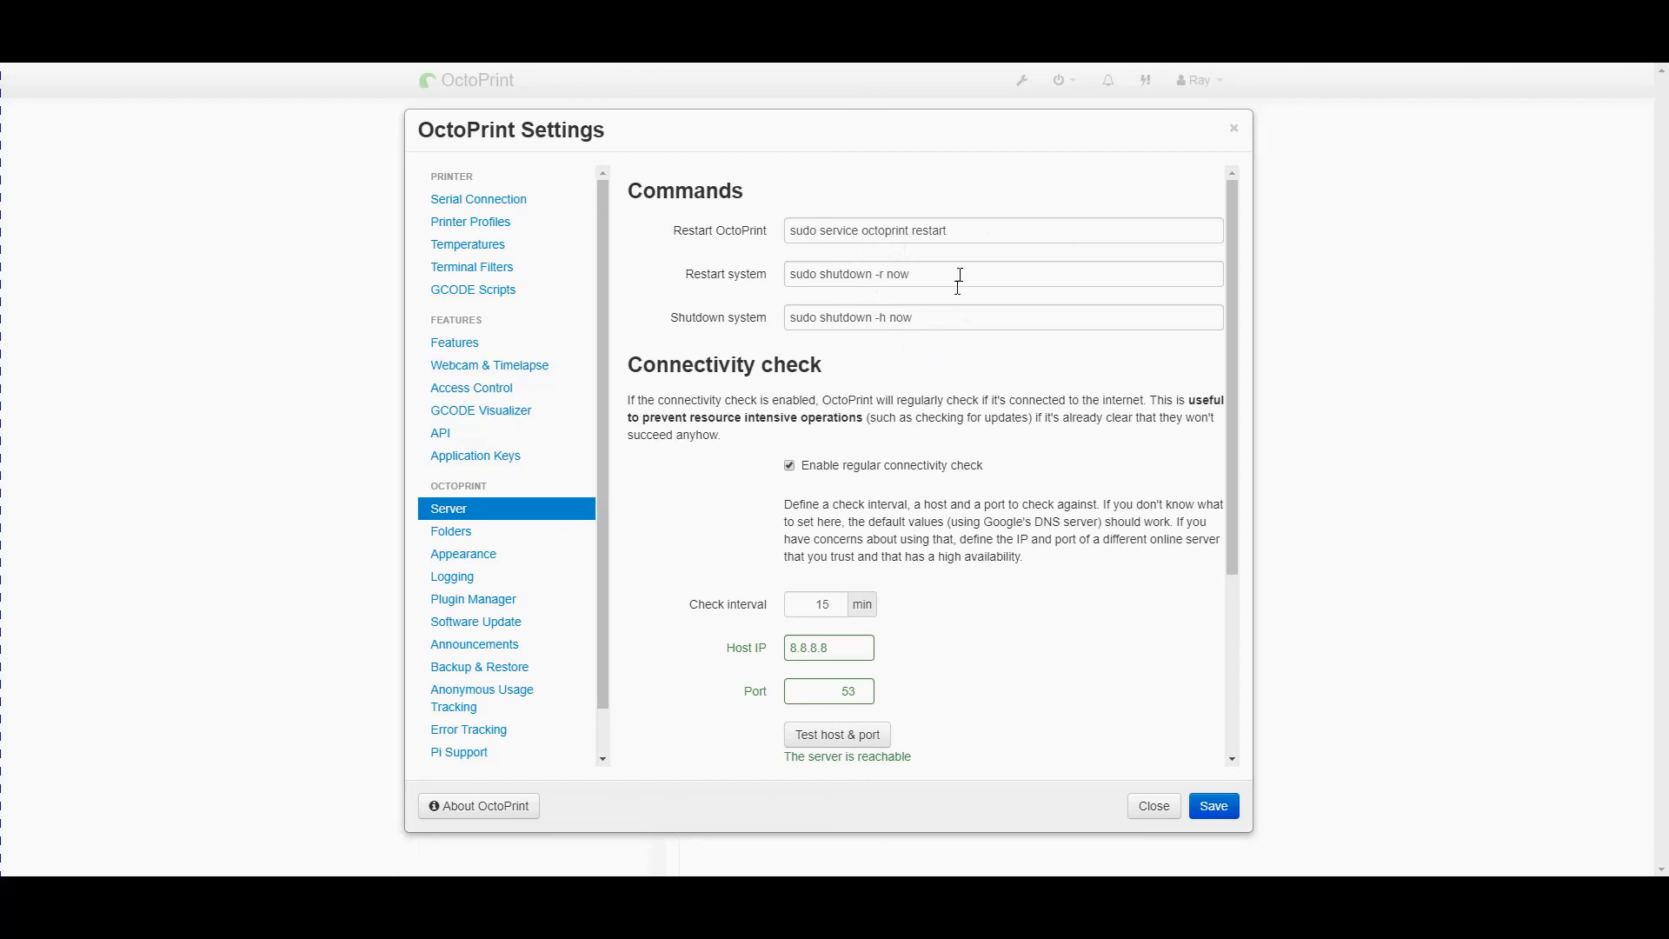
mouse_move(1020, 348)
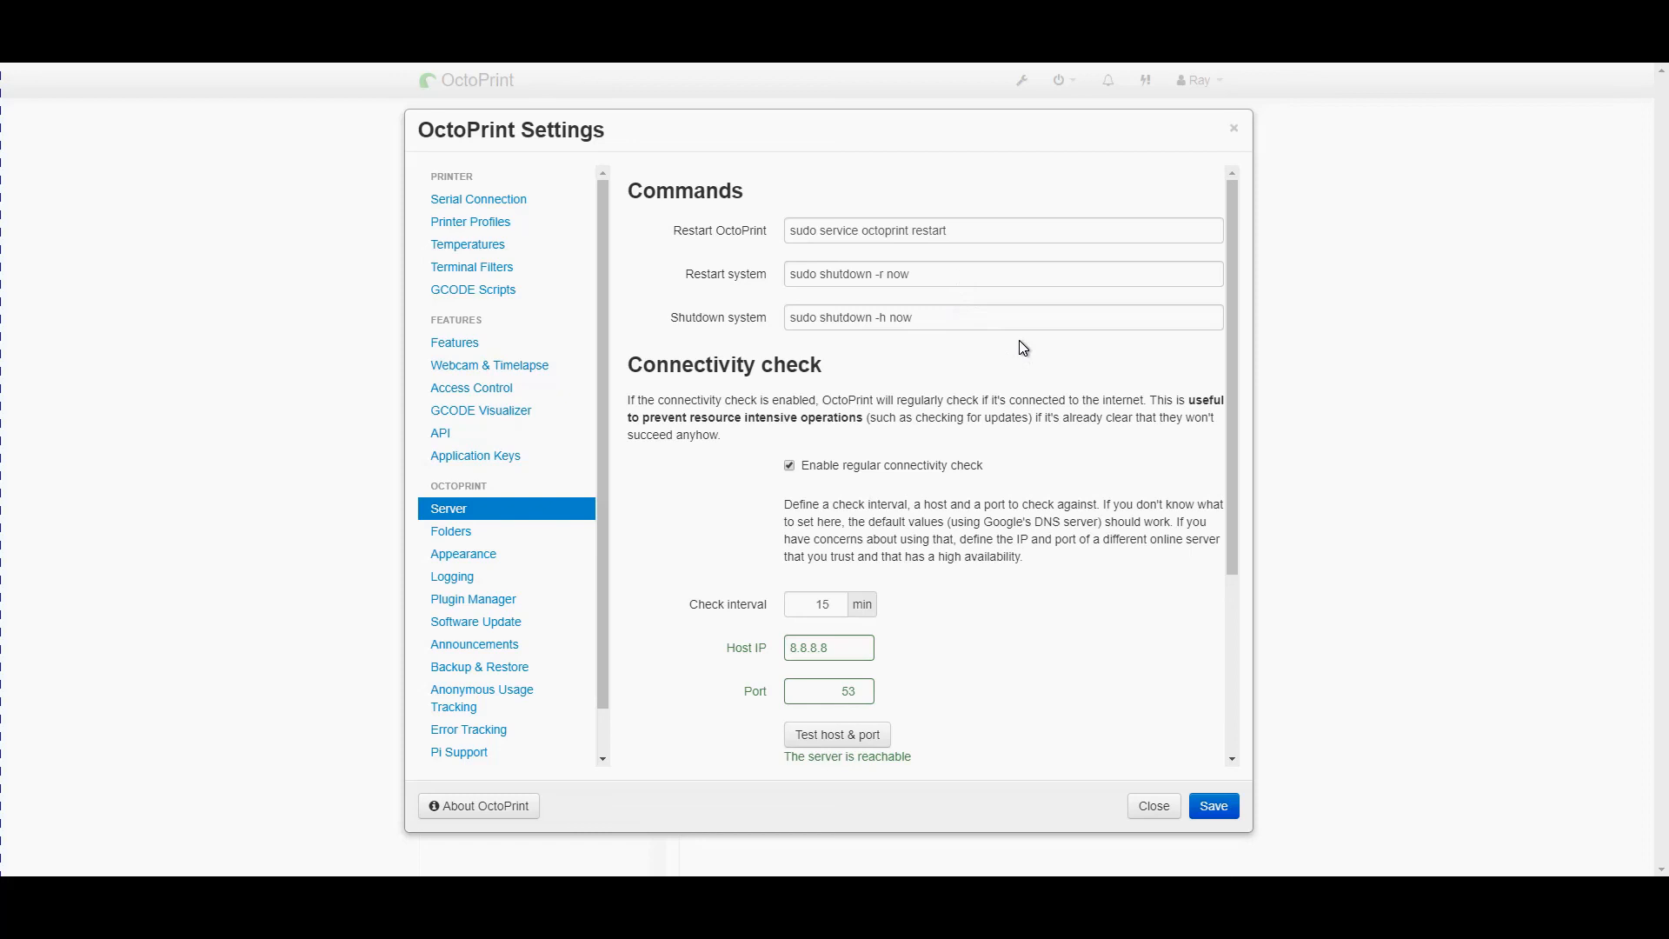
mouse_move(741, 416)
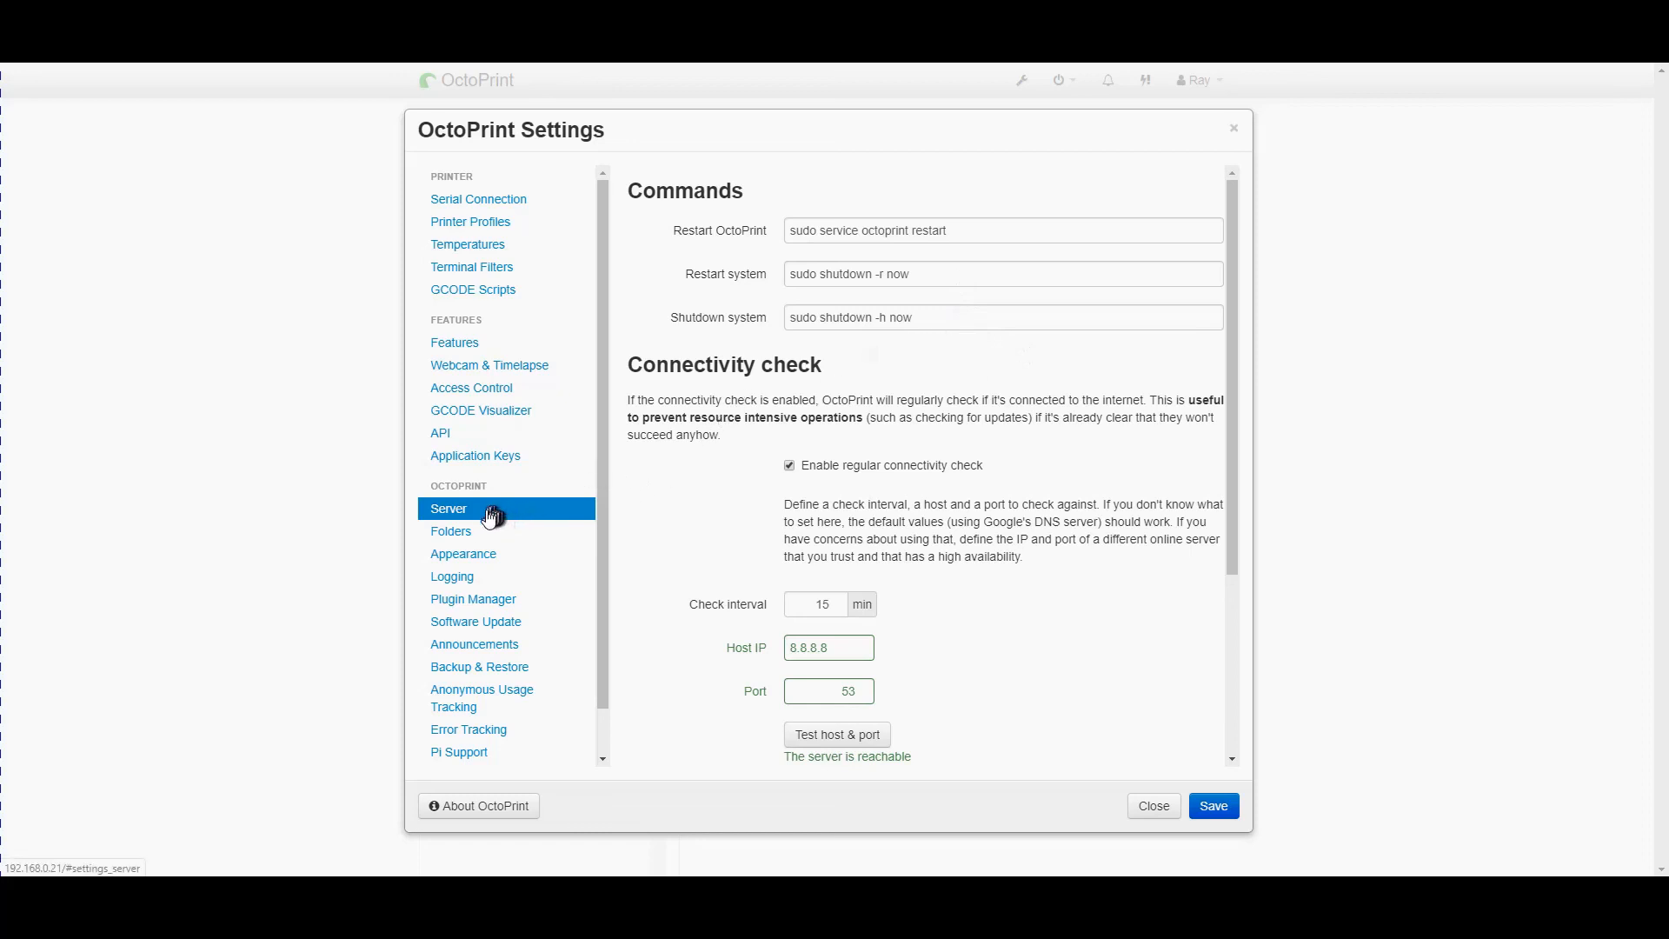
Leave the Server settings unchanged and show the Folders page
click(450, 530)
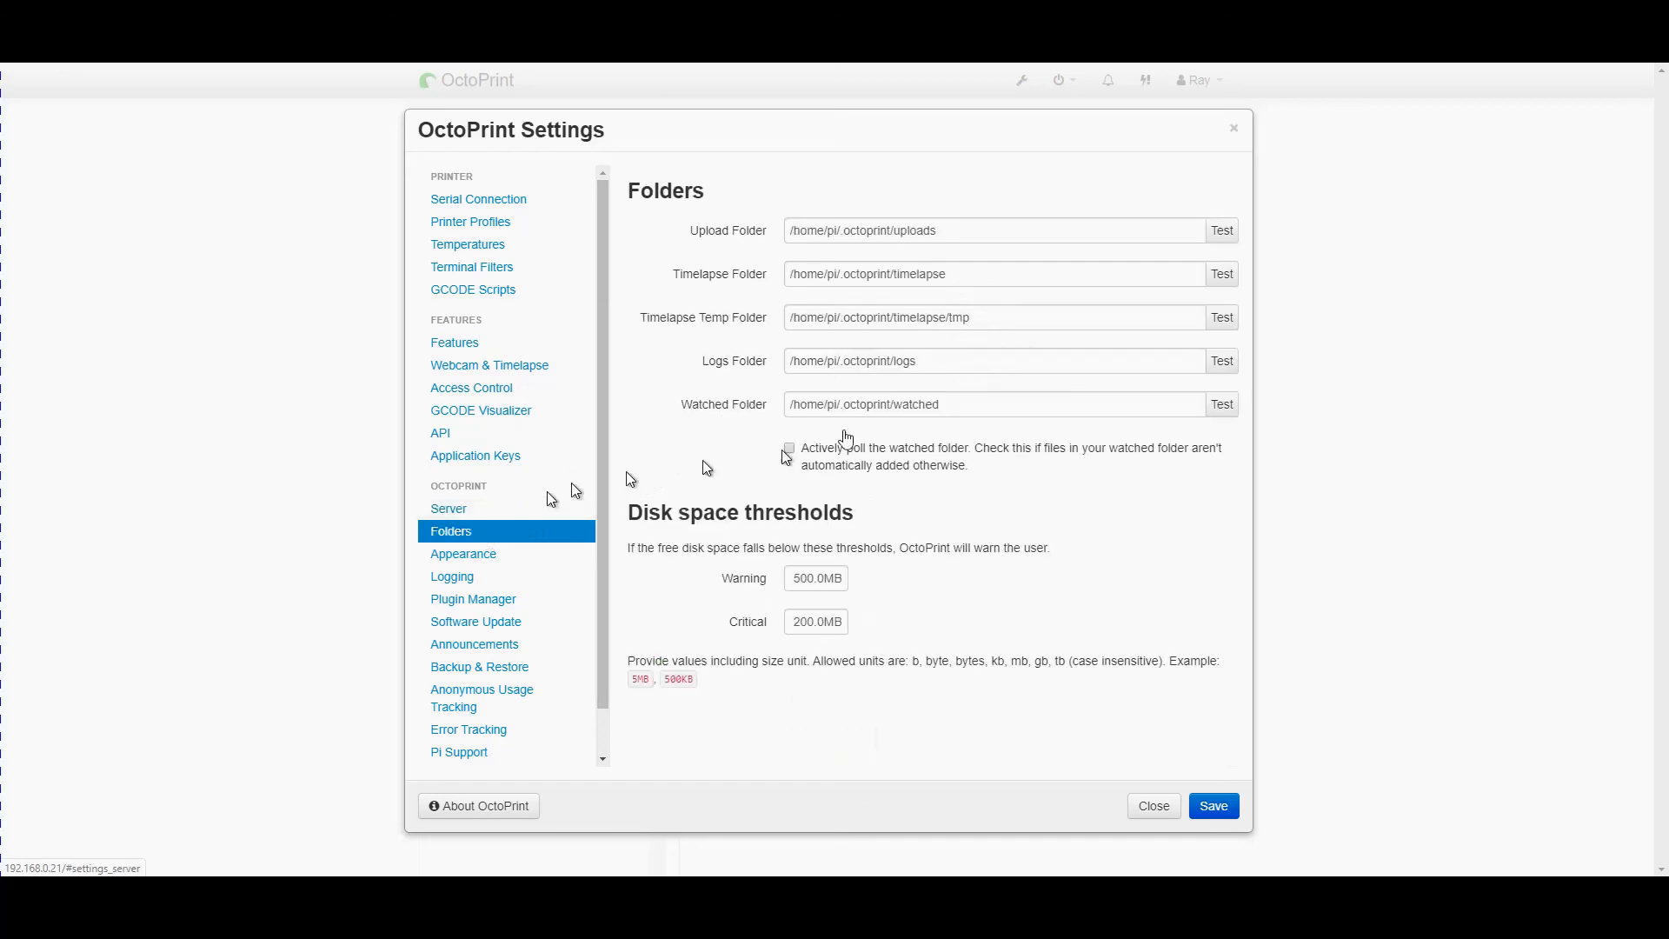
mouse_move(954, 198)
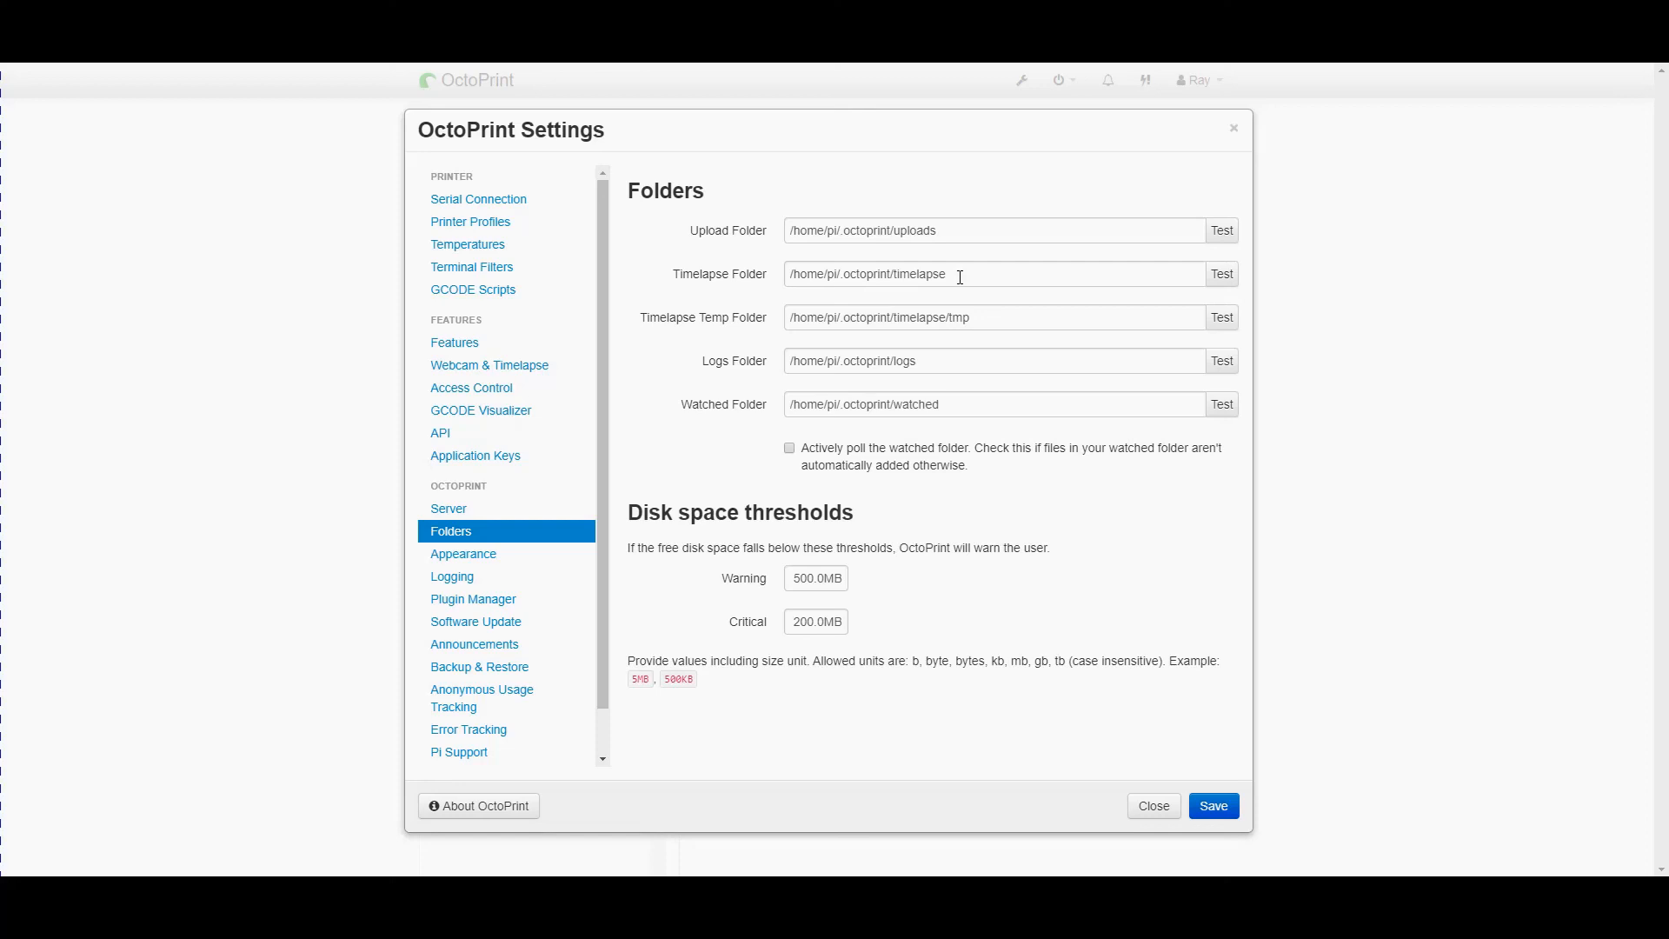
mouse_move(899, 454)
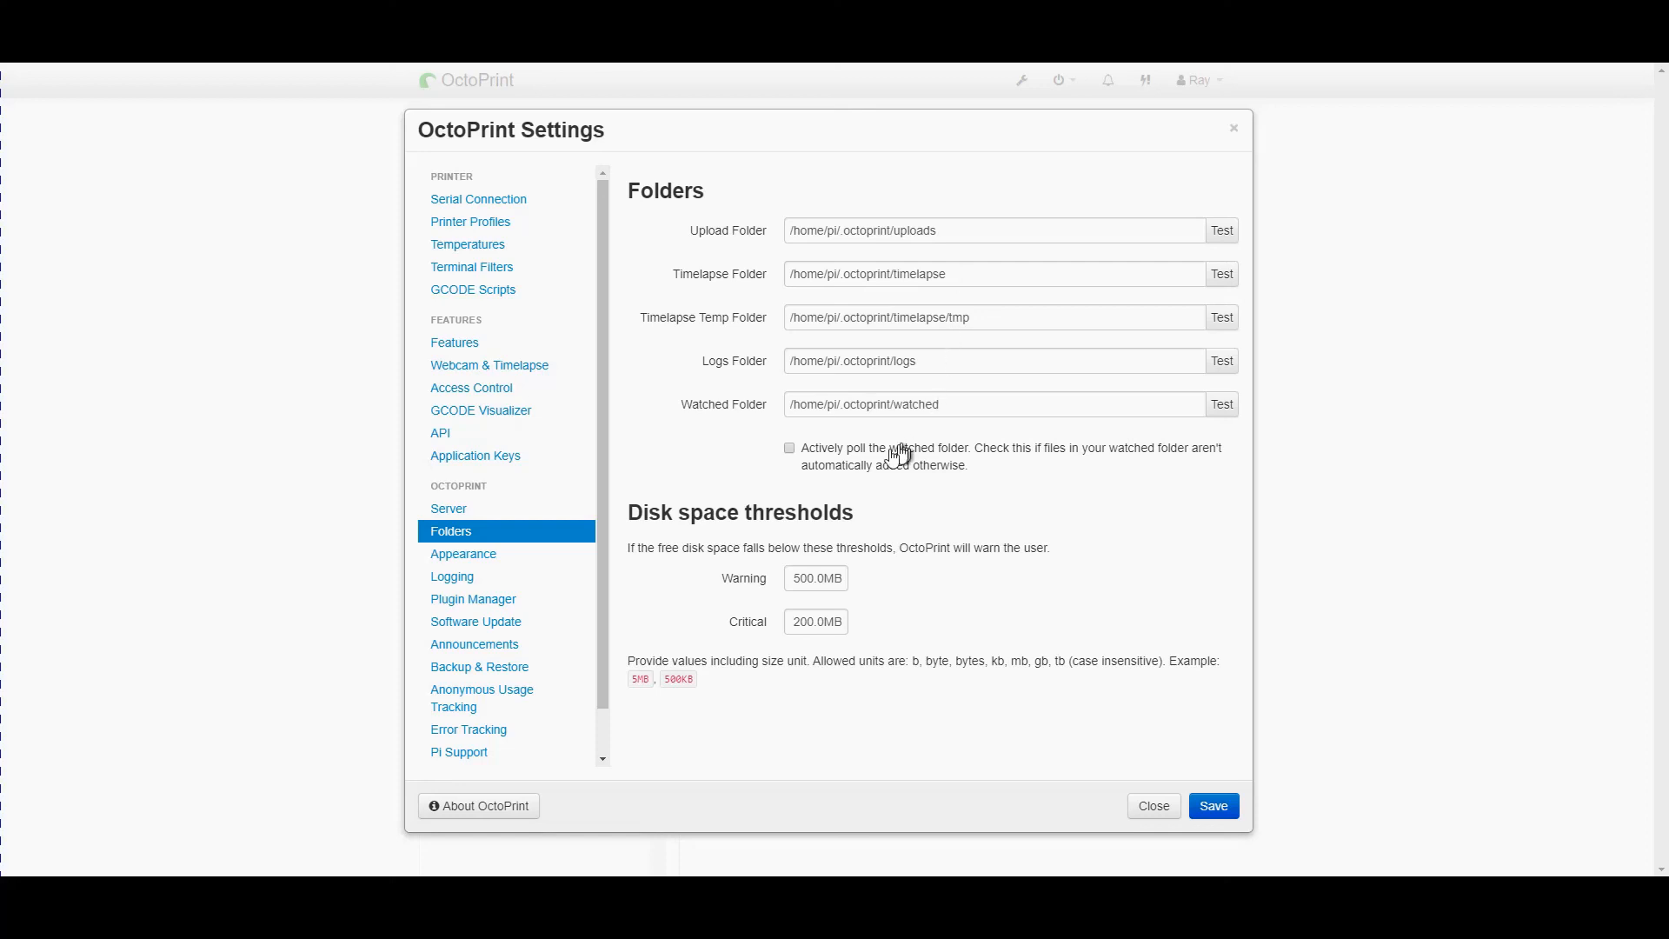
Leave the folder paths unchanged and show the Appearance settings
click(462, 553)
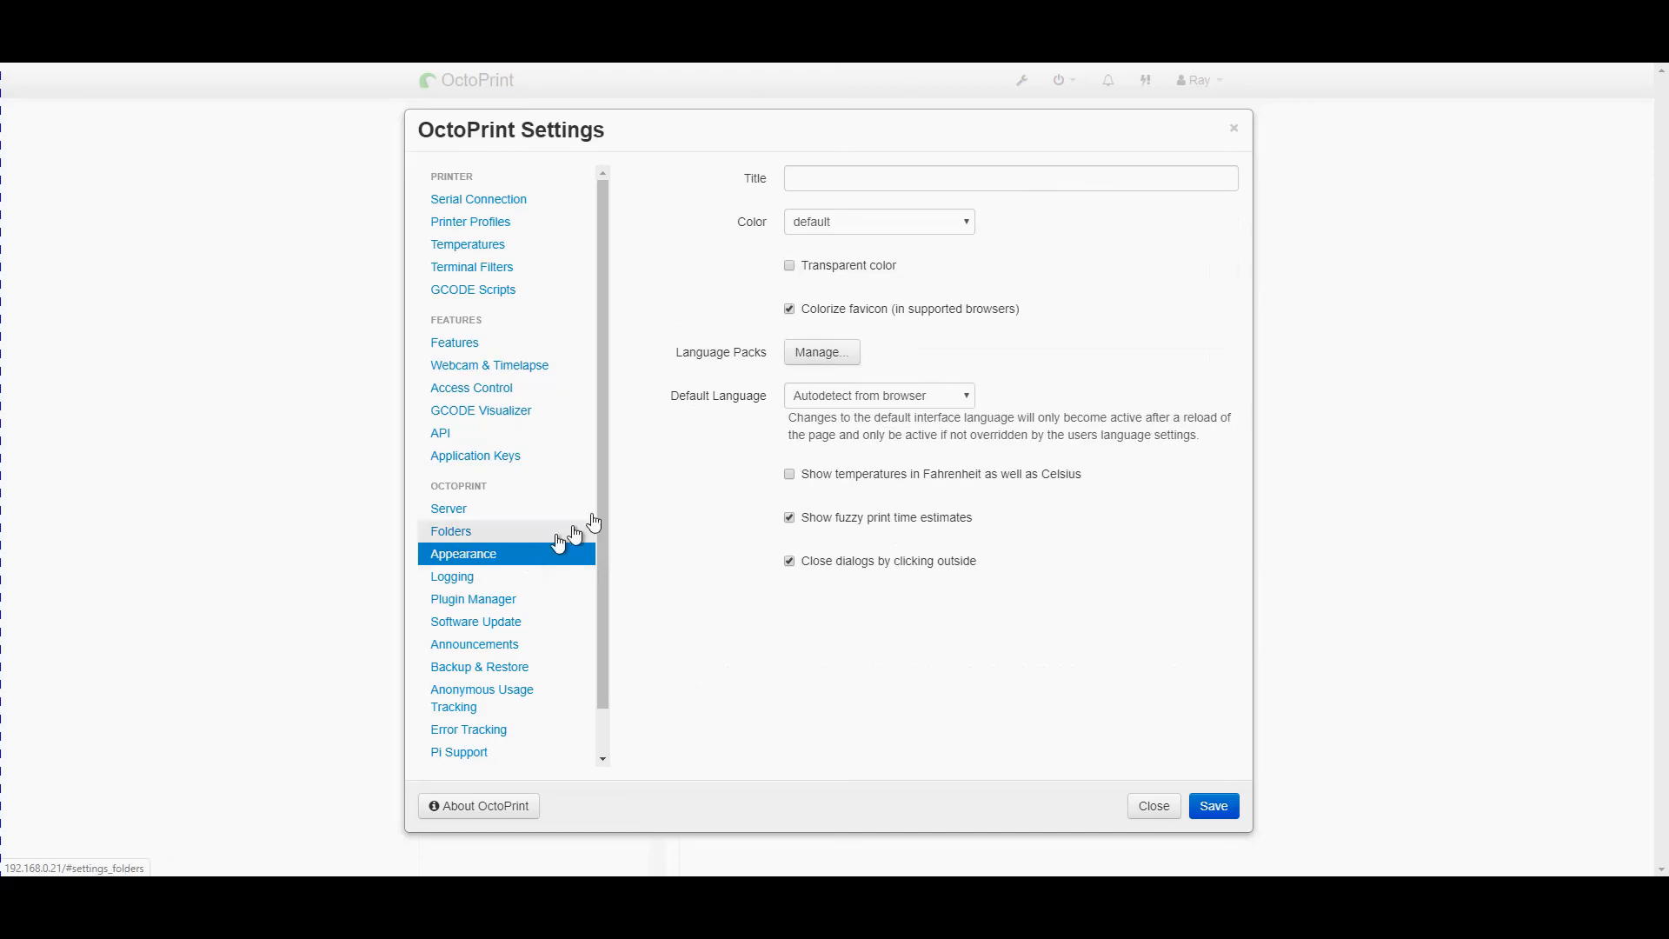
Set the interface title to CR10S5 and the colour to blue, then move to Logging
click(1008, 177)
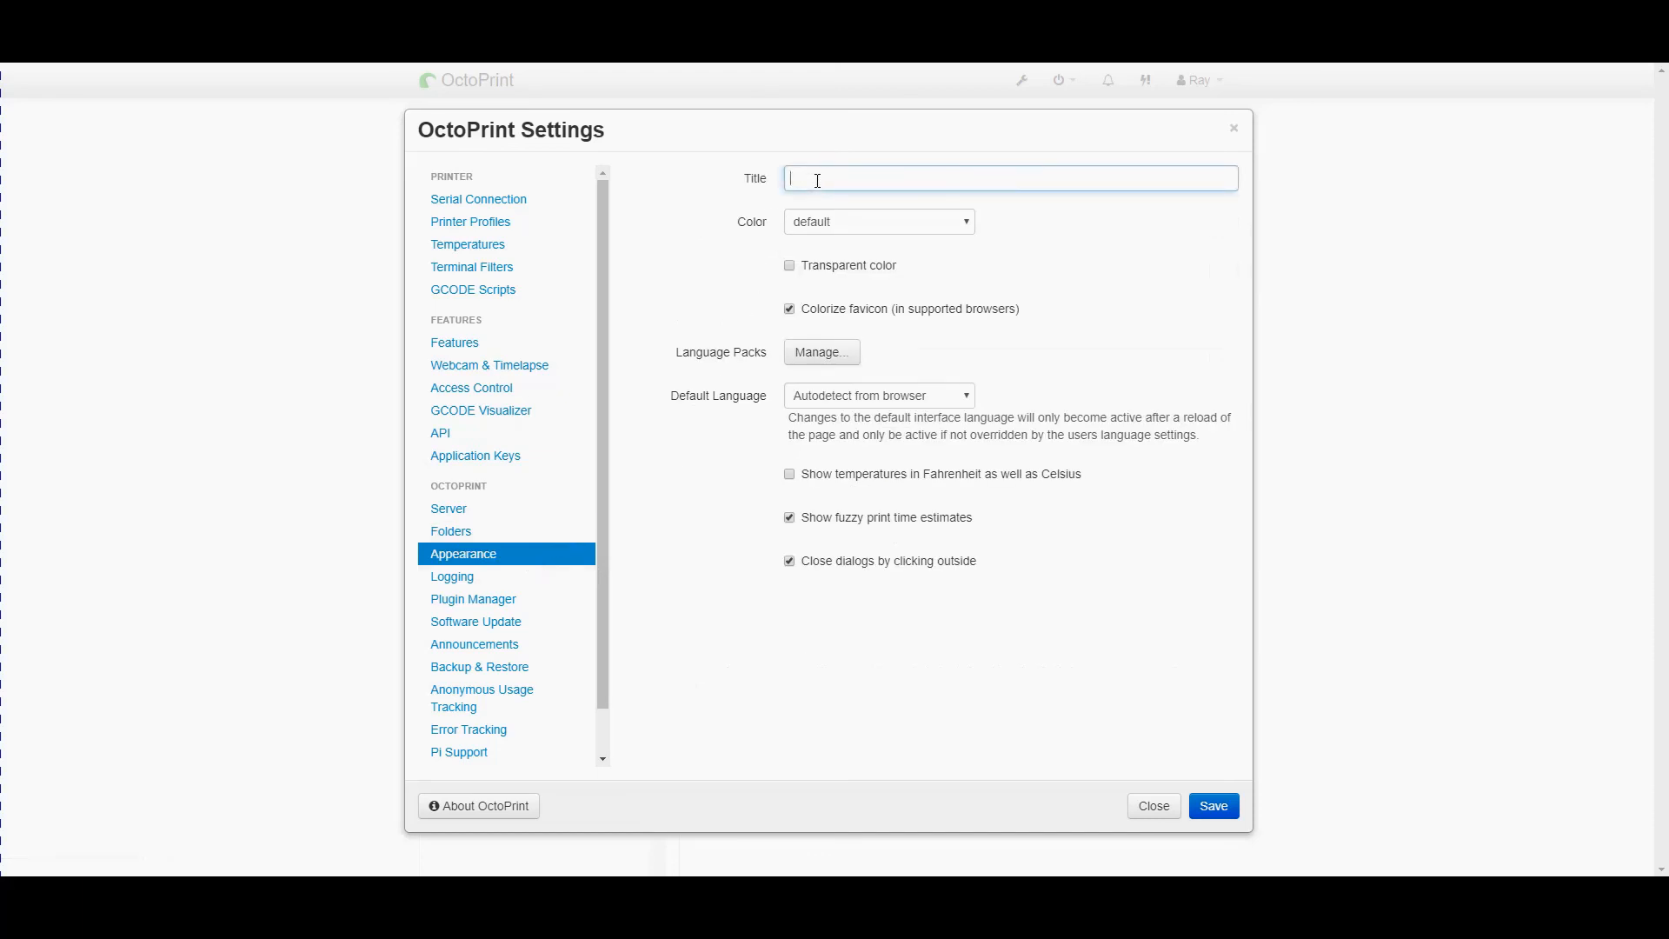
text(CR1)
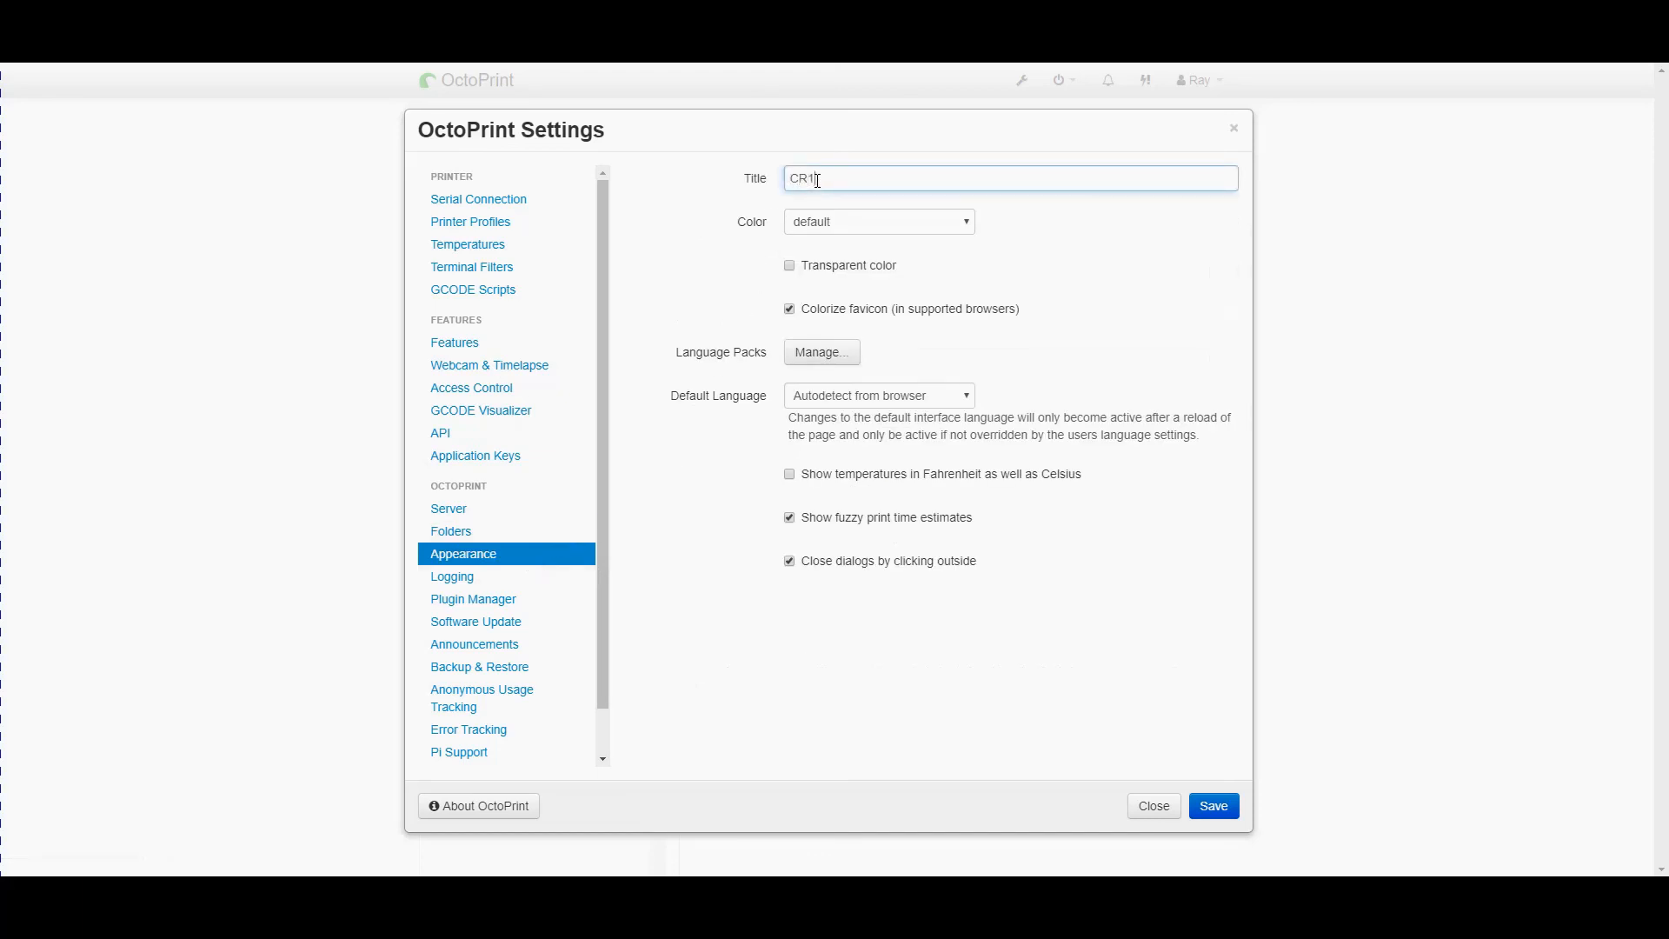
text(0S5)
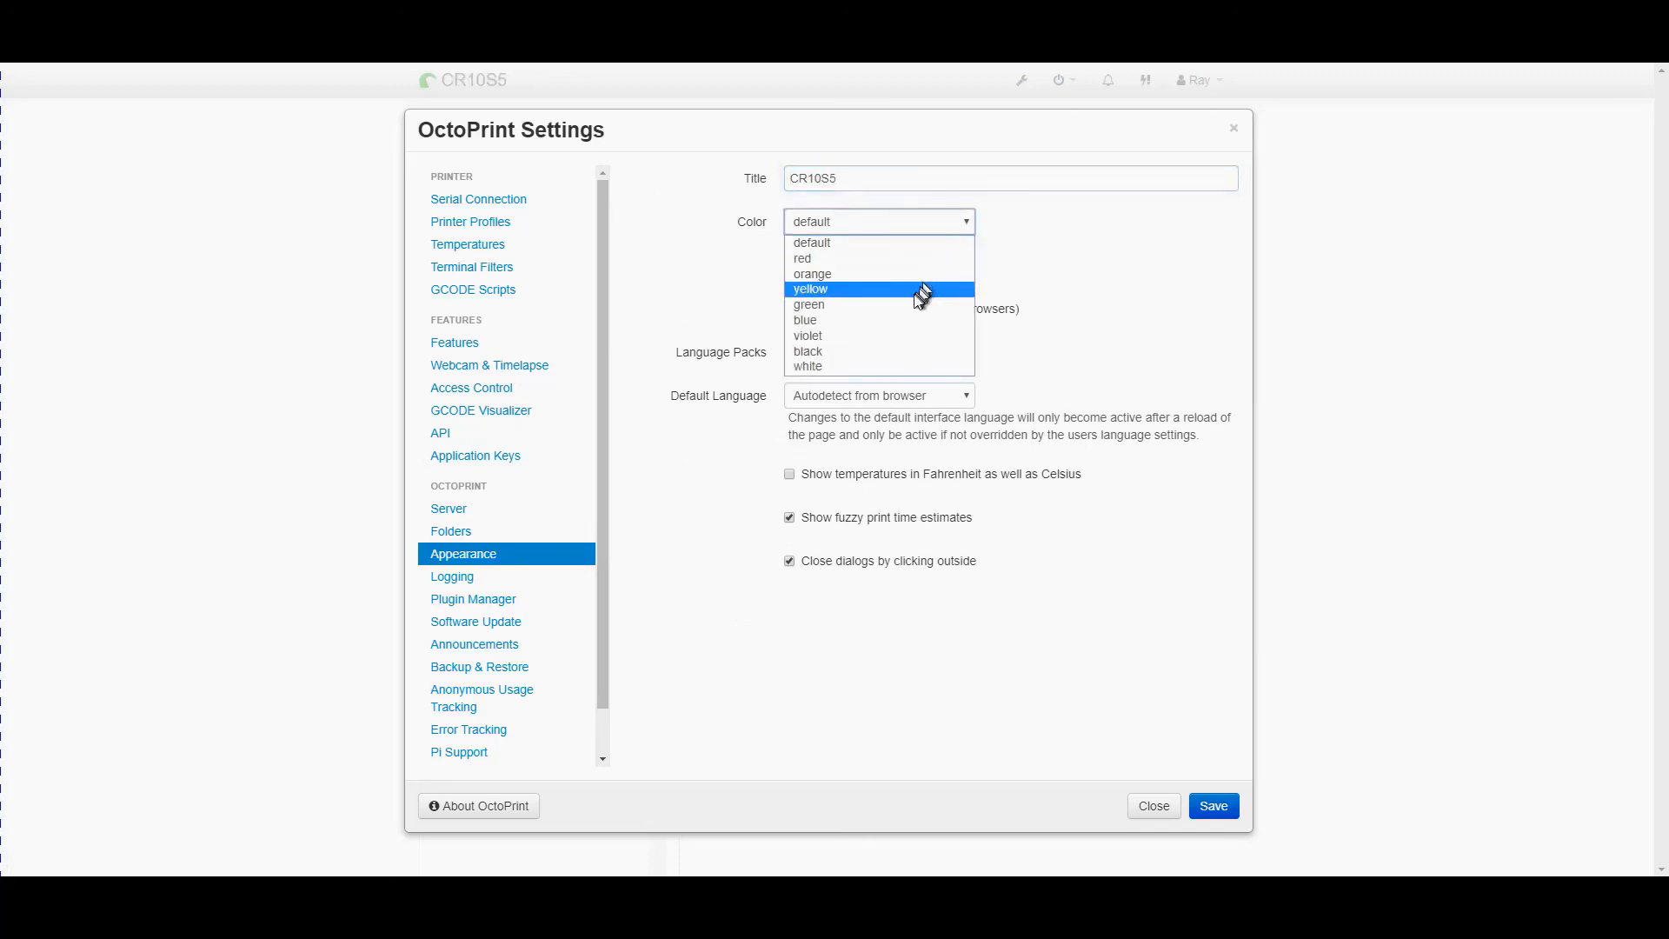
click(805, 320)
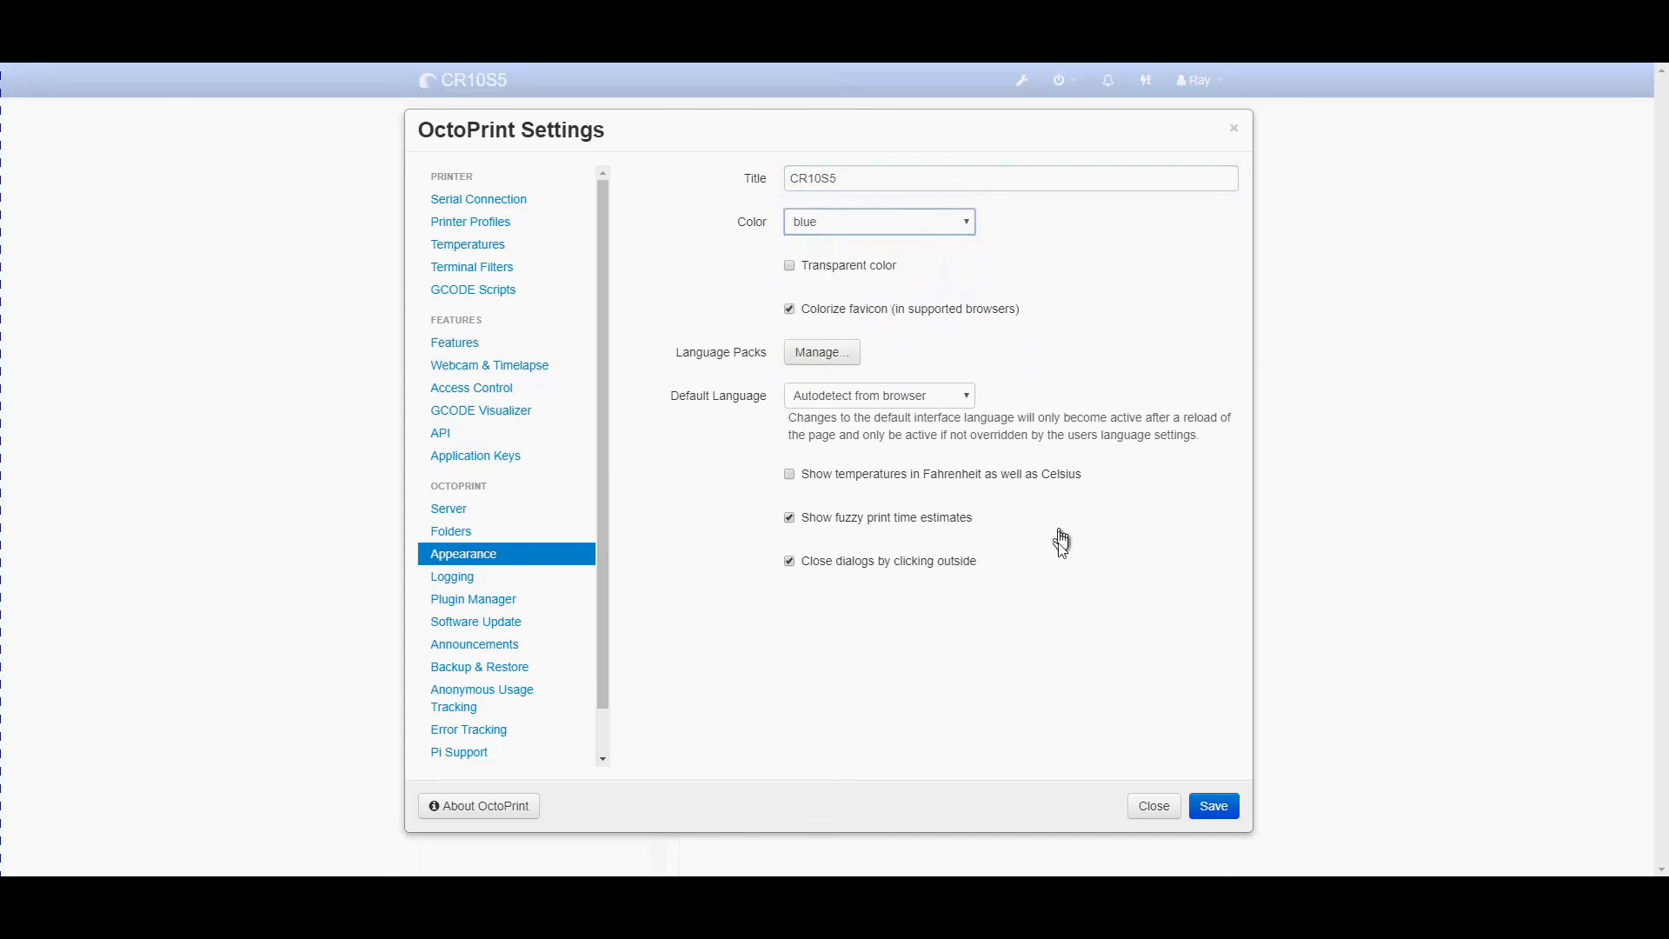
mouse_move(1108, 610)
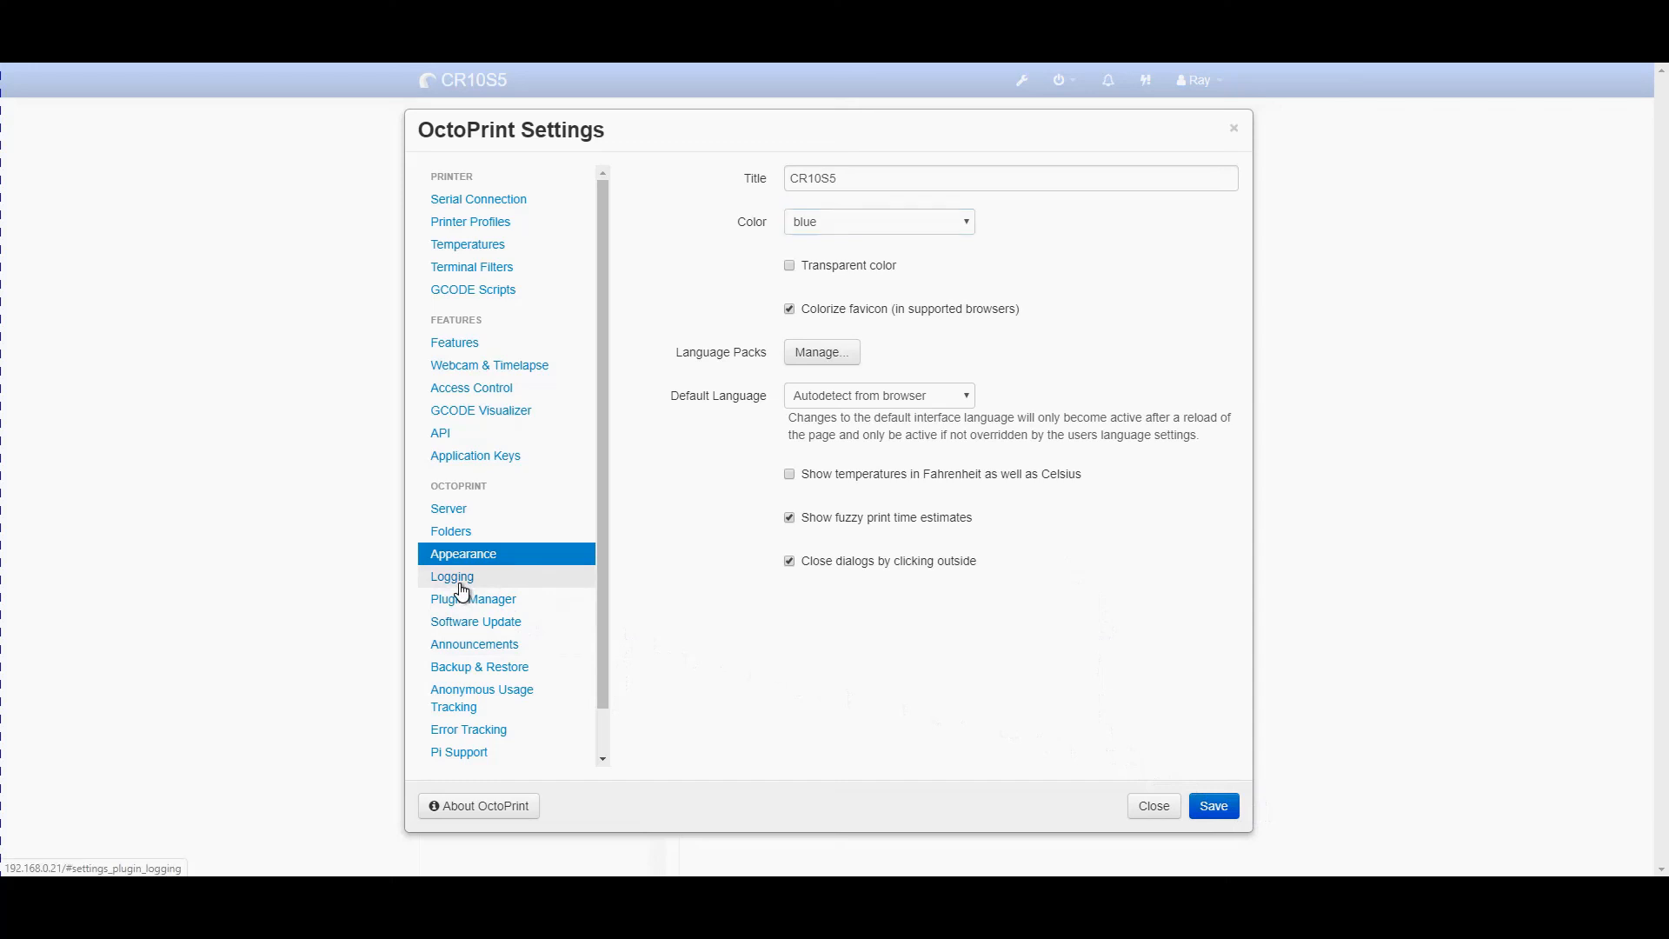
click(452, 575)
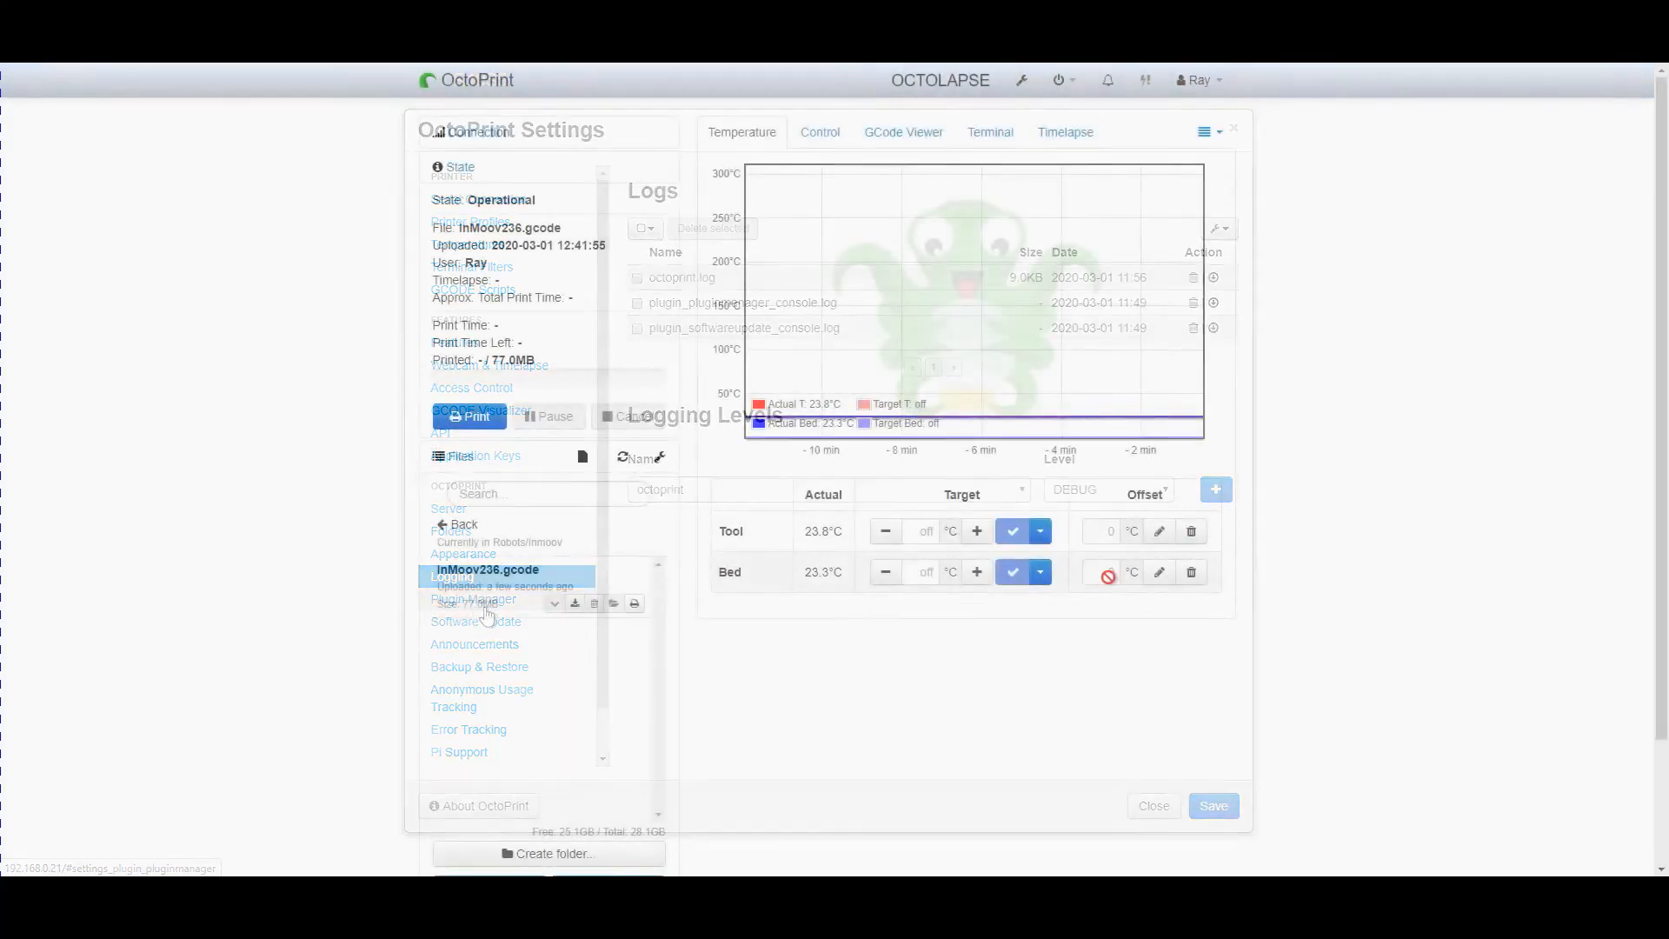
Close the Settings dialog to return to the printer dashboard
click(1151, 805)
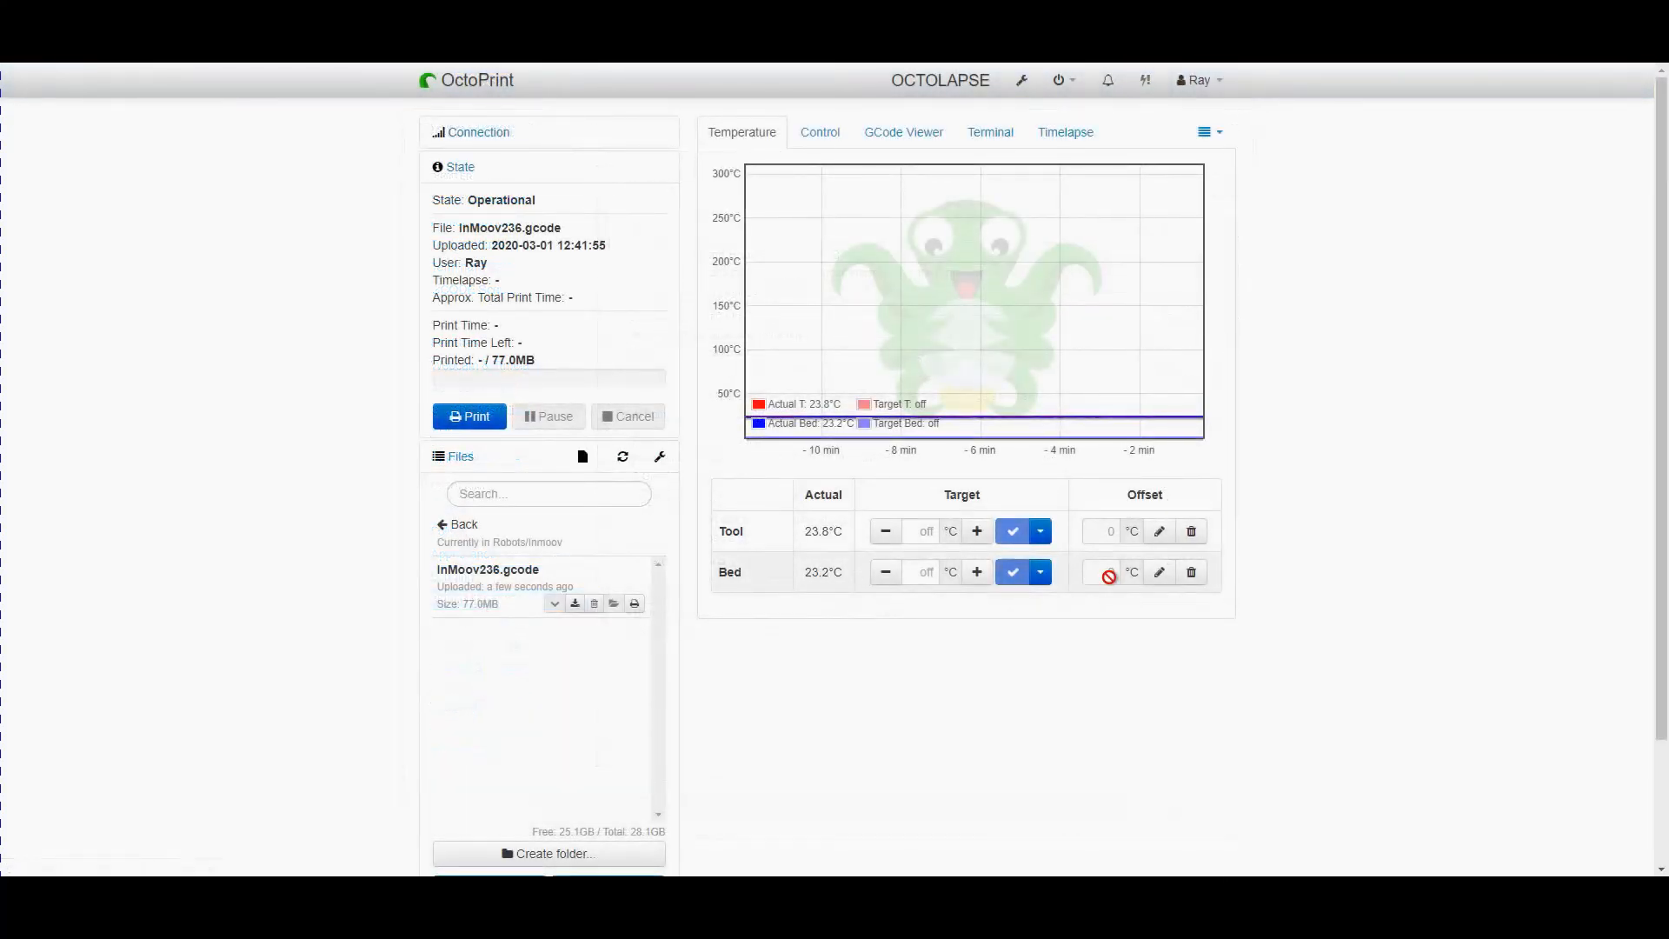